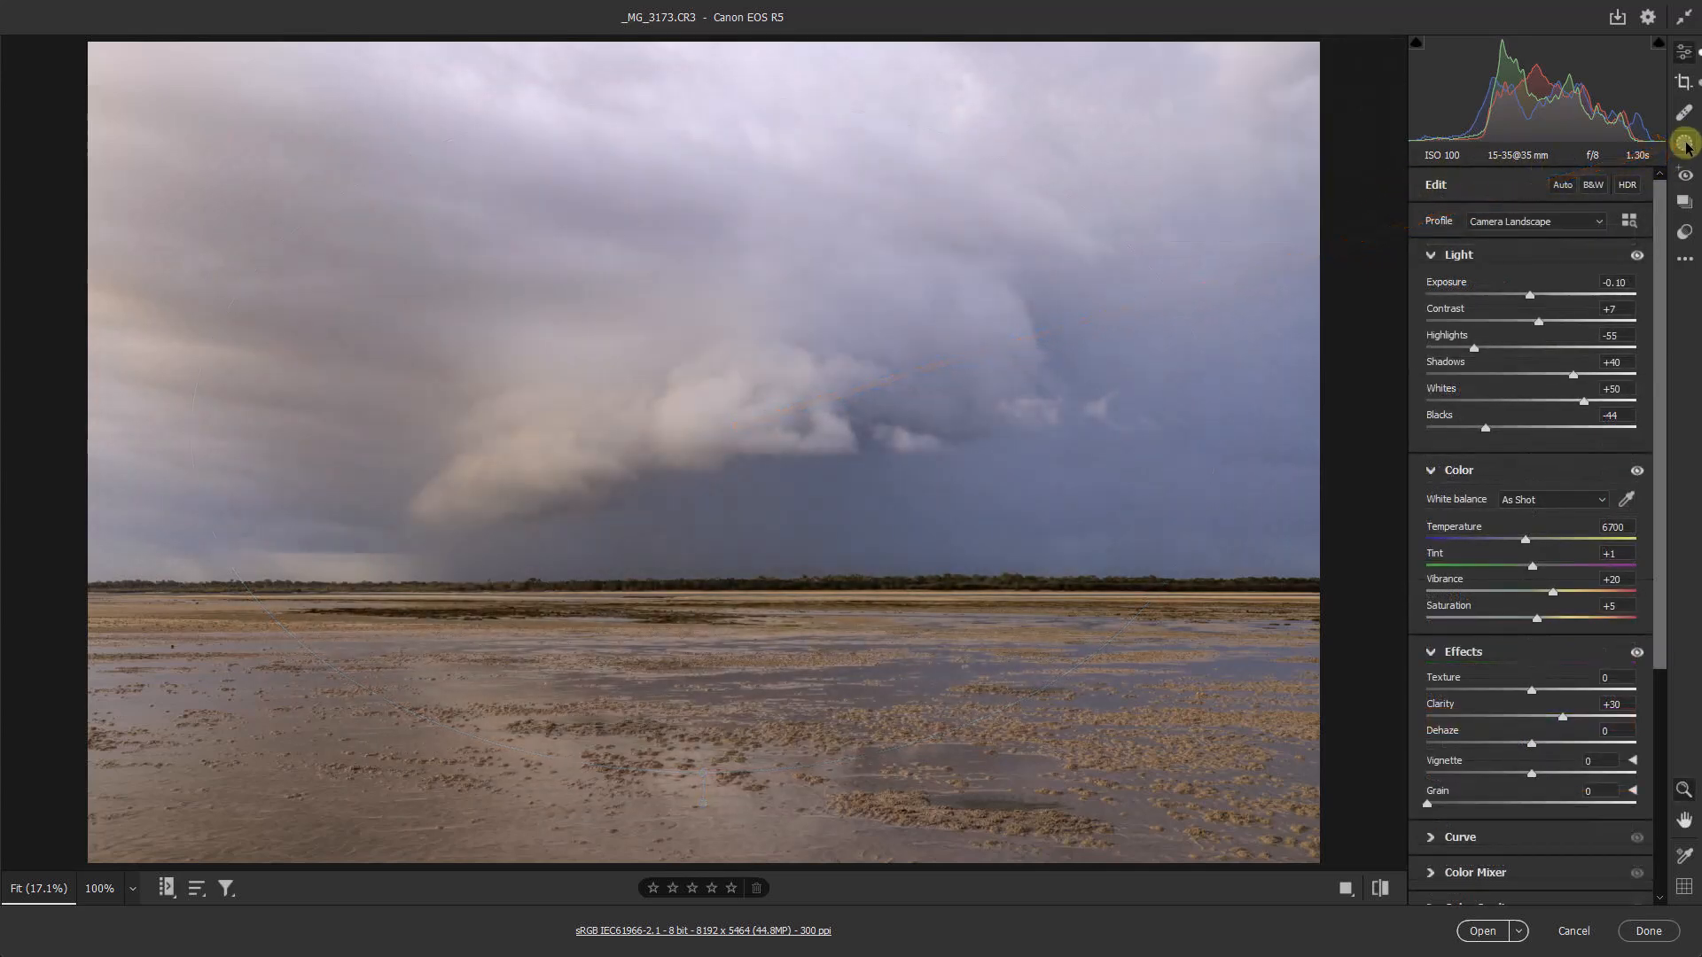
- Draw a radial gradient mask over the storm cloud and enlarge it to cover most of the photo
left_click(1683, 142)
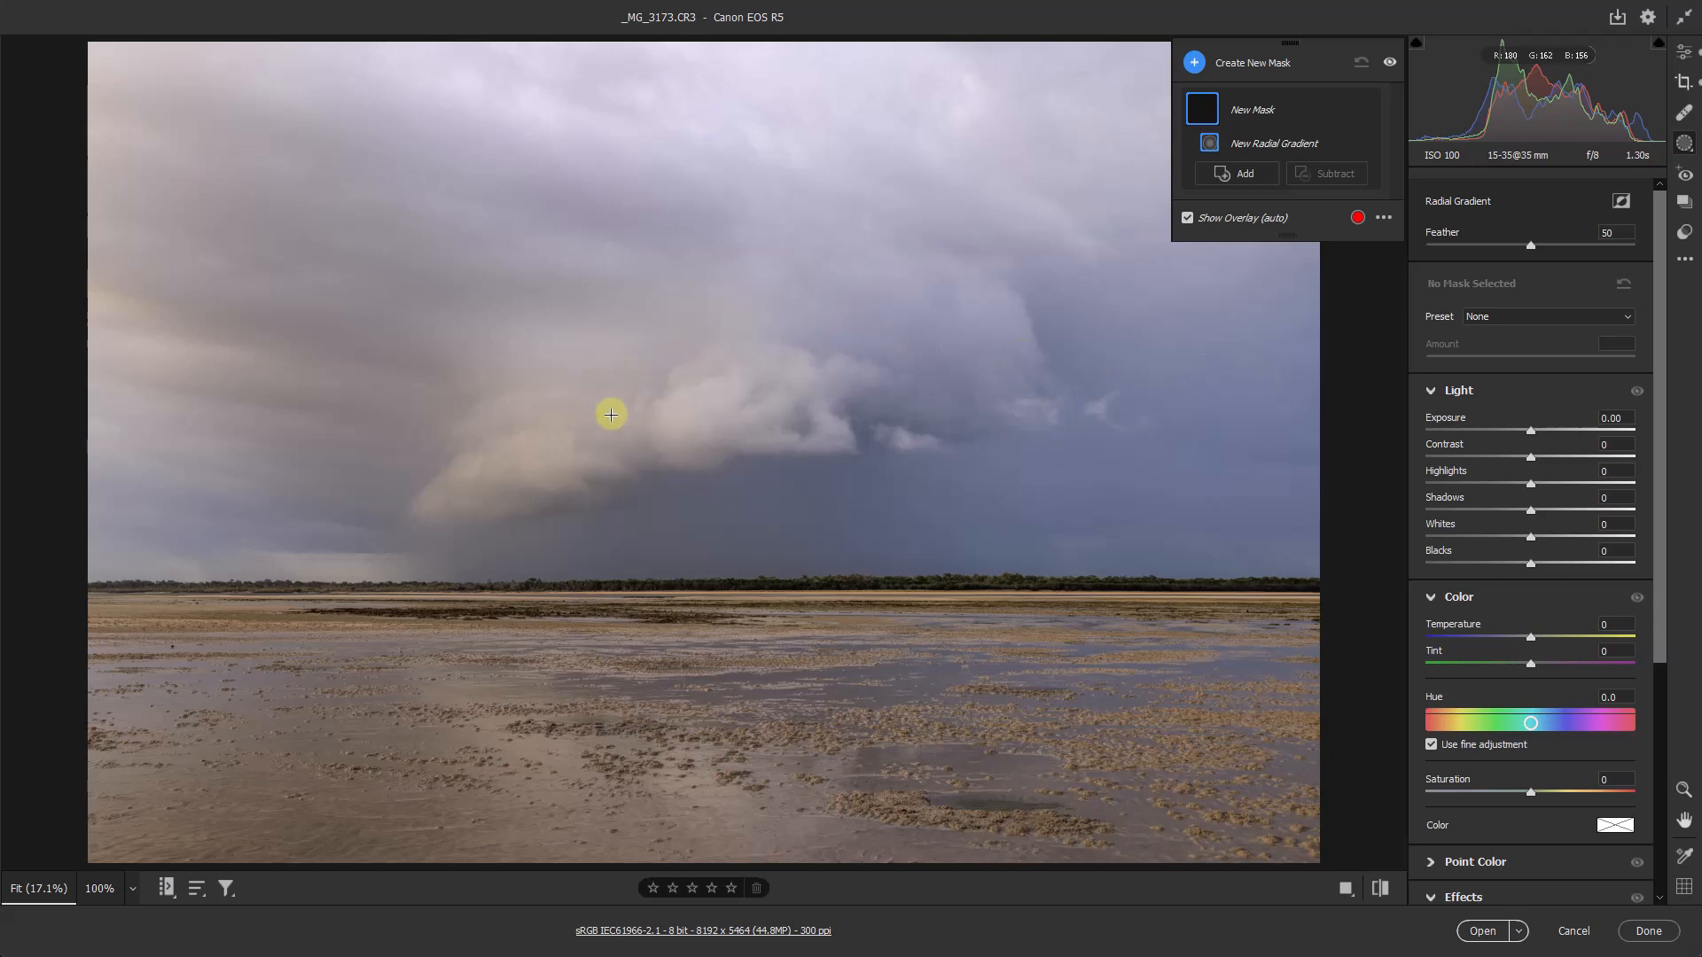
left_click_drag(610, 414, 847, 522)
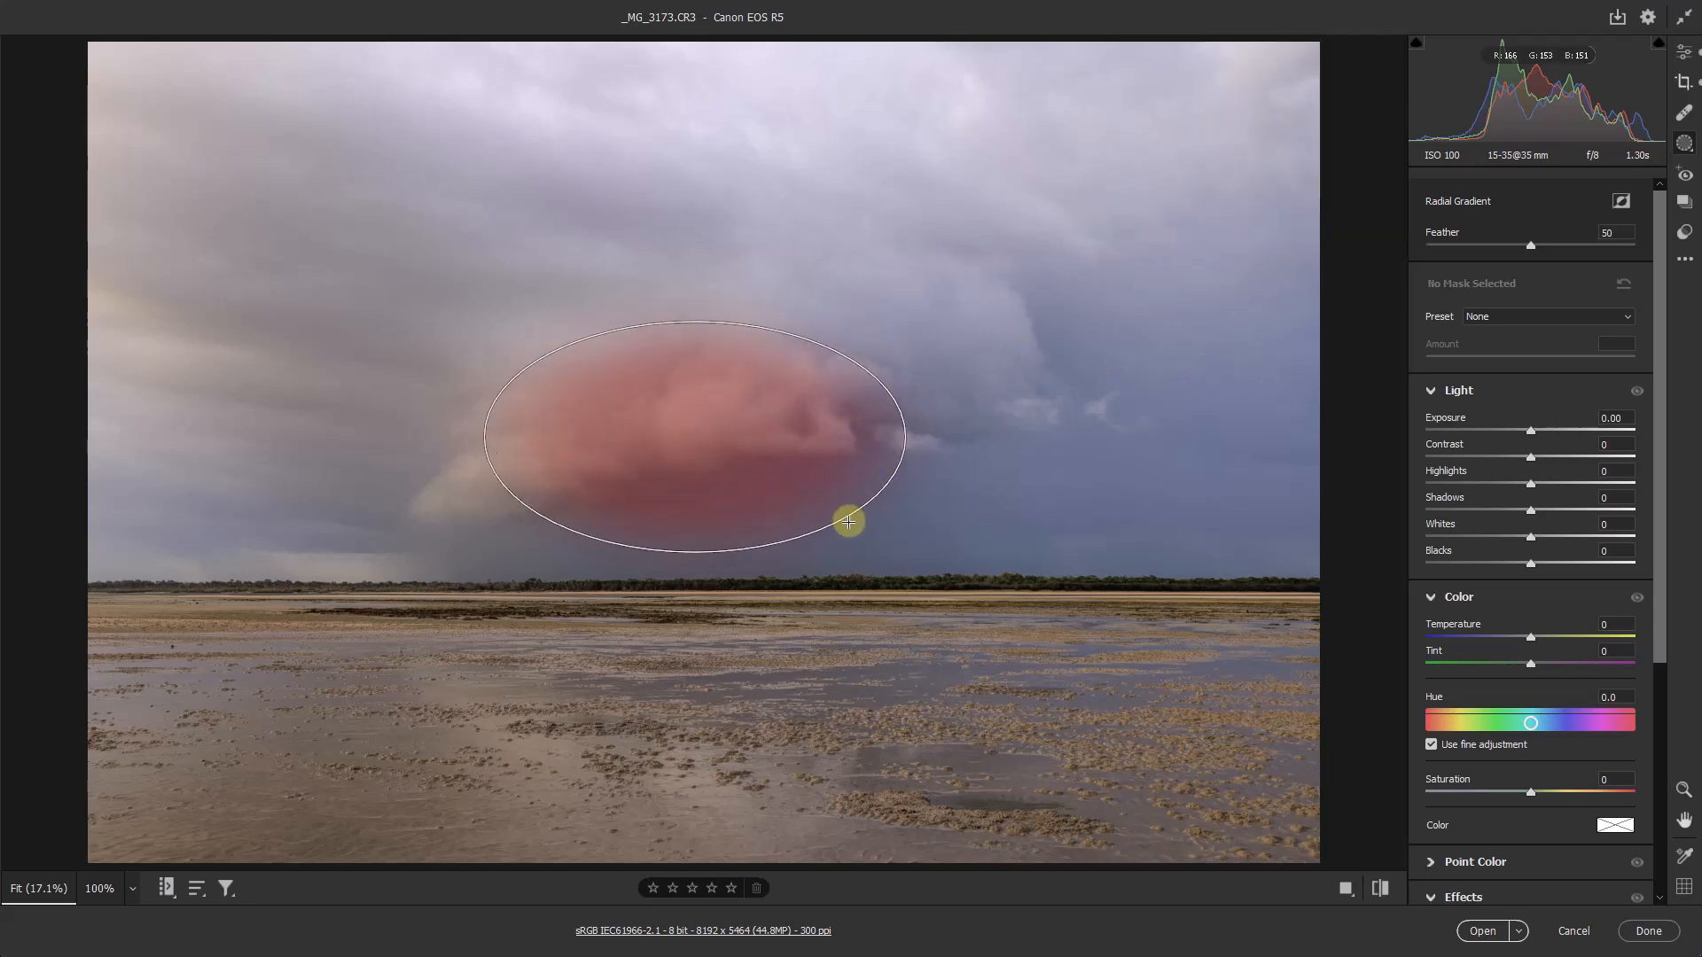
left_click_drag(847, 522, 1087, 662)
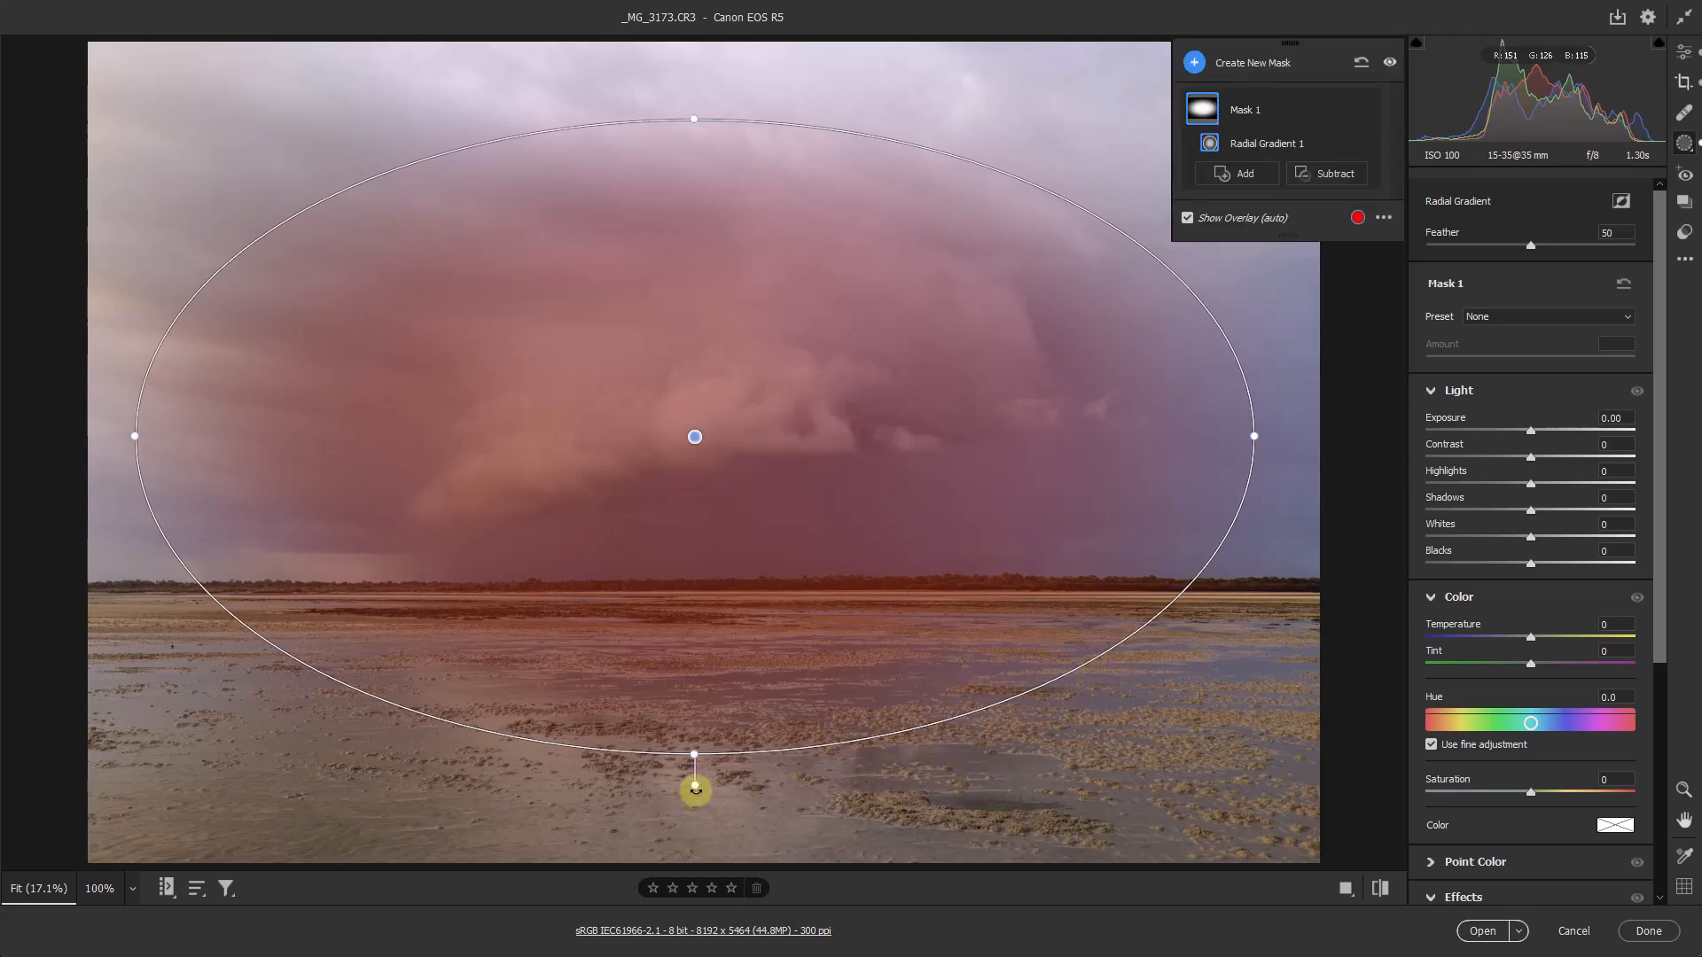
- Tilt the gradient diagonally across the scene and nudge its centre onto the cloud
left_click_drag(693, 790, 600, 755)
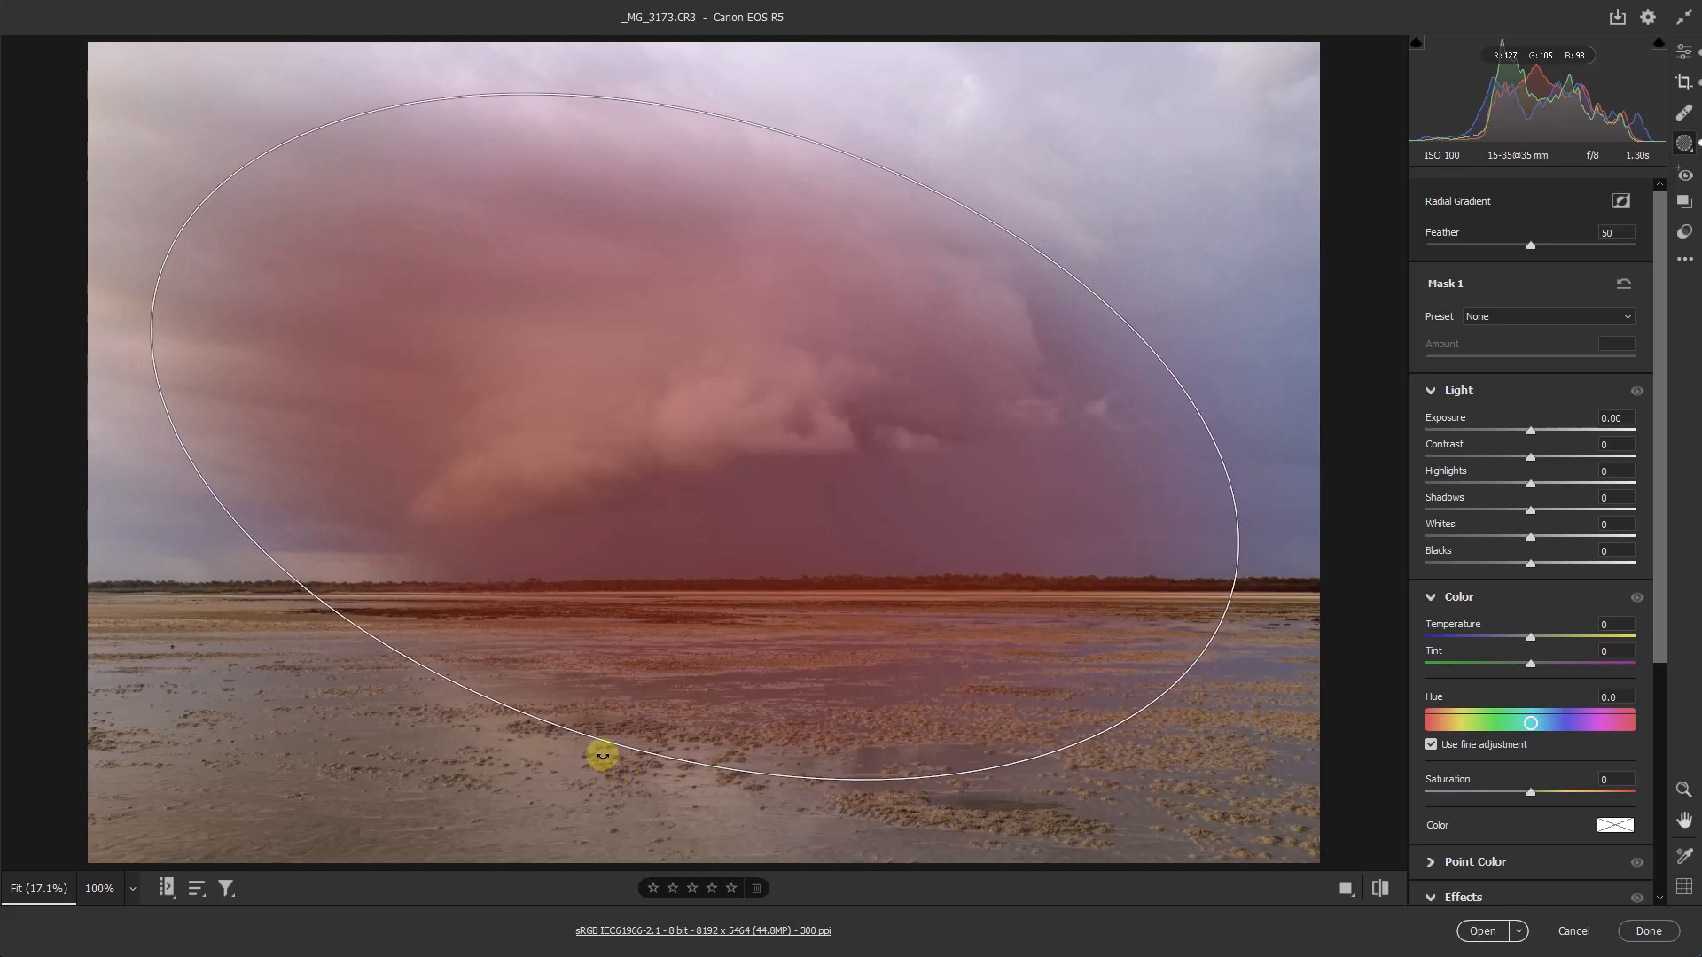
left_click_drag(600, 754, 777, 150)
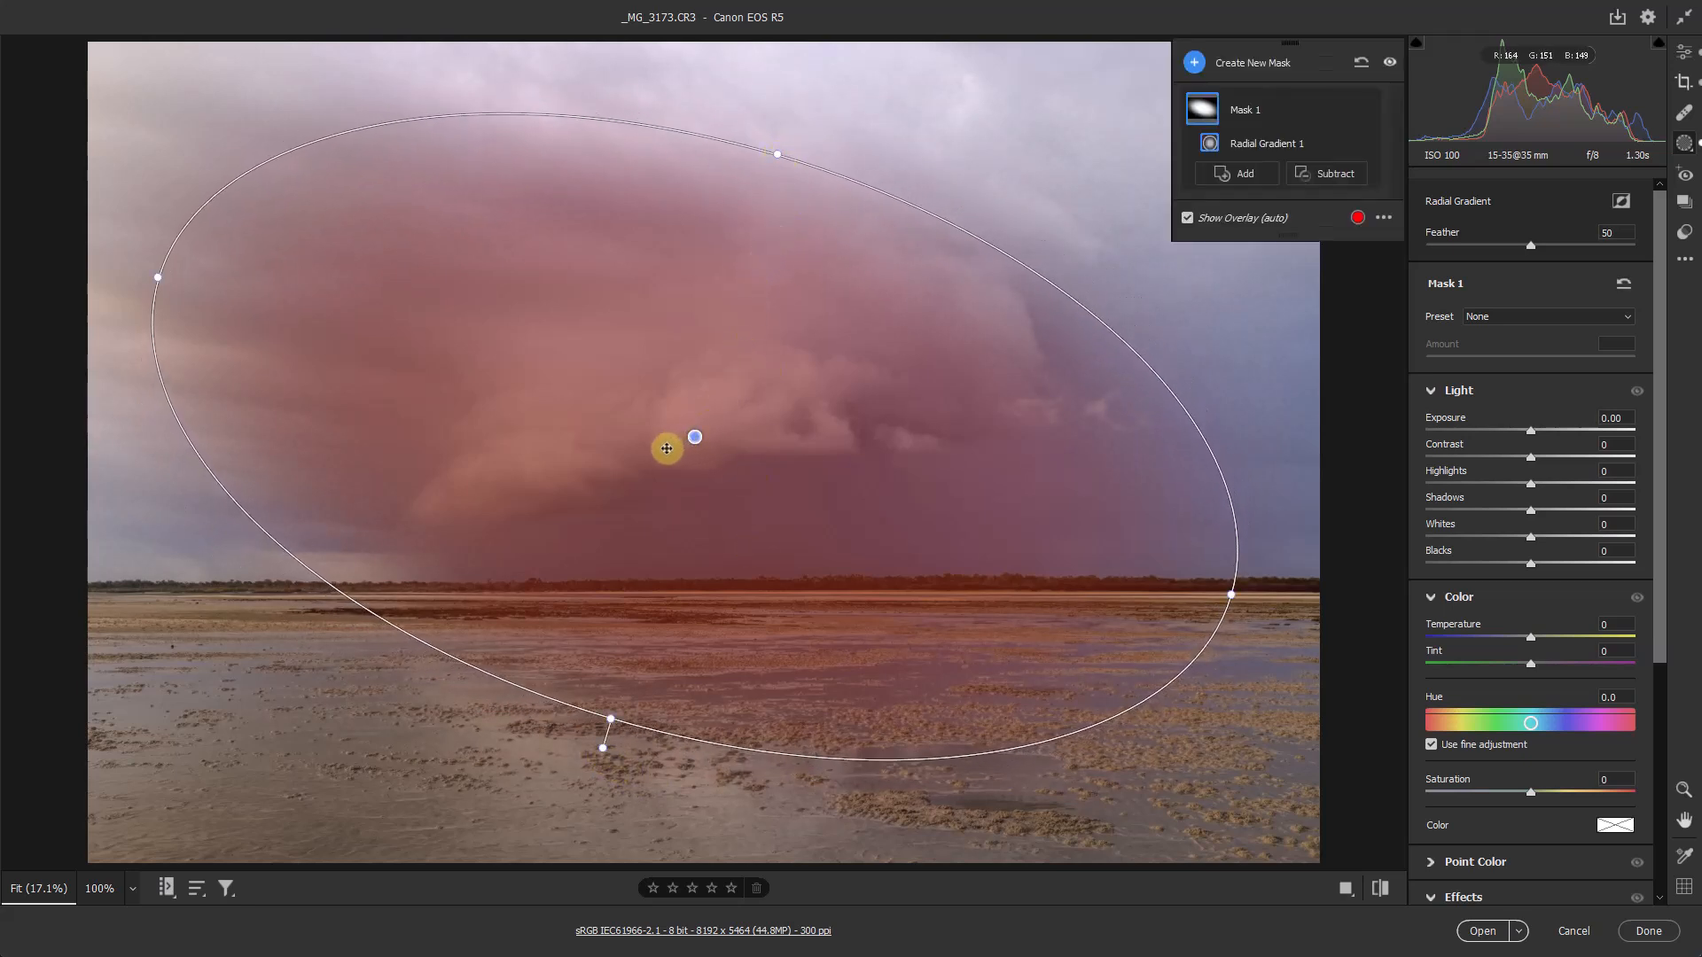
left_click_drag(667, 447, 691, 443)
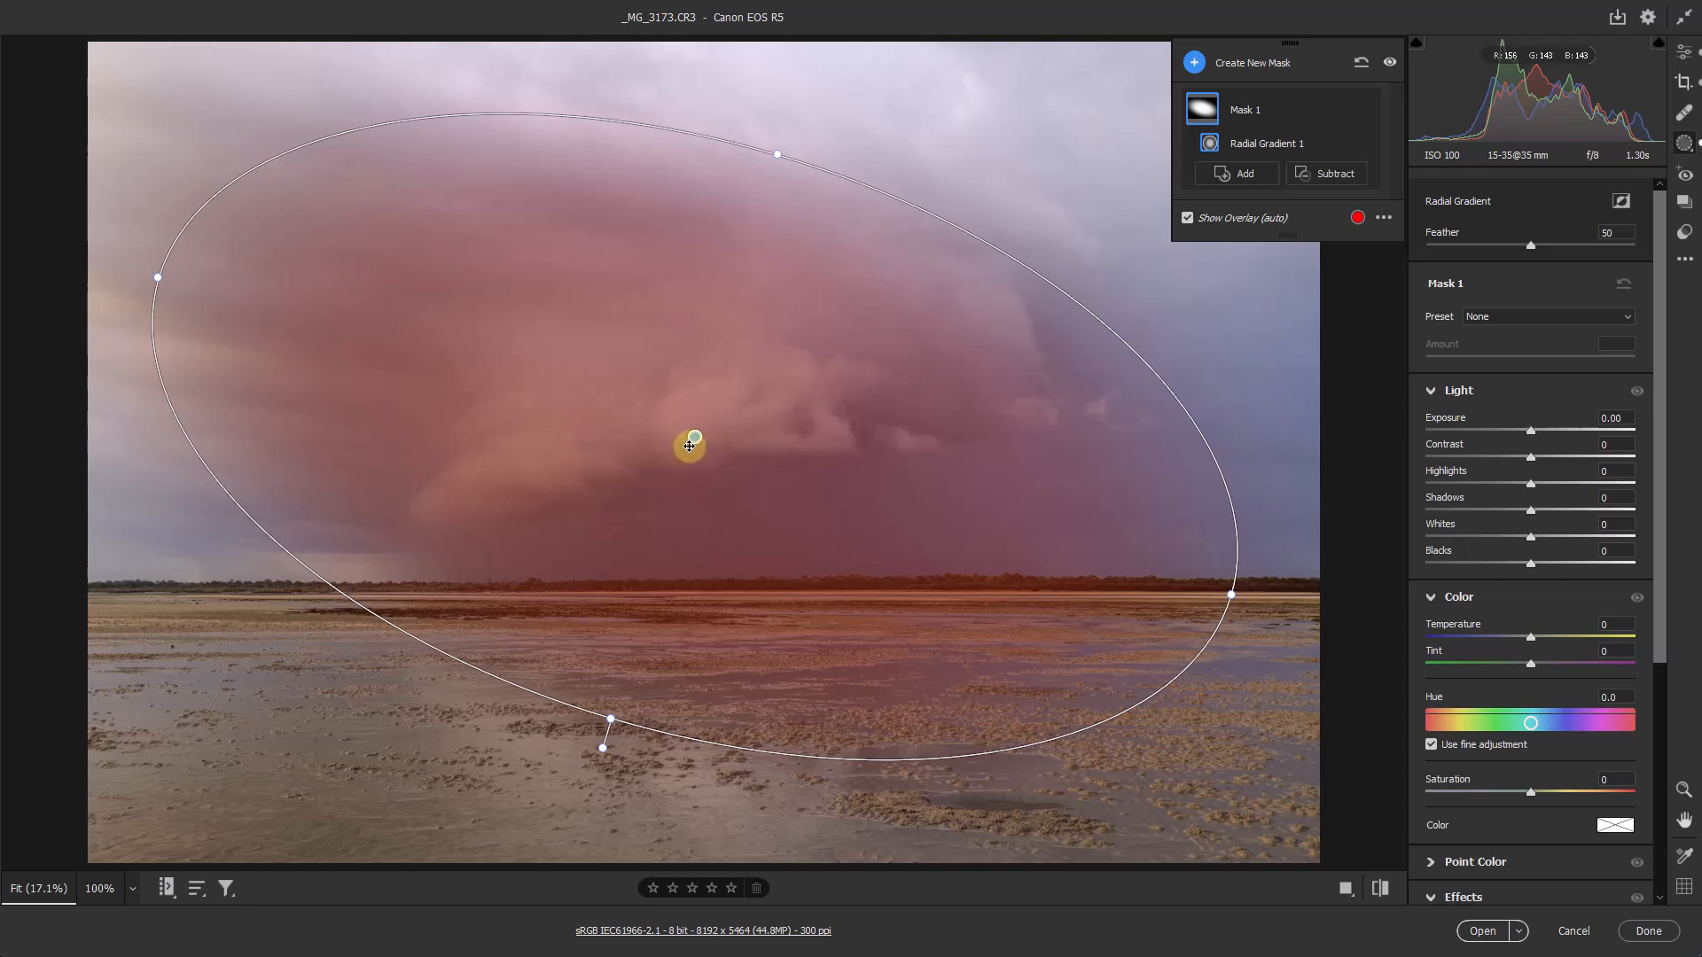
left_click_drag(691, 445, 696, 437)
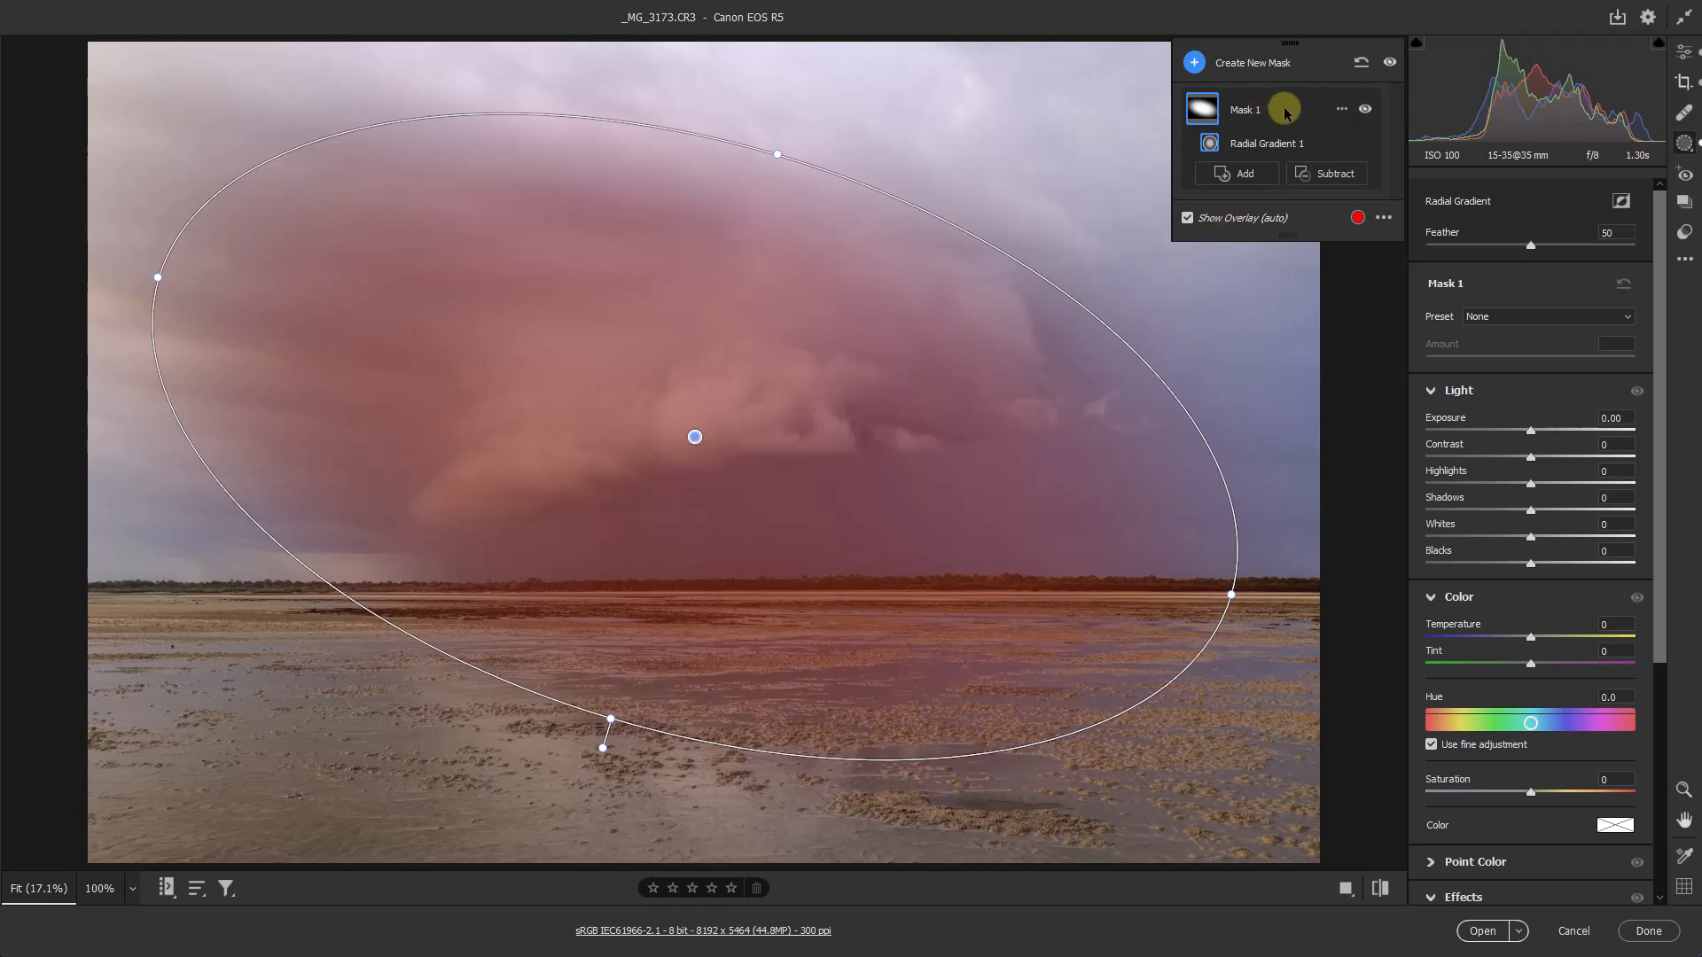
- Delete Mask 1 so the storm photo is unmasked again
left_click(1341, 108)
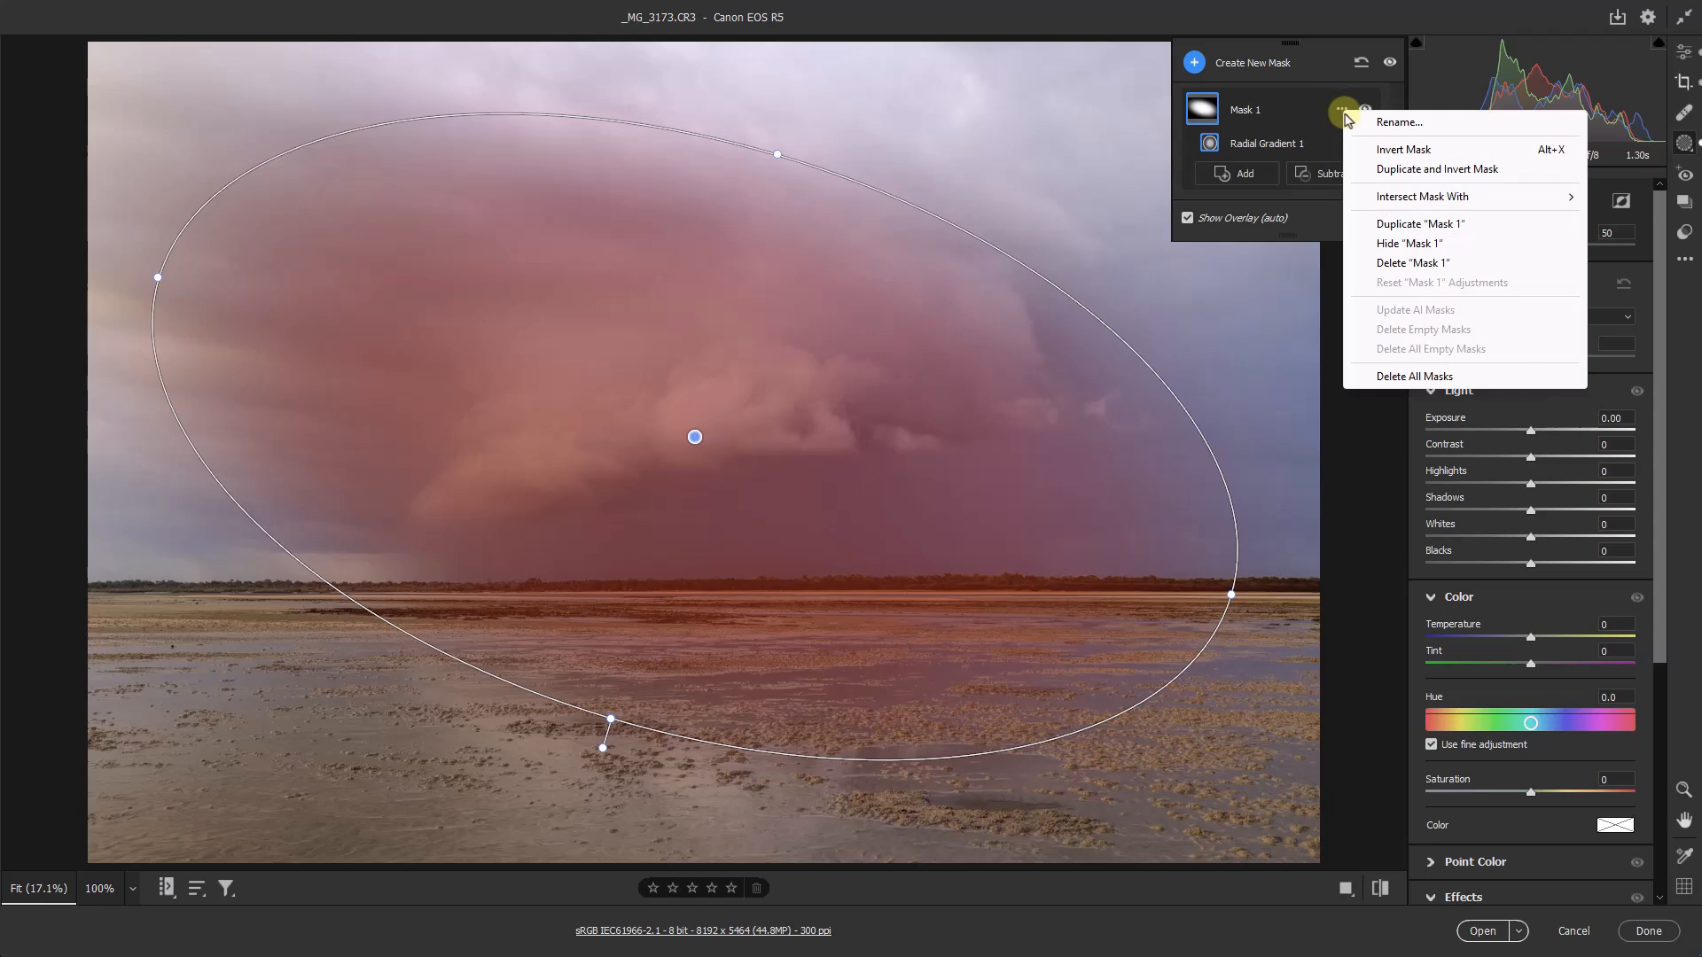
left_click(1413, 263)
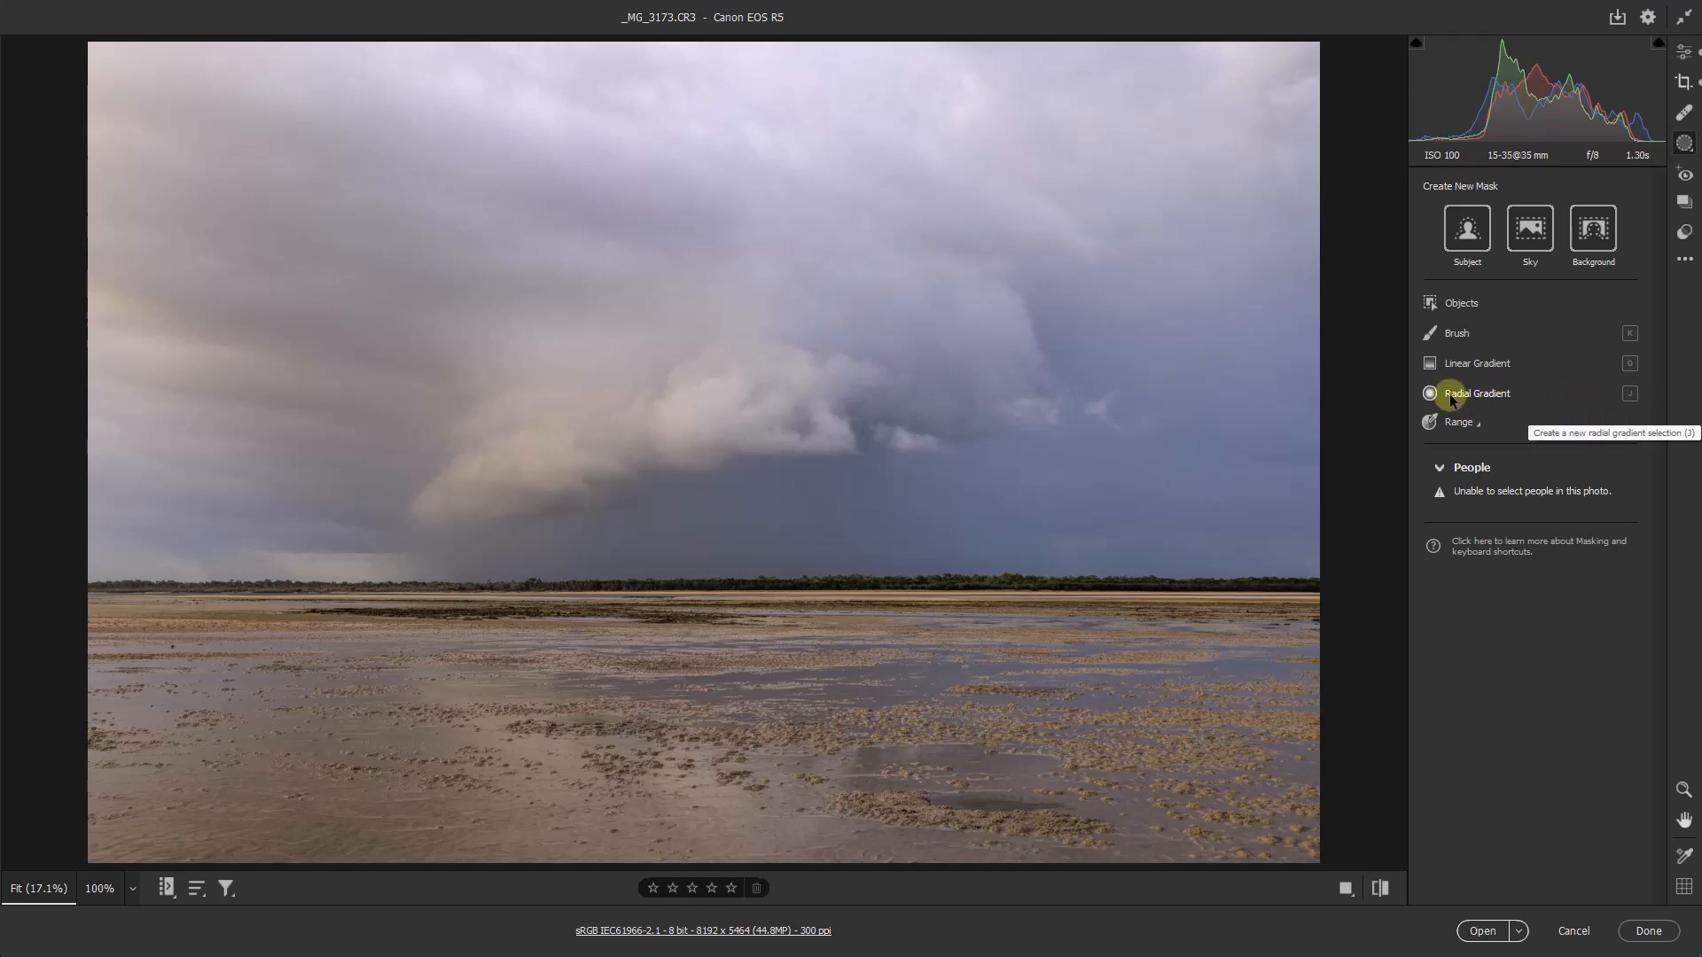
- Start a new radial gradient and stretch it wide and tall over the cloud and sky
left_click(1476, 392)
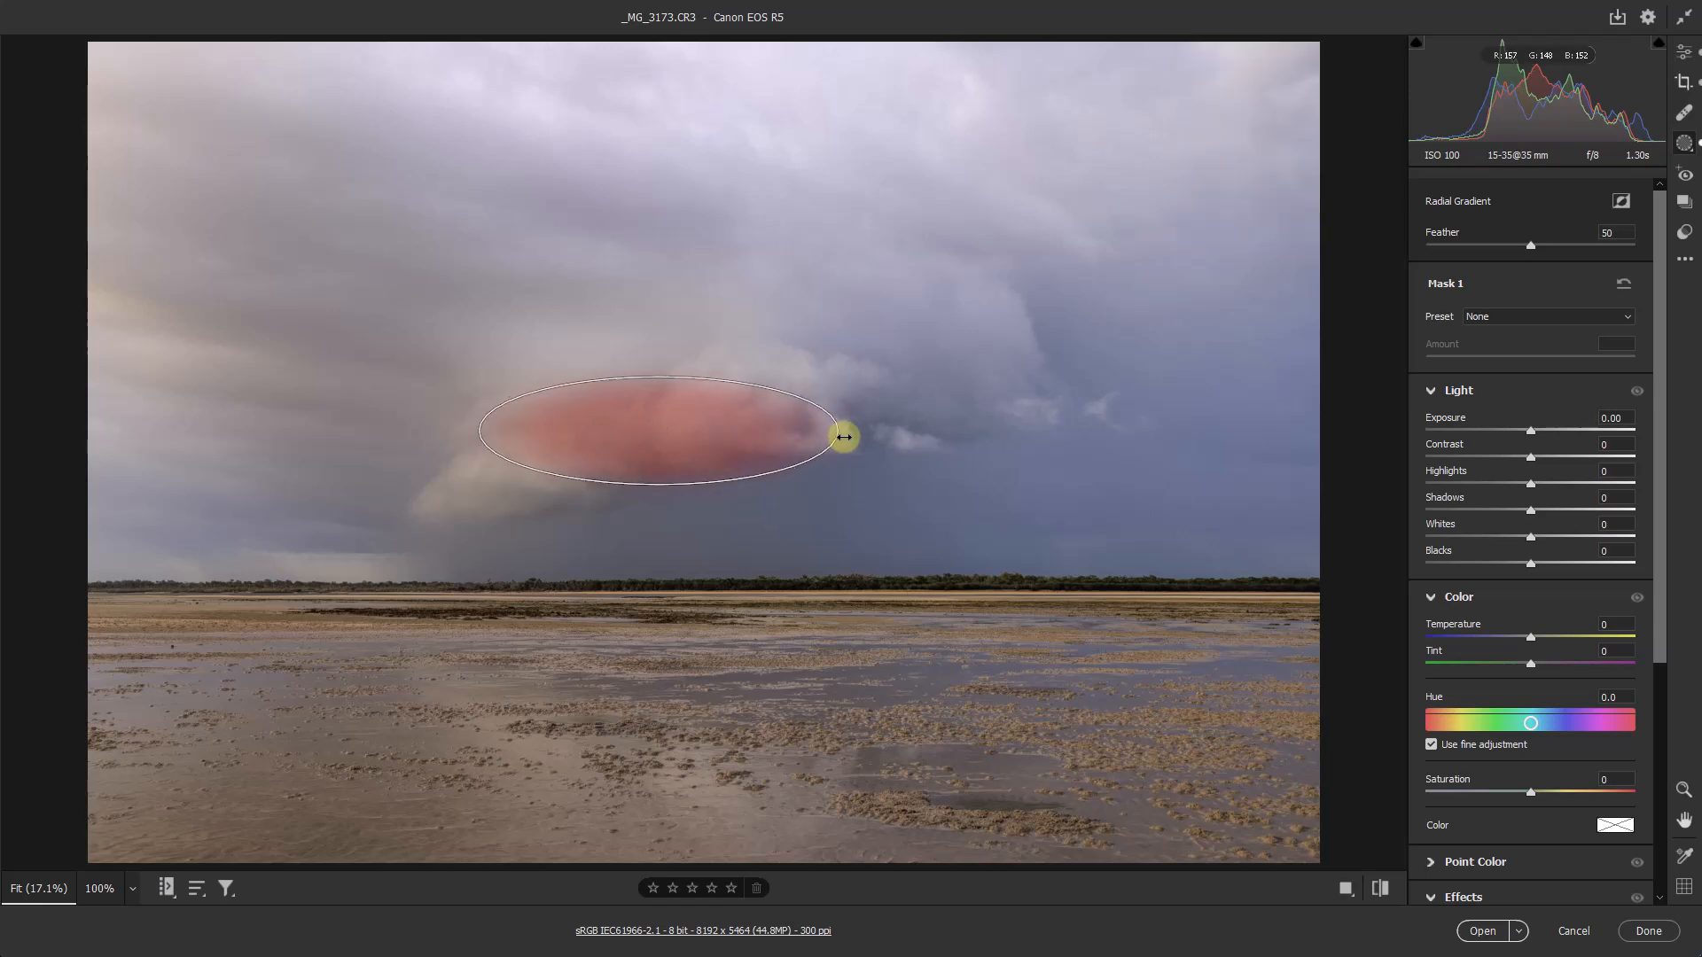
left_click_drag(843, 436, 1133, 431)
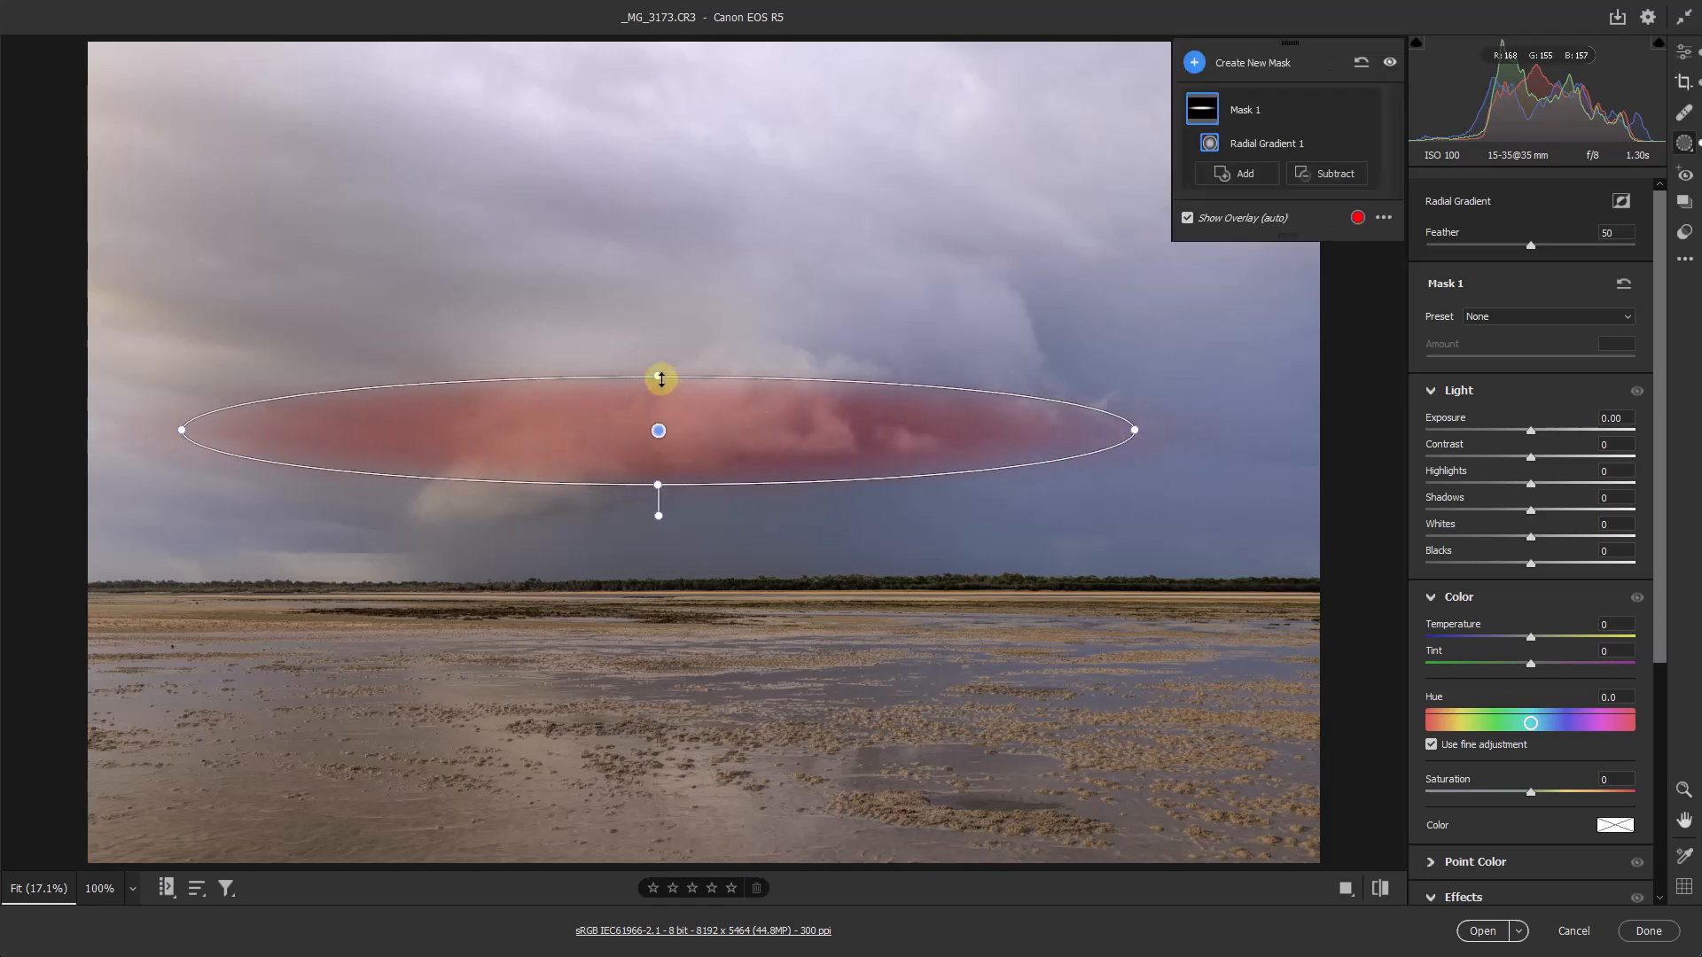
left_click_drag(659, 378, 671, 86)
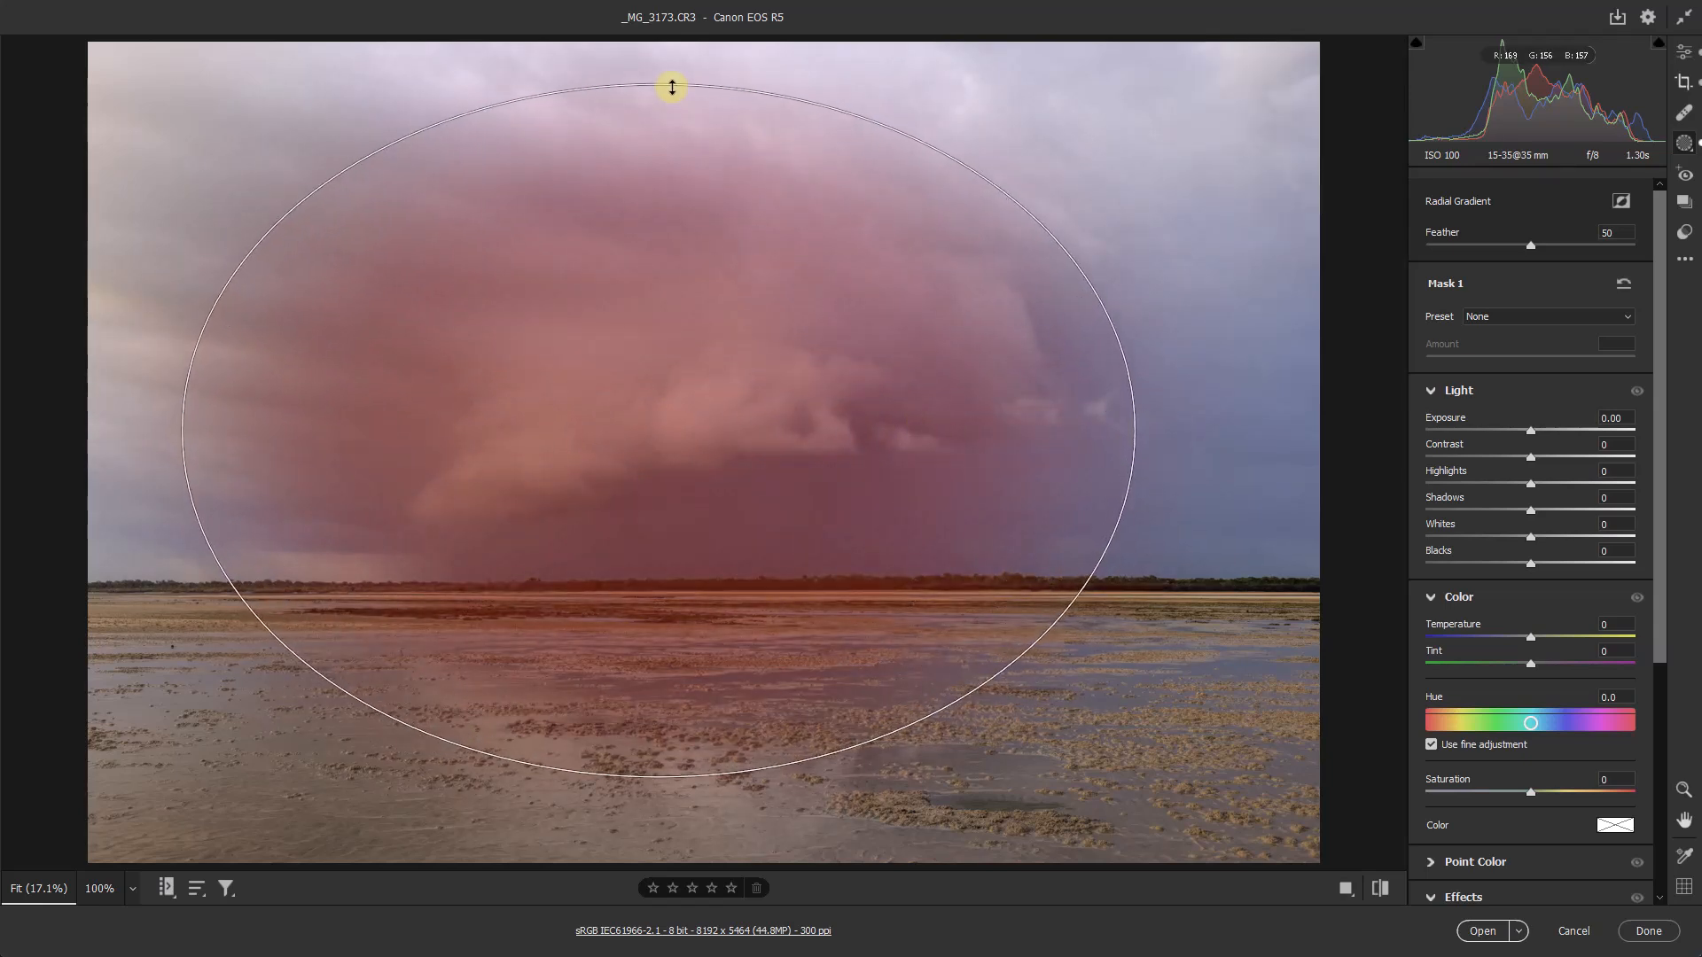
left_click_drag(671, 87, 1209, 441)
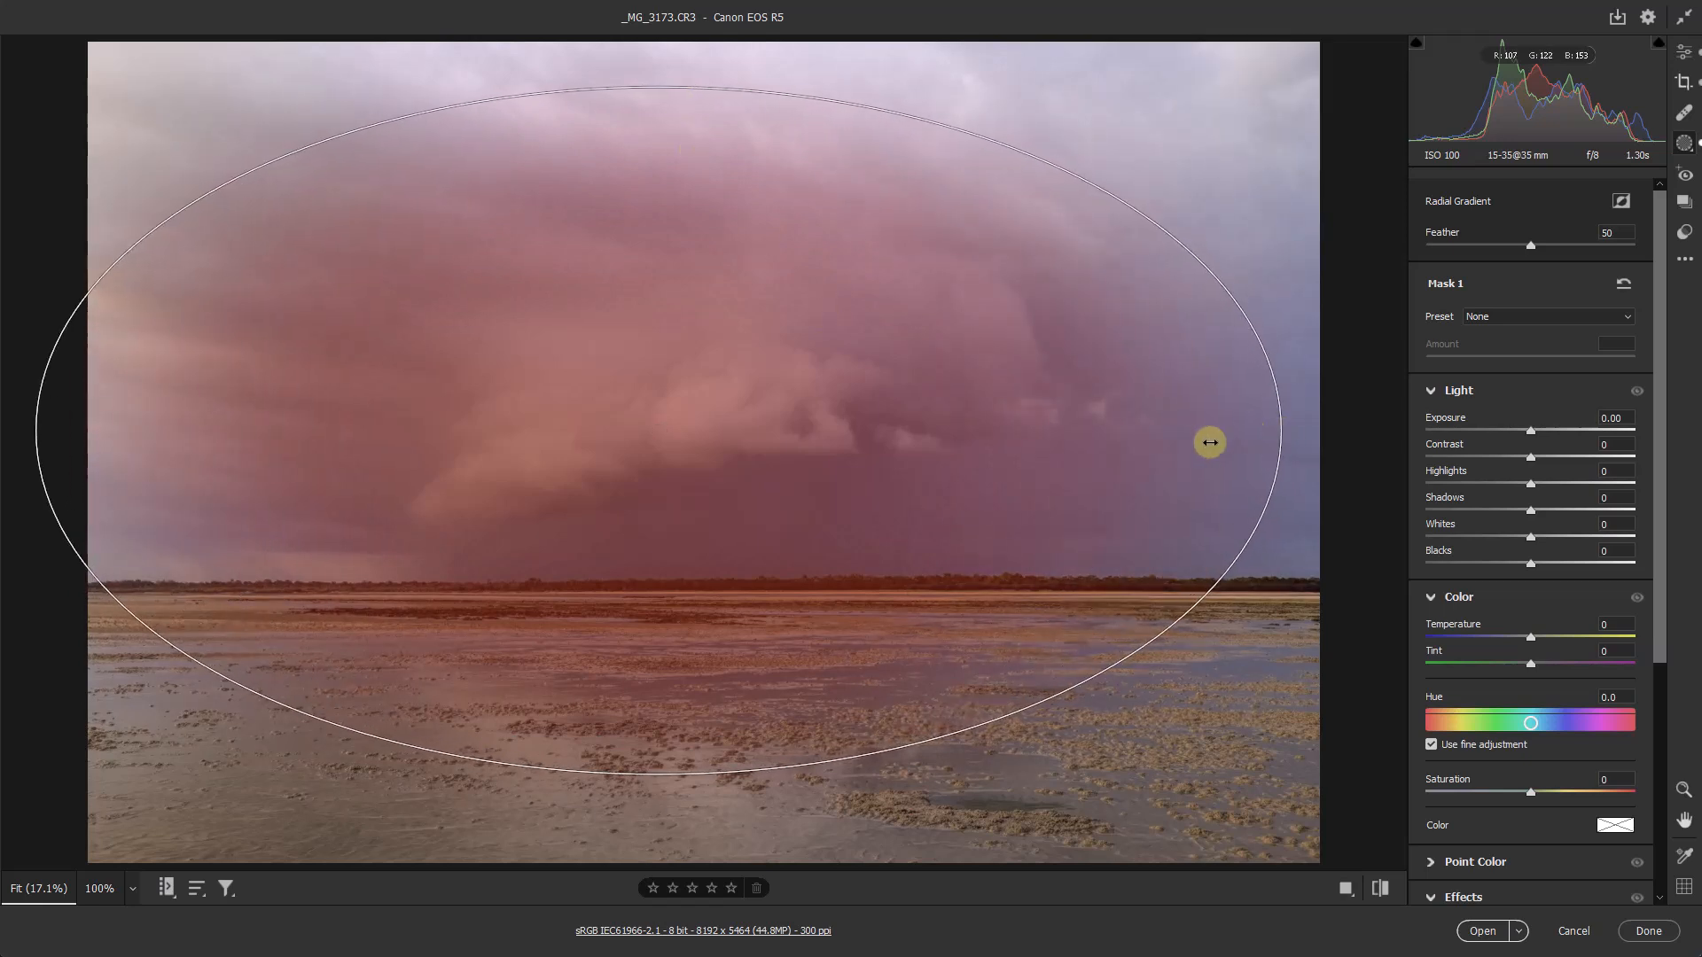
- Rotate the gradient diagonally, straighten it upright again and narrow it from the right
left_click_drag(1209, 441, 817, 793)
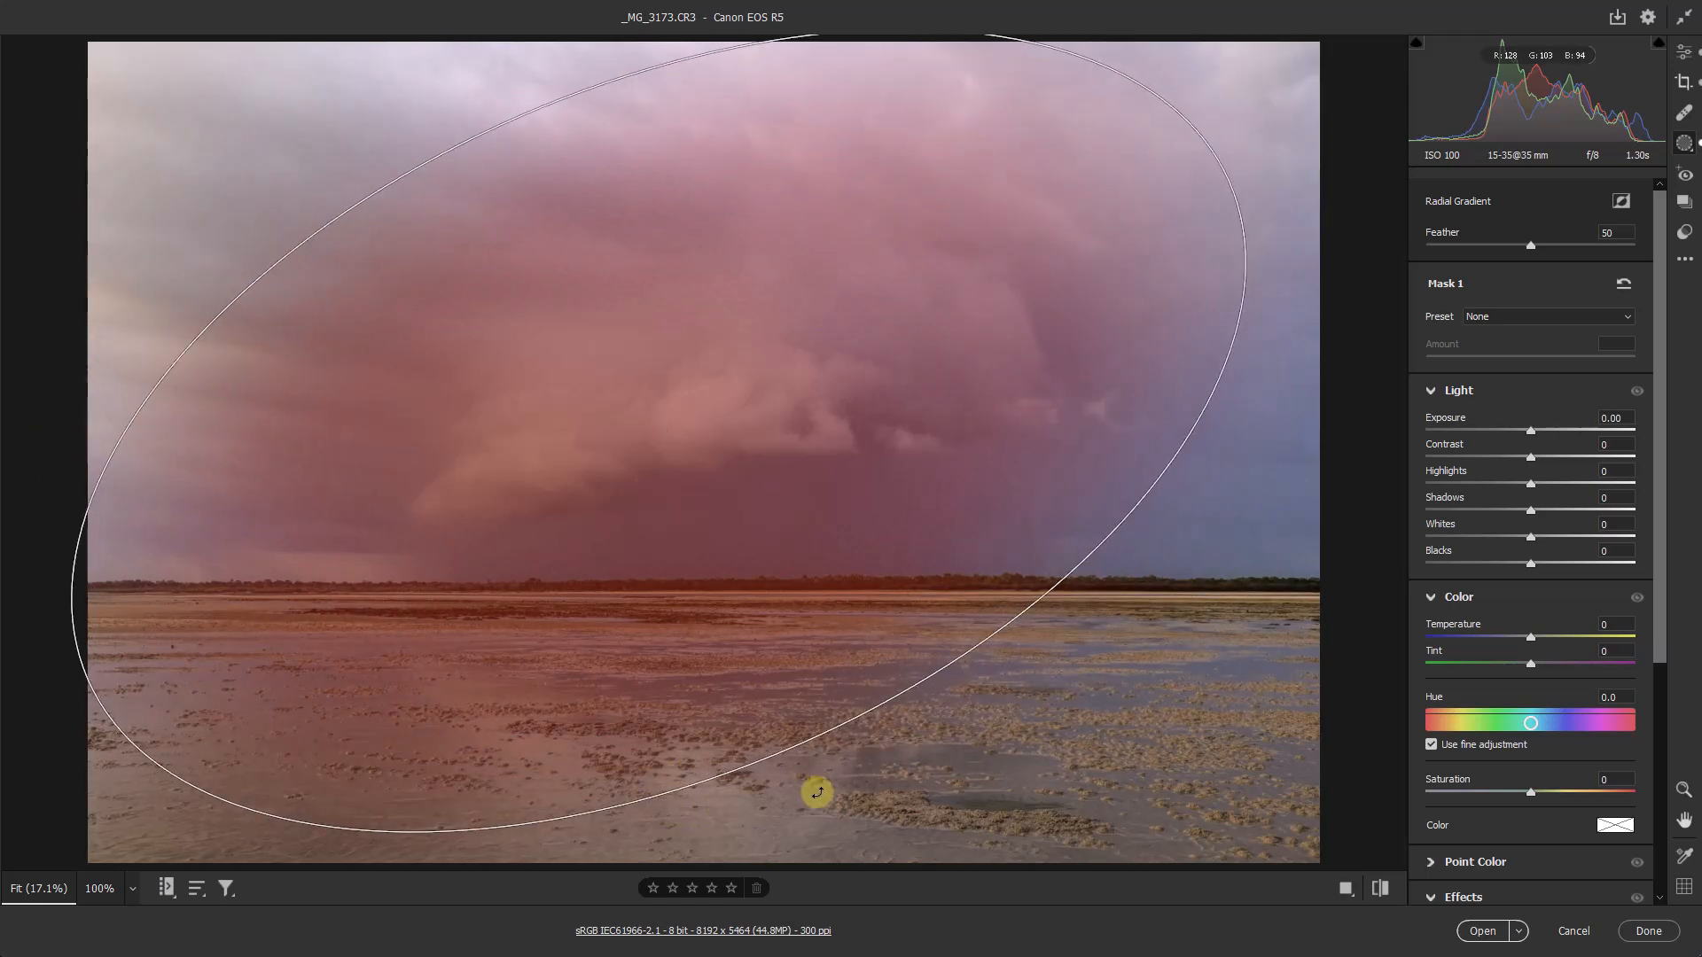
left_click_drag(817, 793, 662, 457)
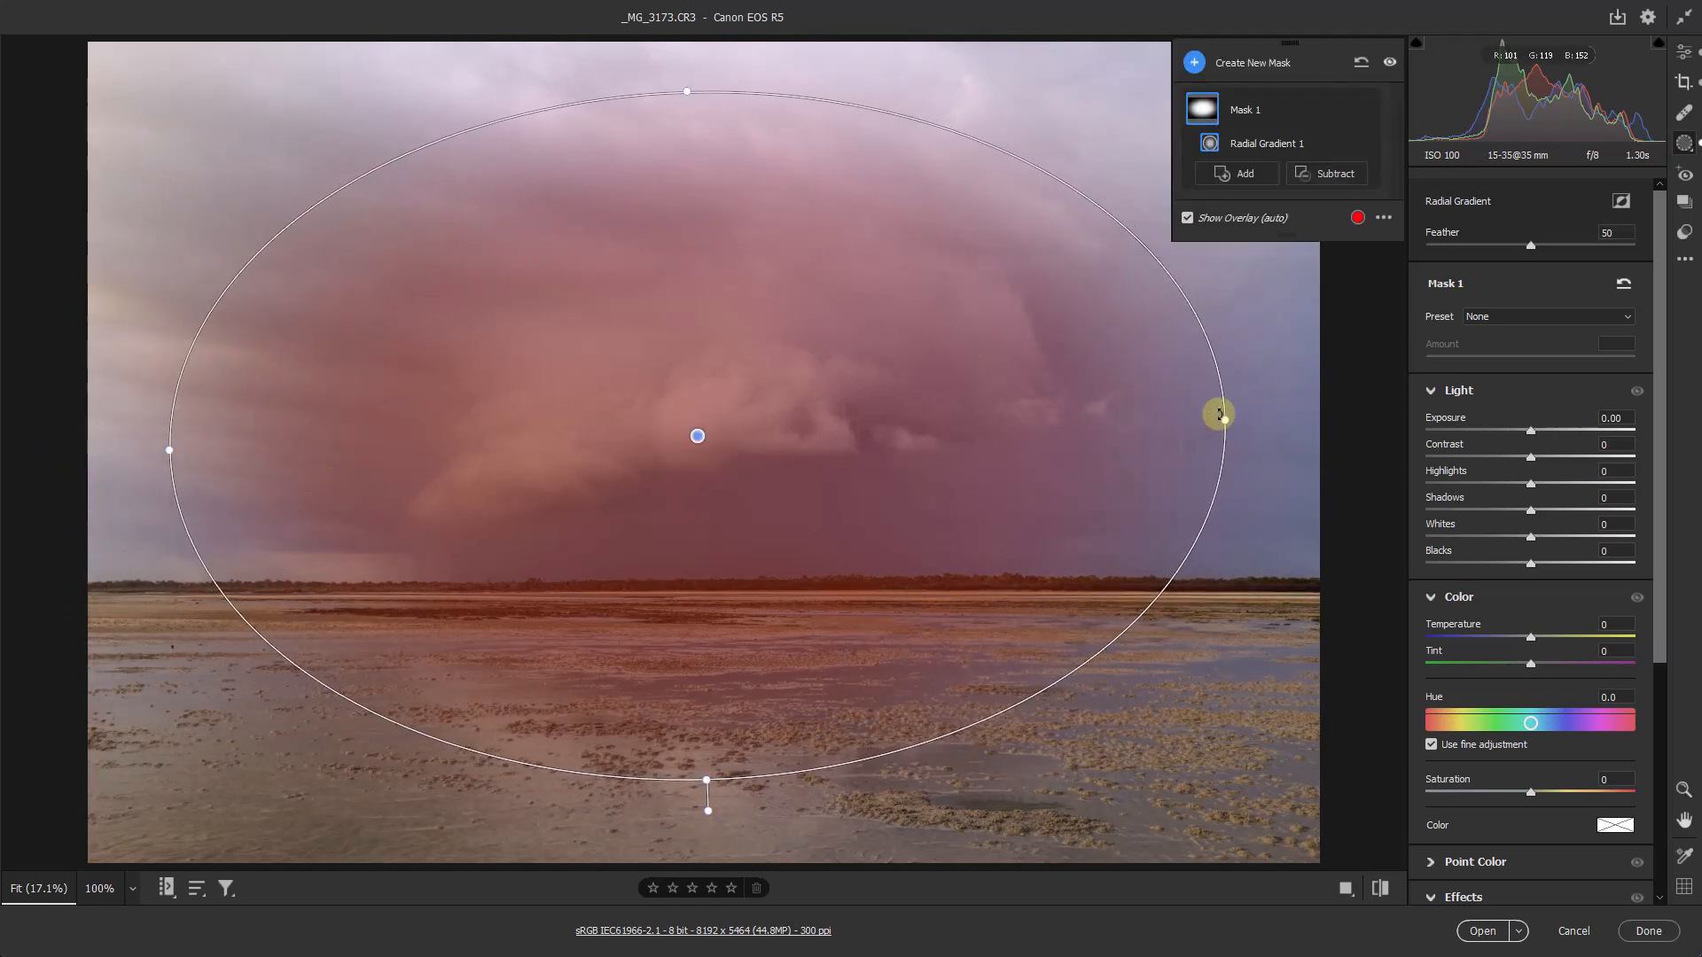
left_click_drag(1219, 414, 1041, 594)
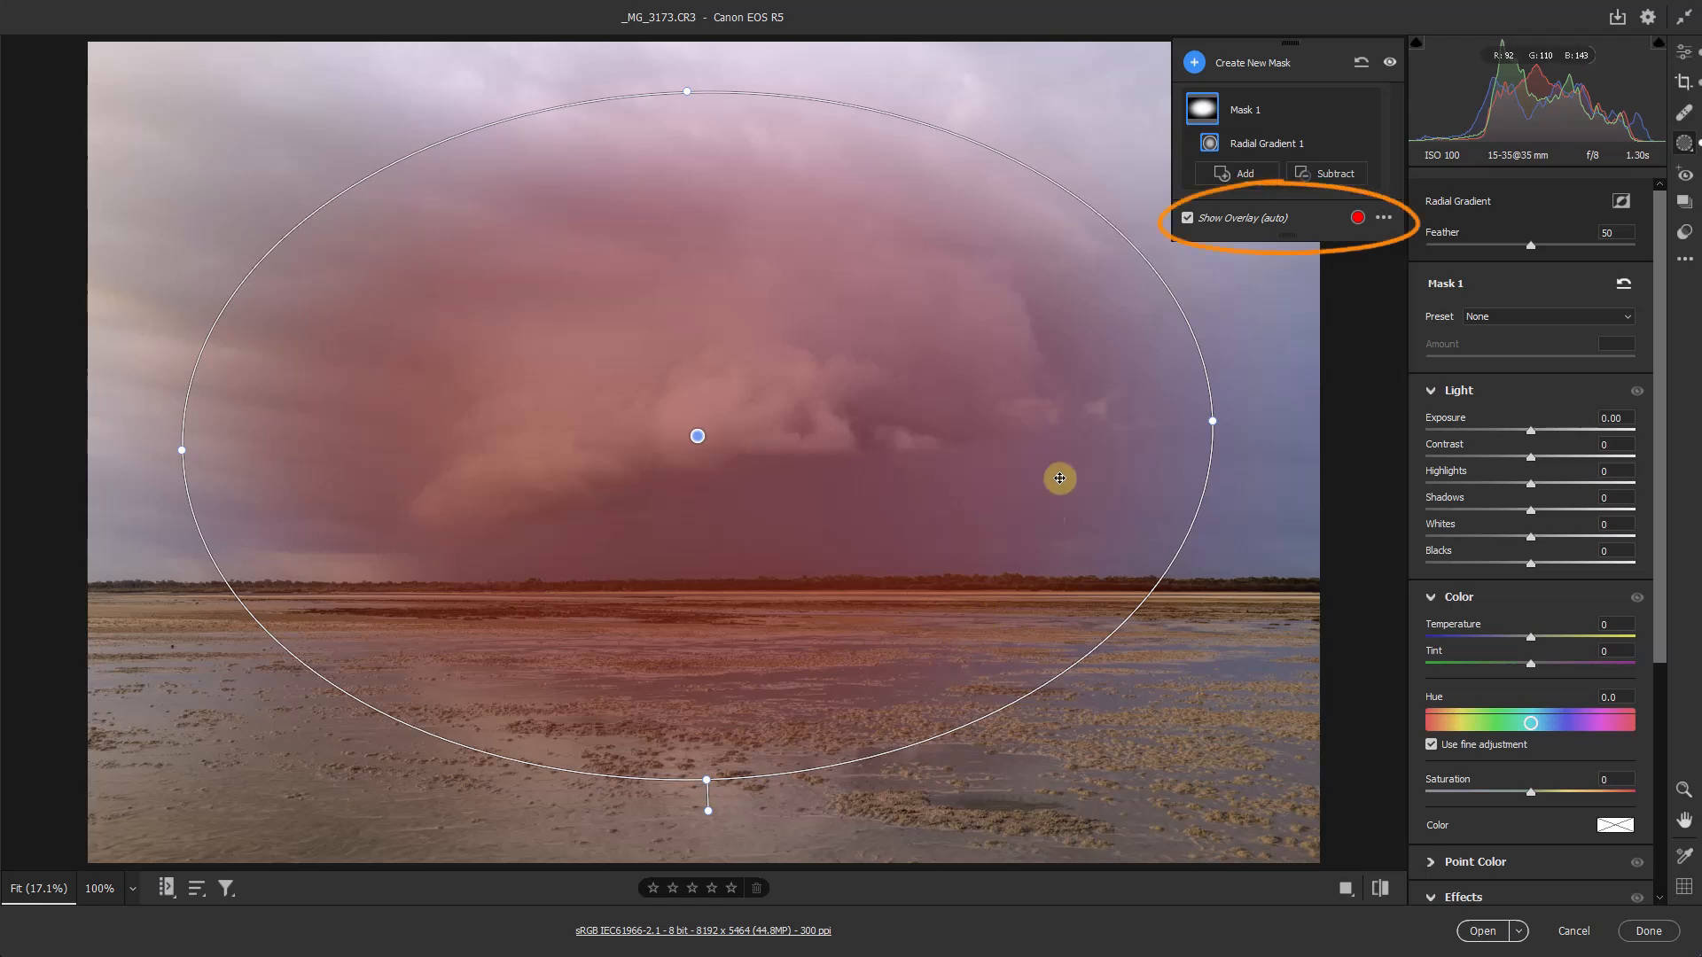
left_click(1186, 218)
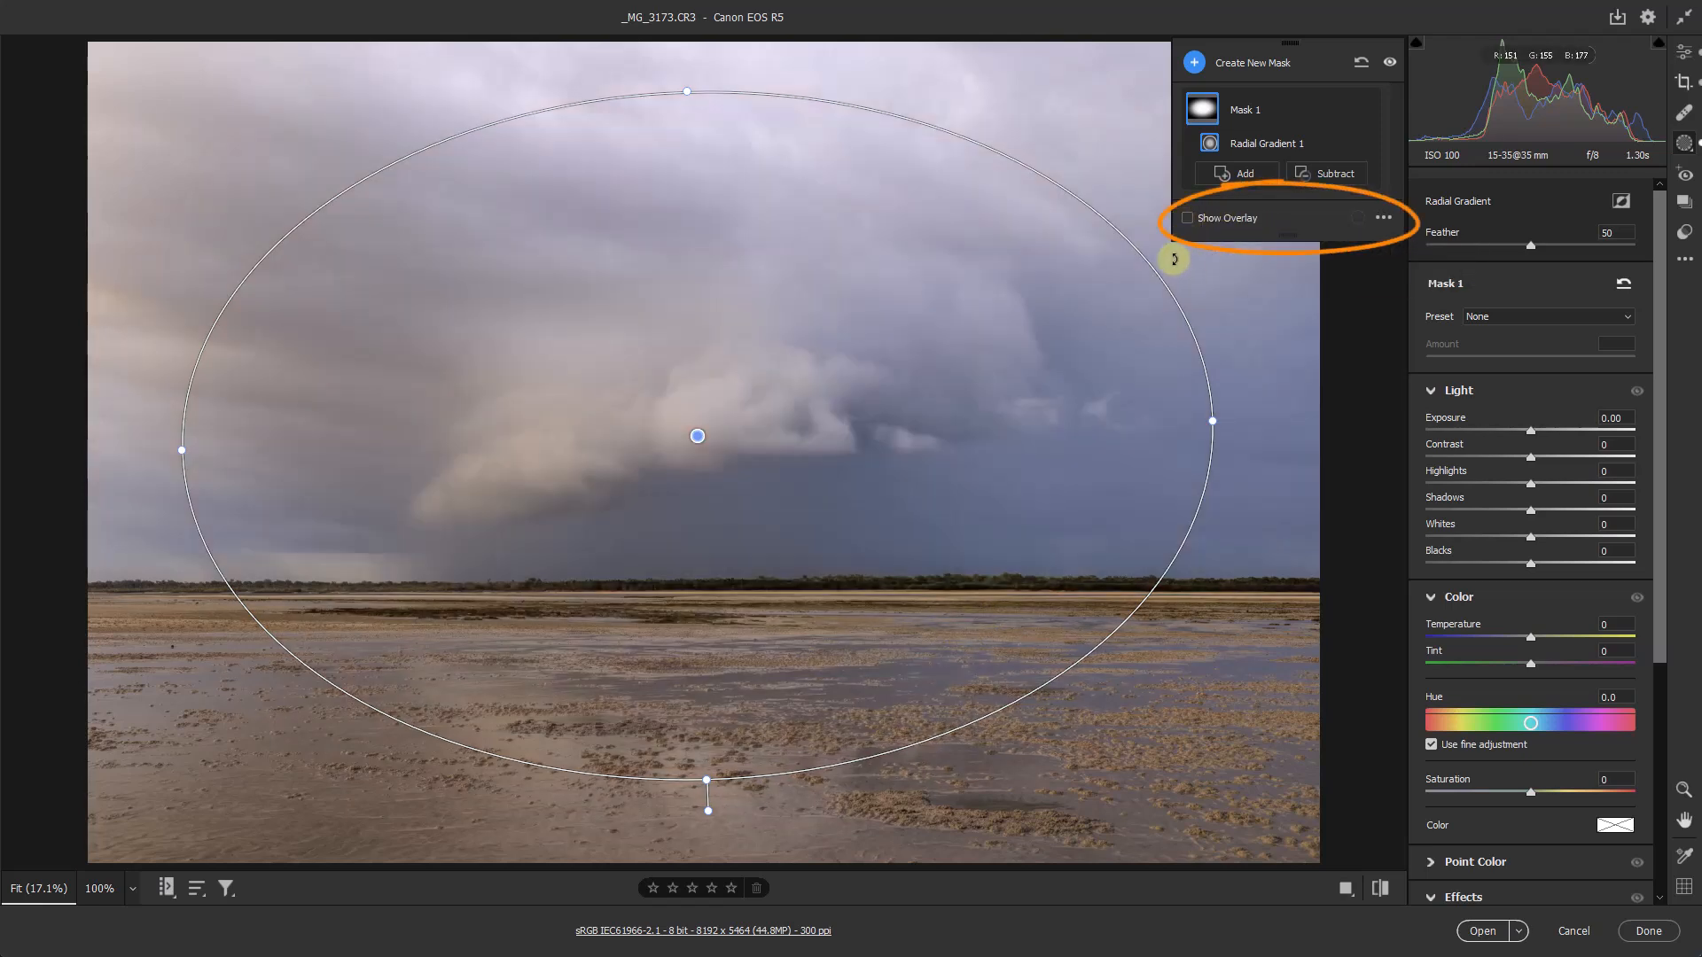
left_click(1188, 219)
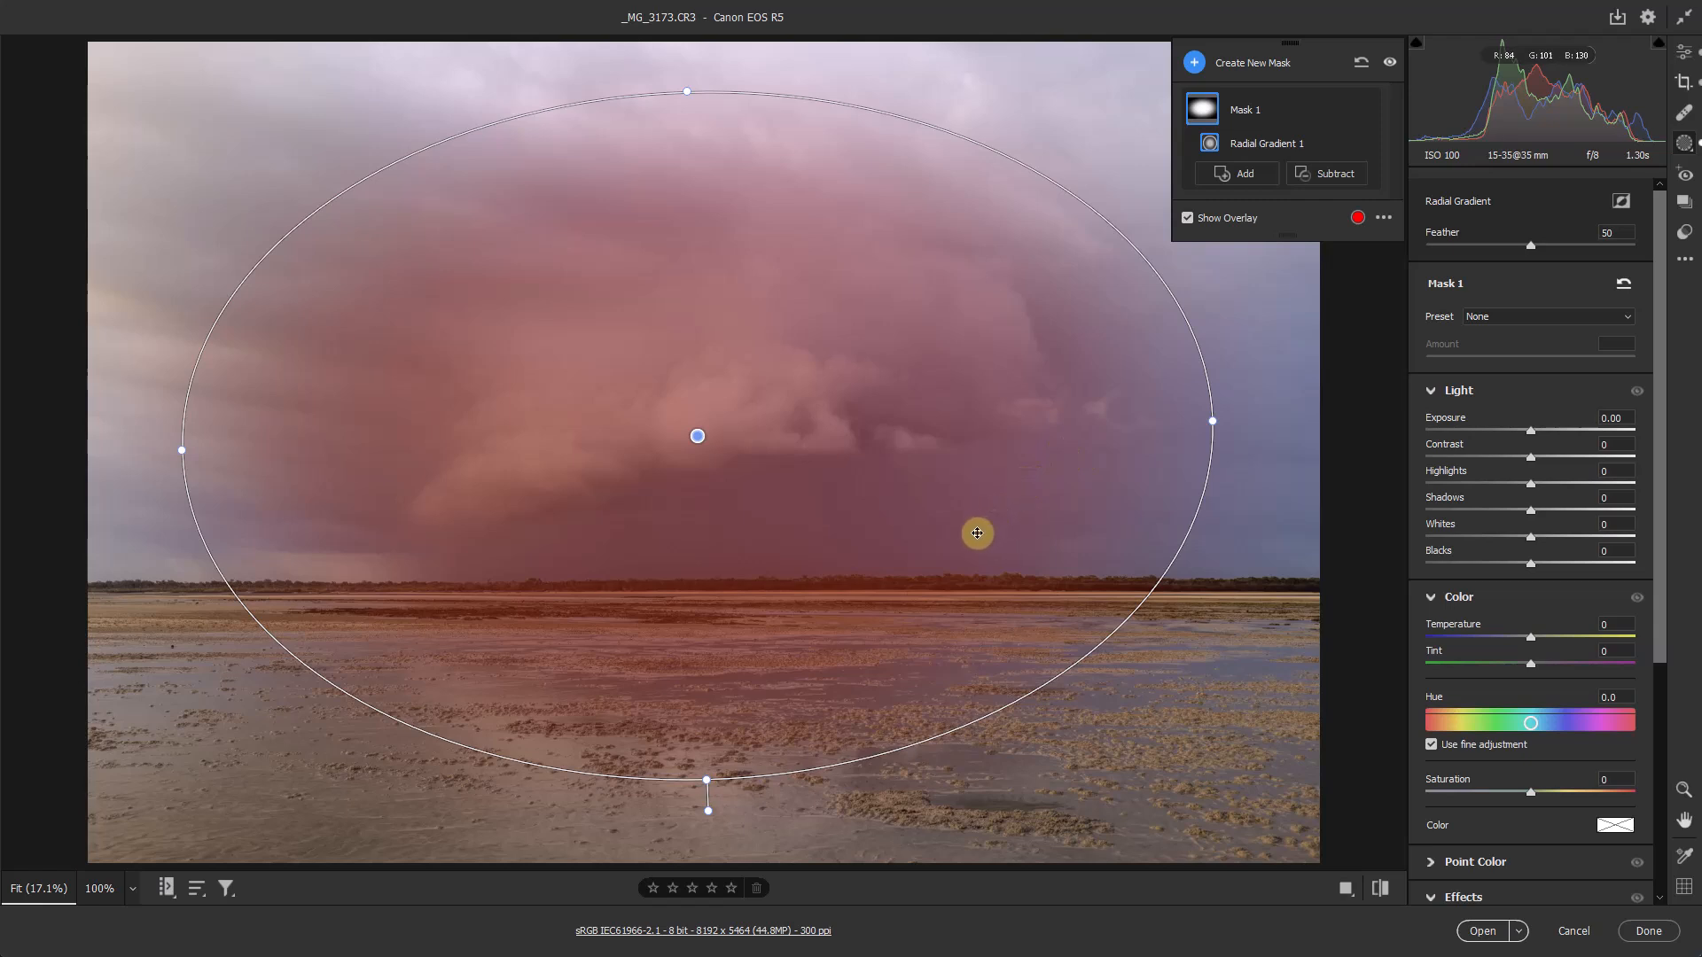
mouse_move(972, 550)
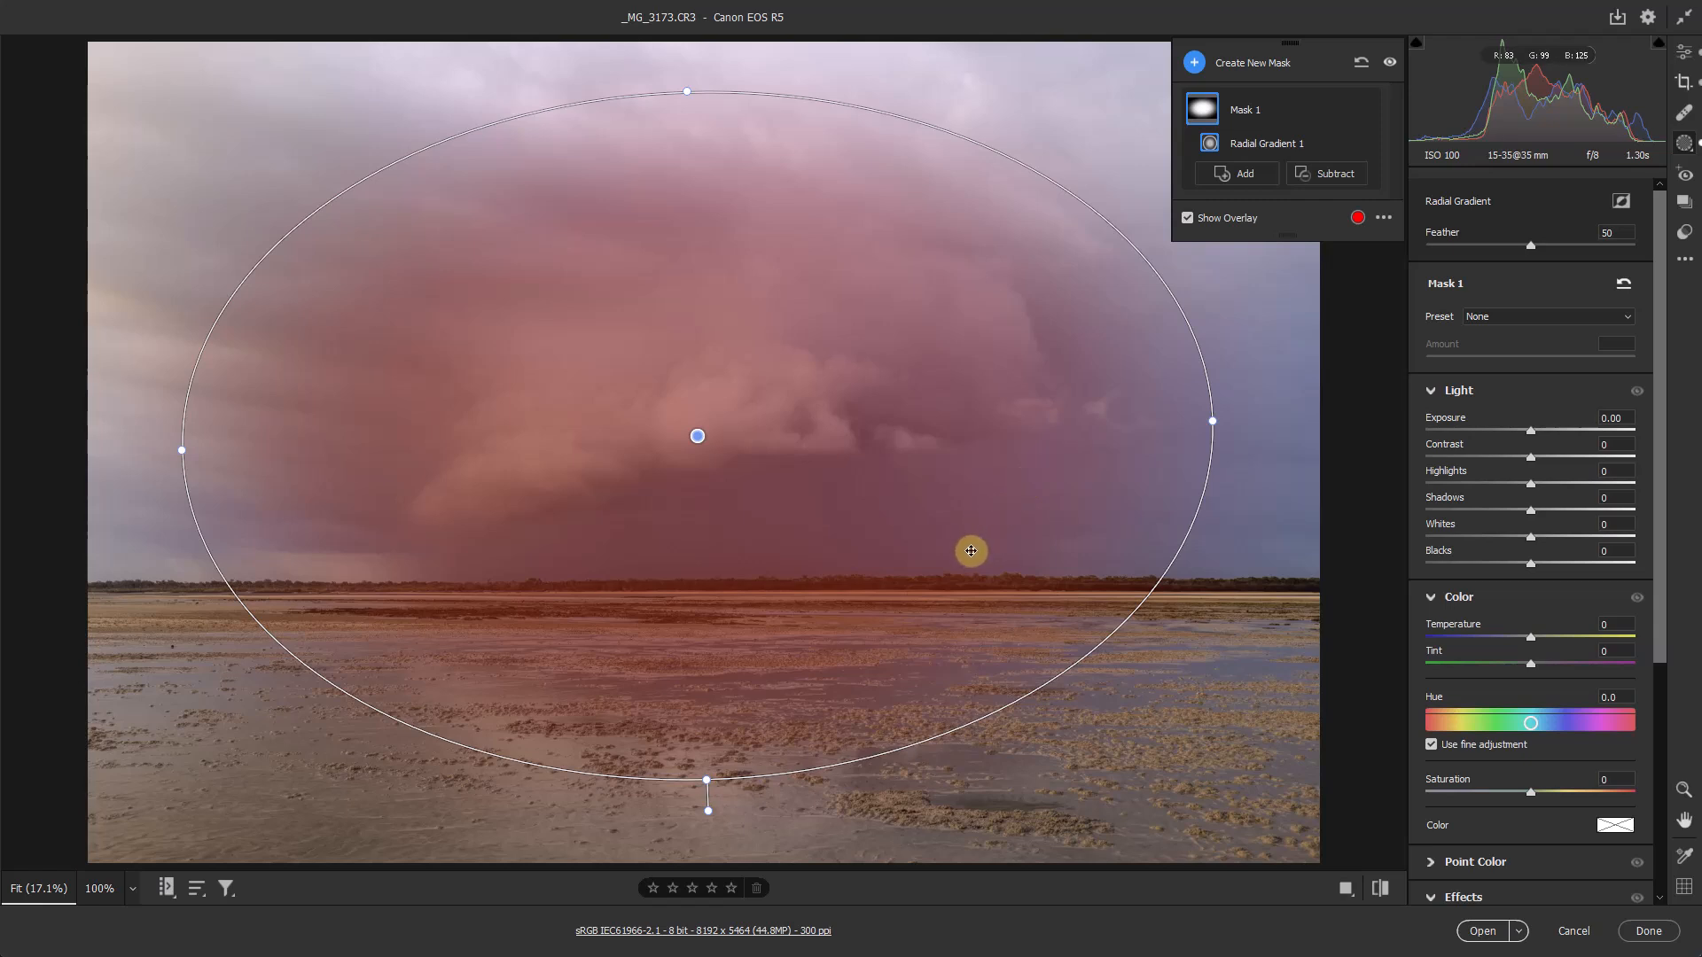
mouse_move(973, 557)
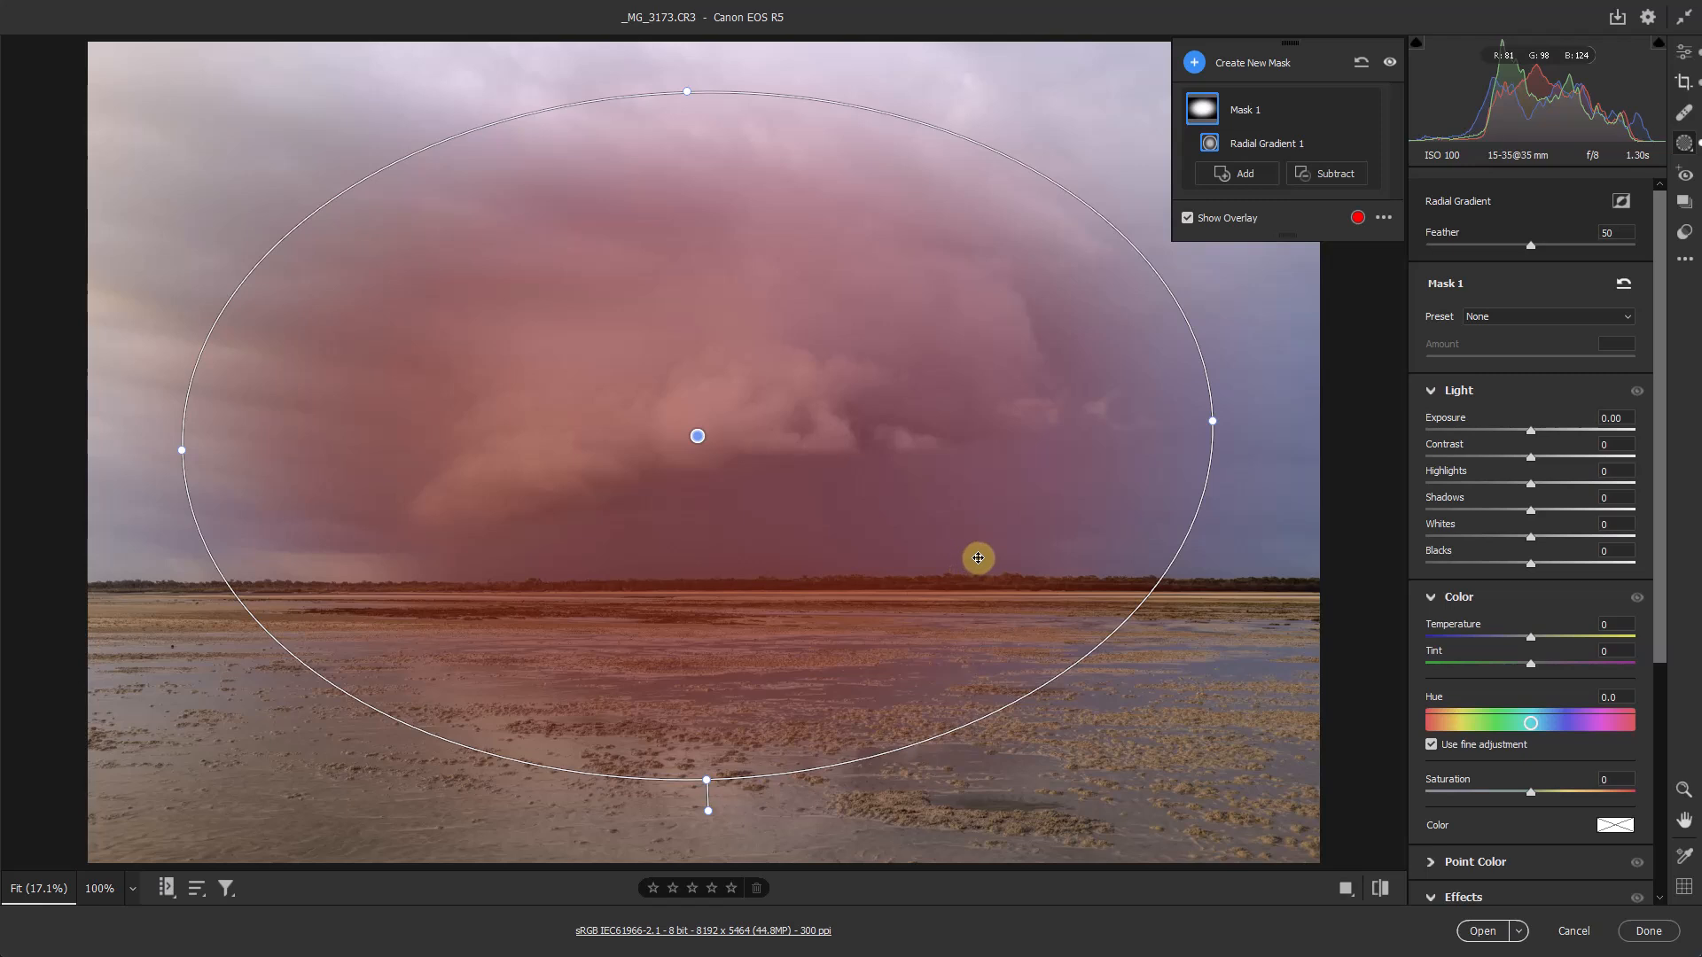
- Toggle the gradient outline with V while briefly nudging exposure, ending with the outline shown
key("v")
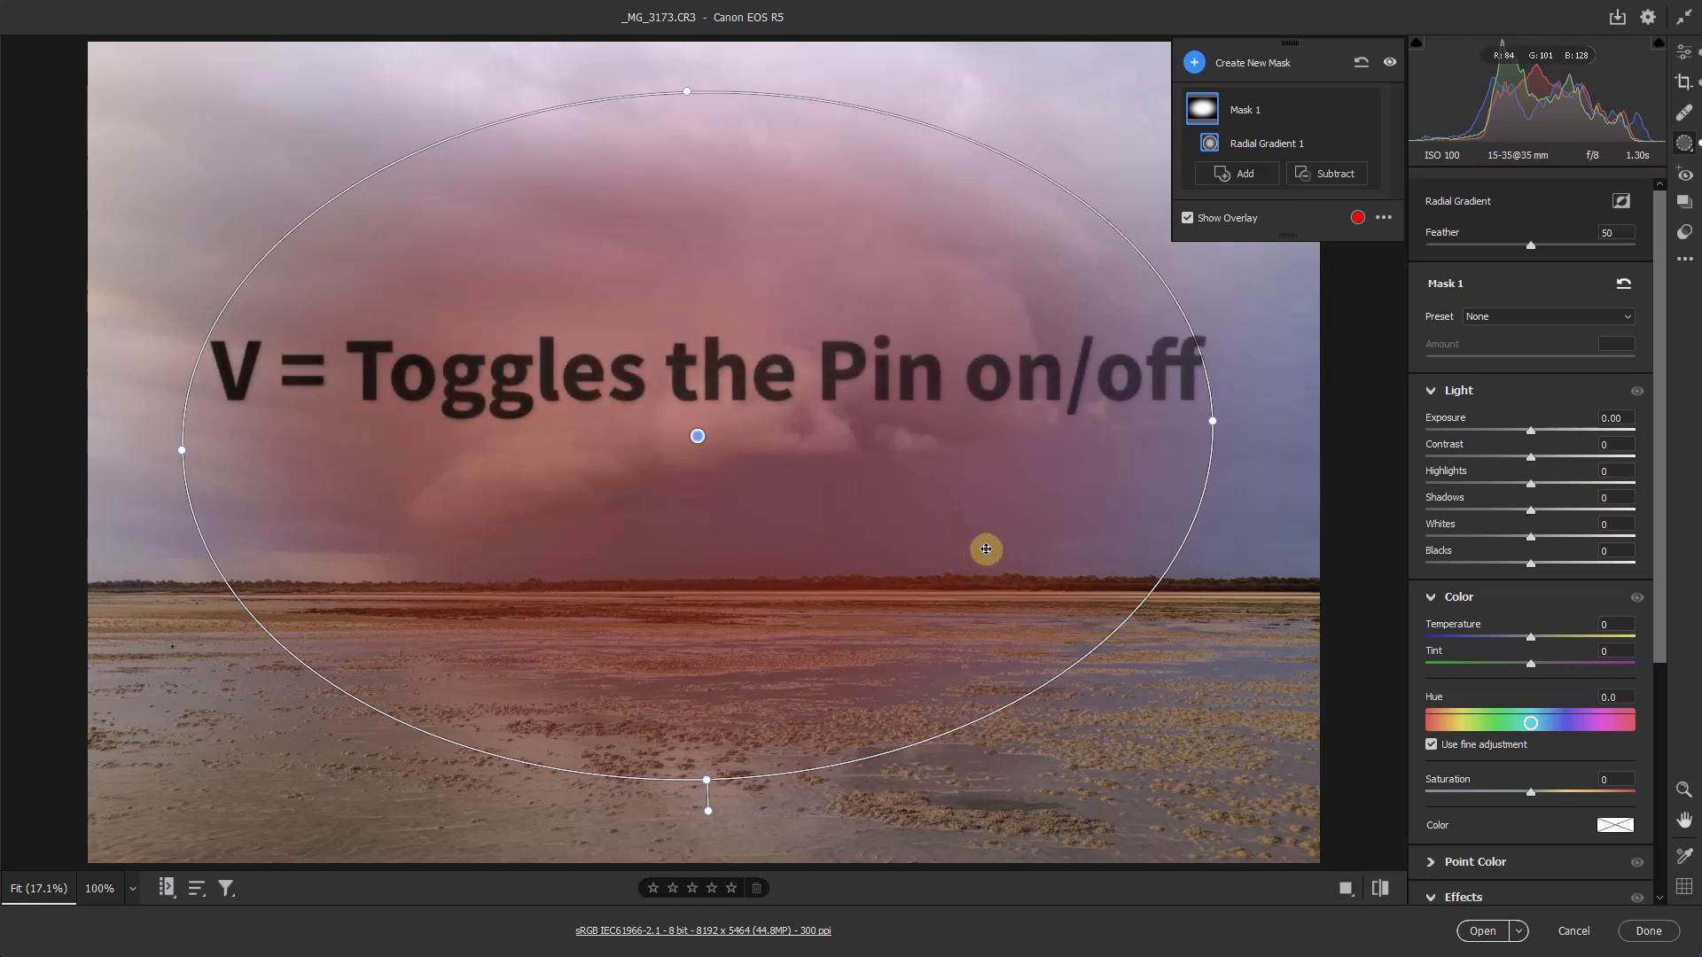
key("v")
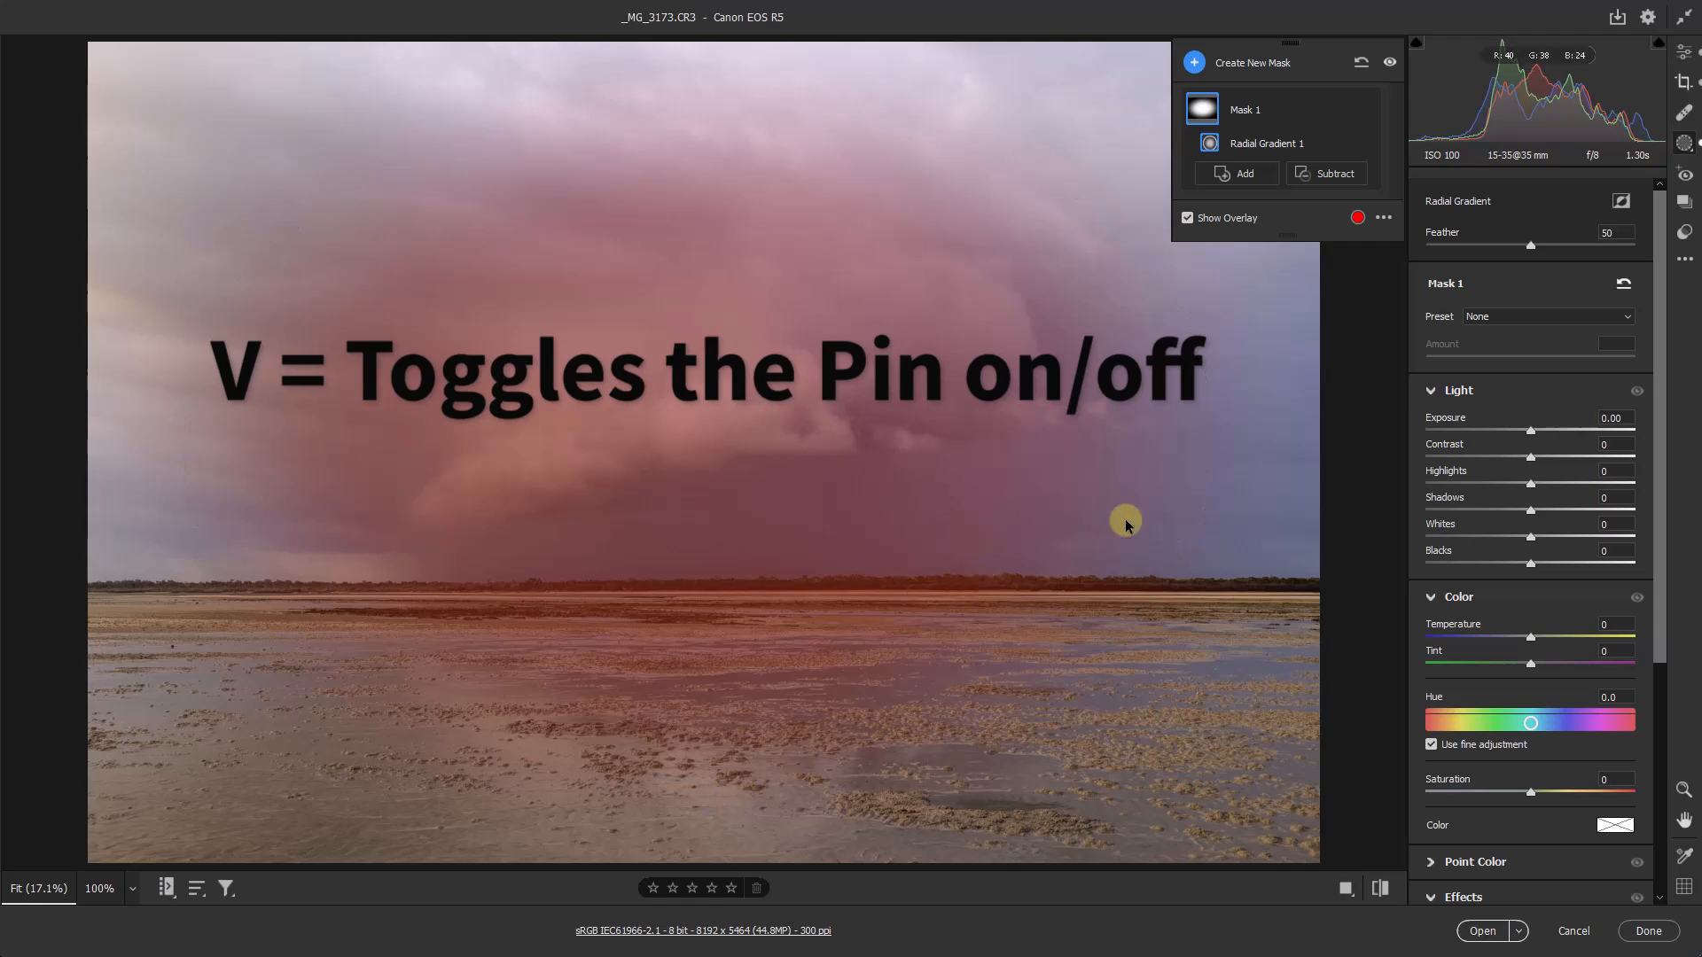
left_click_drag(1531, 429, 1601, 429)
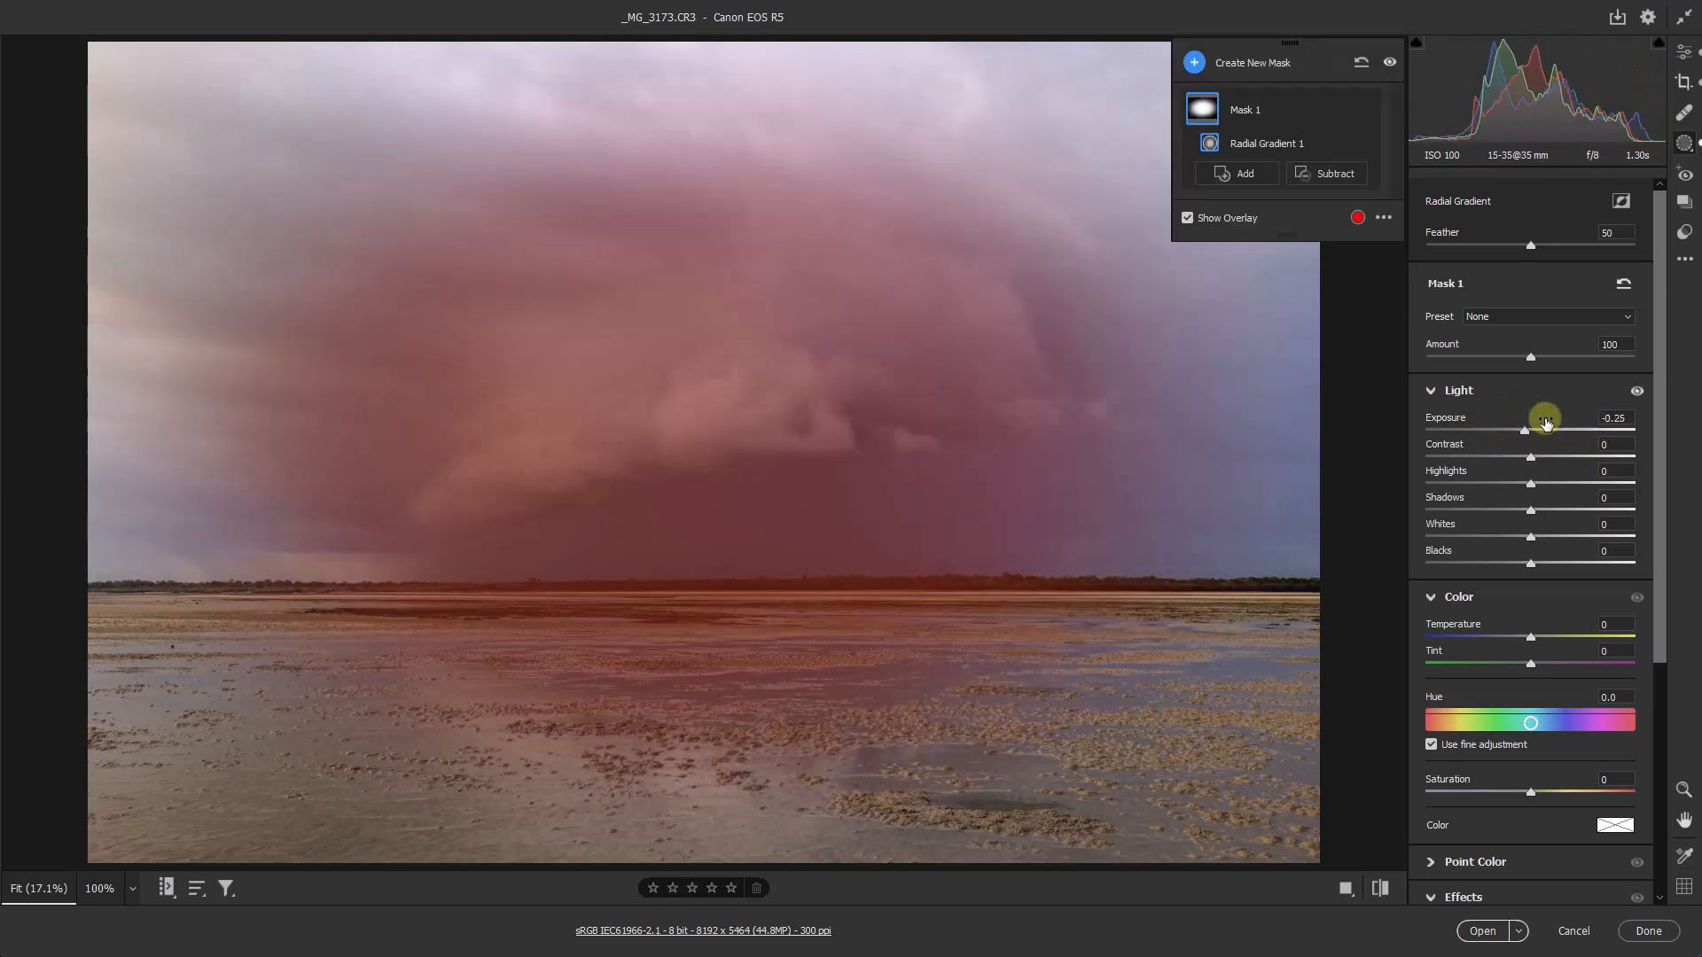
mouse_move(1527, 440)
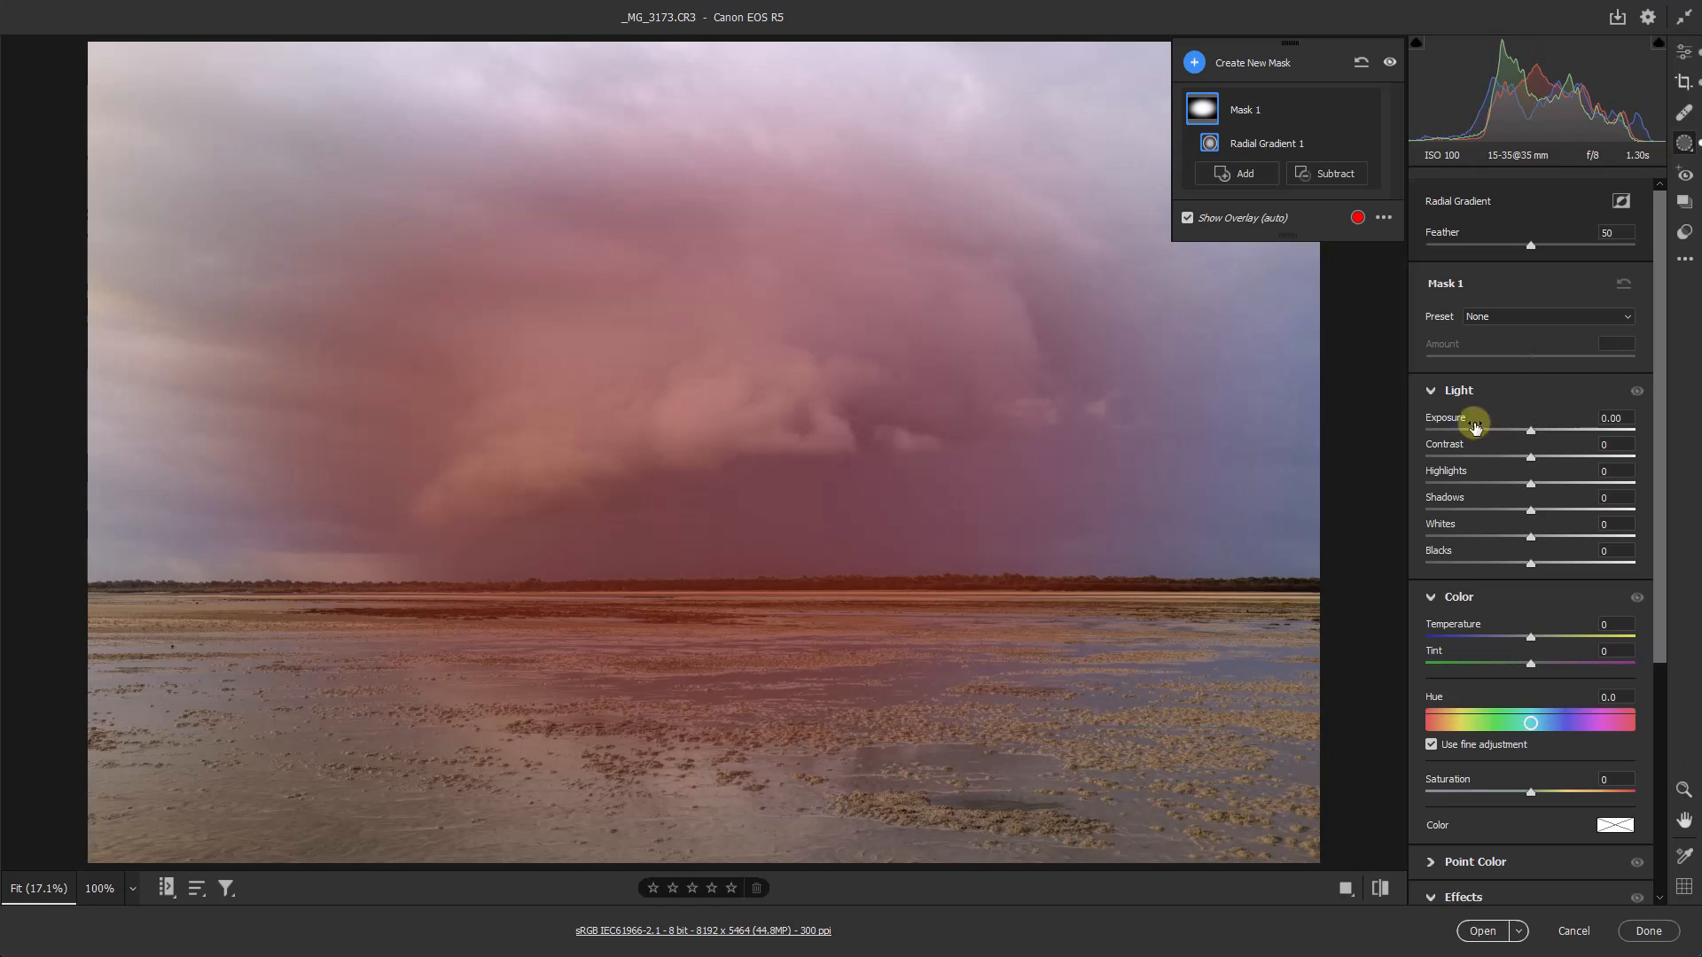
mouse_move(1465, 420)
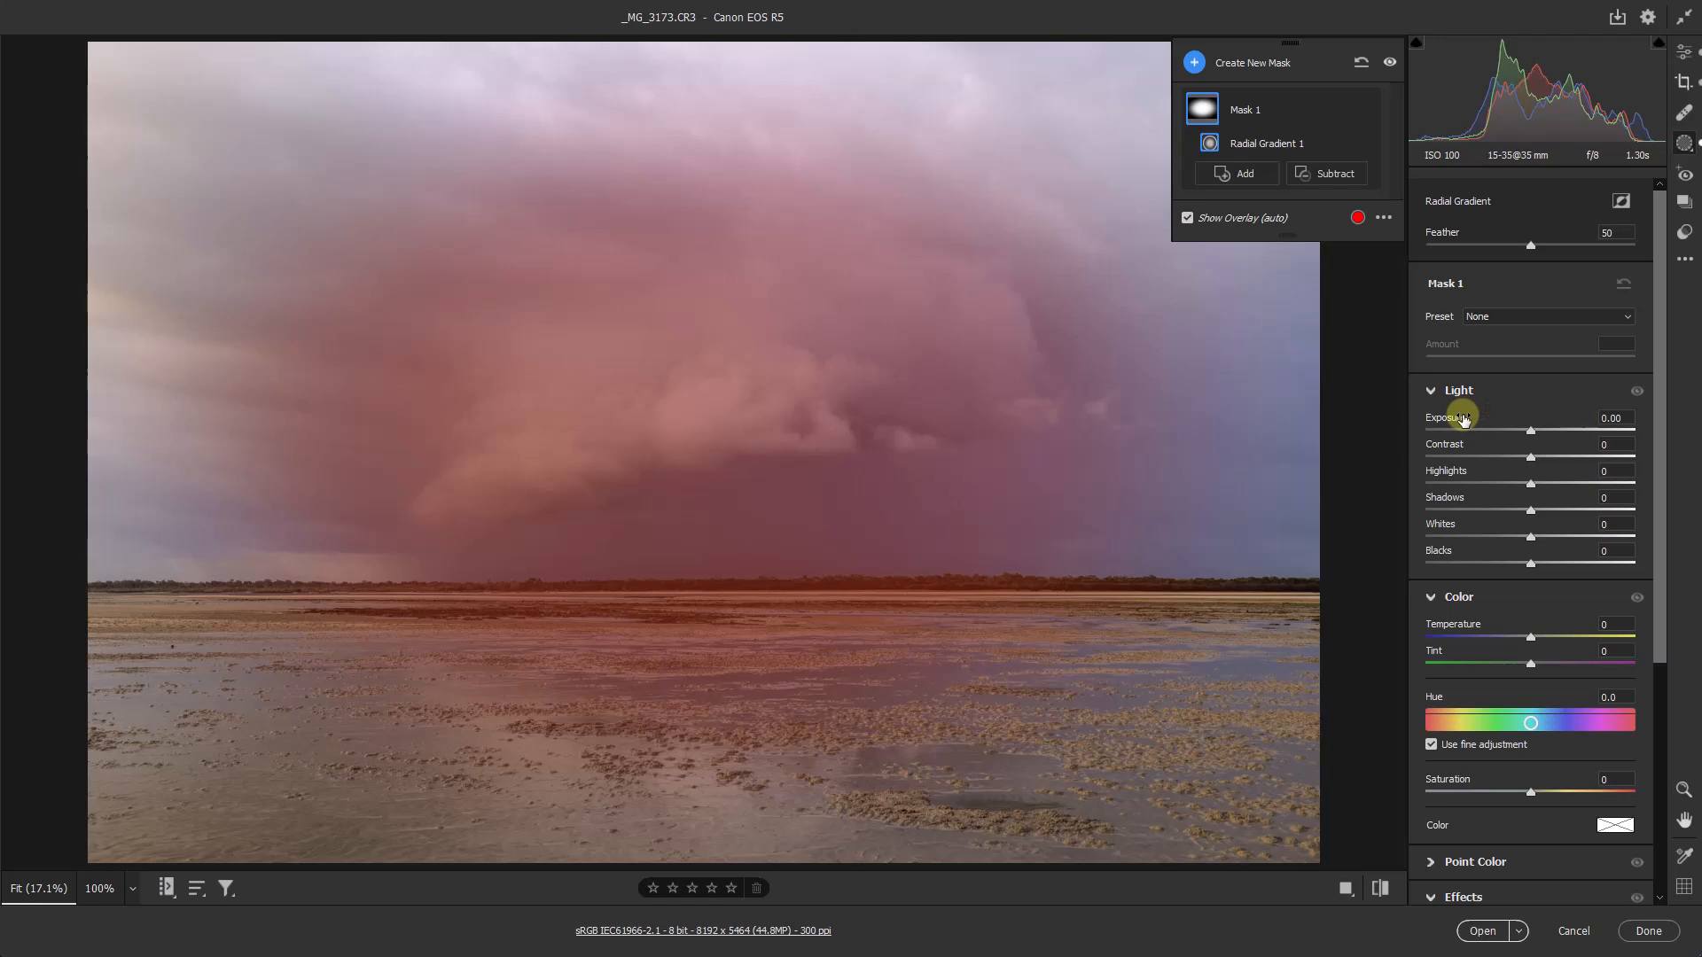
key("v")
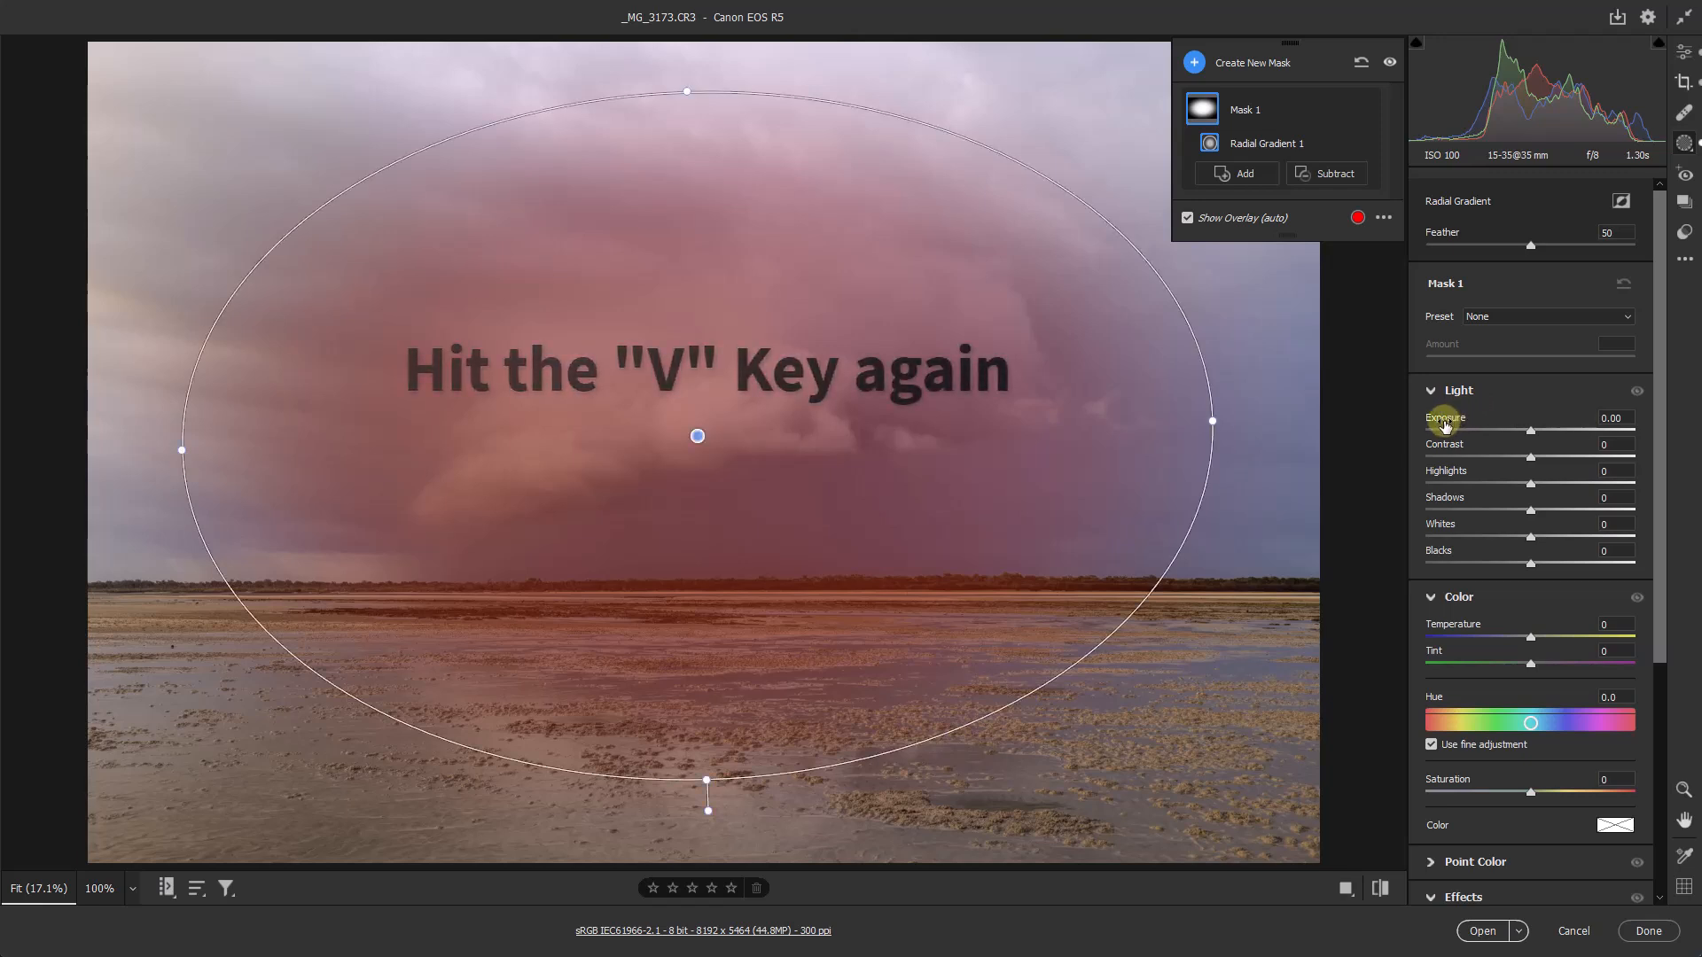
key("v")
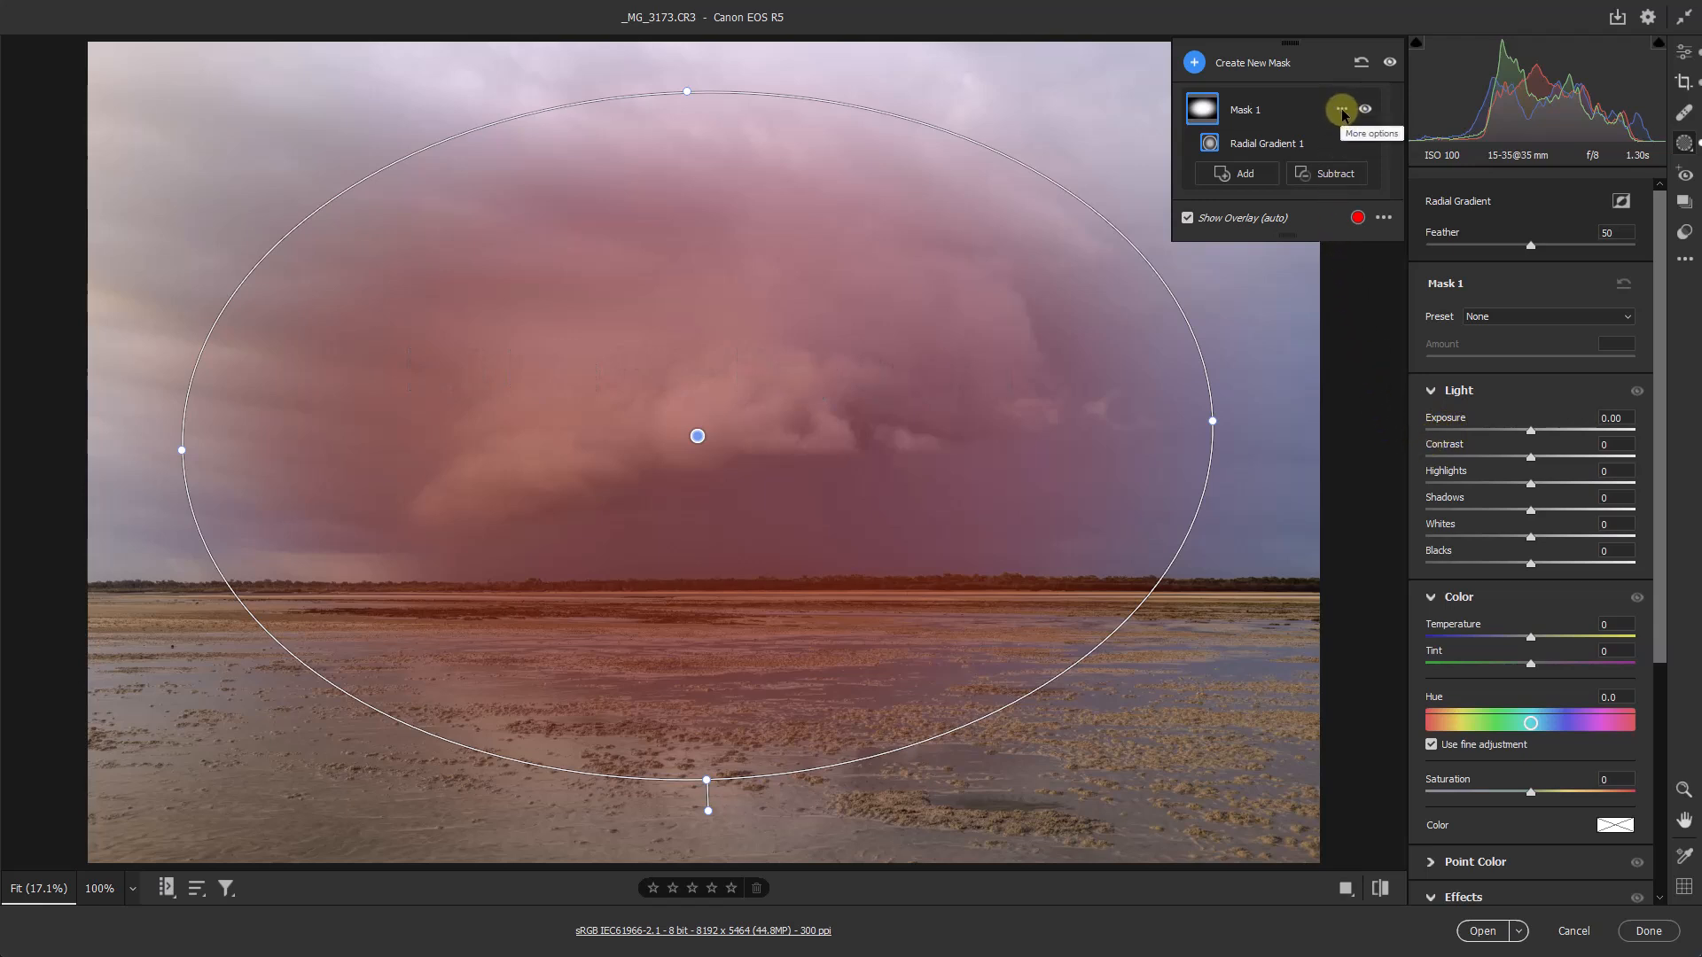
- Use Delete All Masks to clear every mask from the storm photo
left_click(1342, 110)
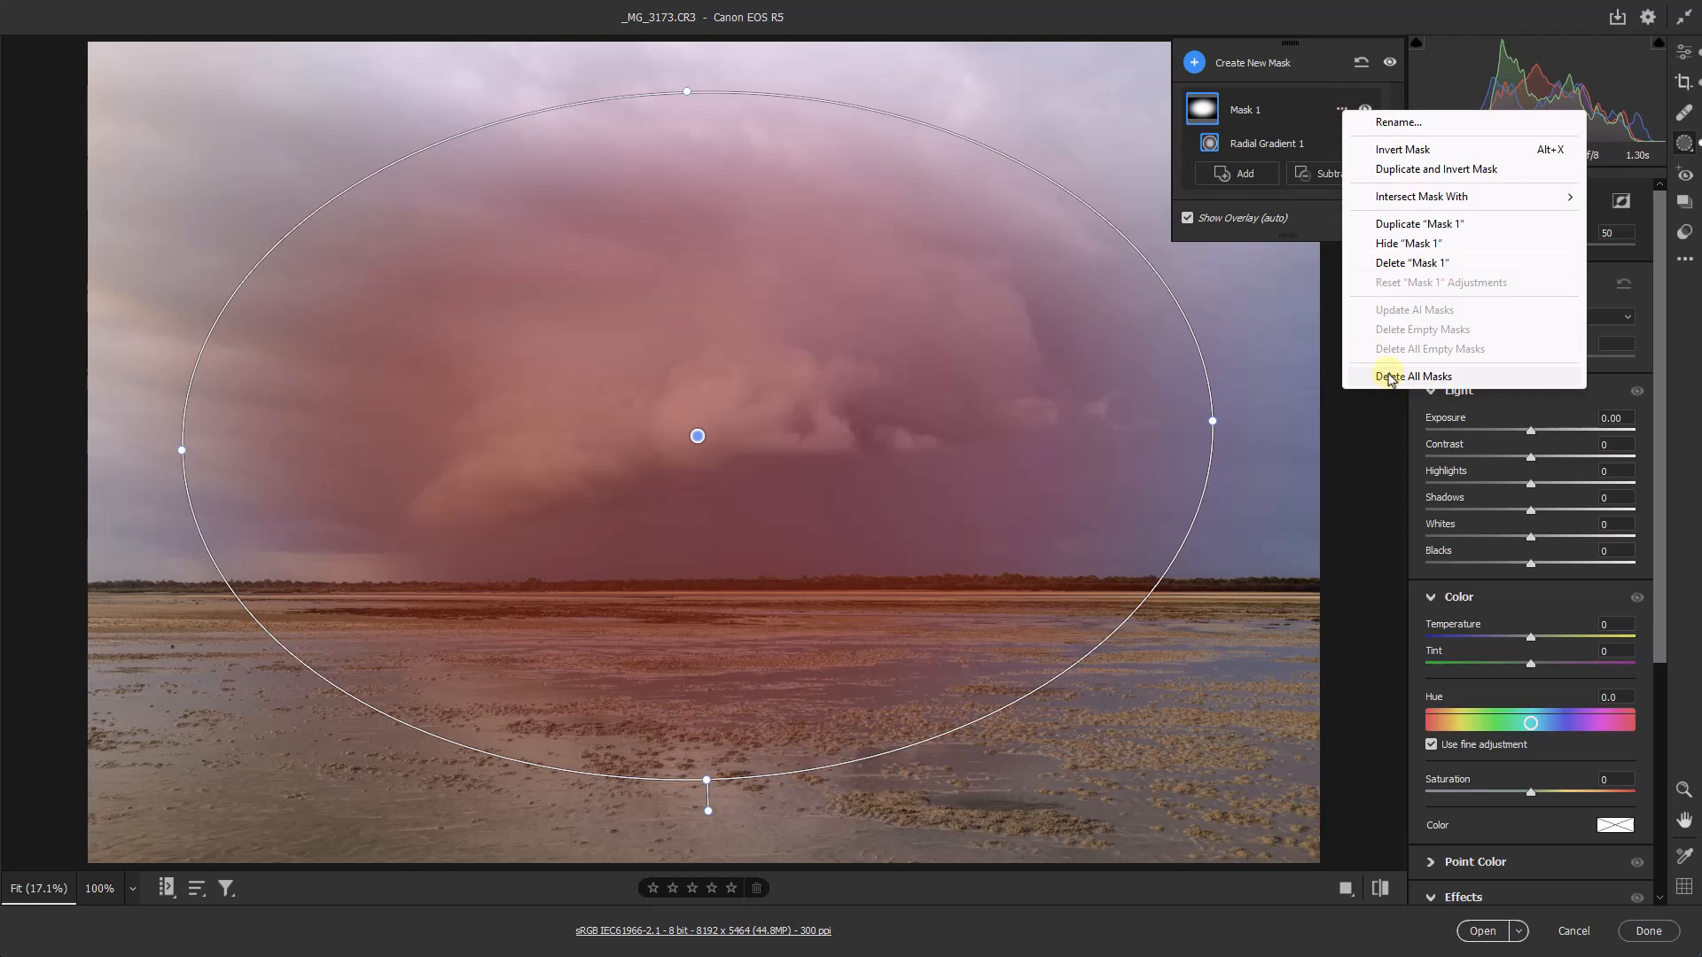
left_click(1412, 376)
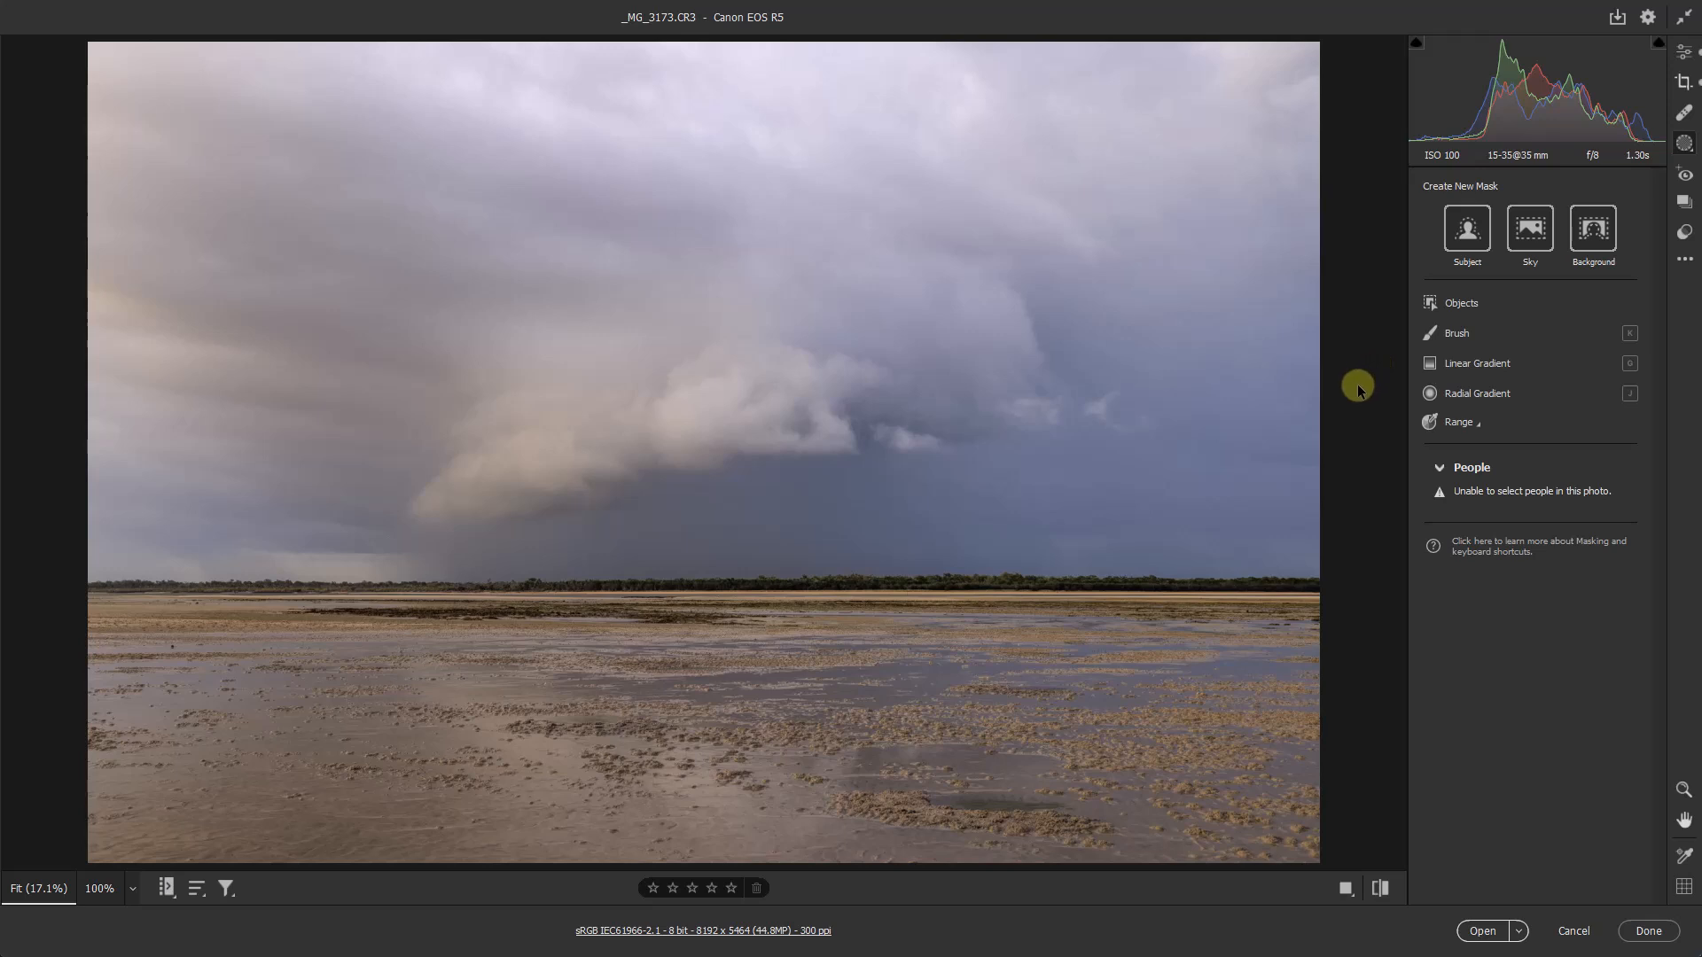
mouse_move(1349, 392)
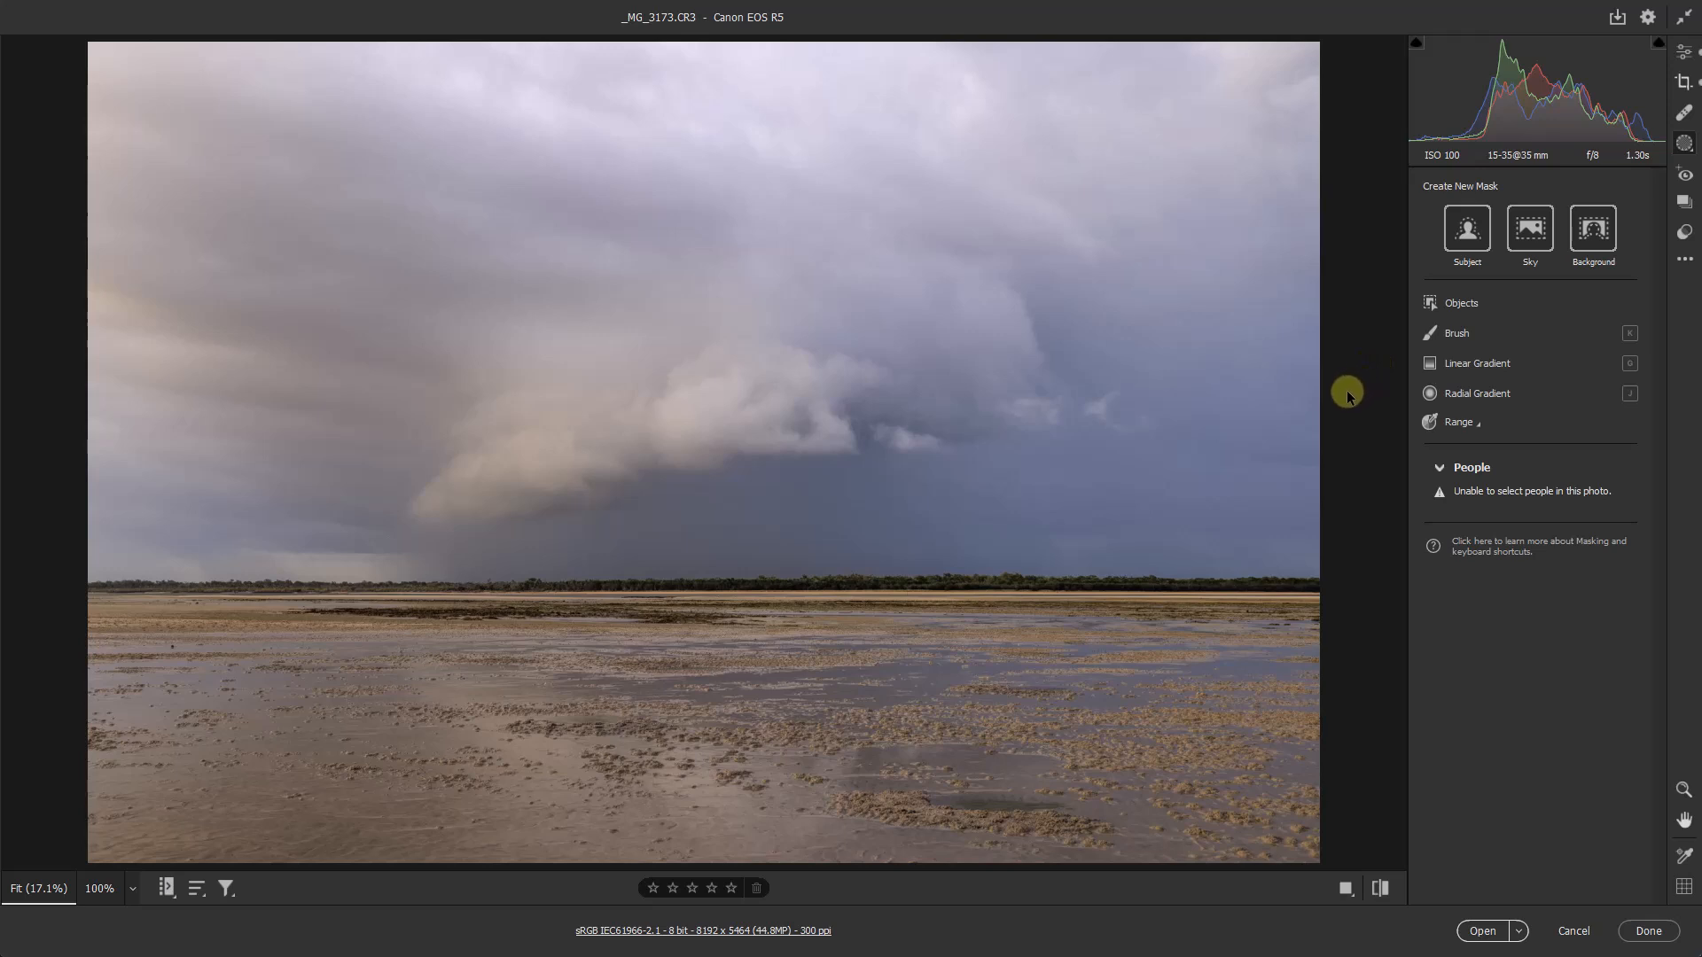
mouse_move(1345, 394)
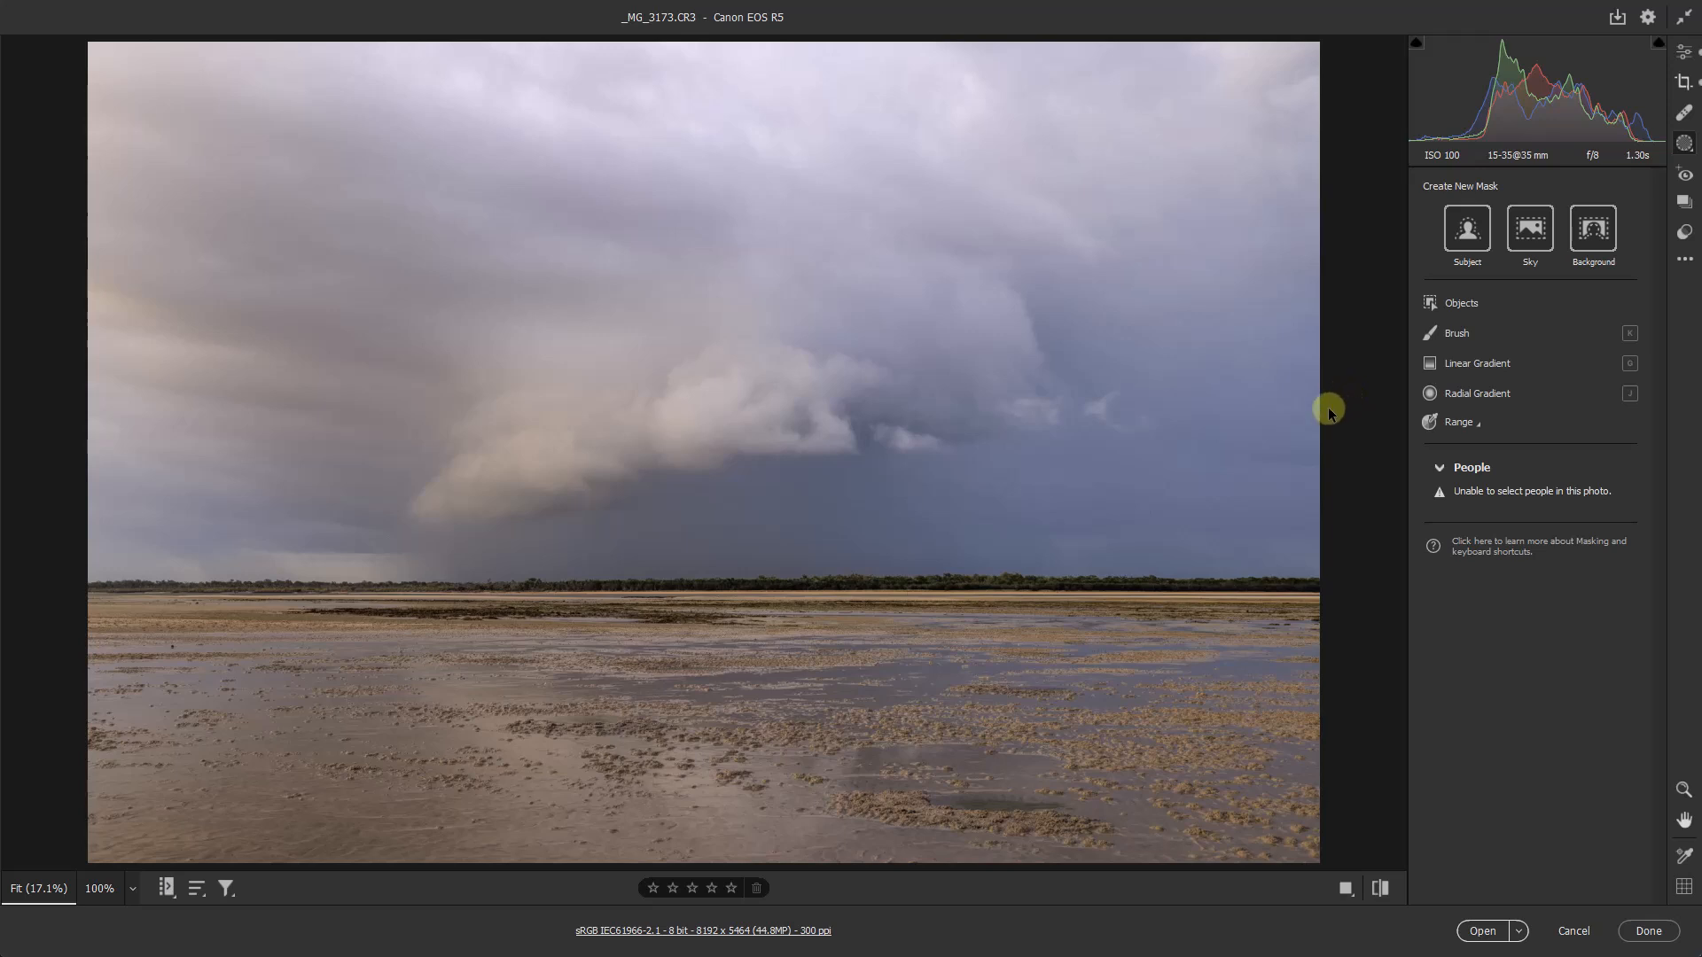
mouse_move(1365, 382)
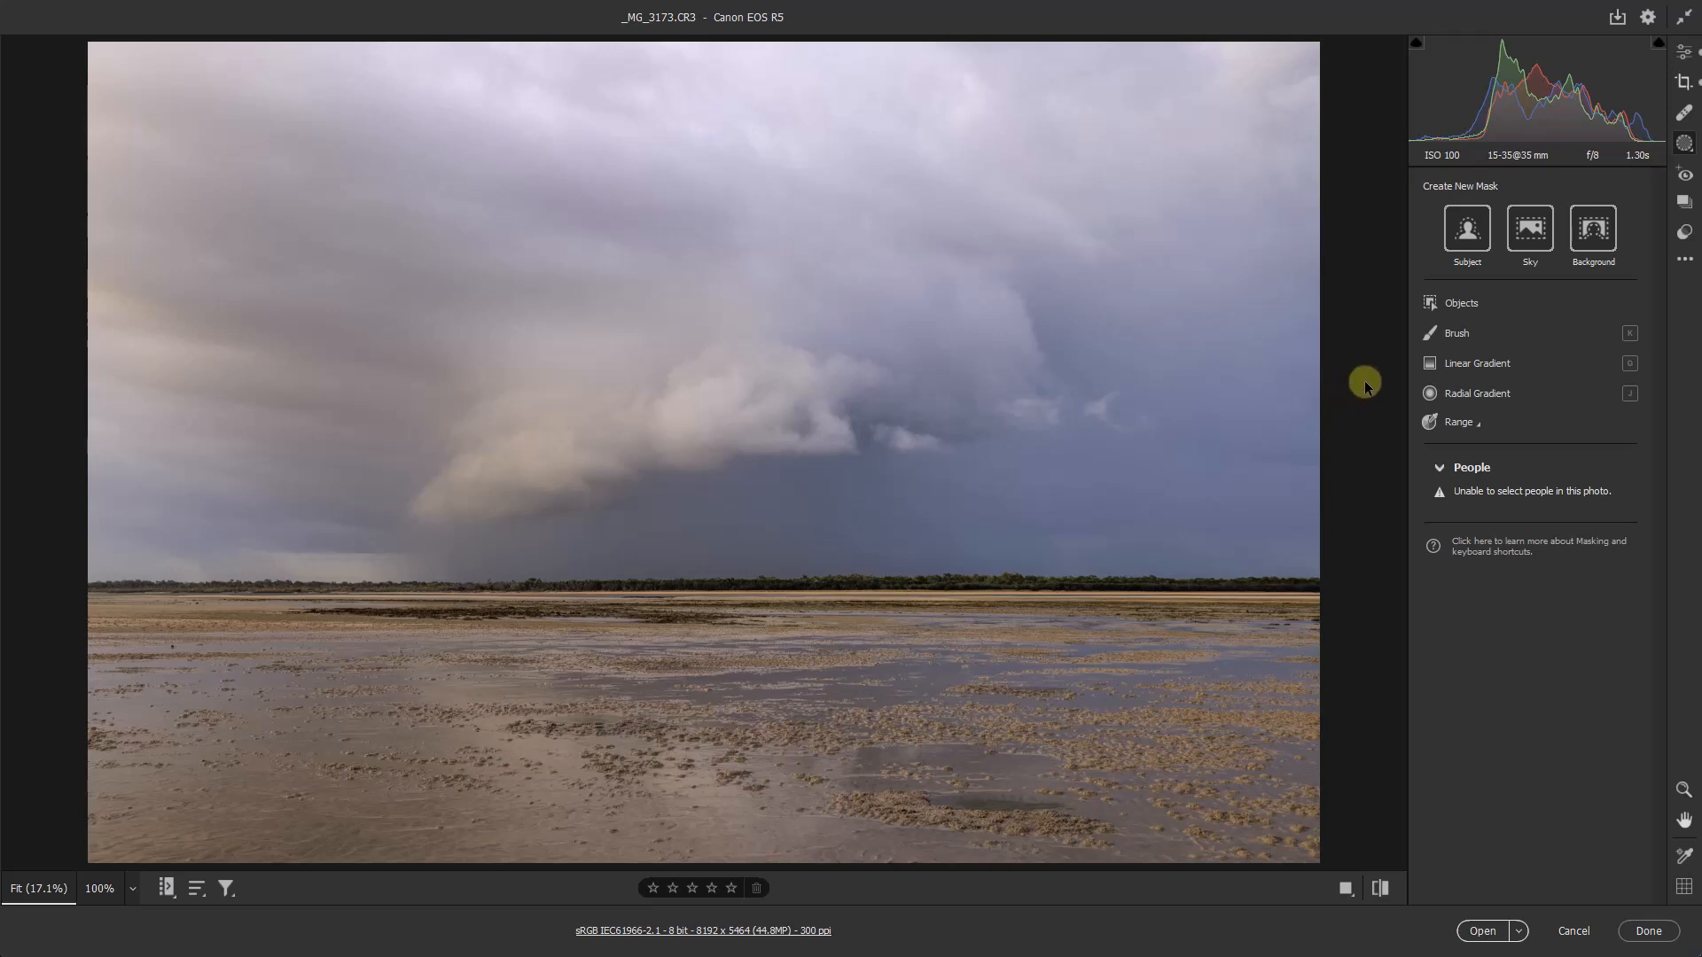
mouse_move(1362, 391)
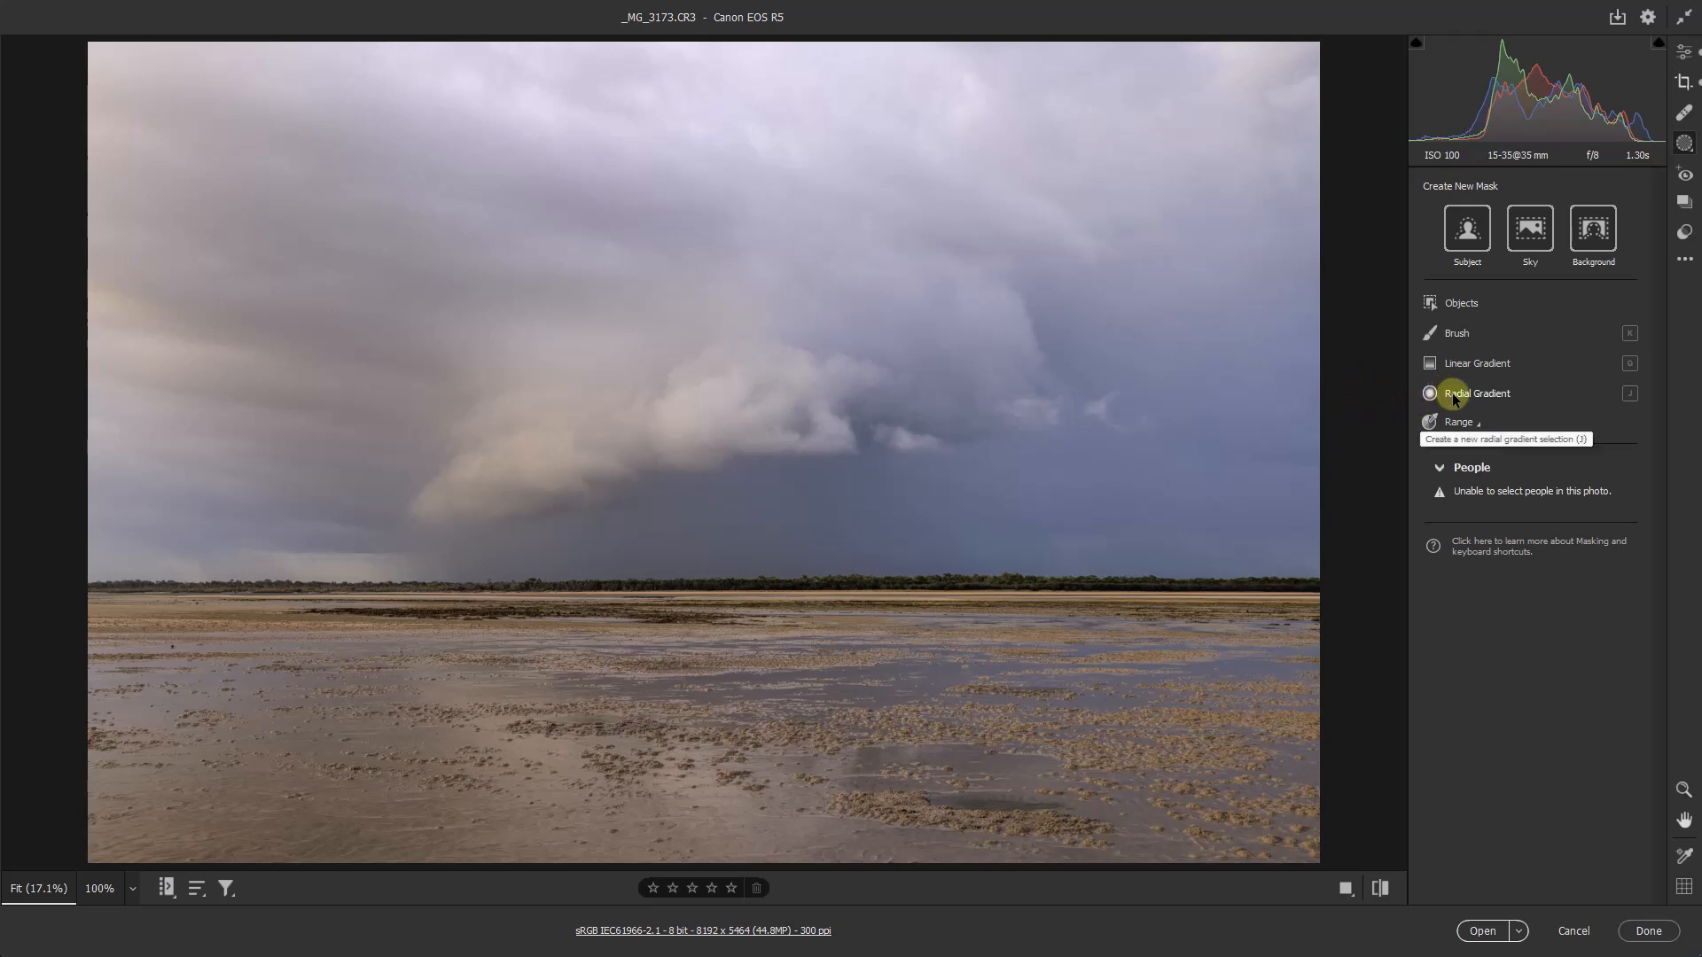
- Draw an oval radial gradient from the photo centre across cloud and shoreline and settle its position
left_click(1478, 392)
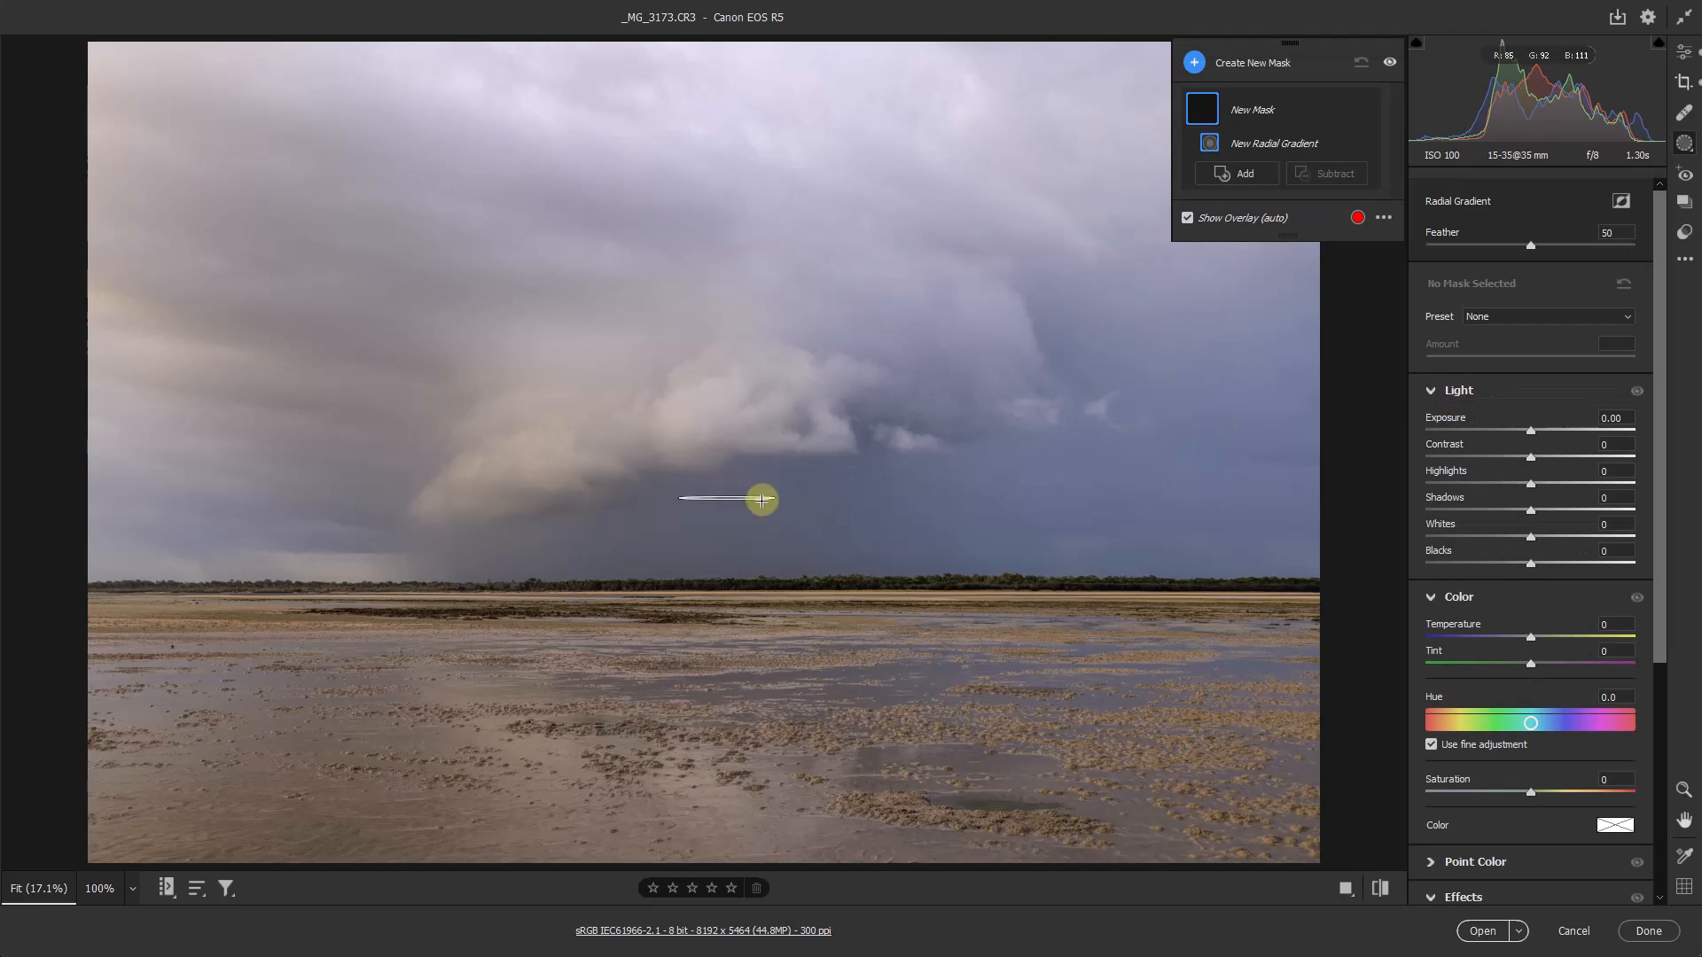
left_click_drag(760, 500, 1048, 678)
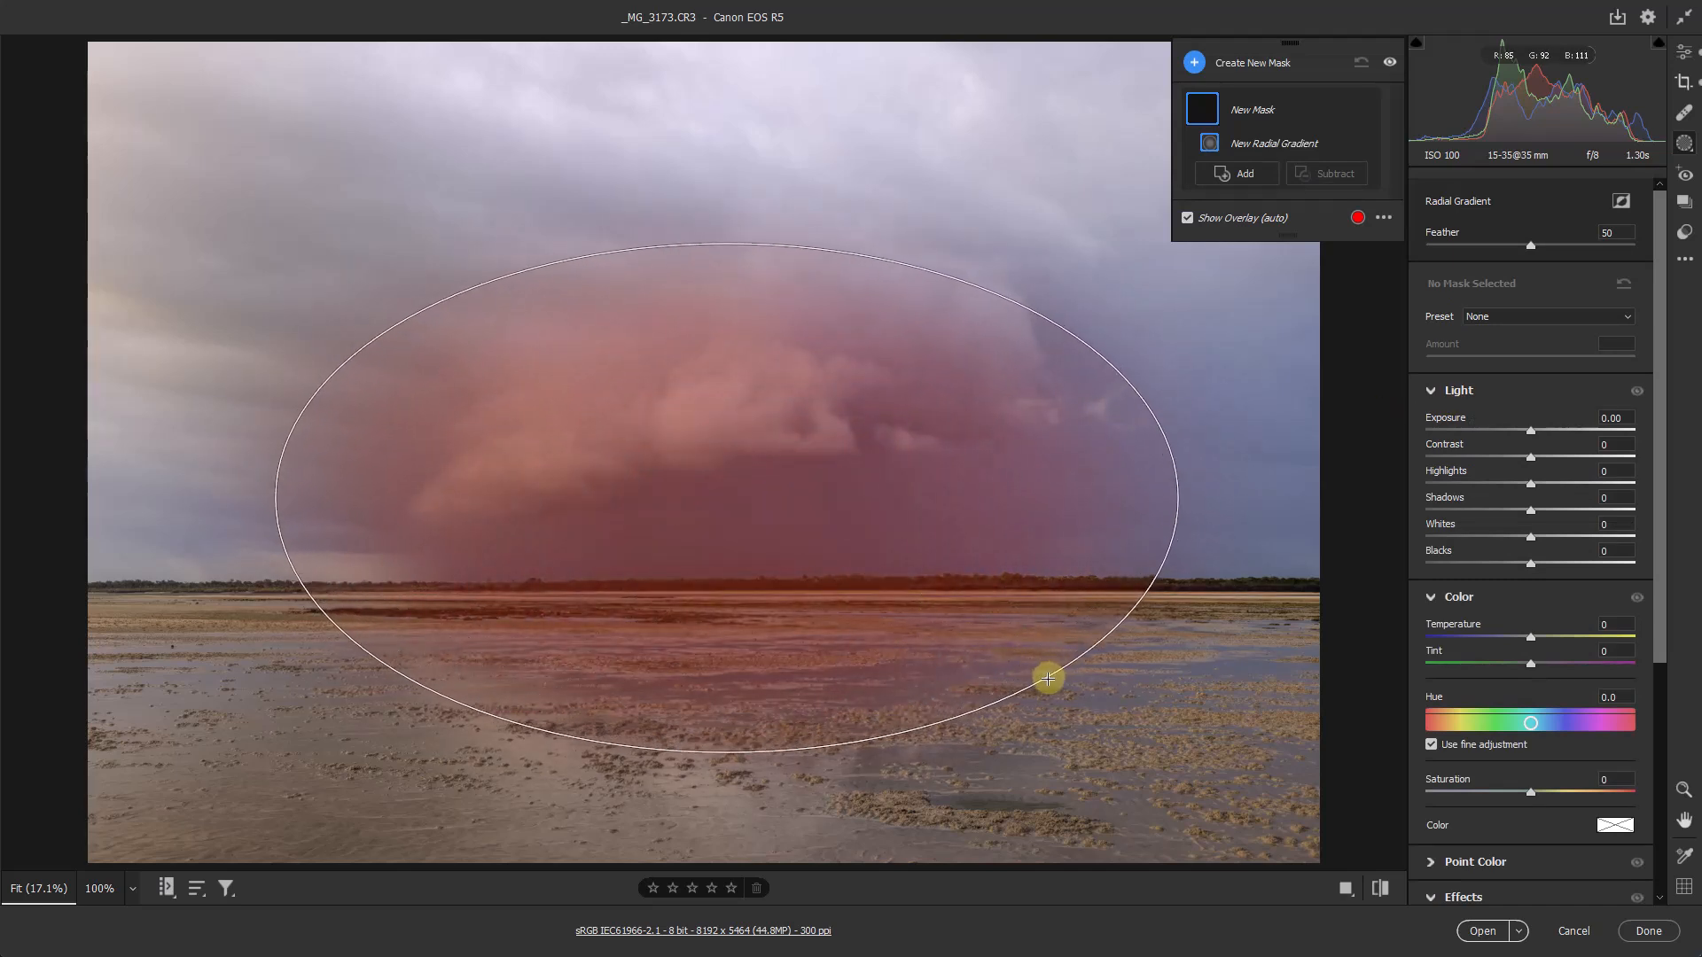
left_click_drag(1048, 678, 1069, 696)
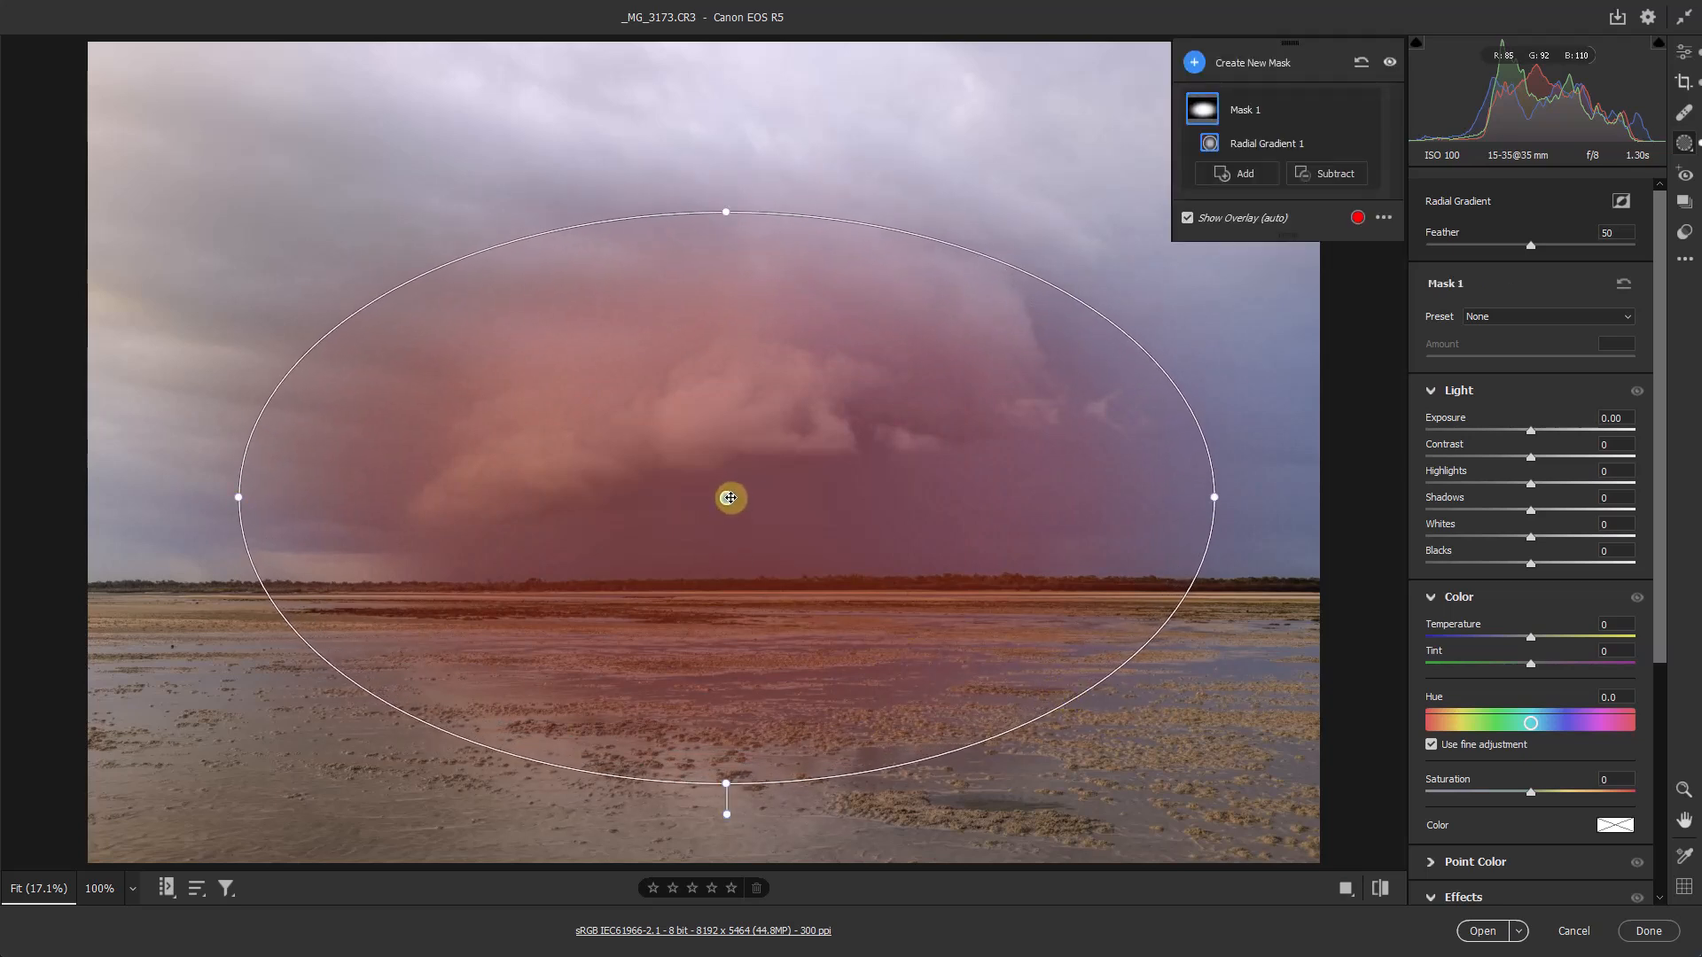
left_click_drag(730, 499, 735, 485)
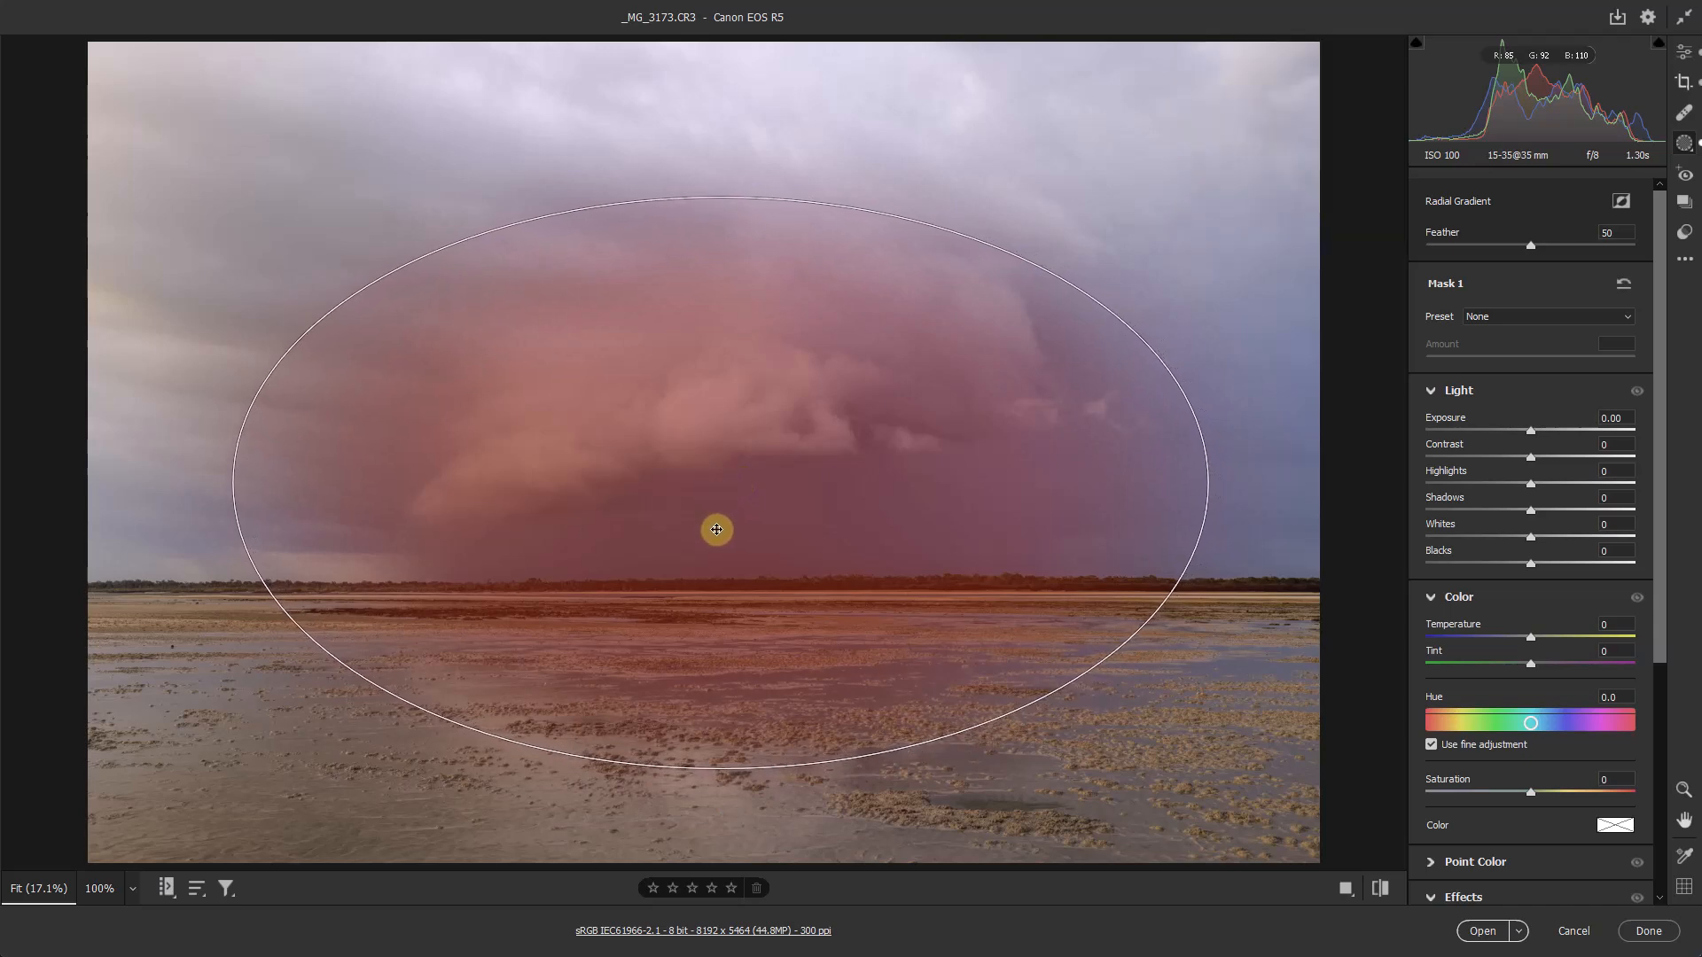
left_click(717, 531)
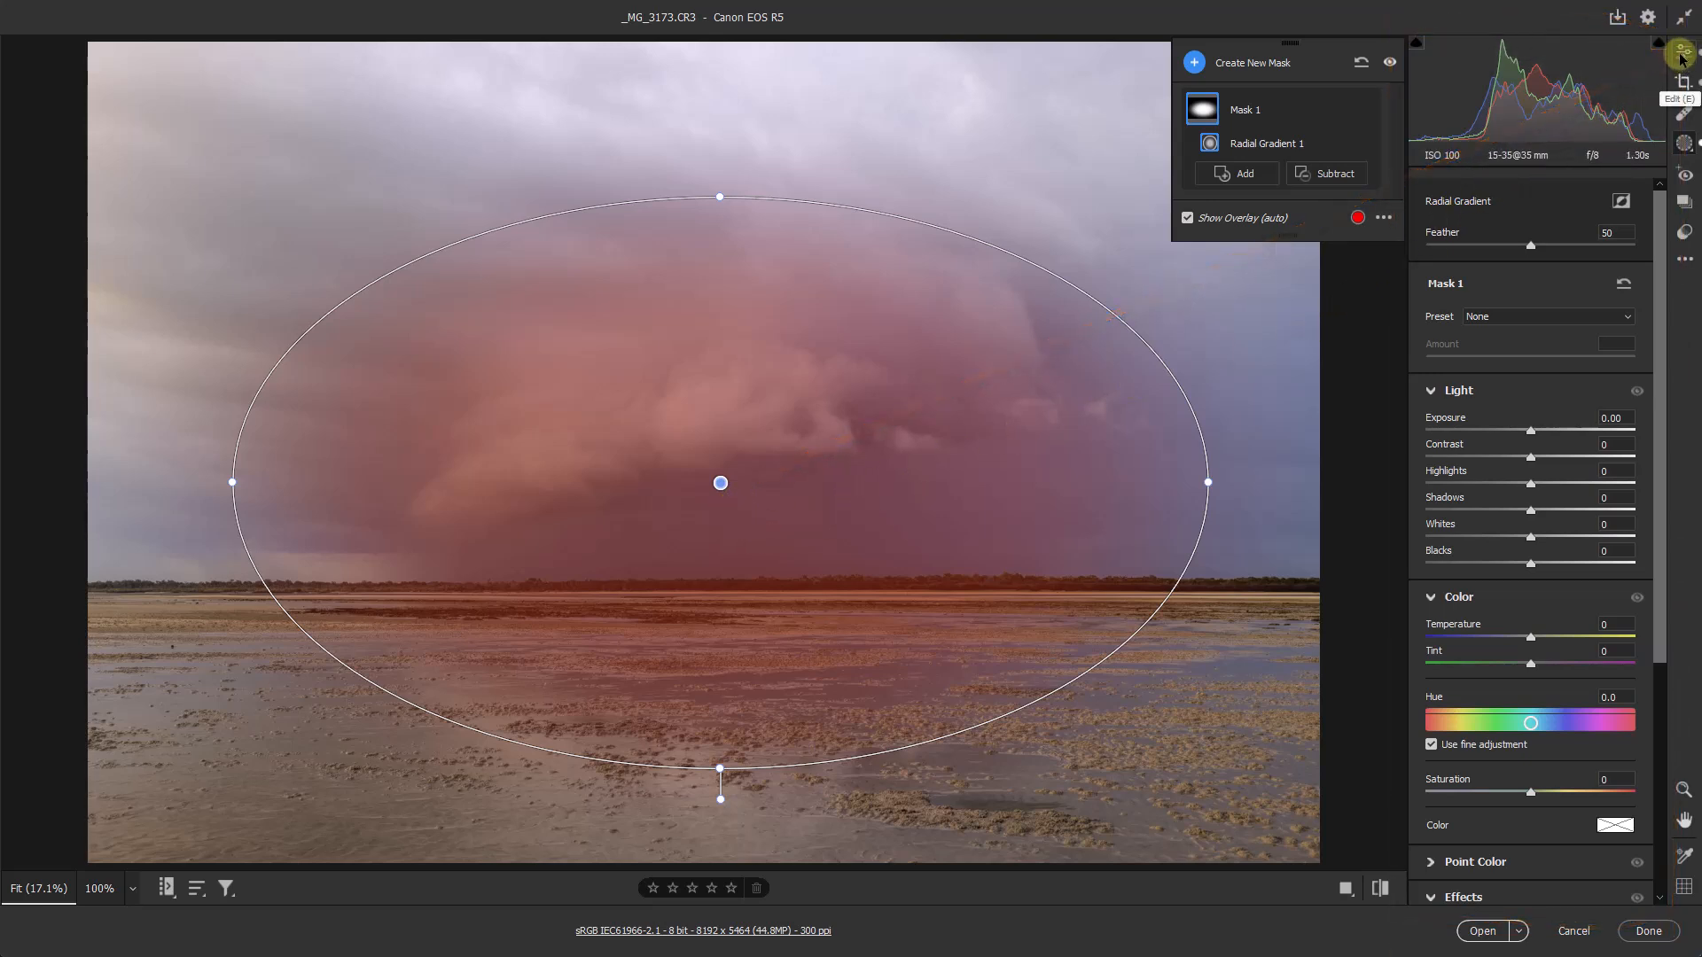
mouse_move(919, 569)
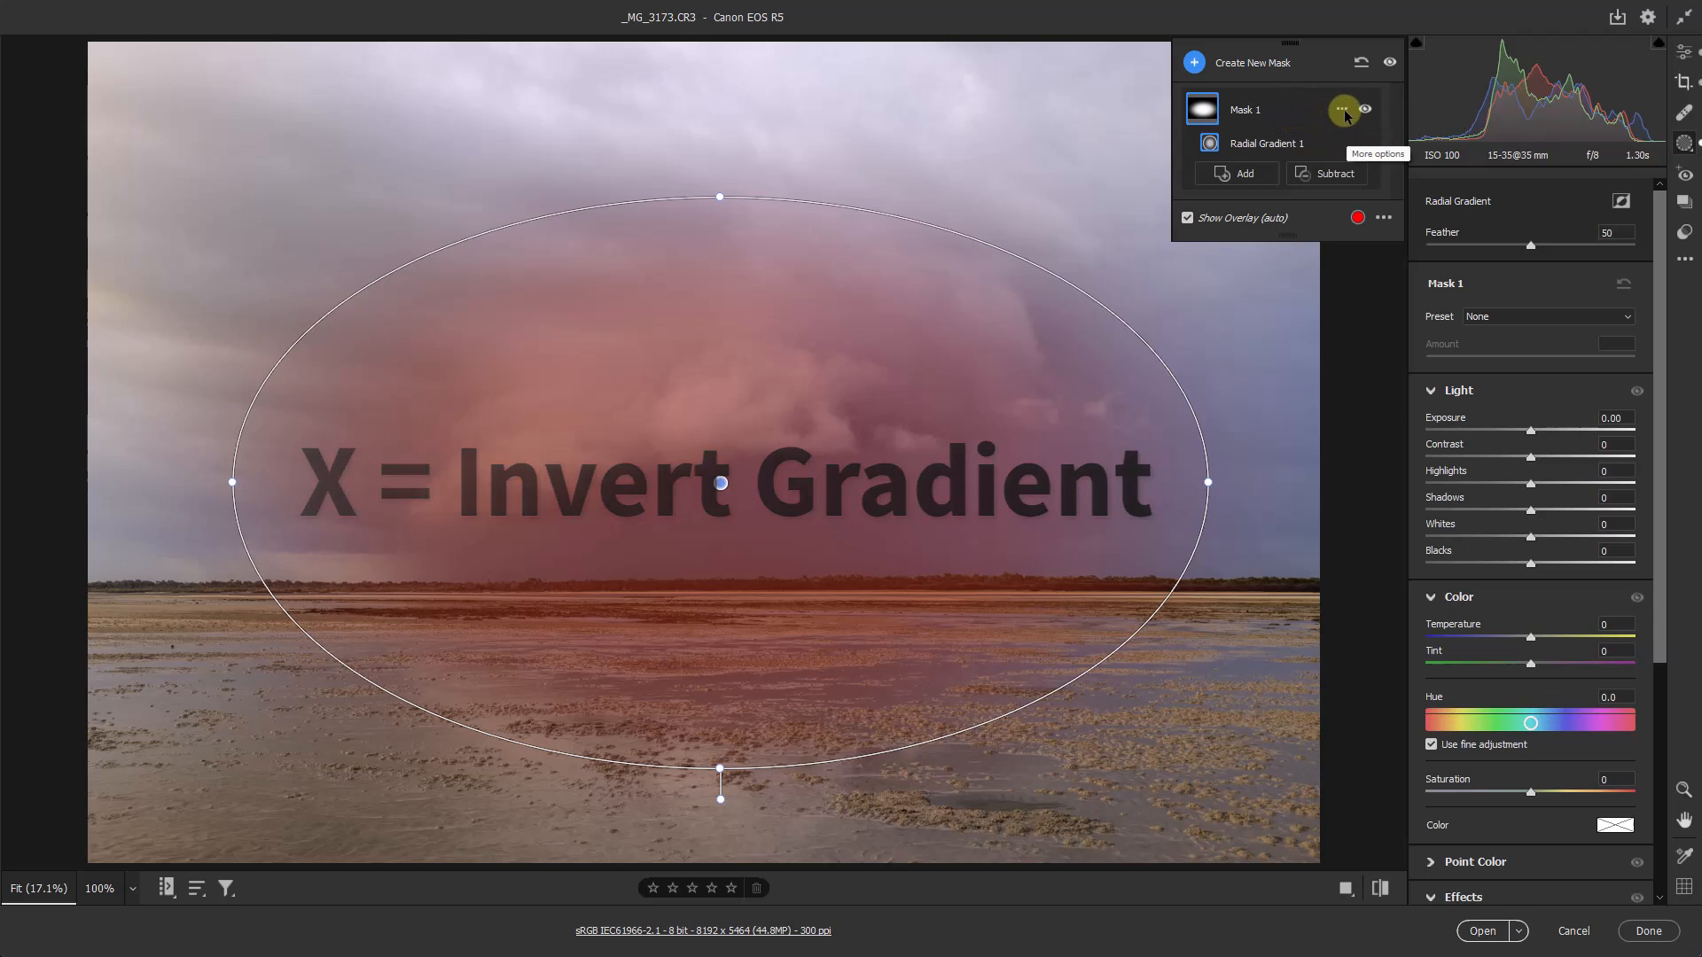
- Invert the radial gradient mask from its More options menu so it affects the edges
left_click(1344, 110)
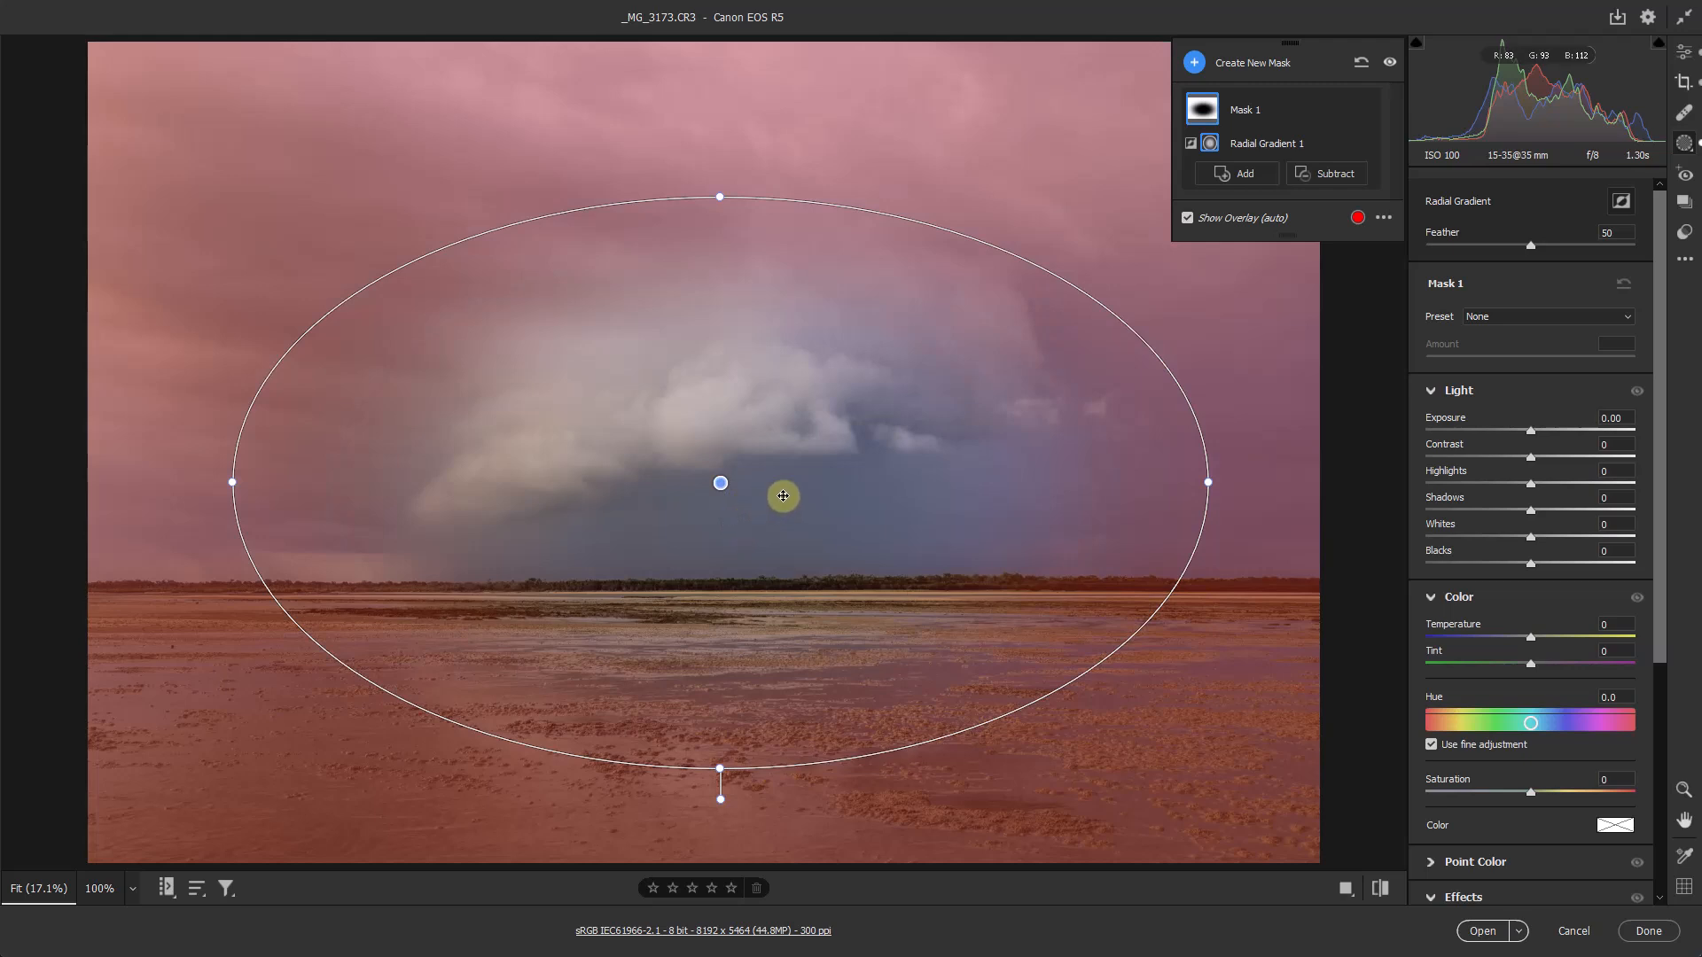
mouse_move(1393, 480)
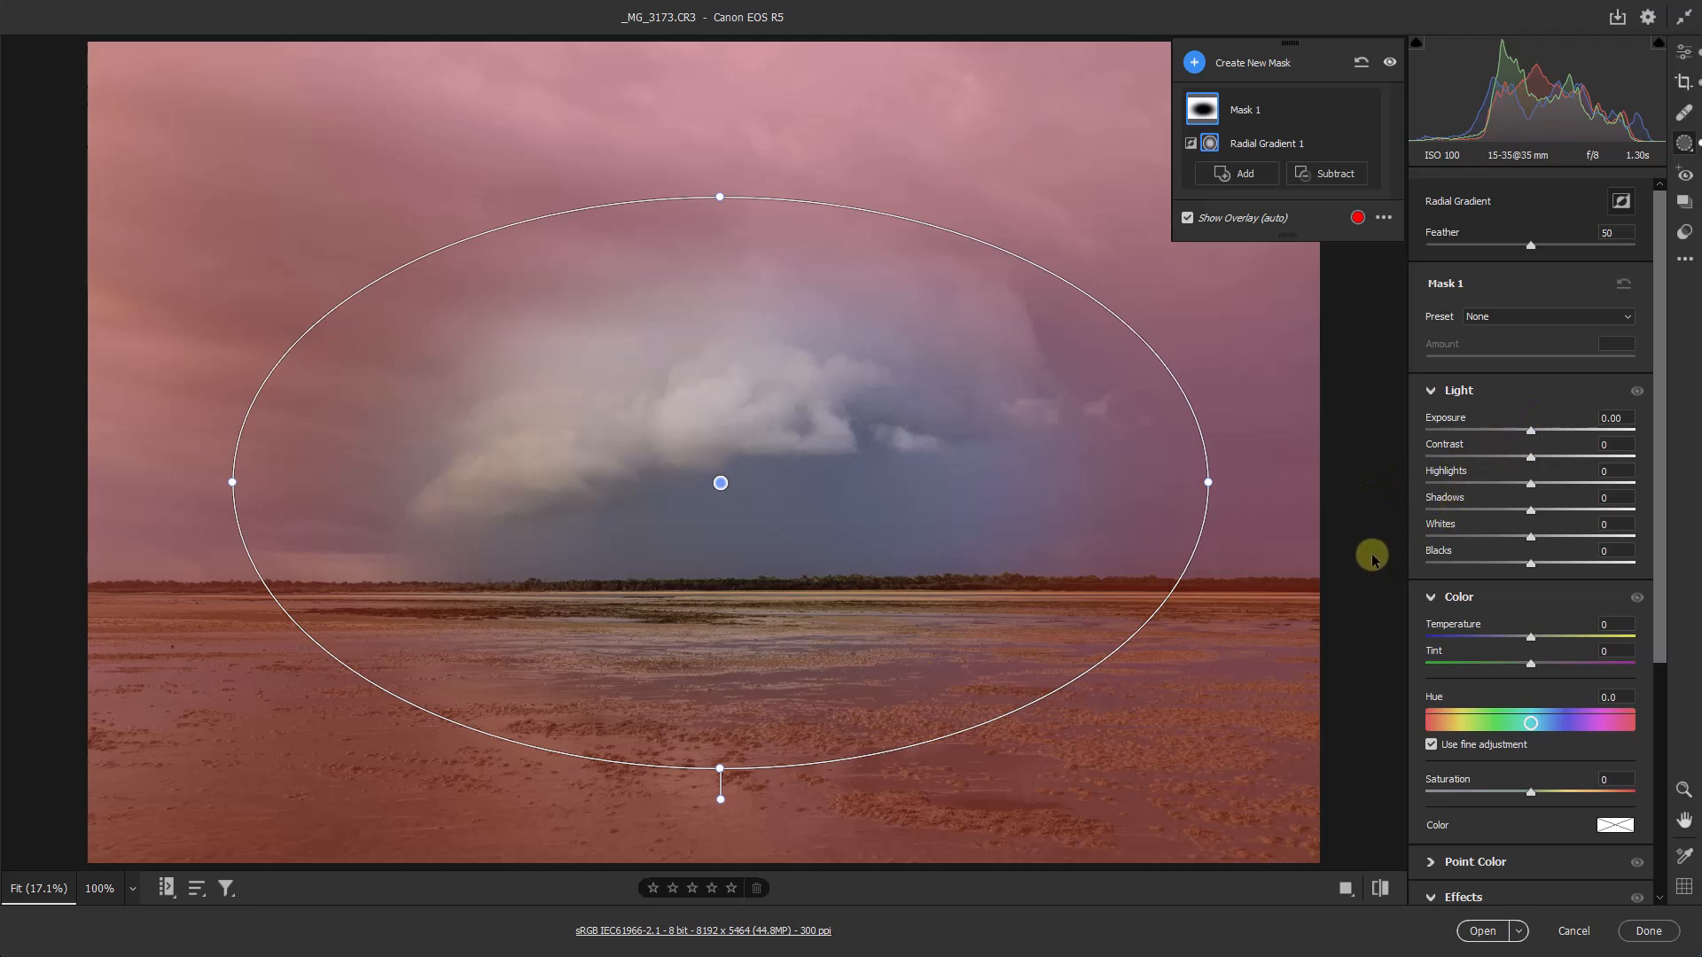
- Lower the mask's exposure to darken the edges, then pull it back up to compare
left_click_drag(1533, 426, 1528, 426)
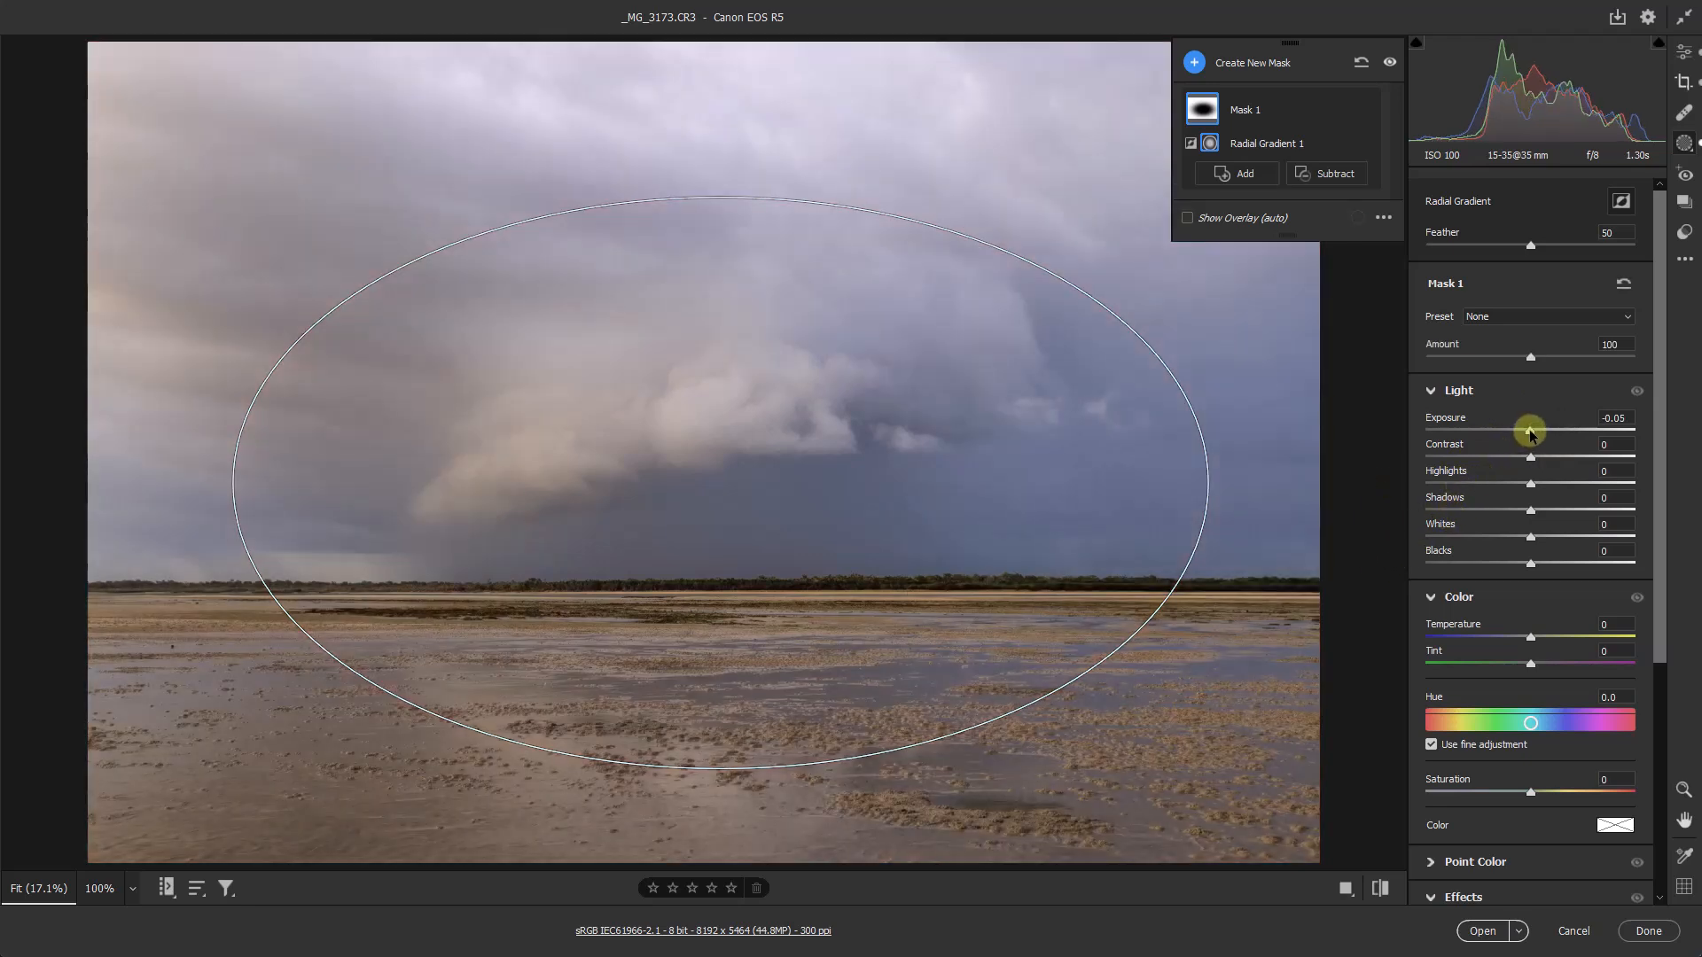
left_click(720, 483)
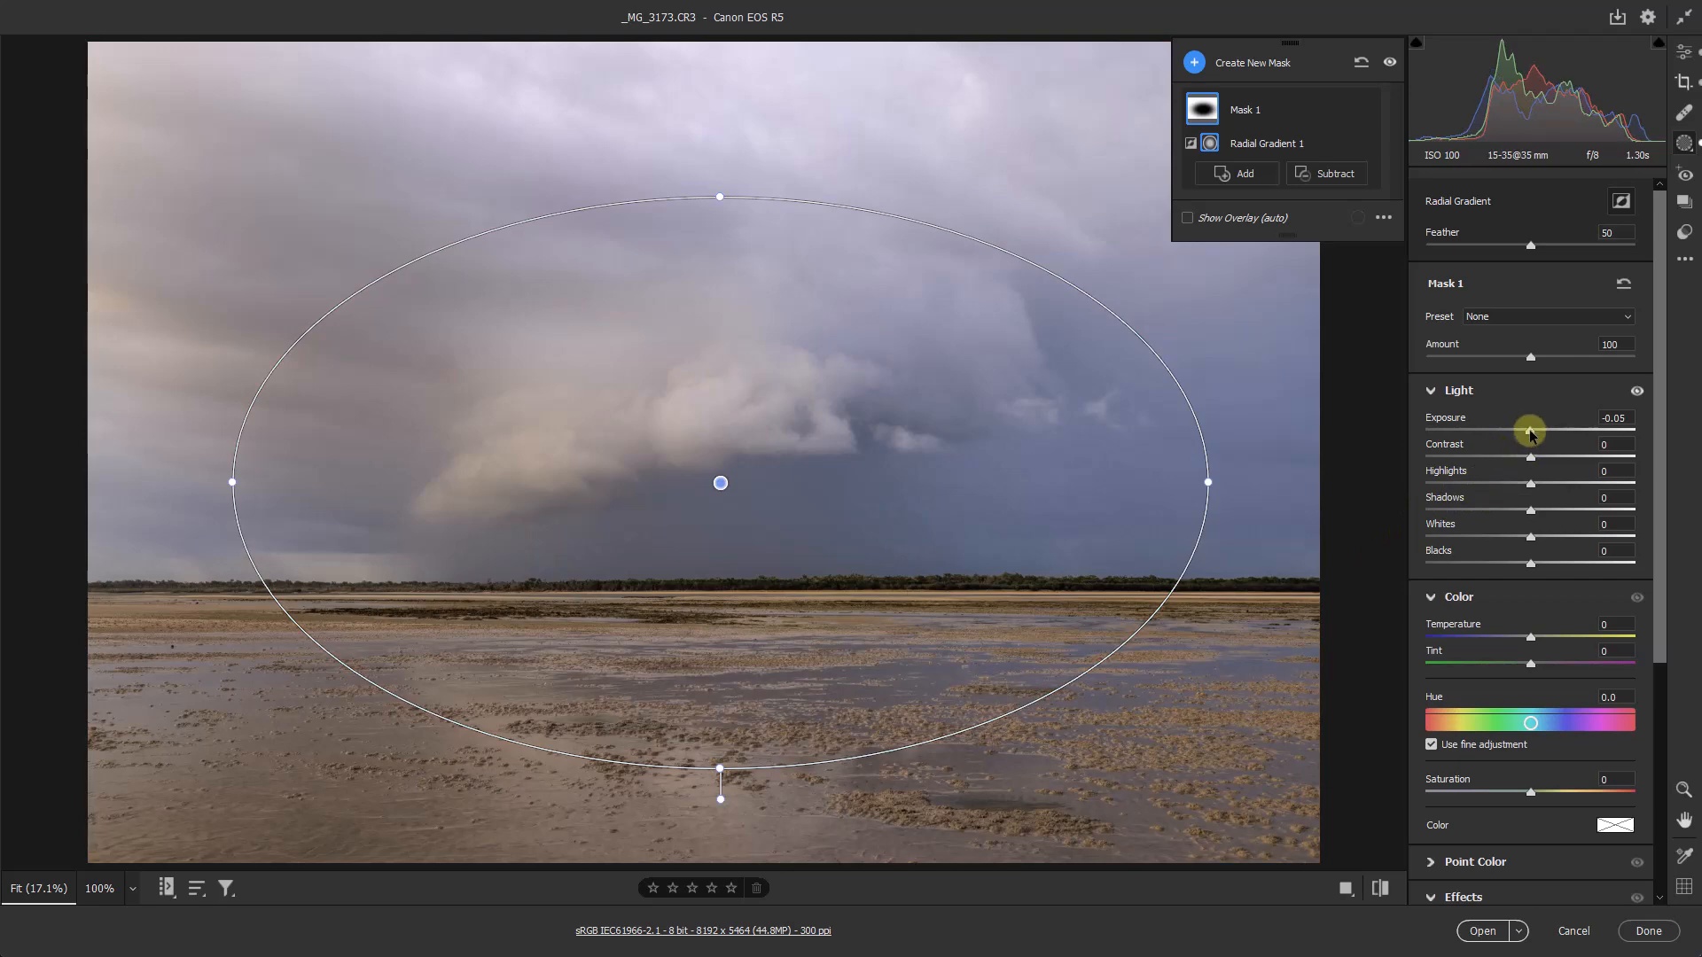
left_click_drag(1531, 432, 1514, 431)
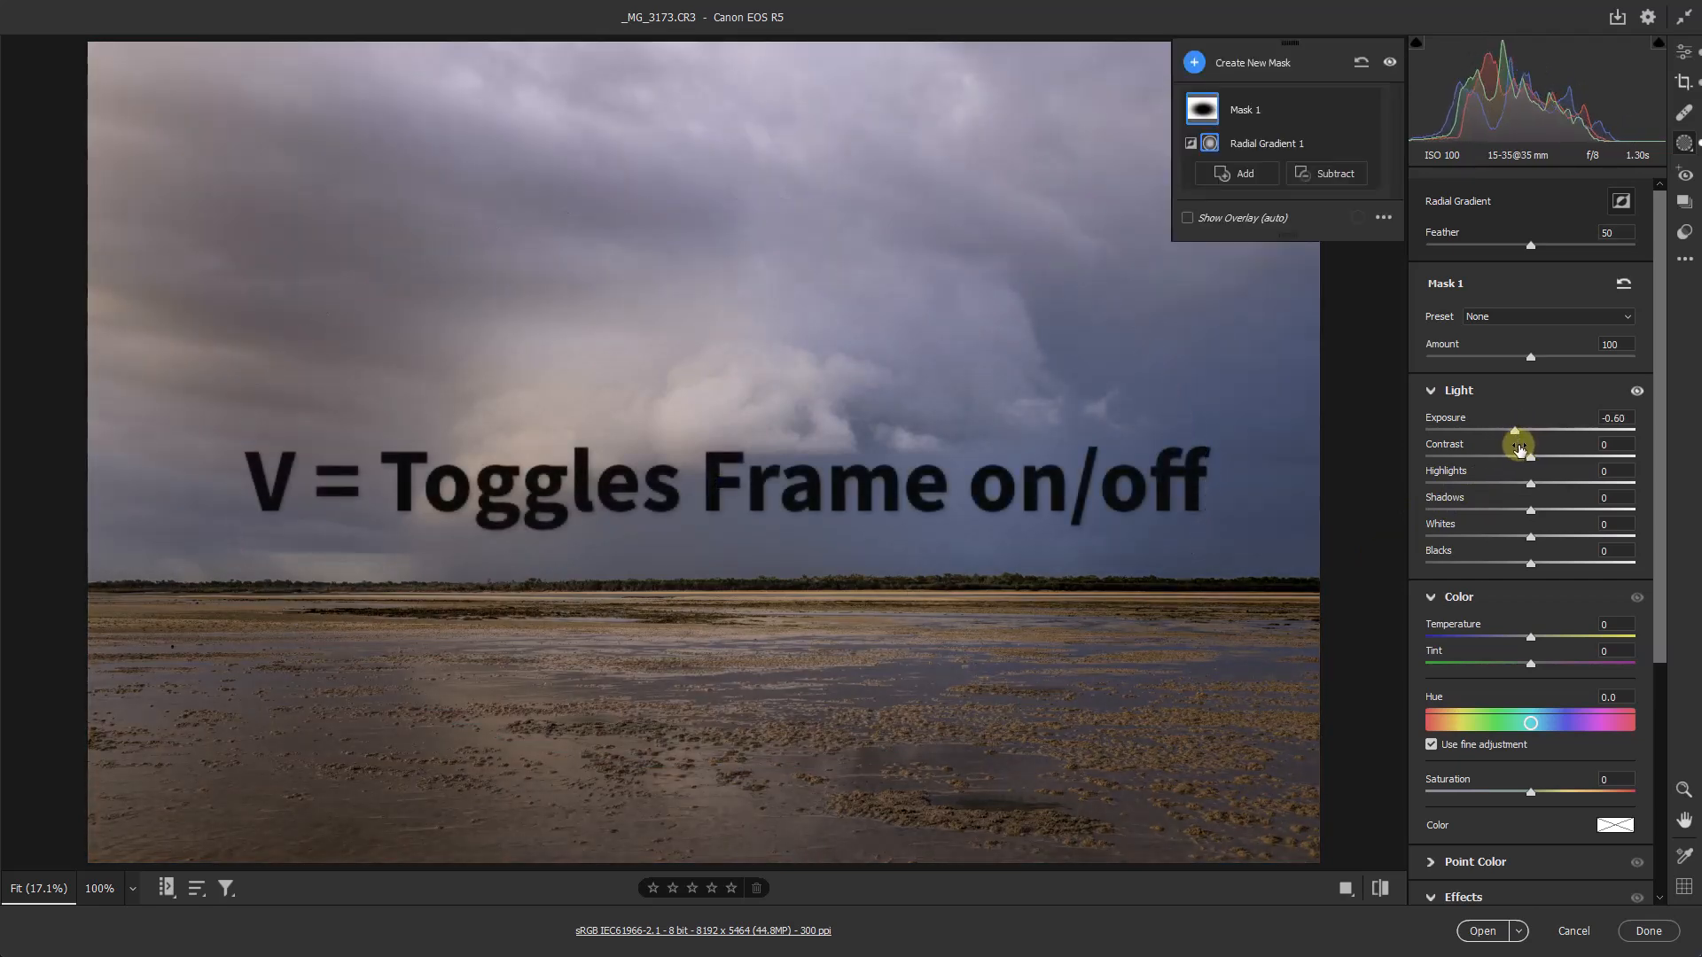
left_click_drag(1488, 430, 1528, 430)
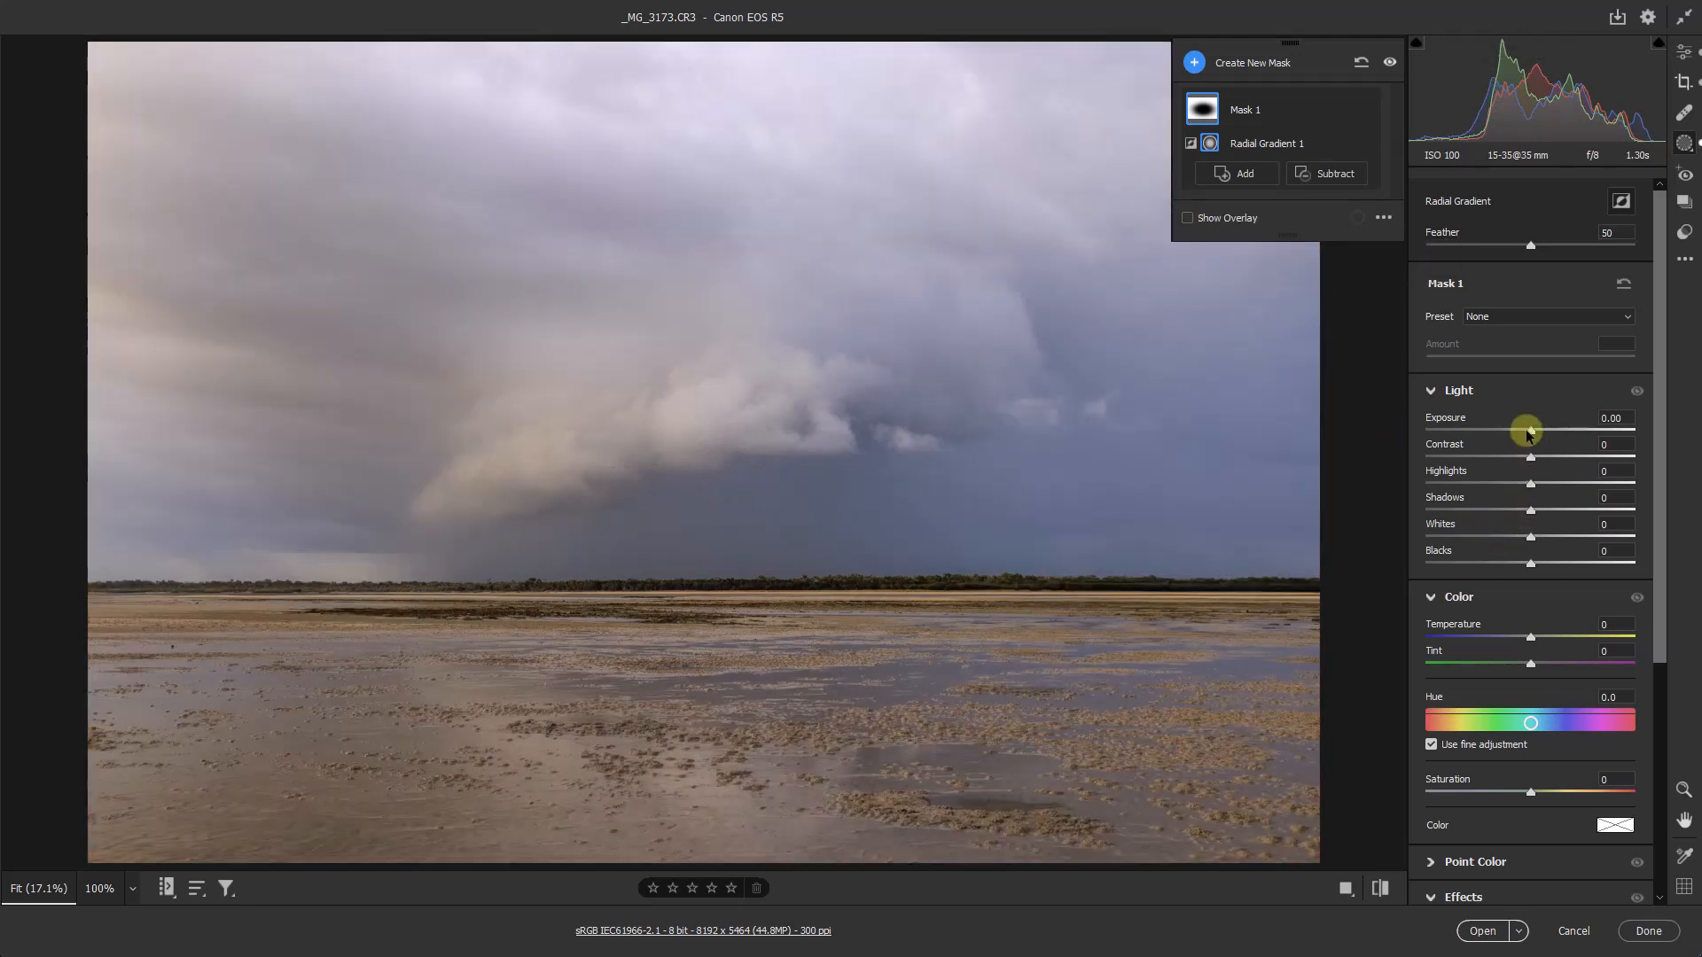
- Settle the mask exposure at about -0.45 for a vignette around the storm cloud
left_click_drag(1533, 427, 1523, 427)
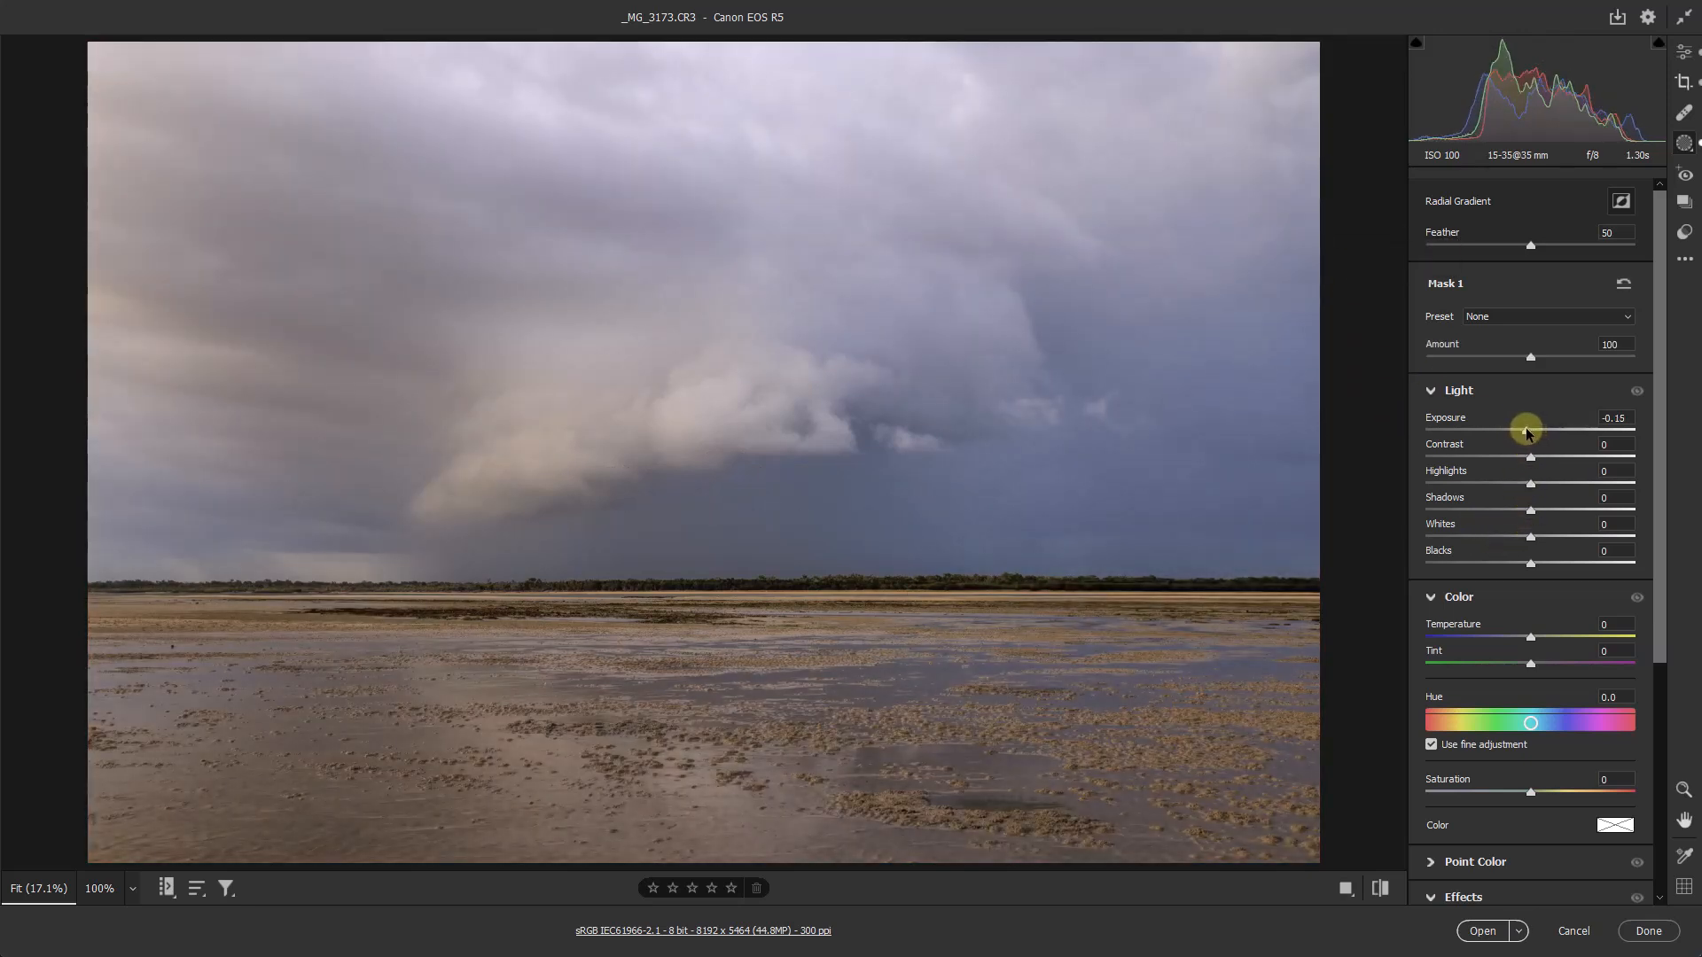
left_click_drag(1529, 430, 1516, 430)
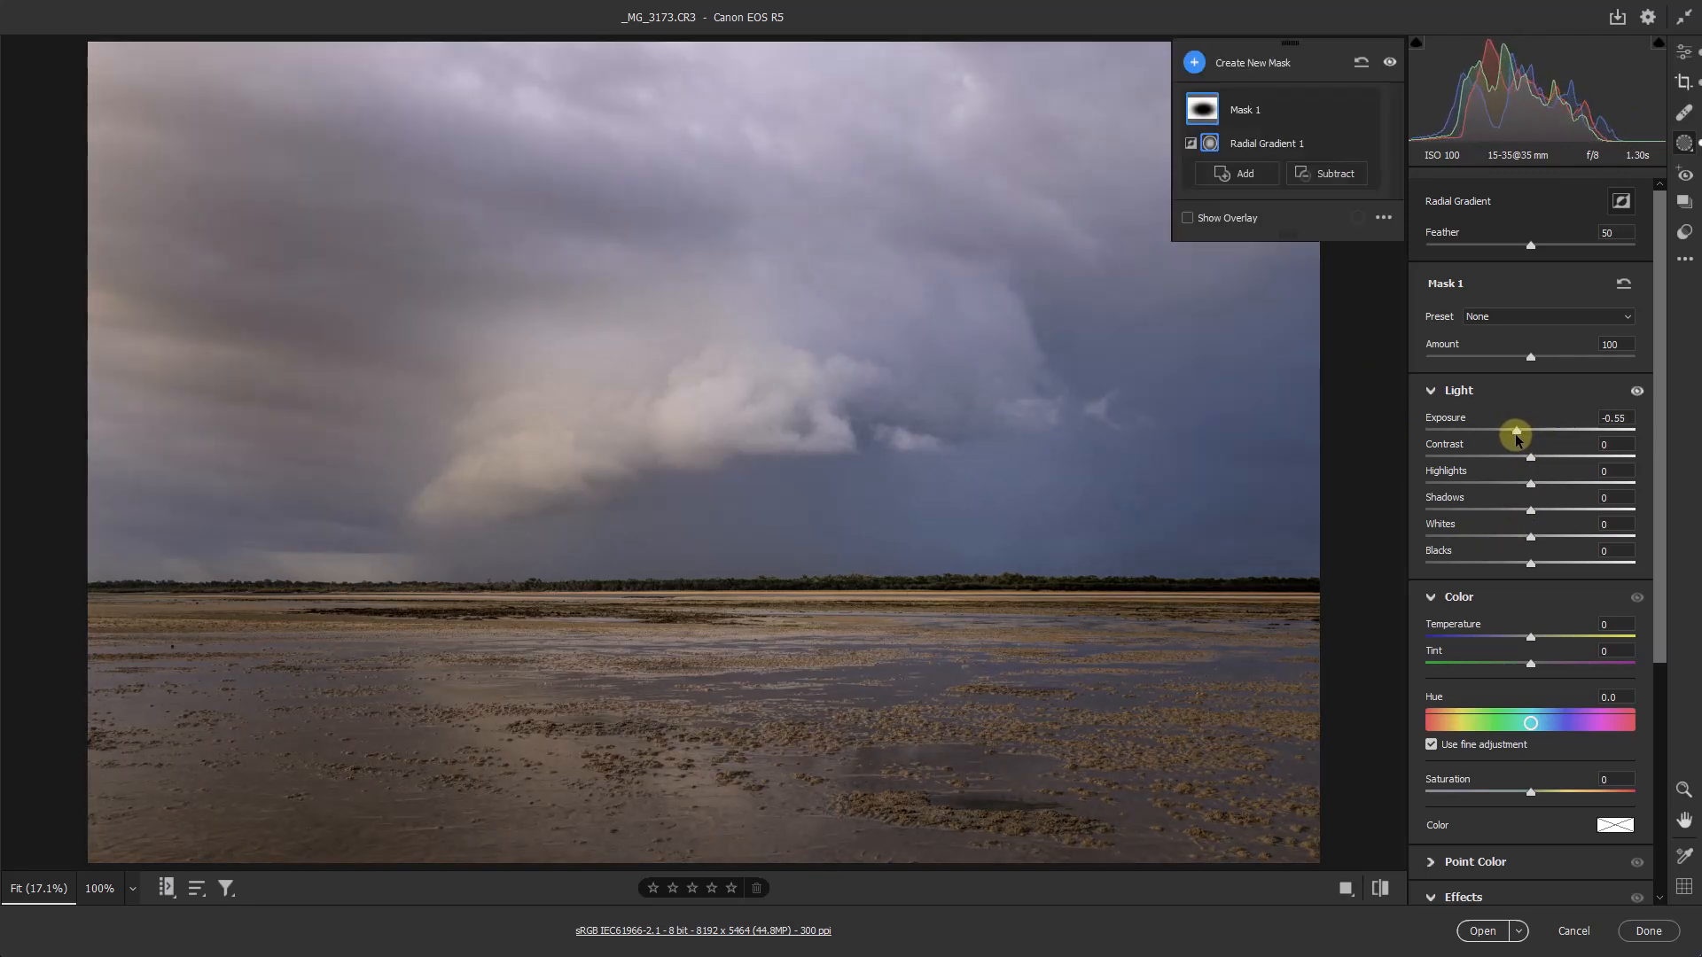
left_click_drag(1514, 430, 1519, 431)
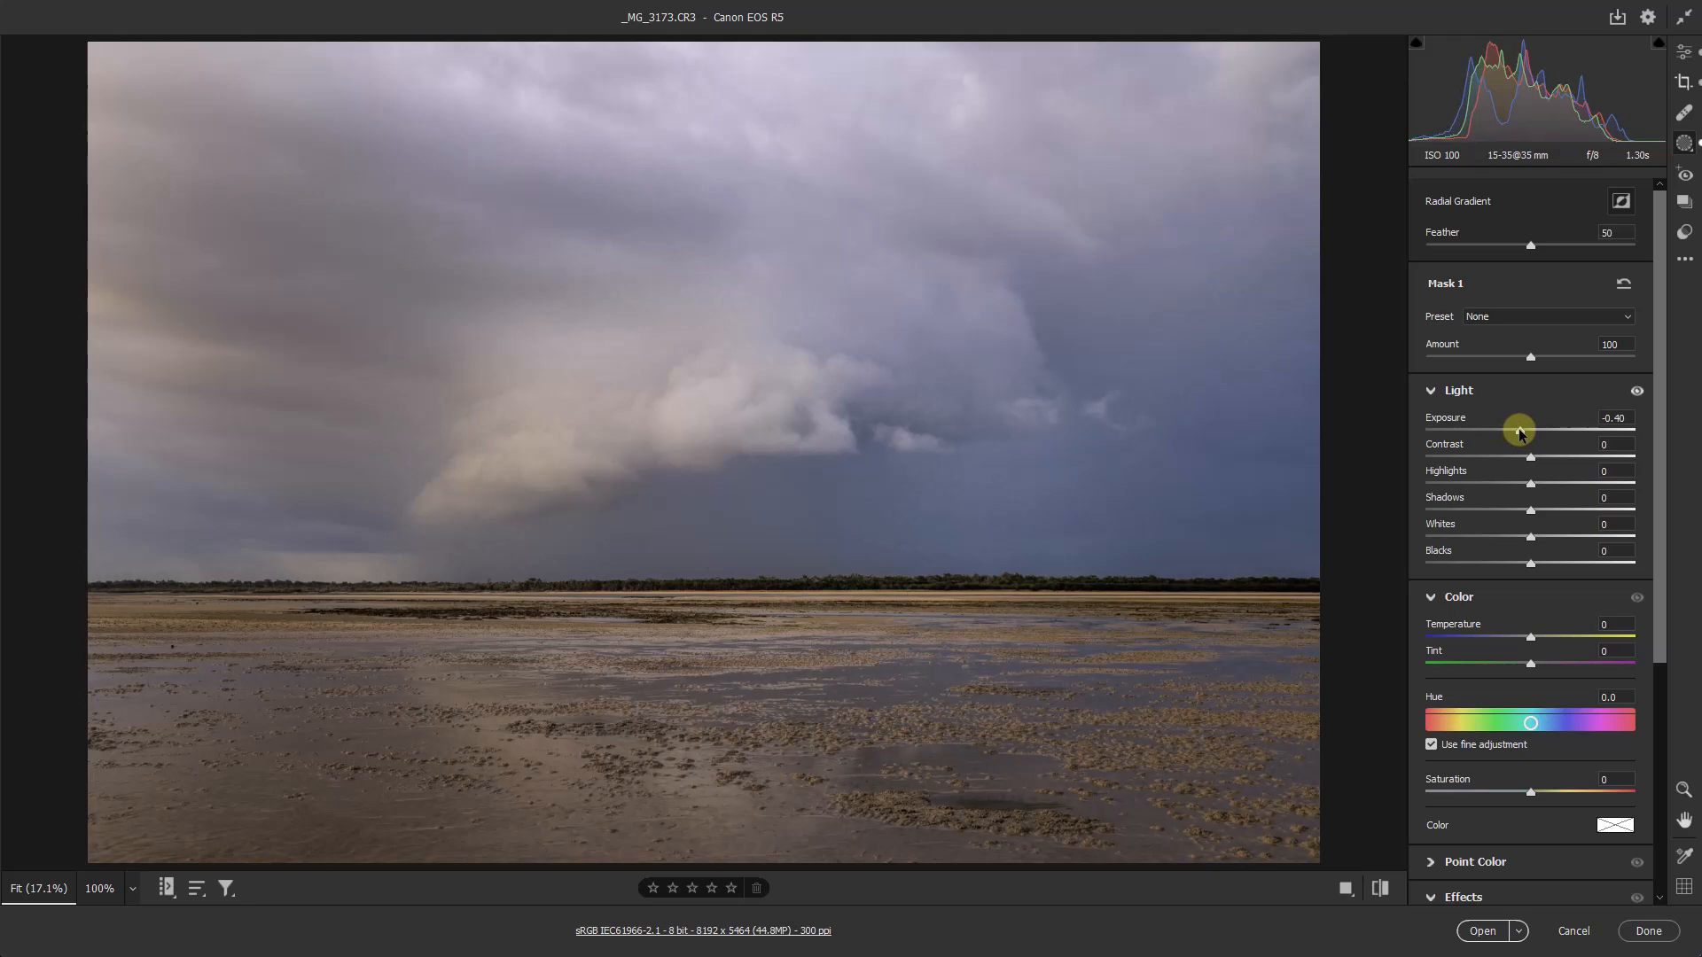
left_click_drag(1520, 431, 1518, 431)
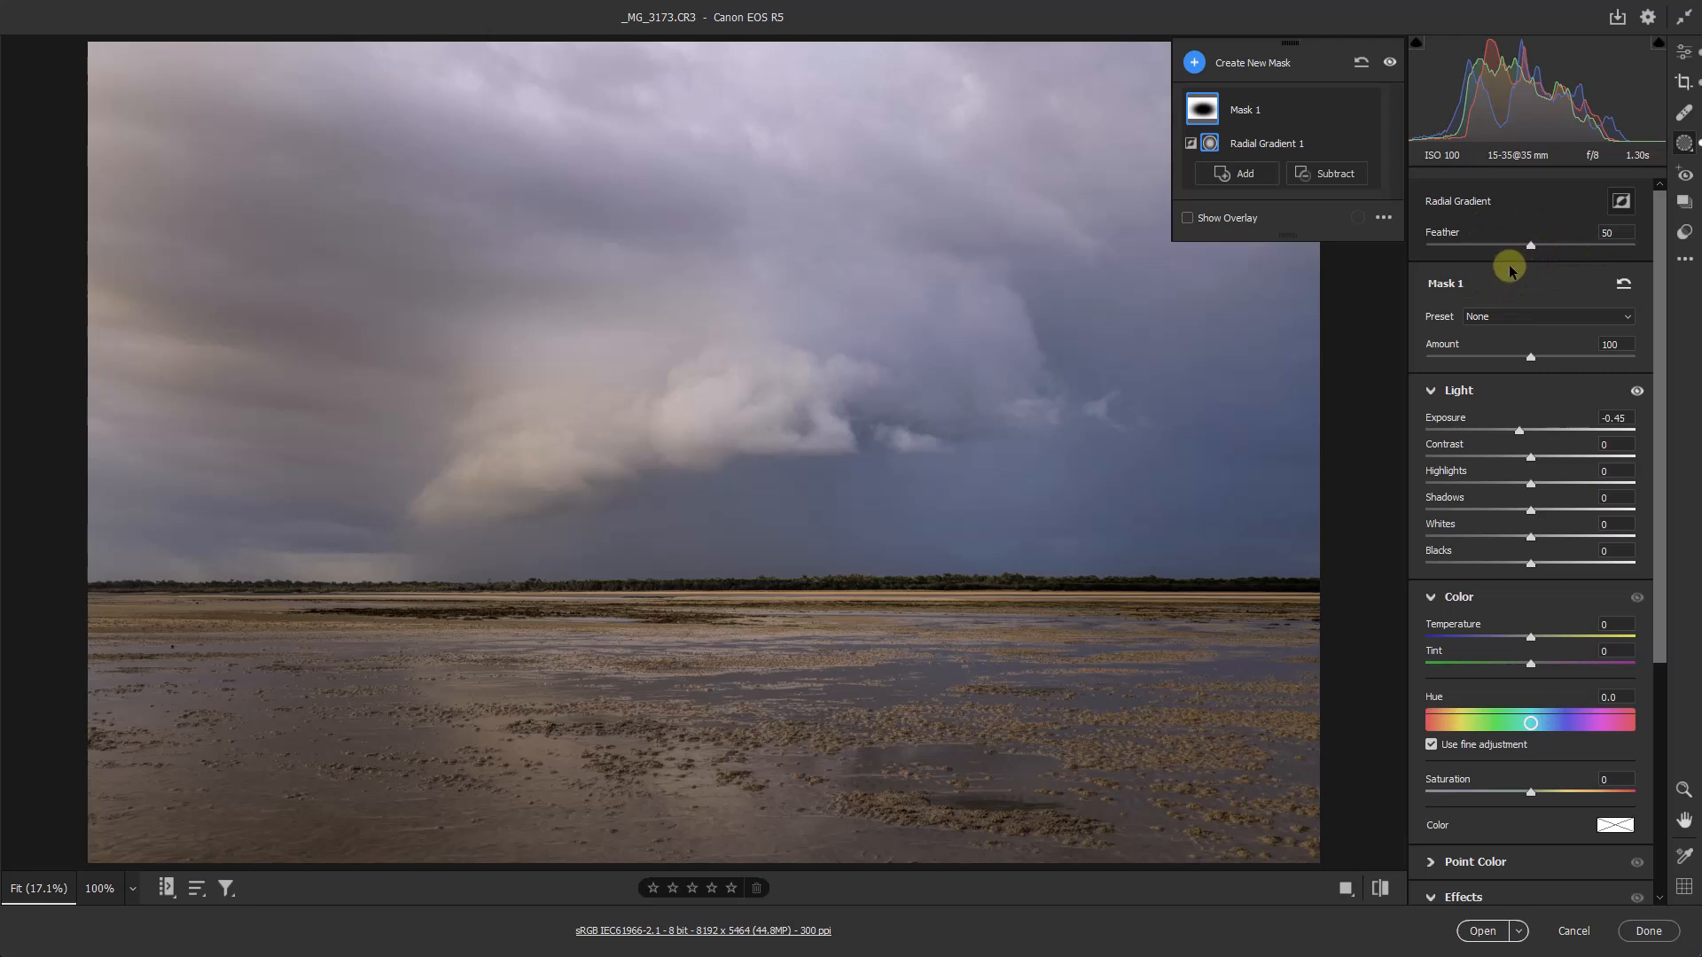
mouse_move(1463, 337)
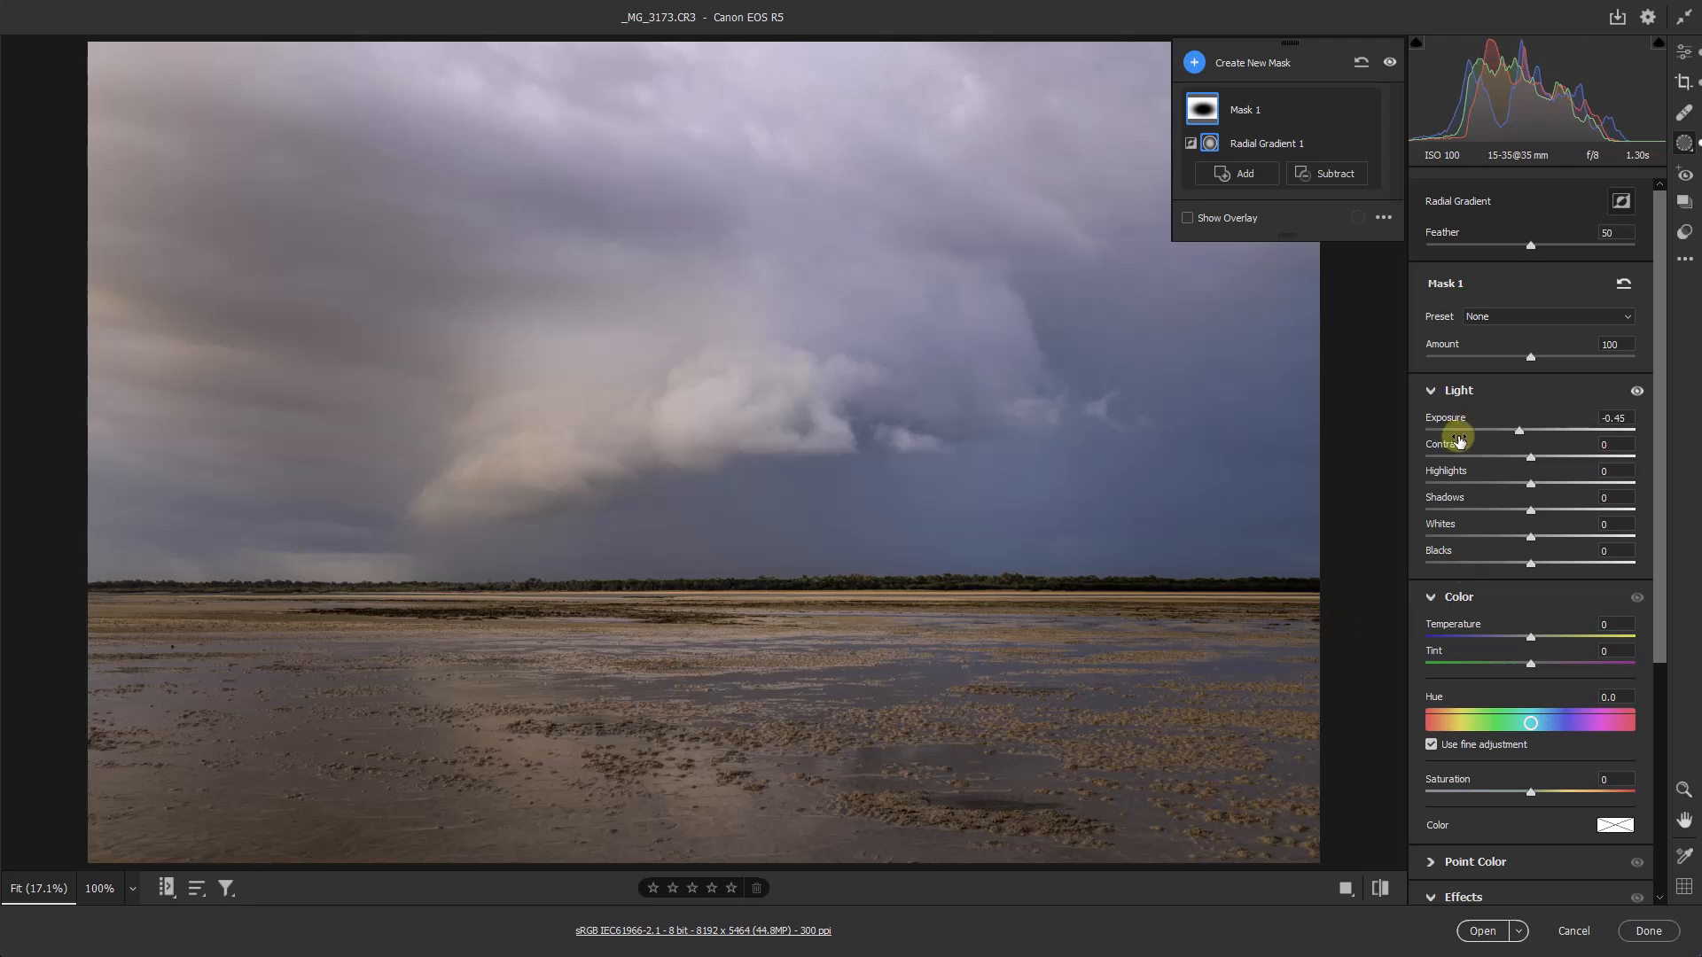
mouse_move(1364, 110)
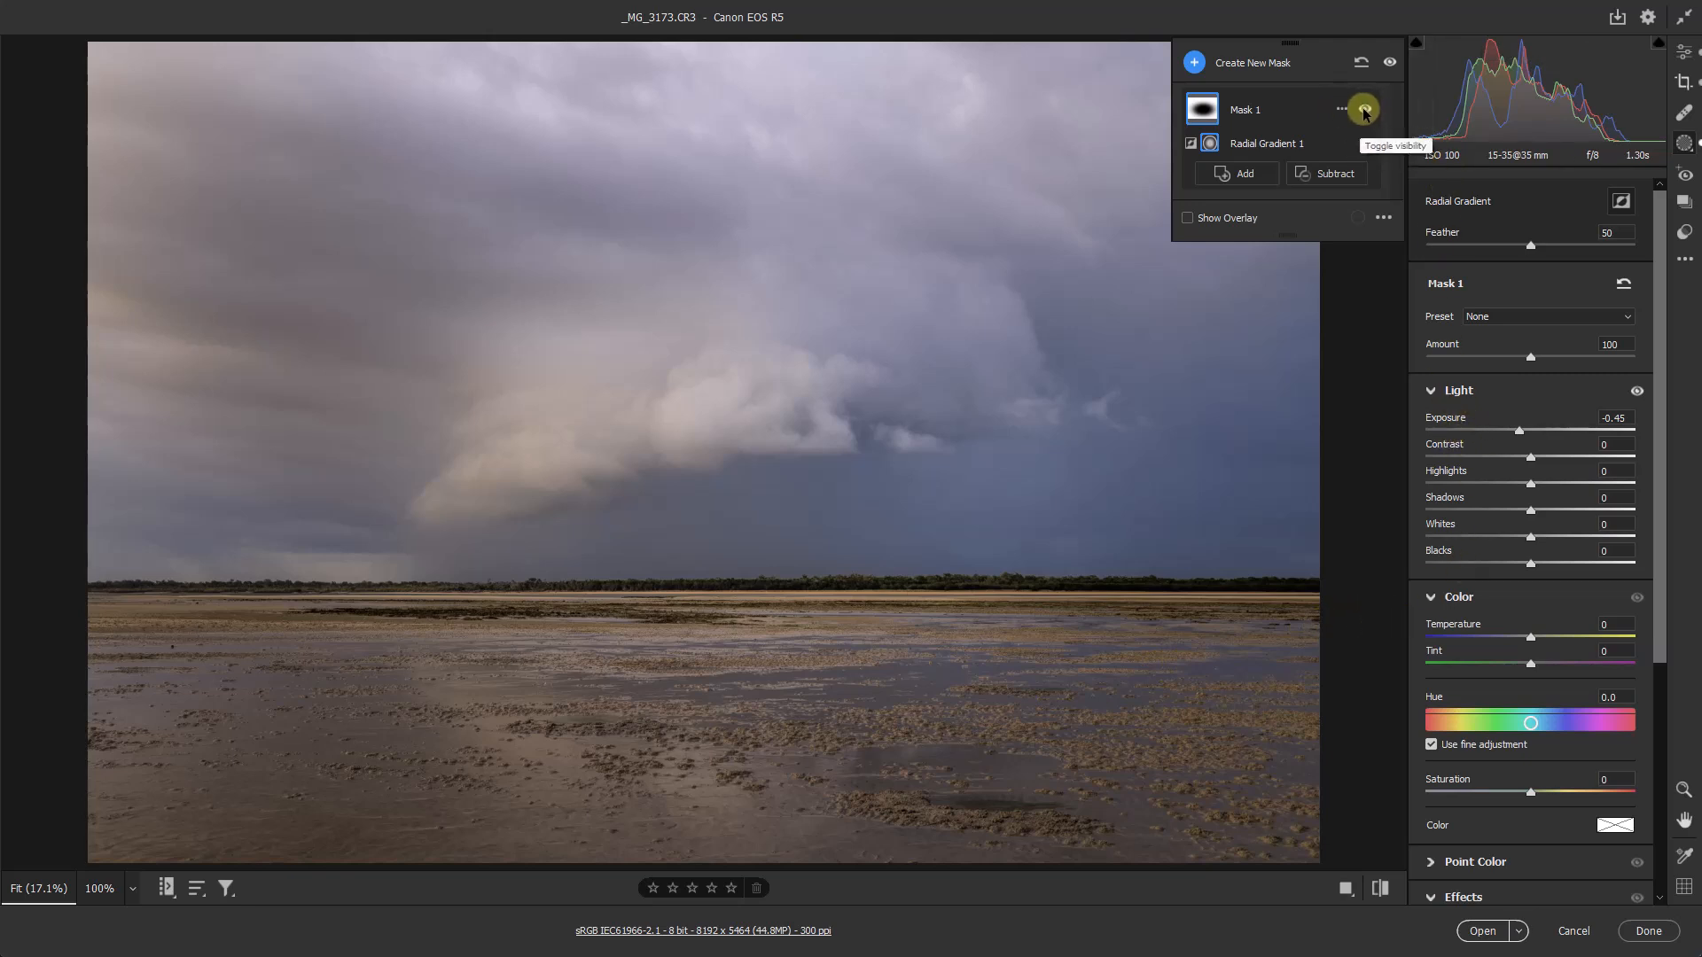
- Toggle the mask's eye icon to compare the photo with and without the -0.45 vignette
left_click(1366, 110)
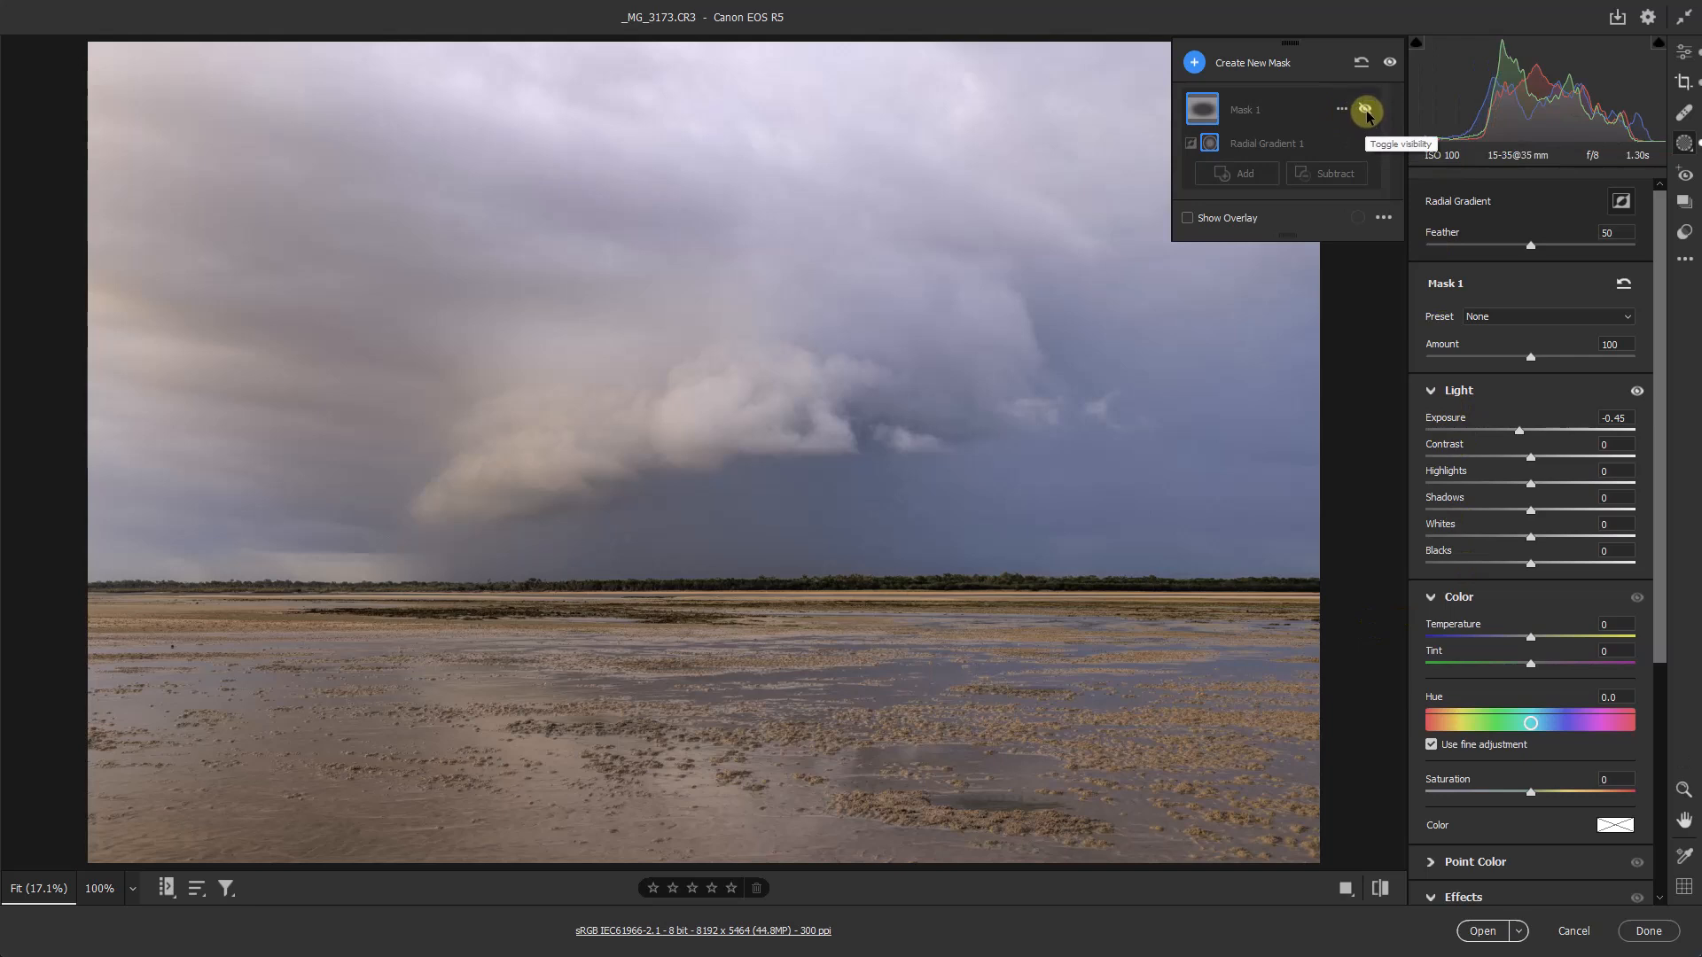
left_click(1367, 108)
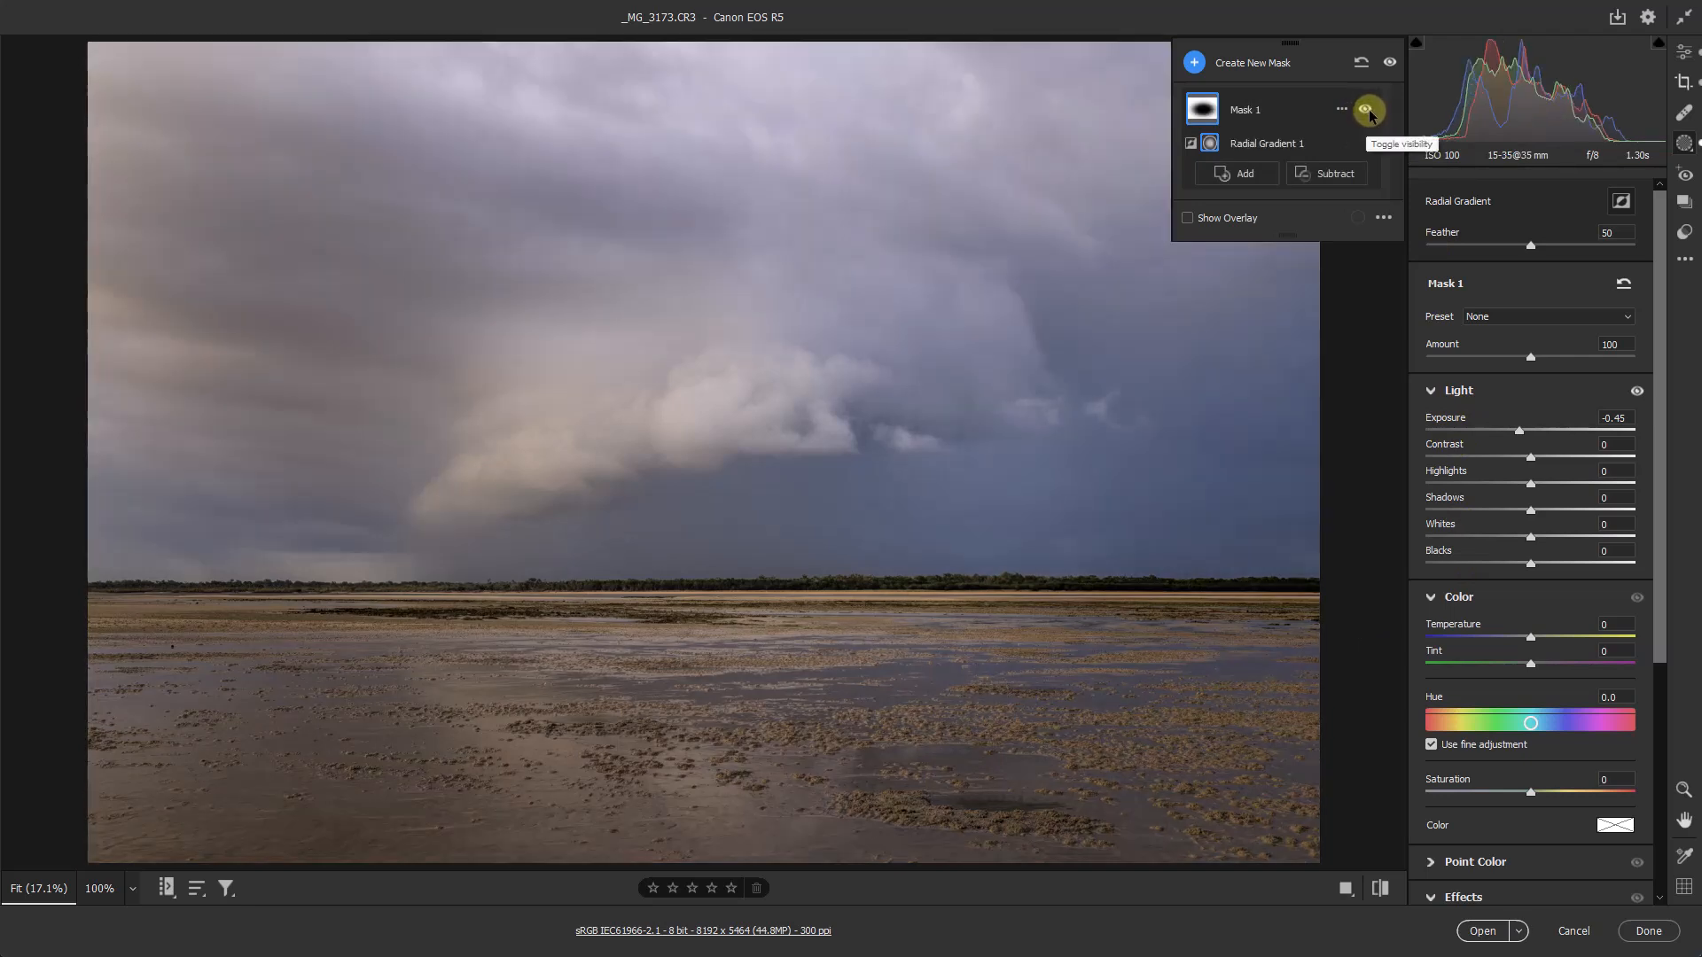
left_click(1367, 110)
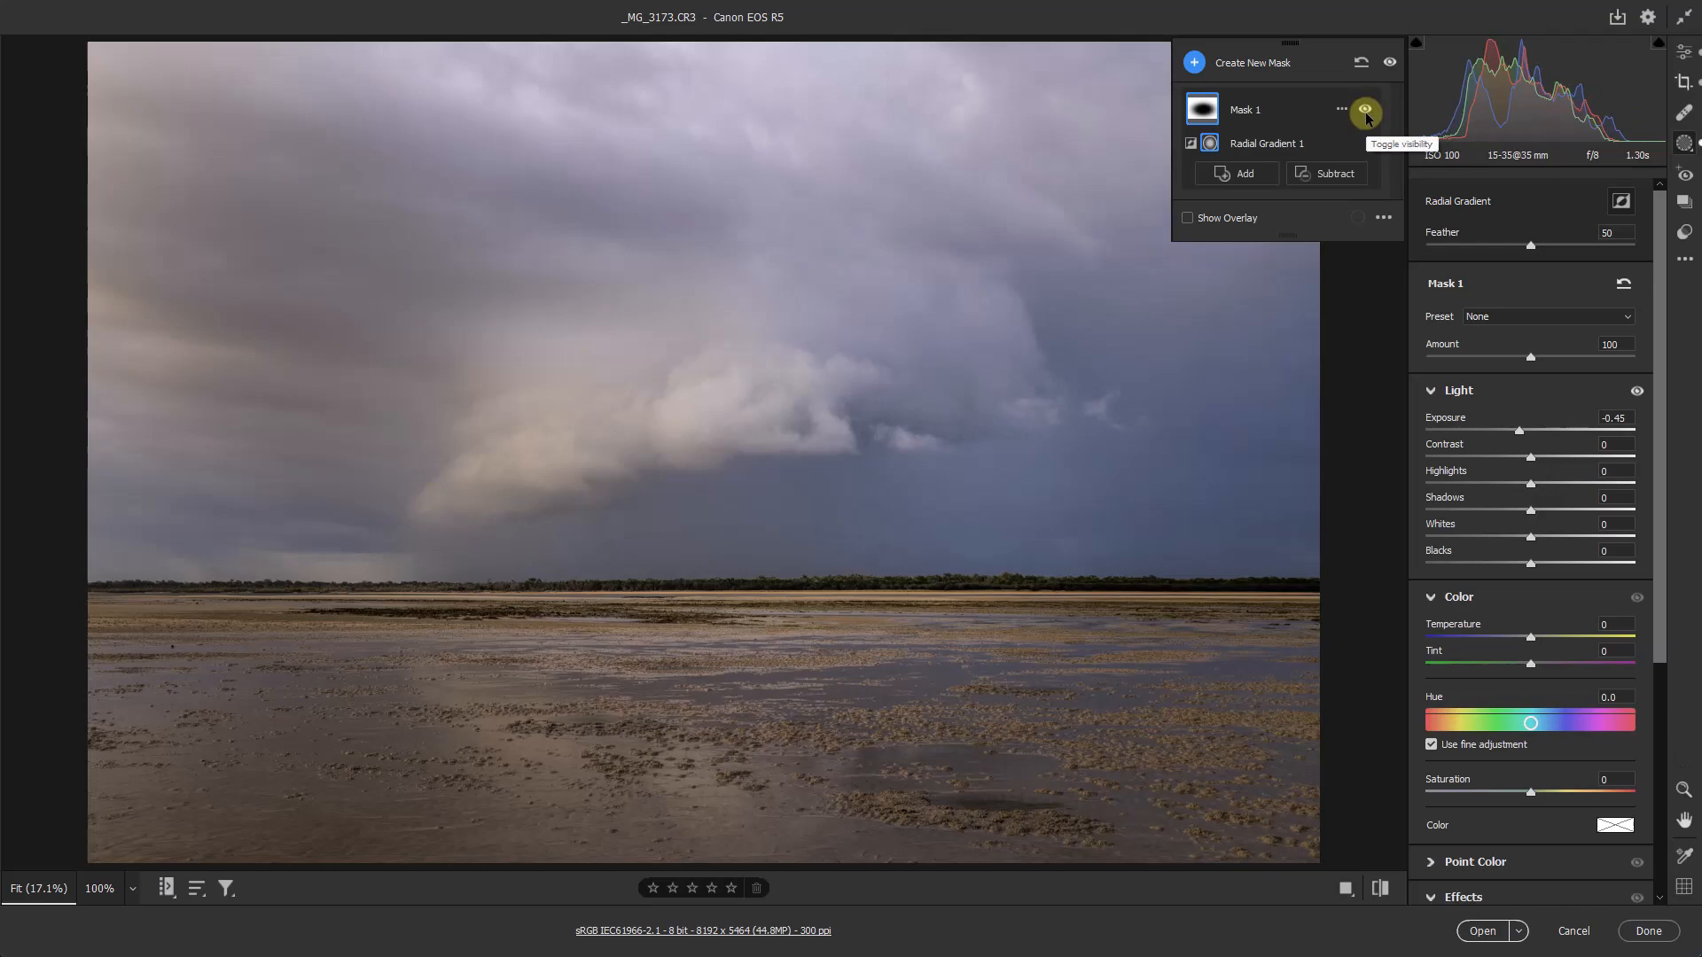
left_click(1365, 110)
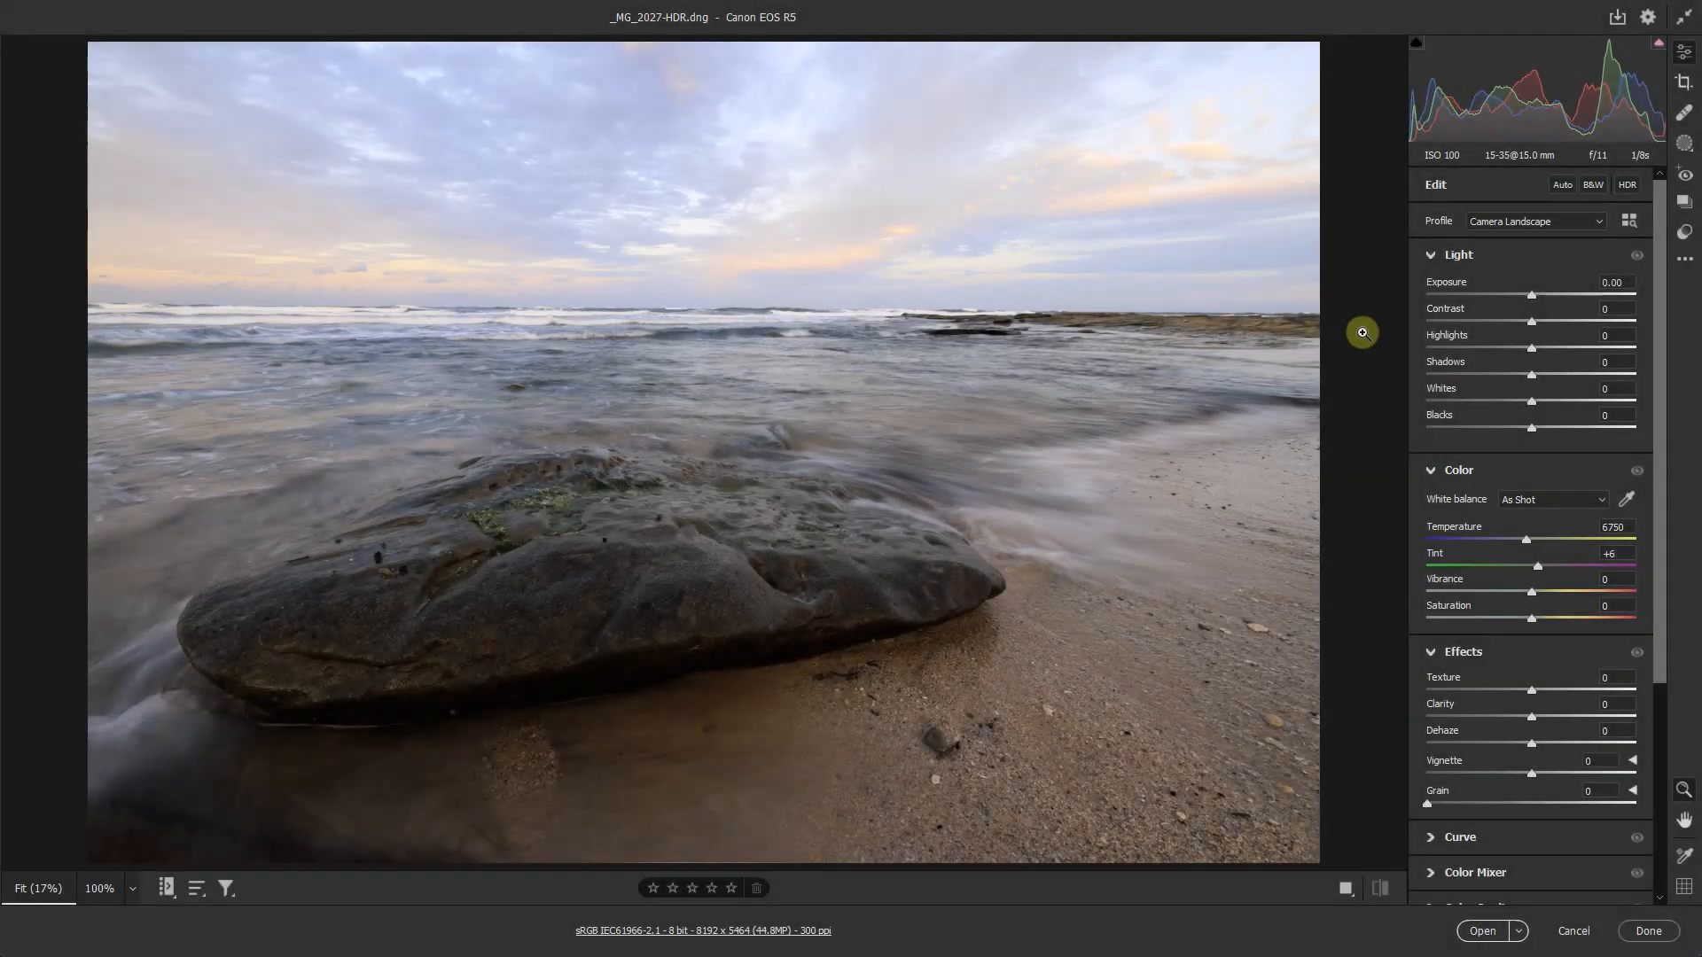
mouse_move(1368, 325)
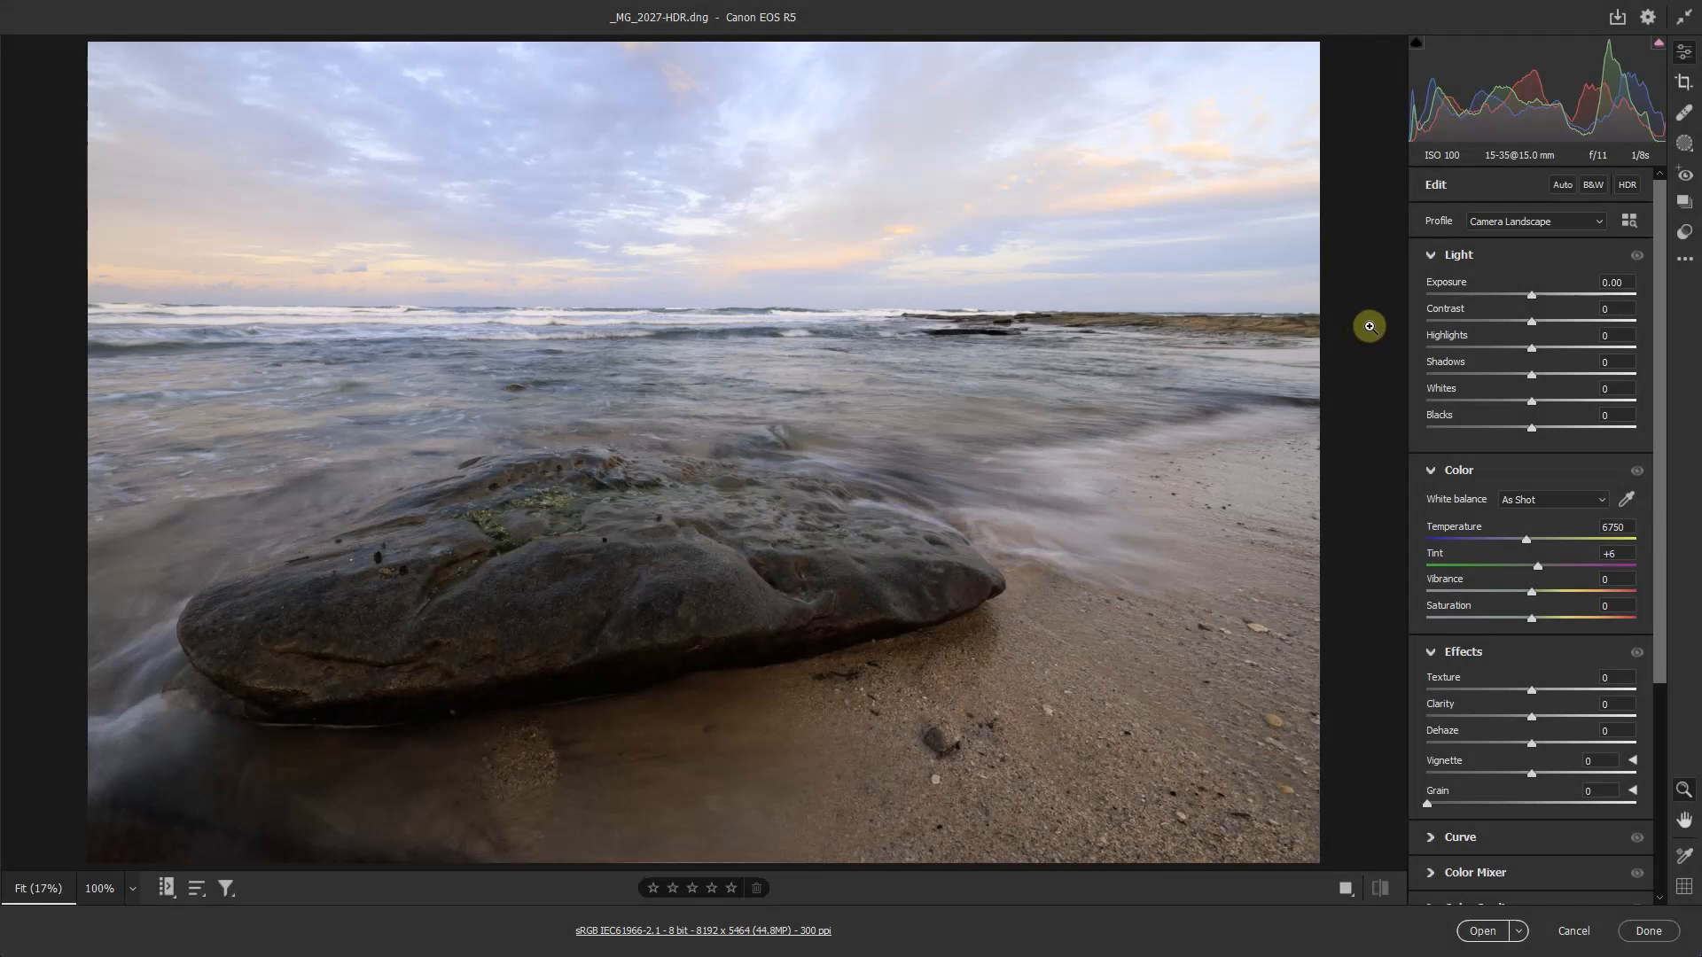
mouse_move(1359, 334)
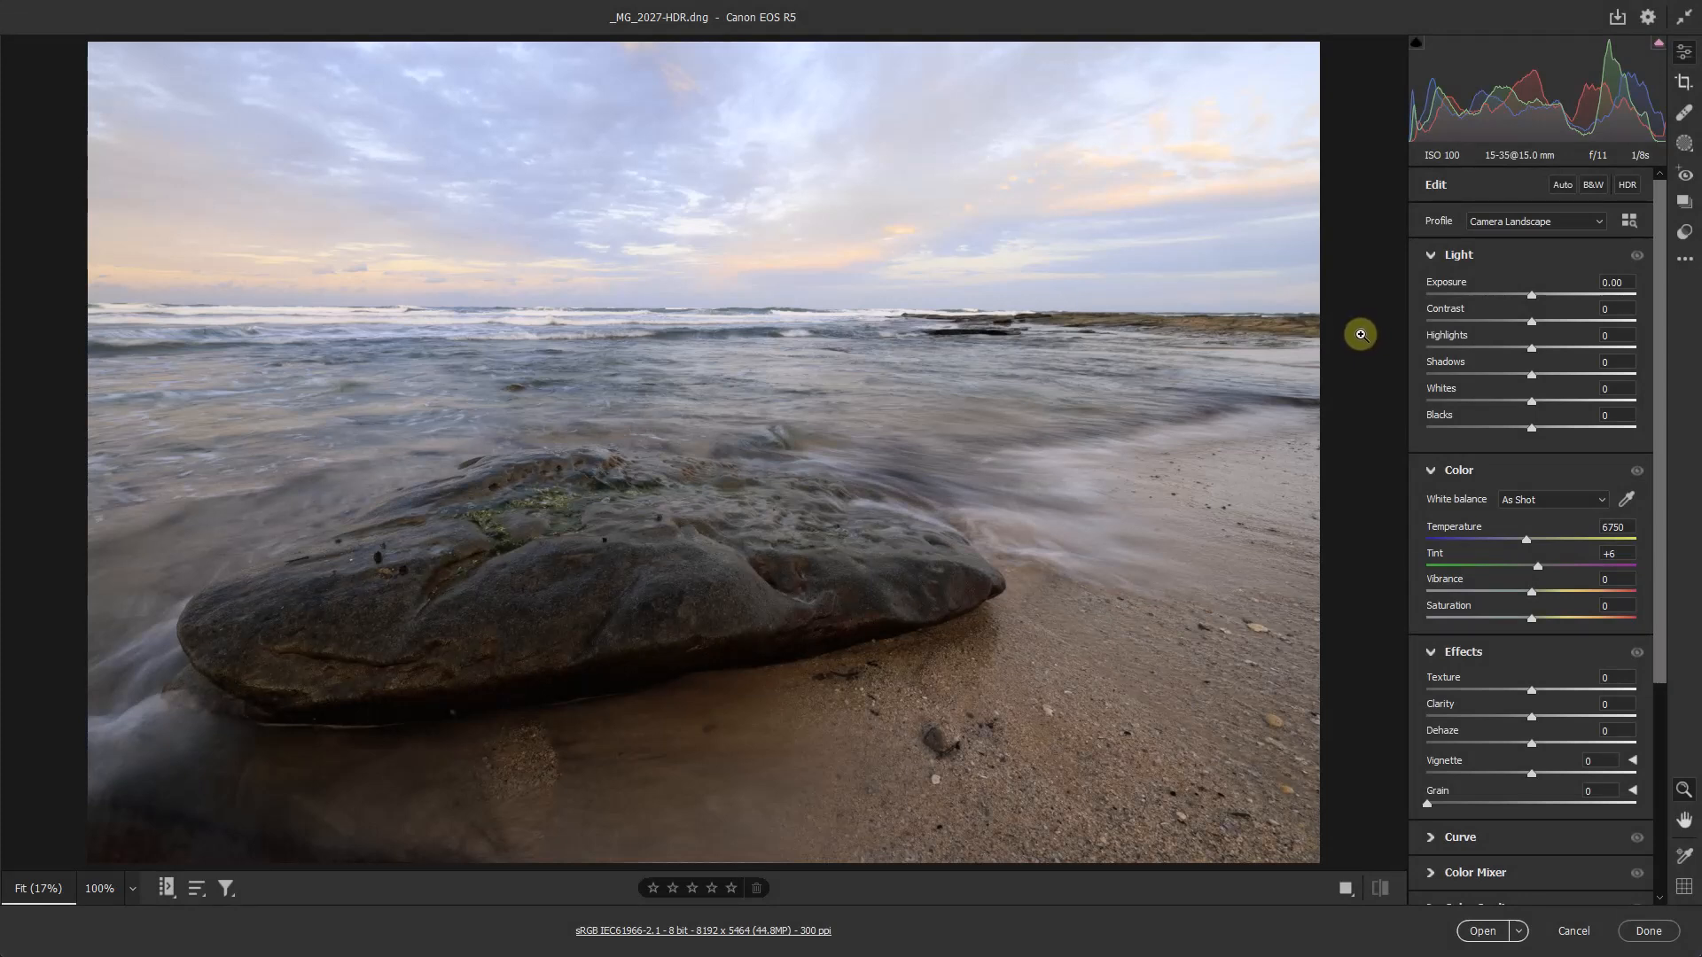
mouse_move(1490, 207)
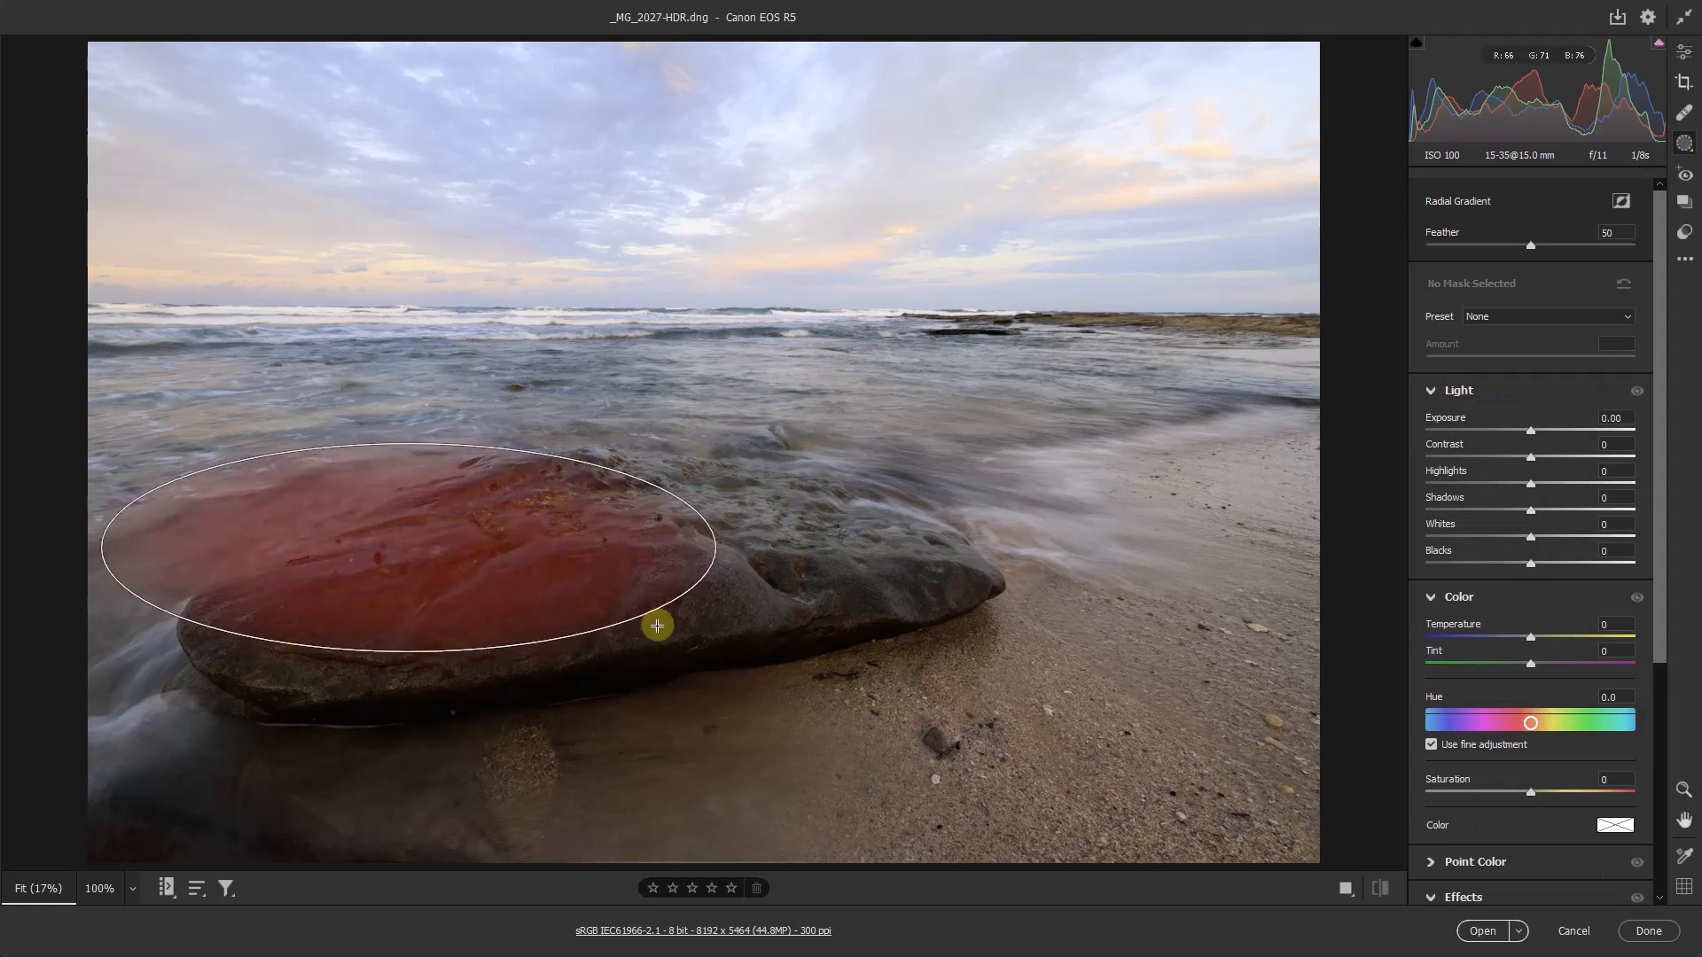
- Draw an ellipse mask over the beach rock, enlarge it, tilt it to the rock's angle and narrow it
left_click_drag(658, 626, 782, 581)
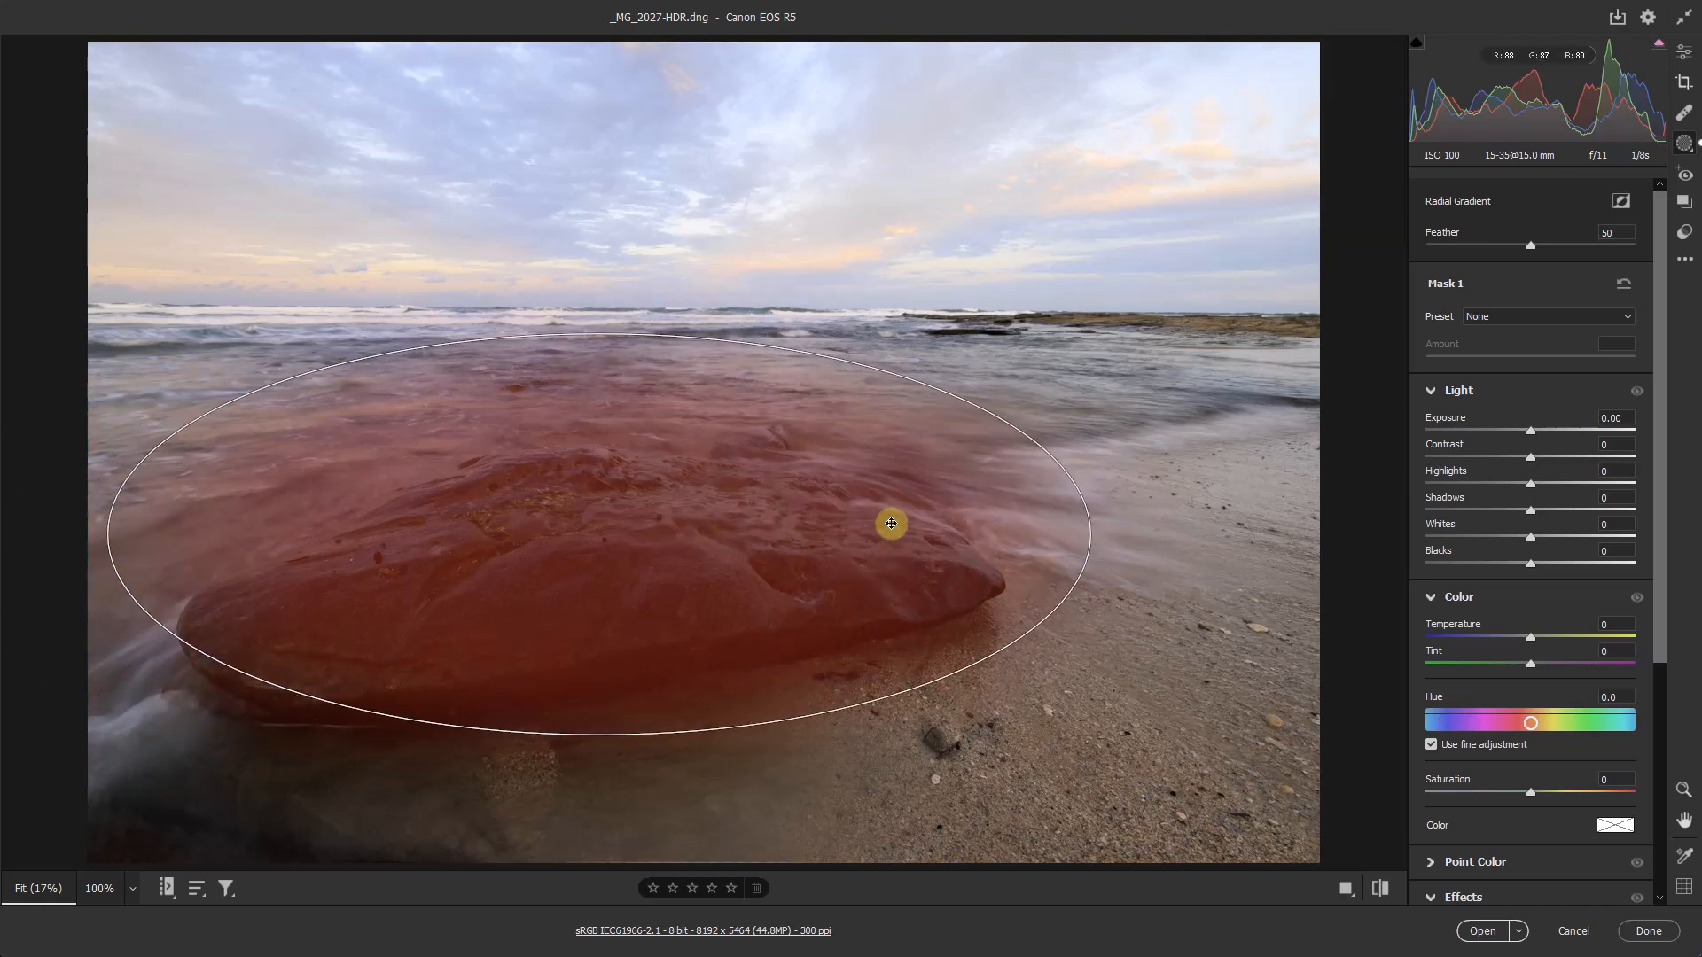
left_click_drag(890, 523, 1032, 495)
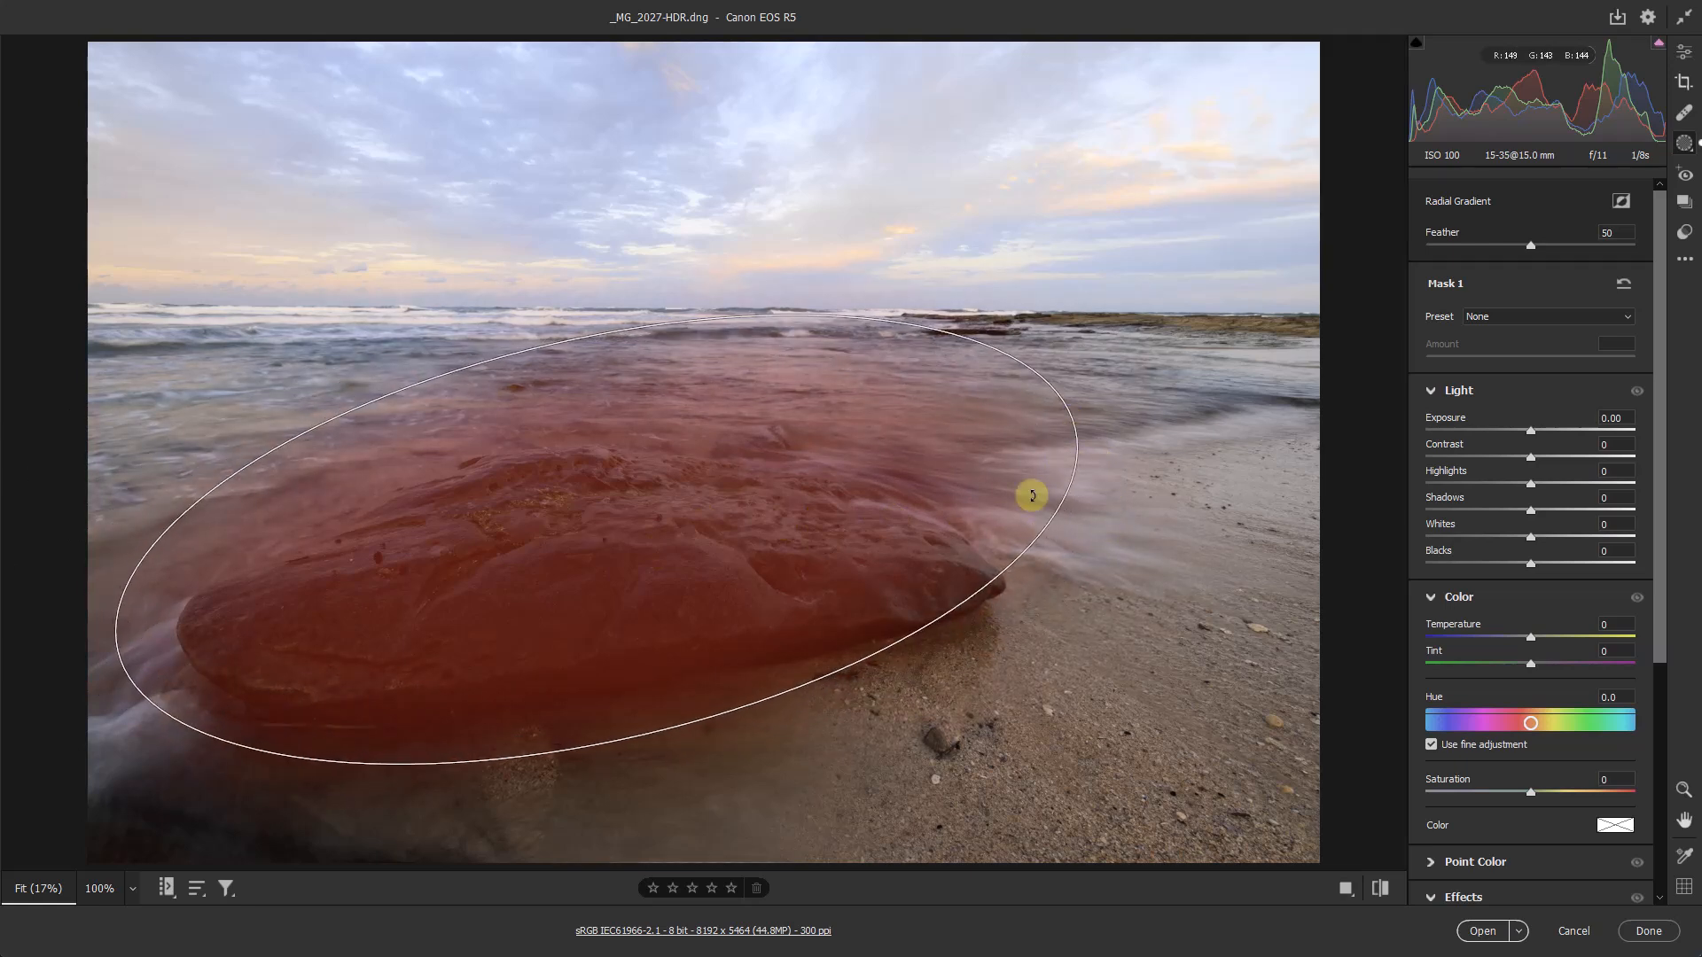
left_click_drag(1031, 497, 1026, 461)
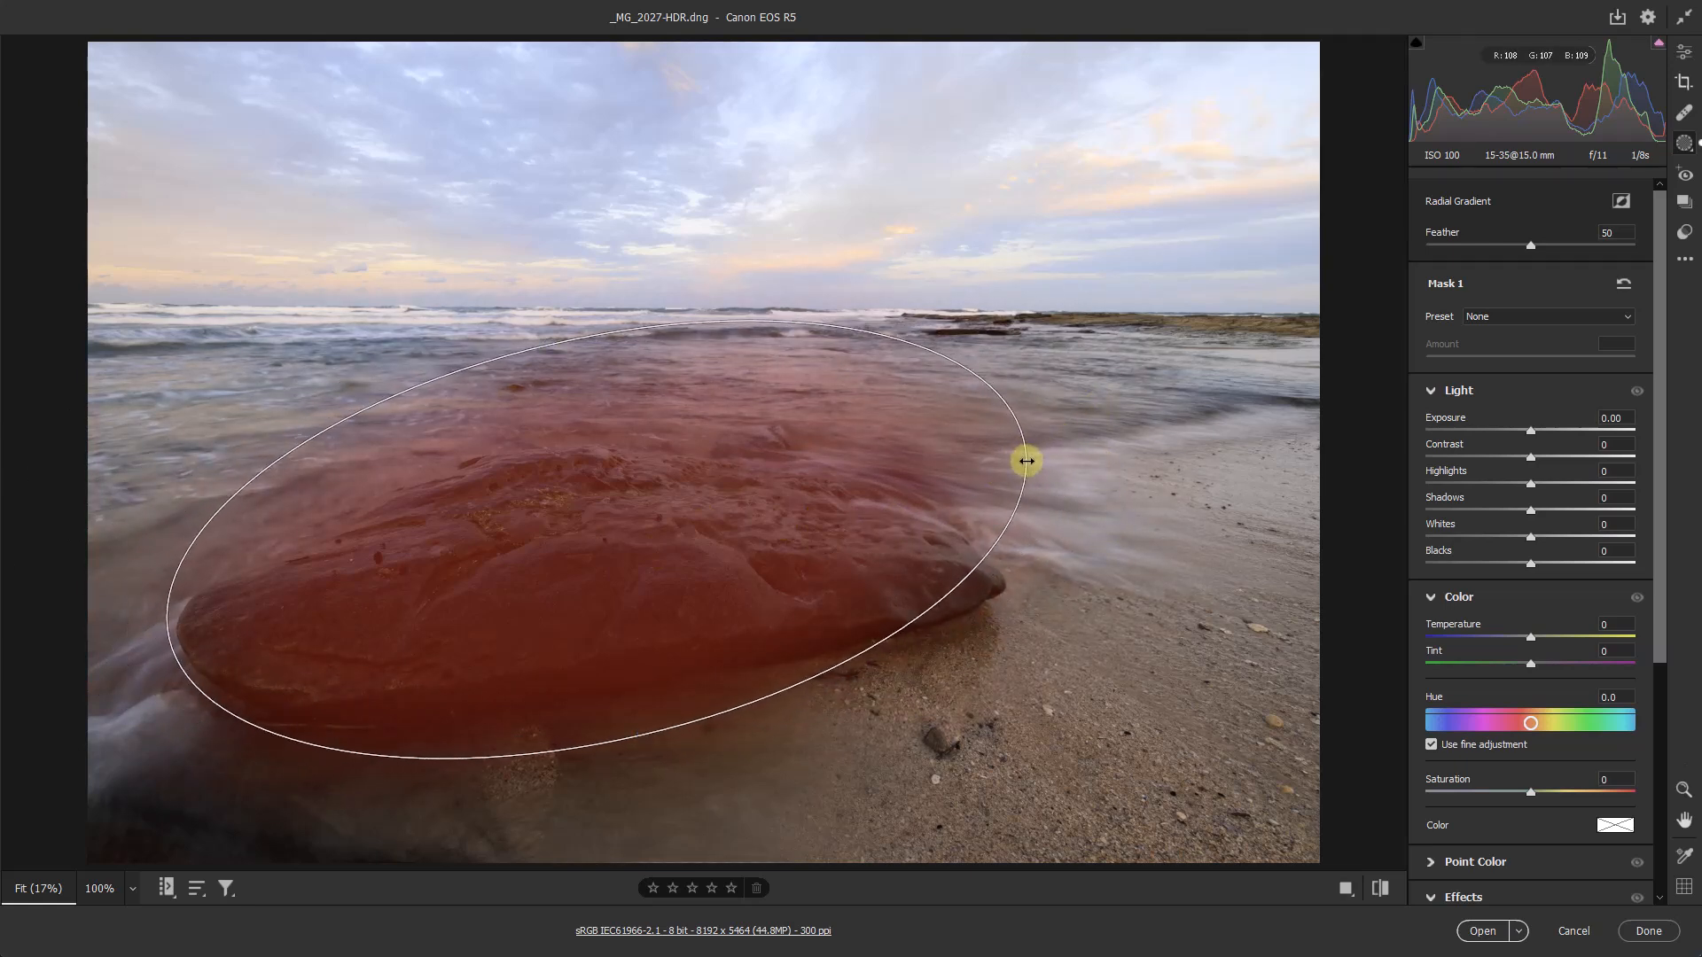
left_click_drag(1025, 461, 1048, 518)
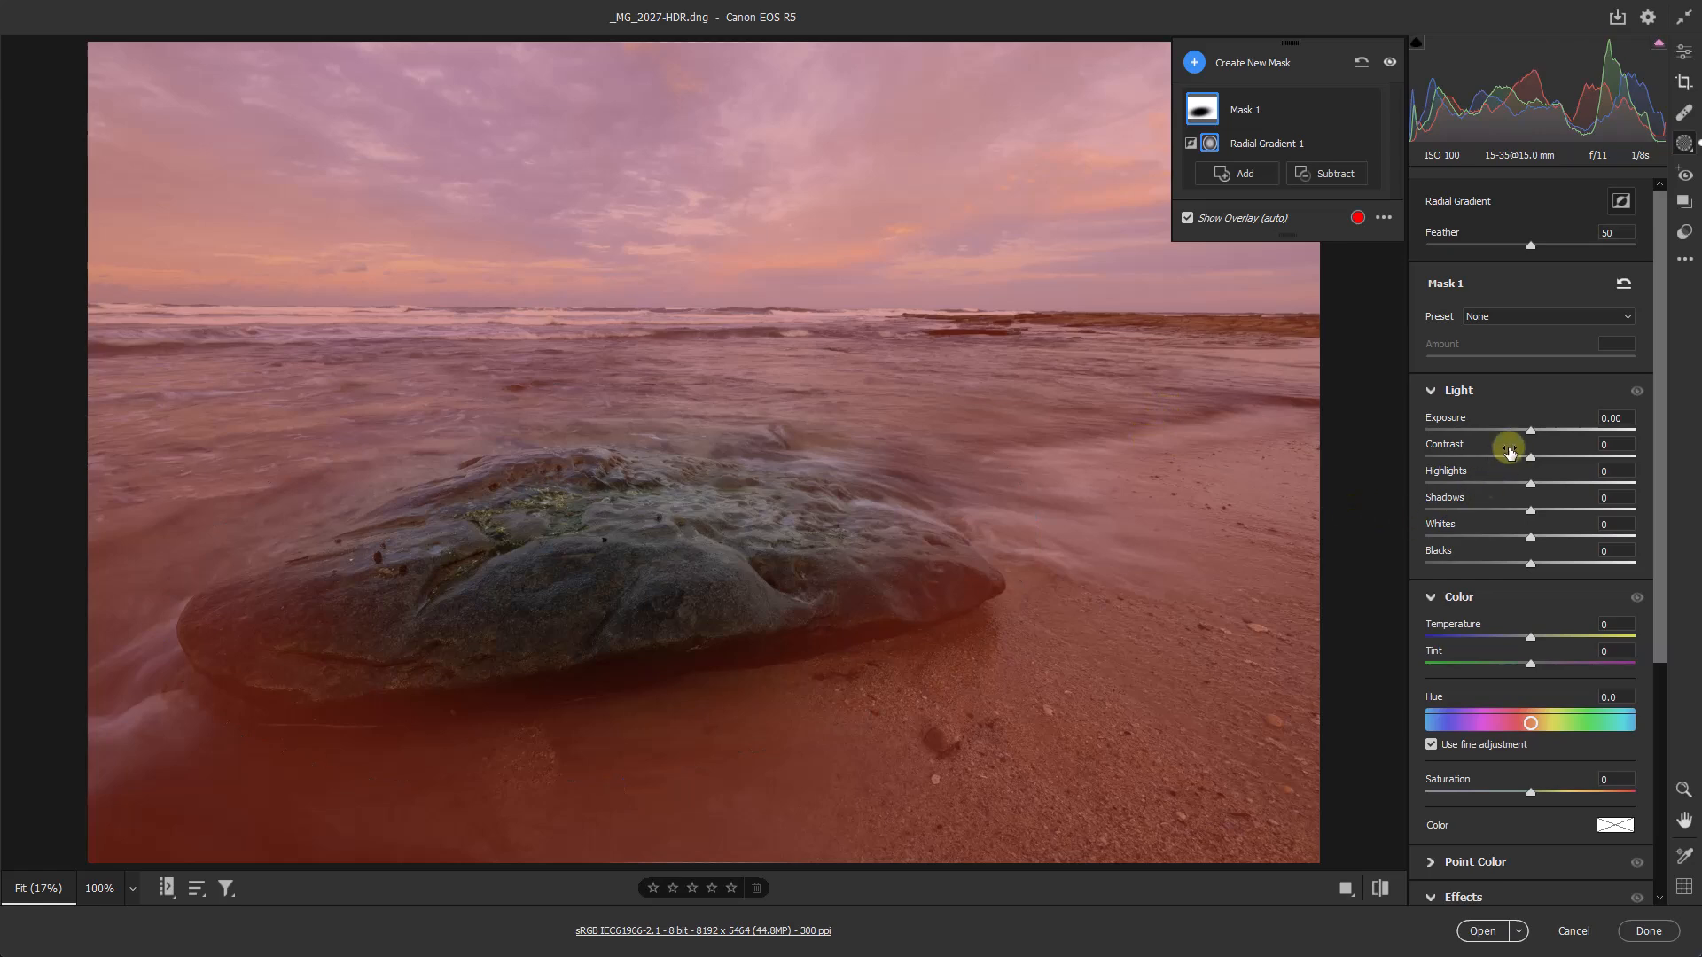
- Lower the mask's Exposure to -0.90 so the area around the rock darkens
left_click_drag(1531, 430, 1520, 430)
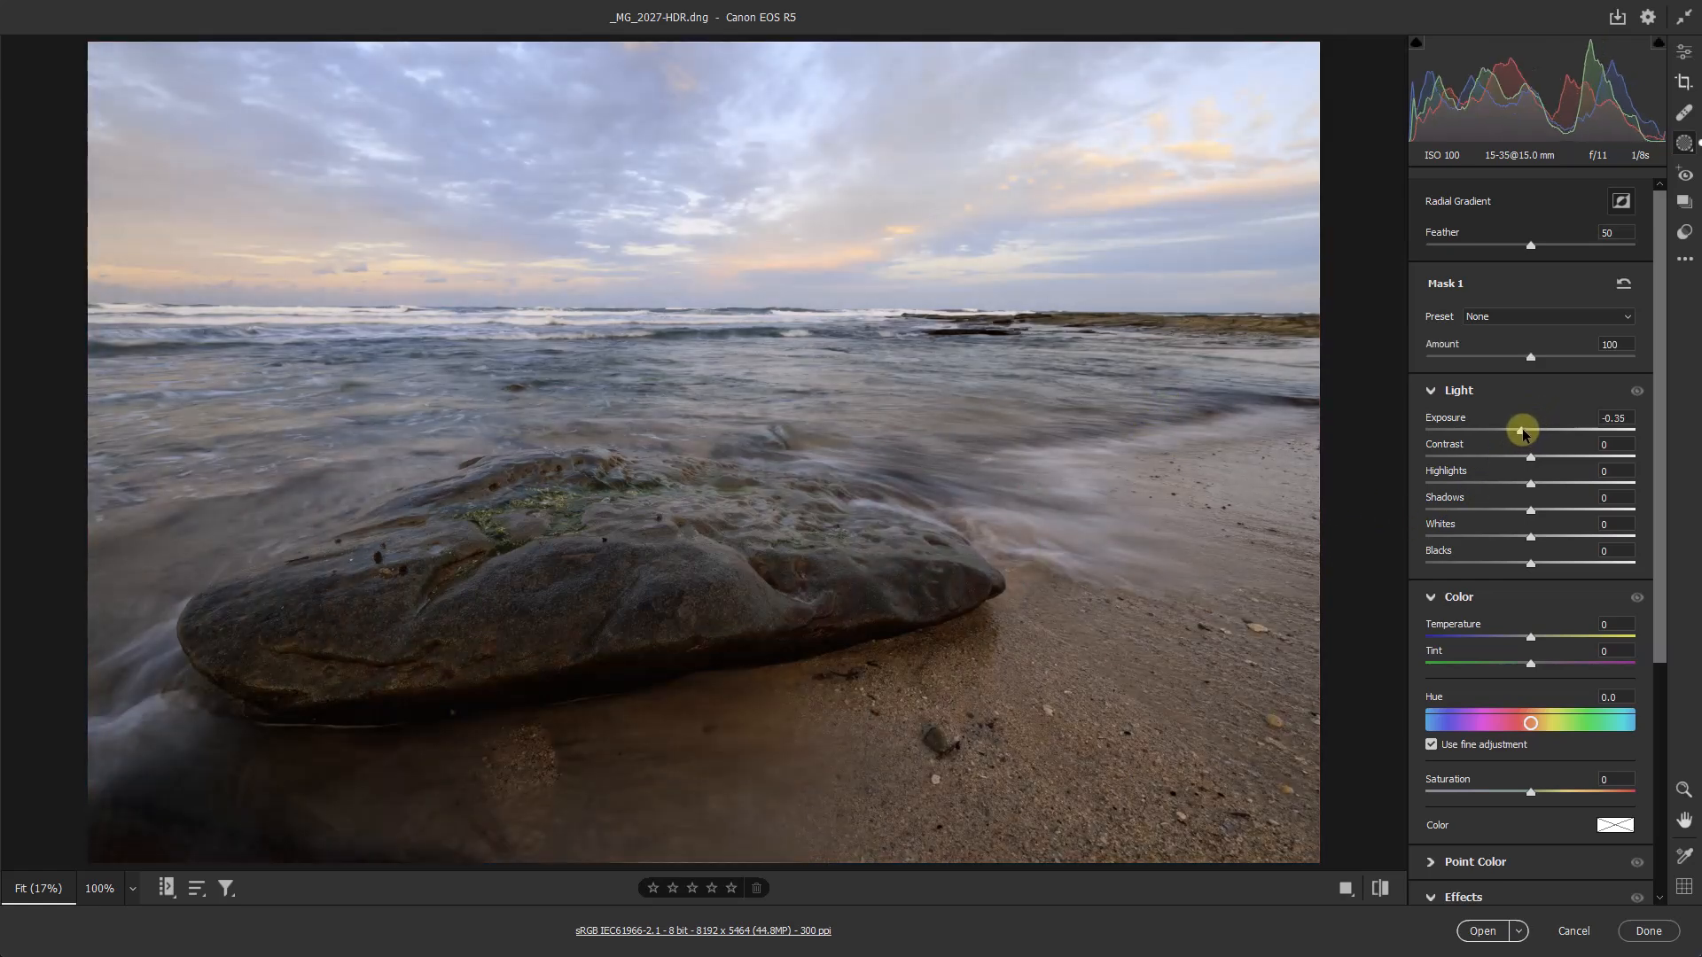
left_click_drag(1522, 429, 1510, 430)
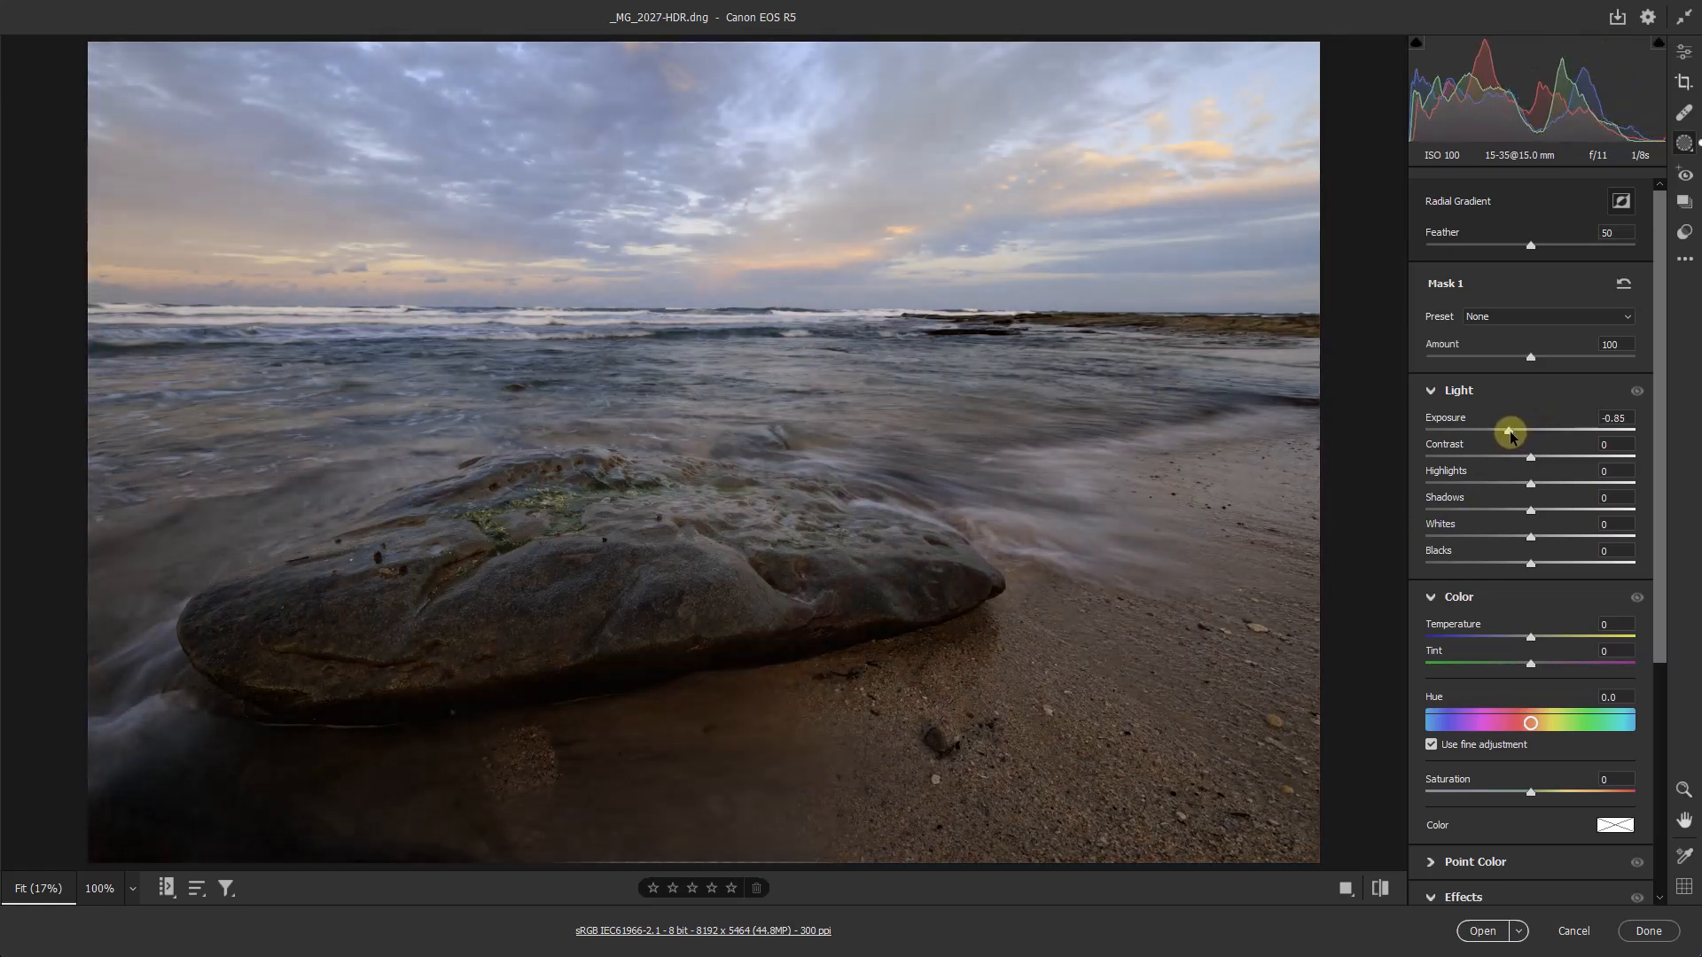
left_click_drag(1511, 431, 1507, 431)
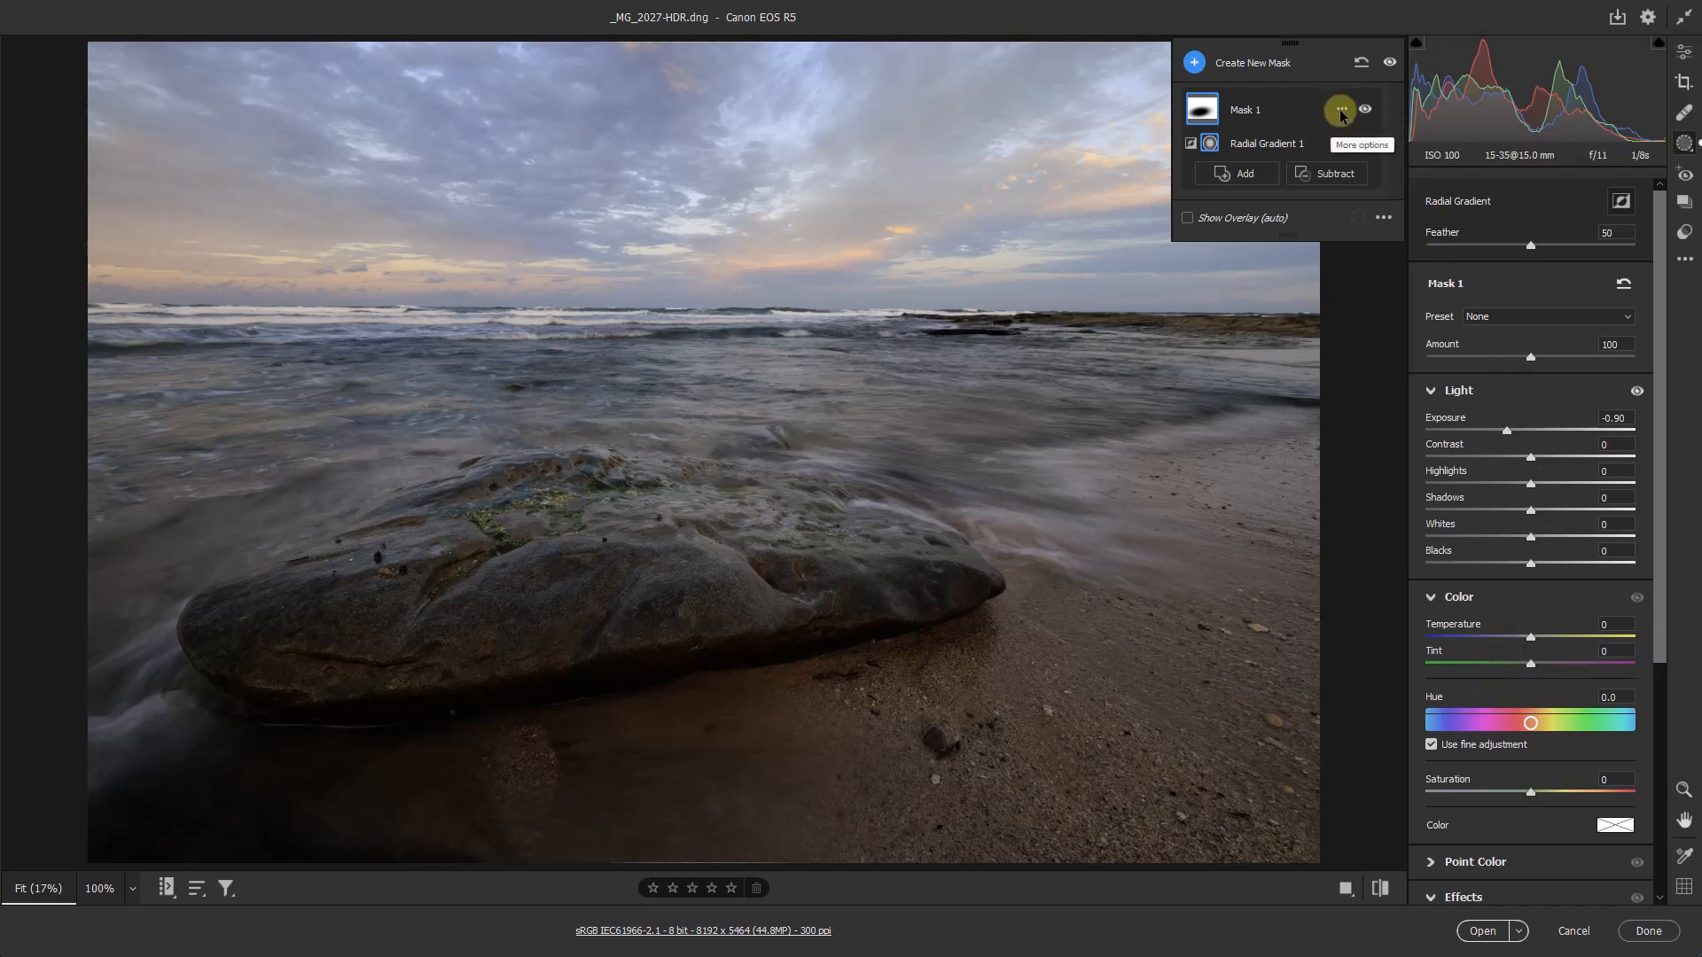
- Duplicate and invert Mask 1 to create a mask covering the rock itself
left_click(1341, 110)
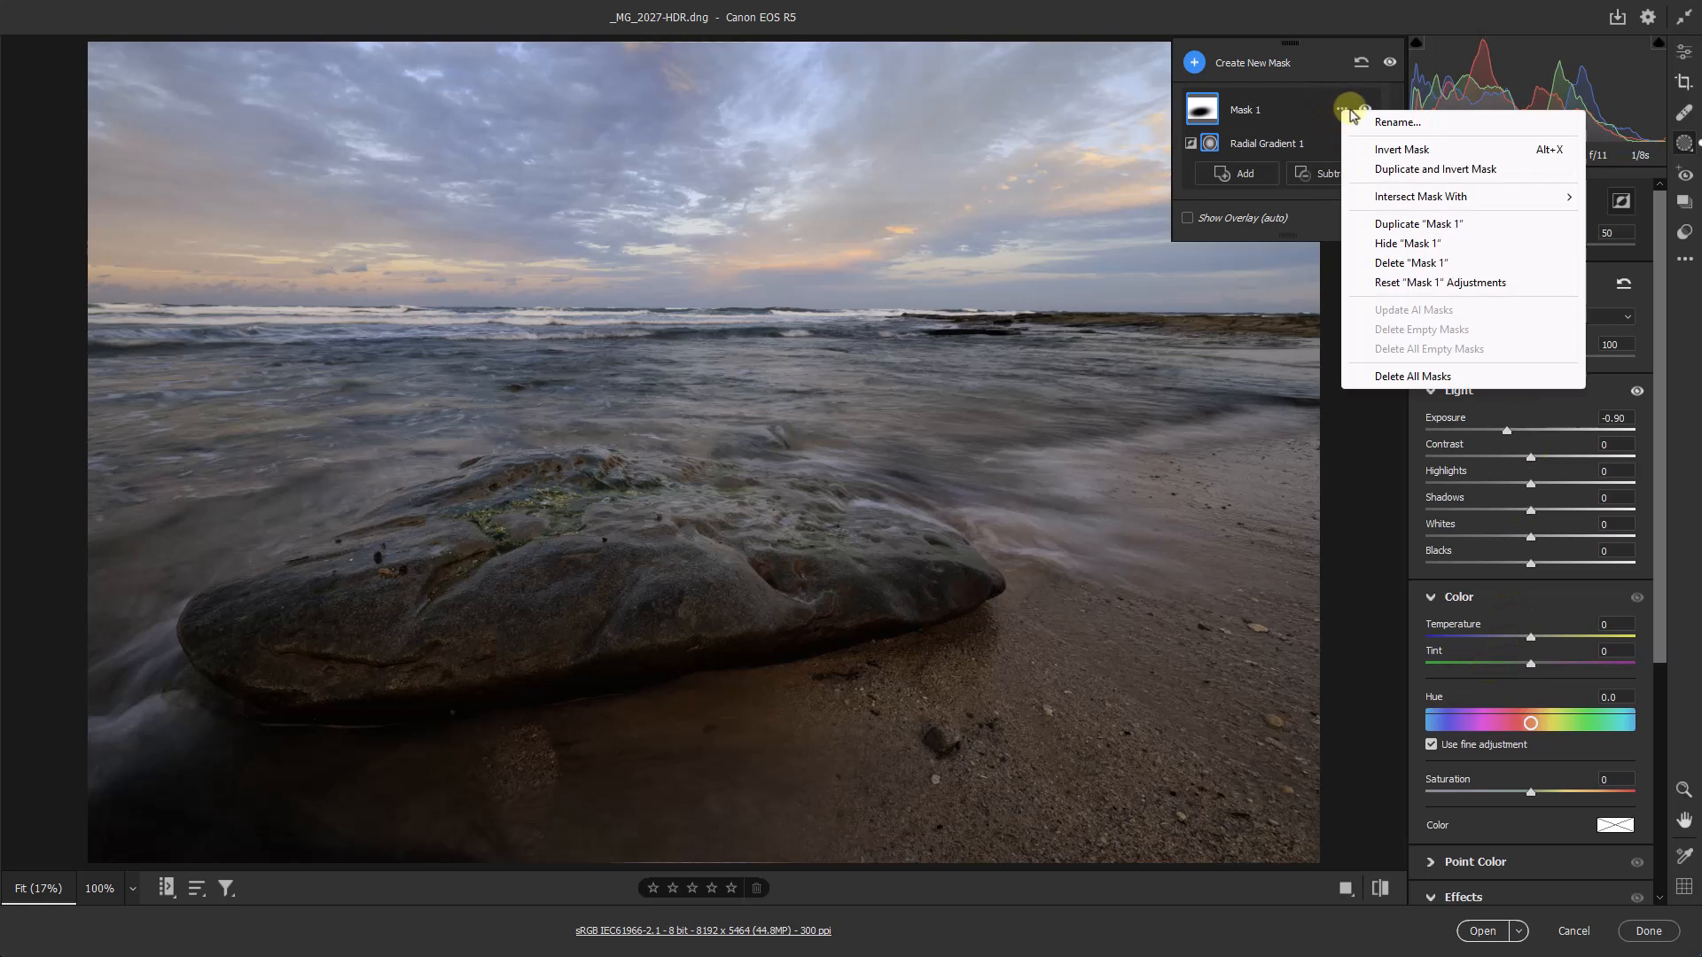
mouse_move(1392, 169)
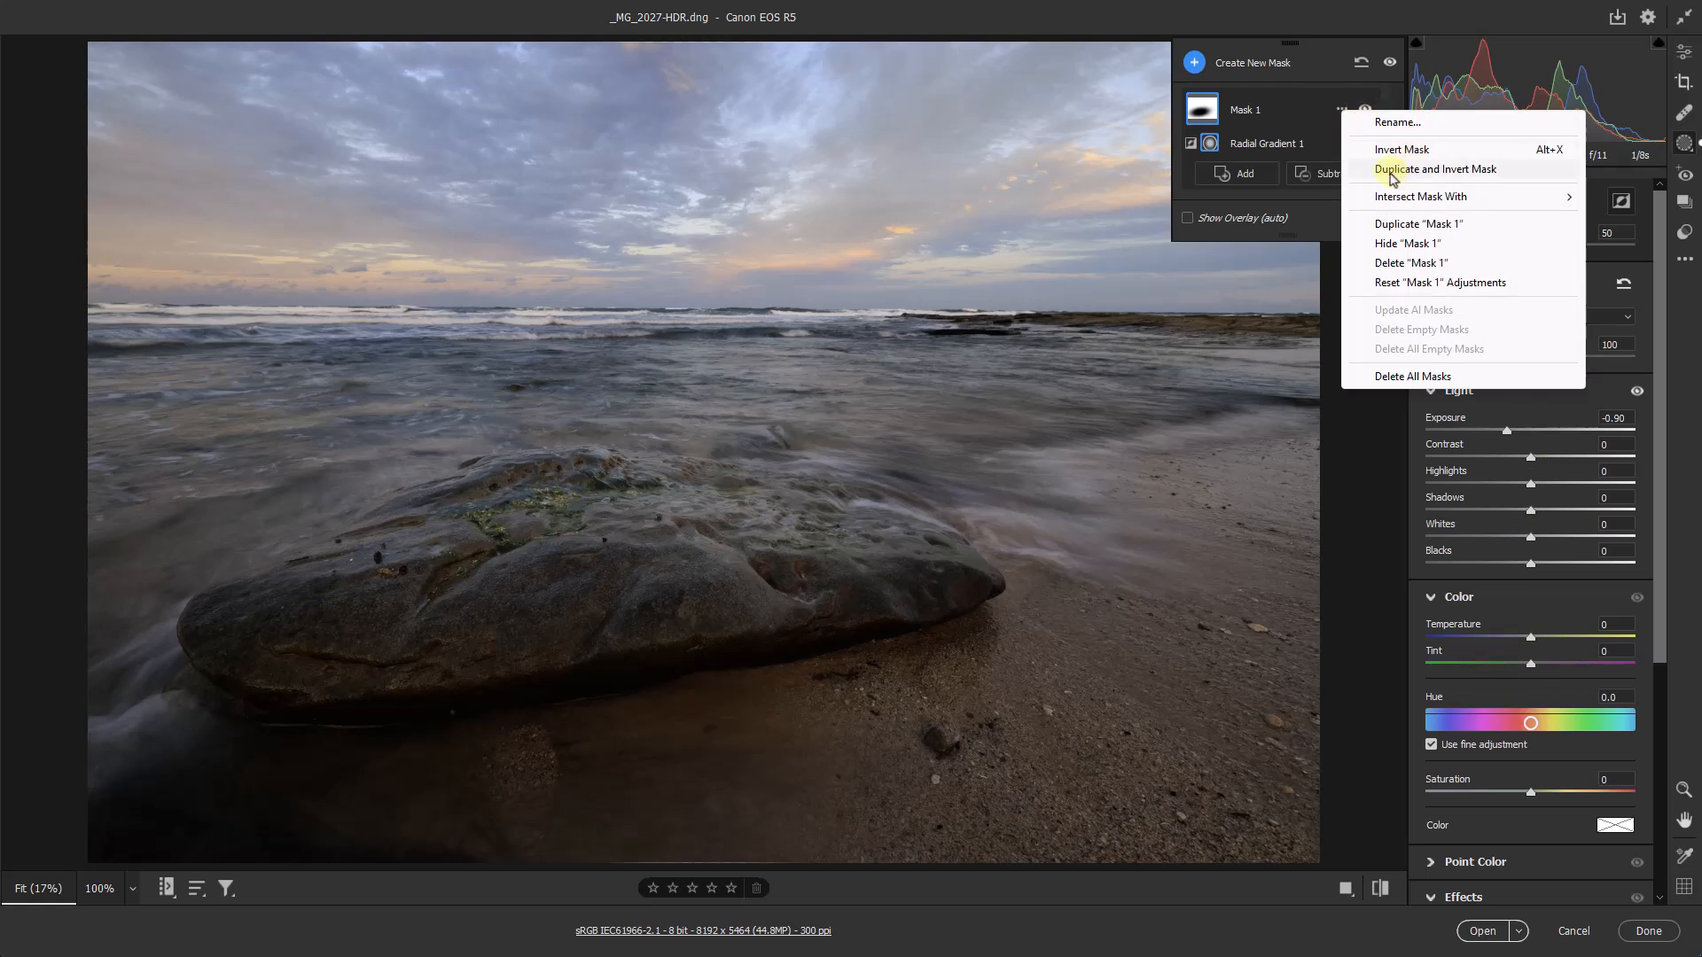
left_click(1435, 168)
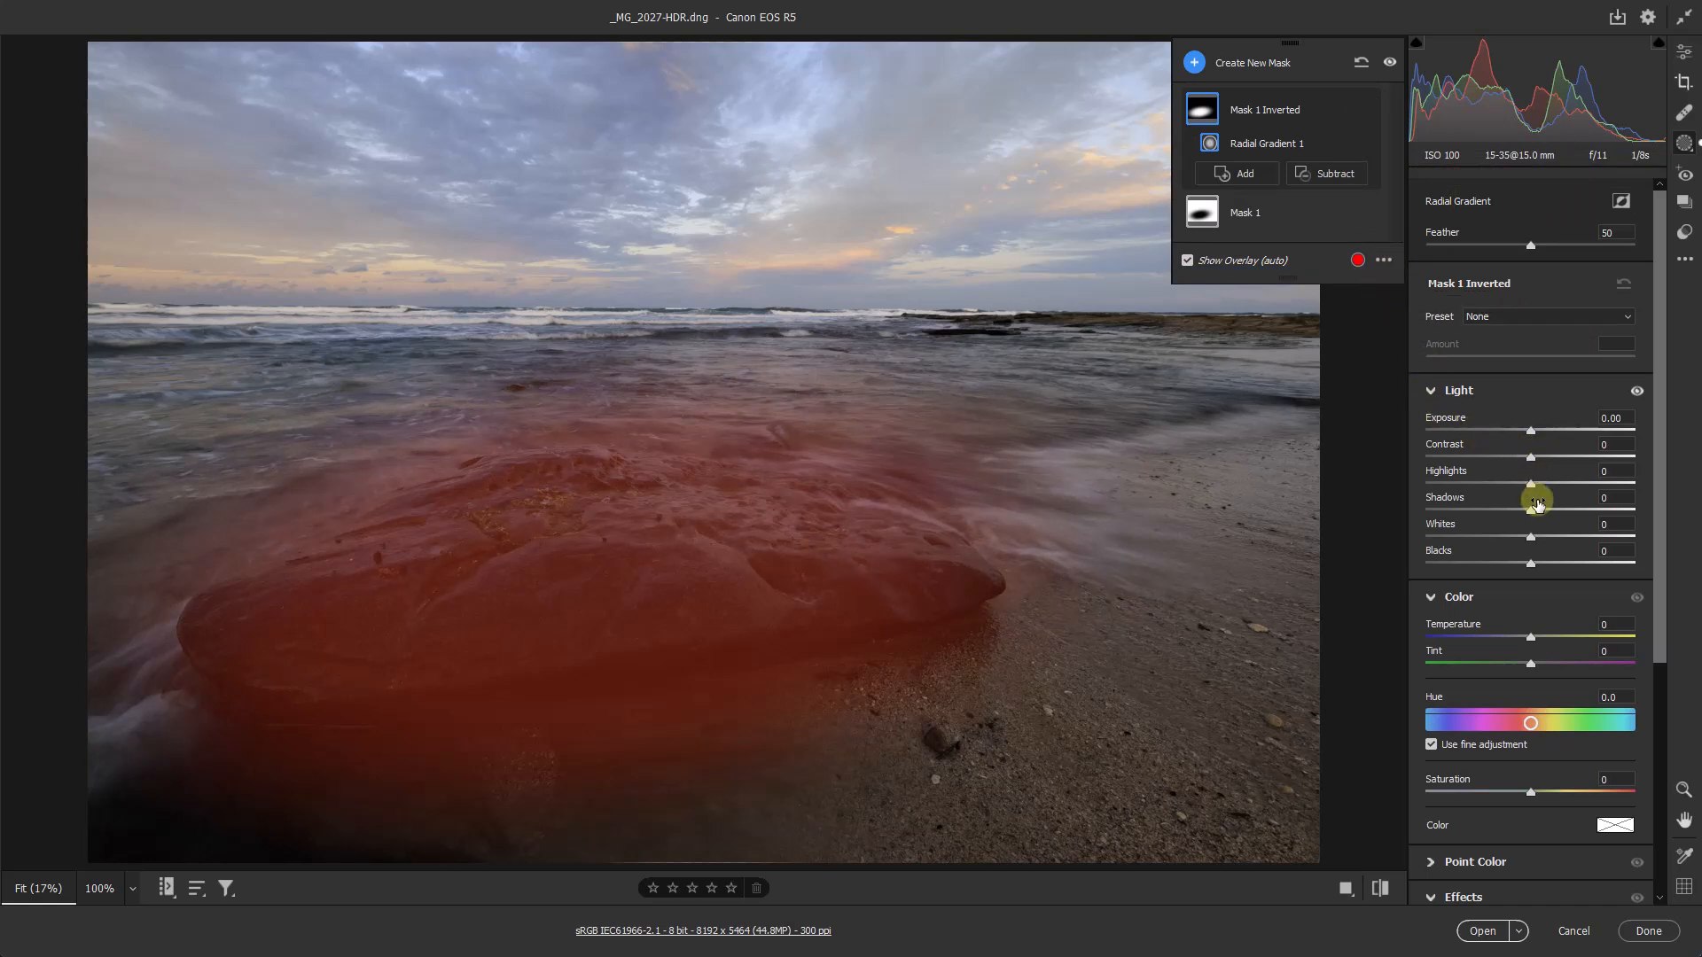
- On the inverted mask, lift Shadows to +39 and Exposure to +0.45 on the rock
left_click_drag(1529, 510, 1577, 510)
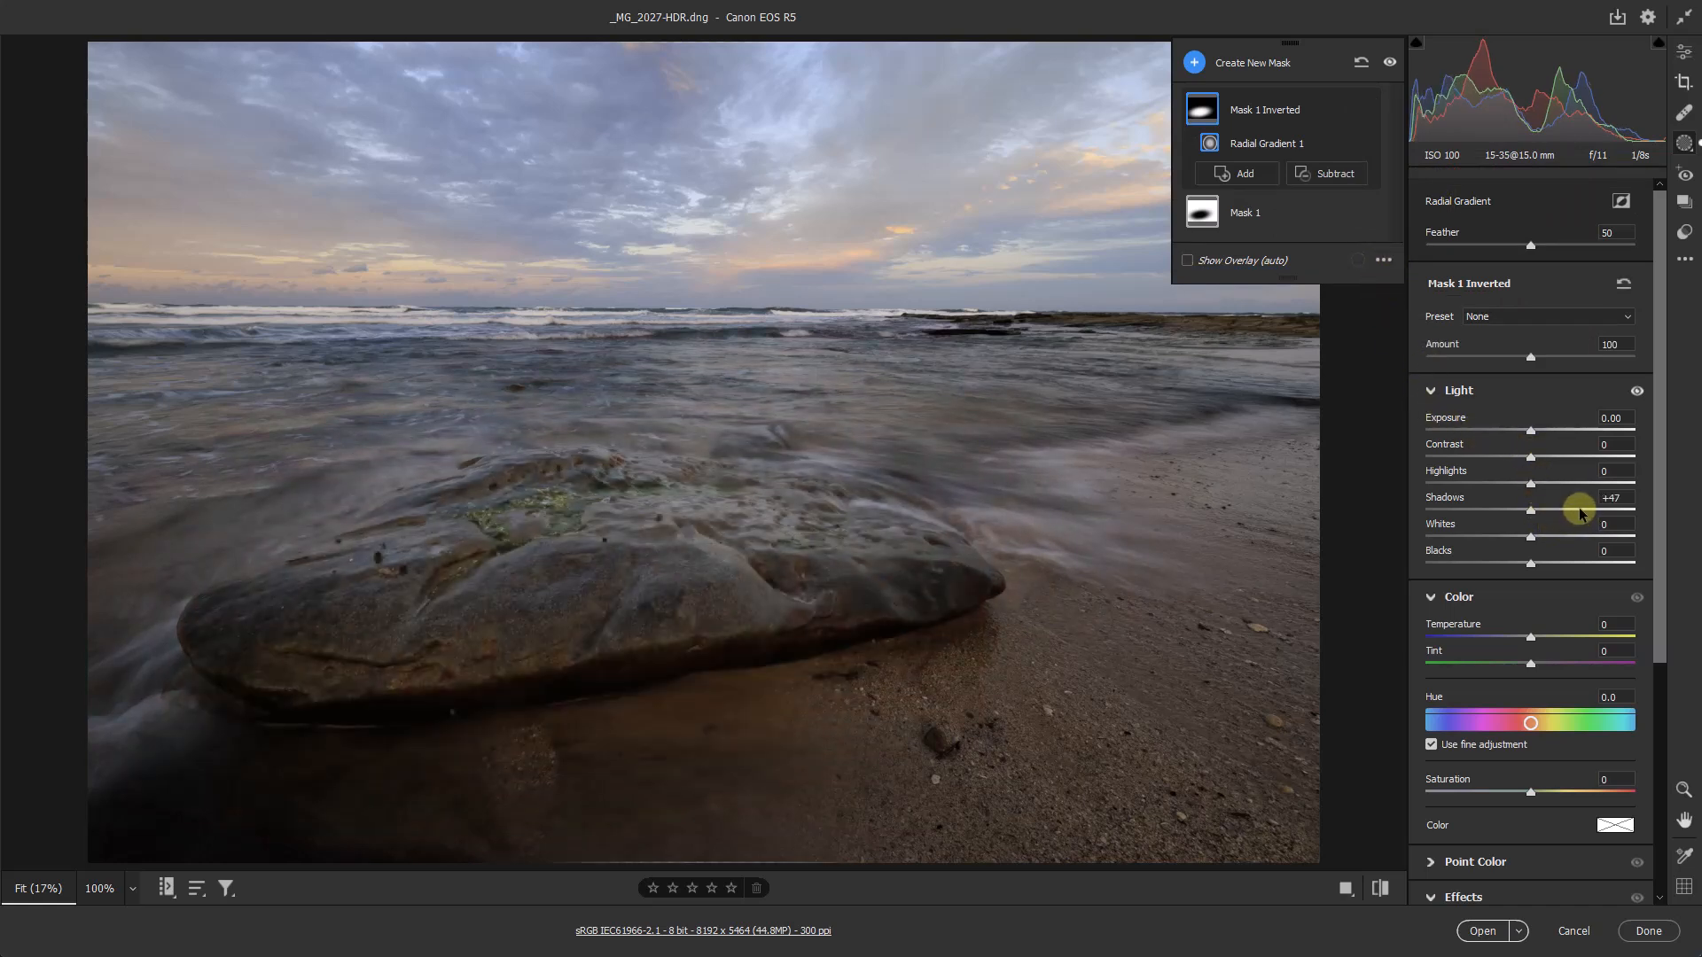
left_click_drag(1580, 510, 1572, 511)
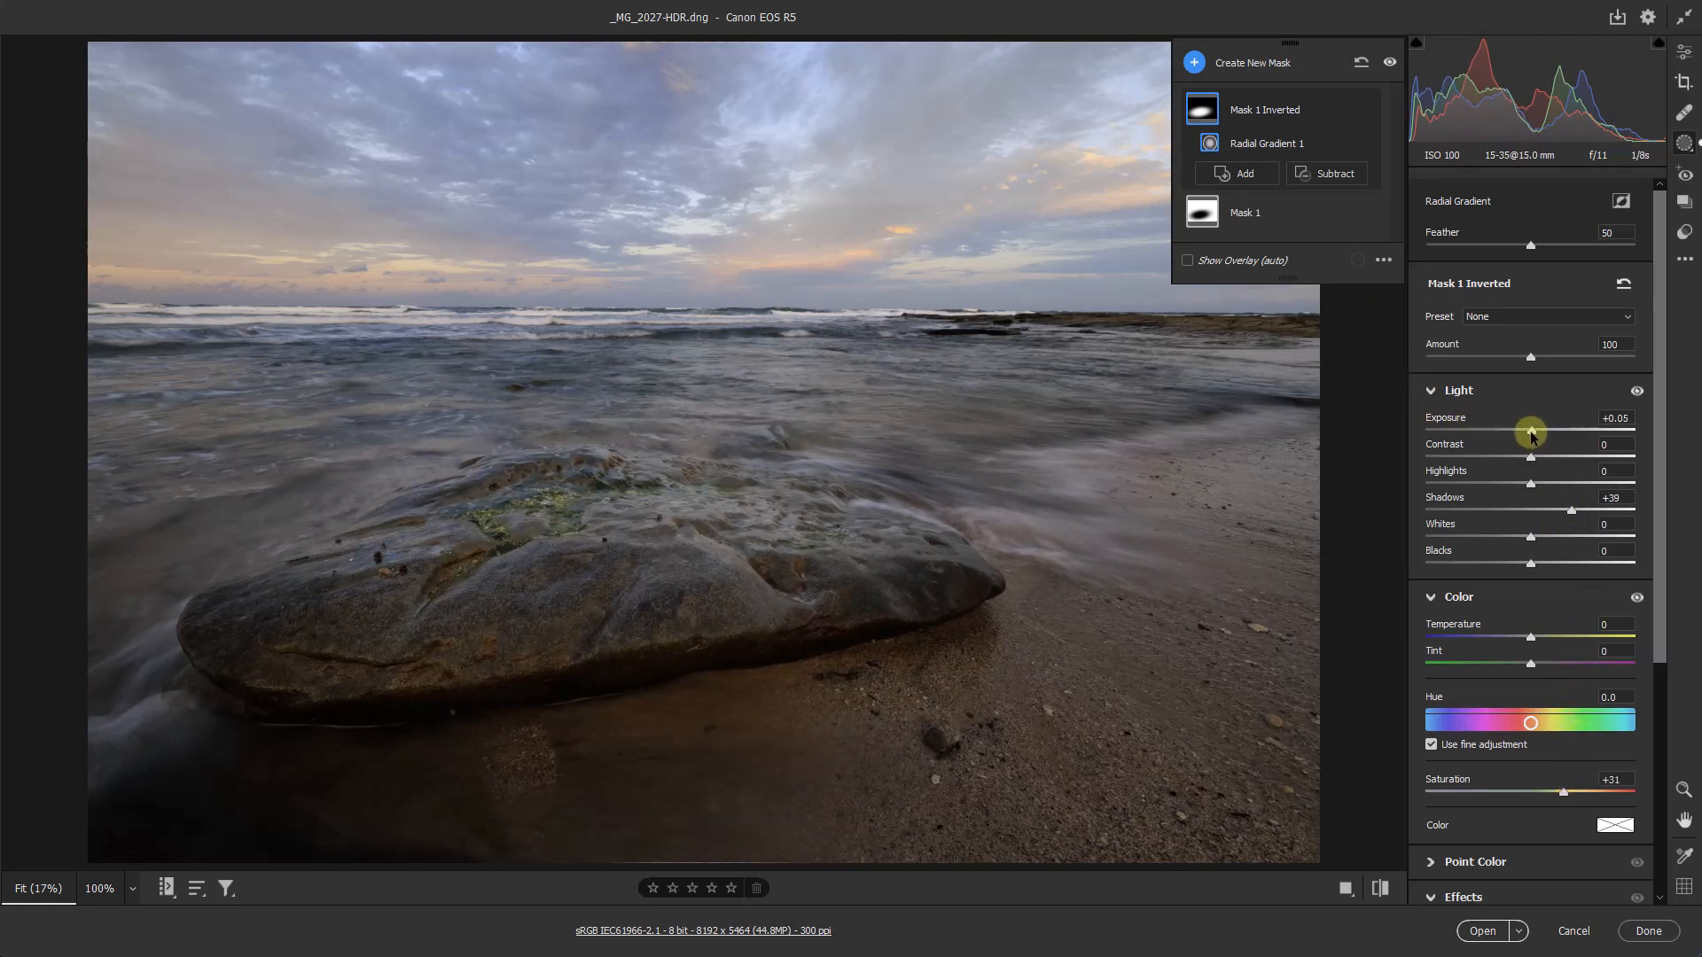
left_click_drag(1529, 435, 1541, 435)
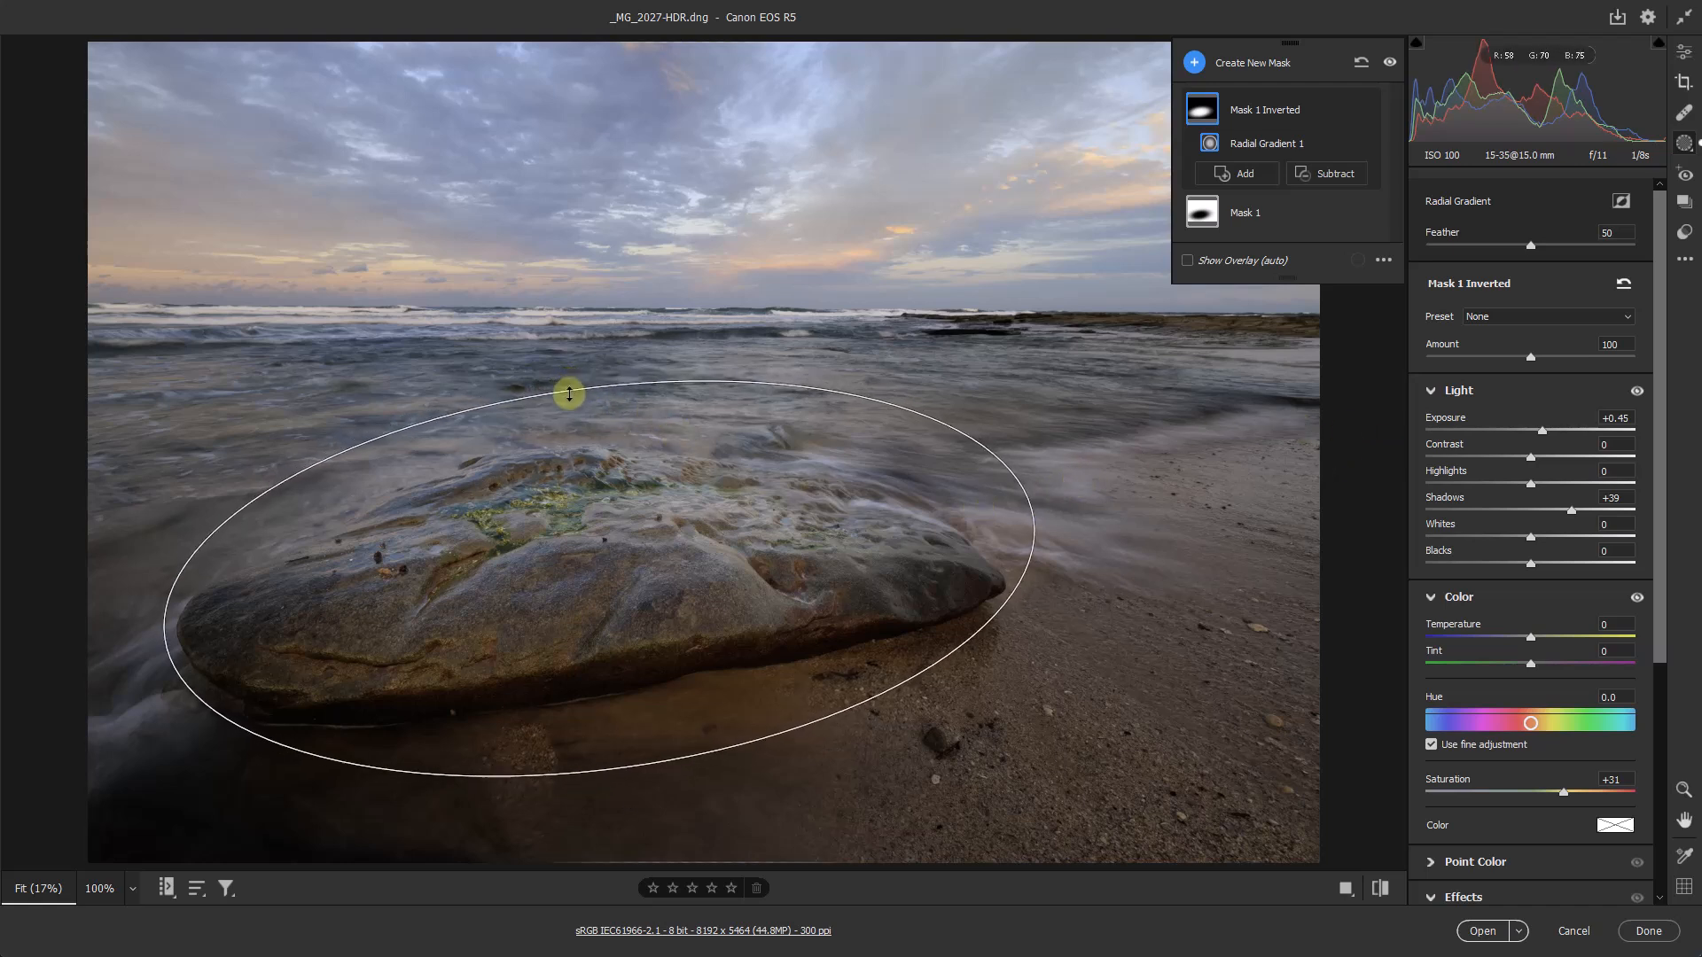
- Reshape the ellipse handles so the gradient fits snugly around the rock
left_click_drag(568, 392, 1036, 522)
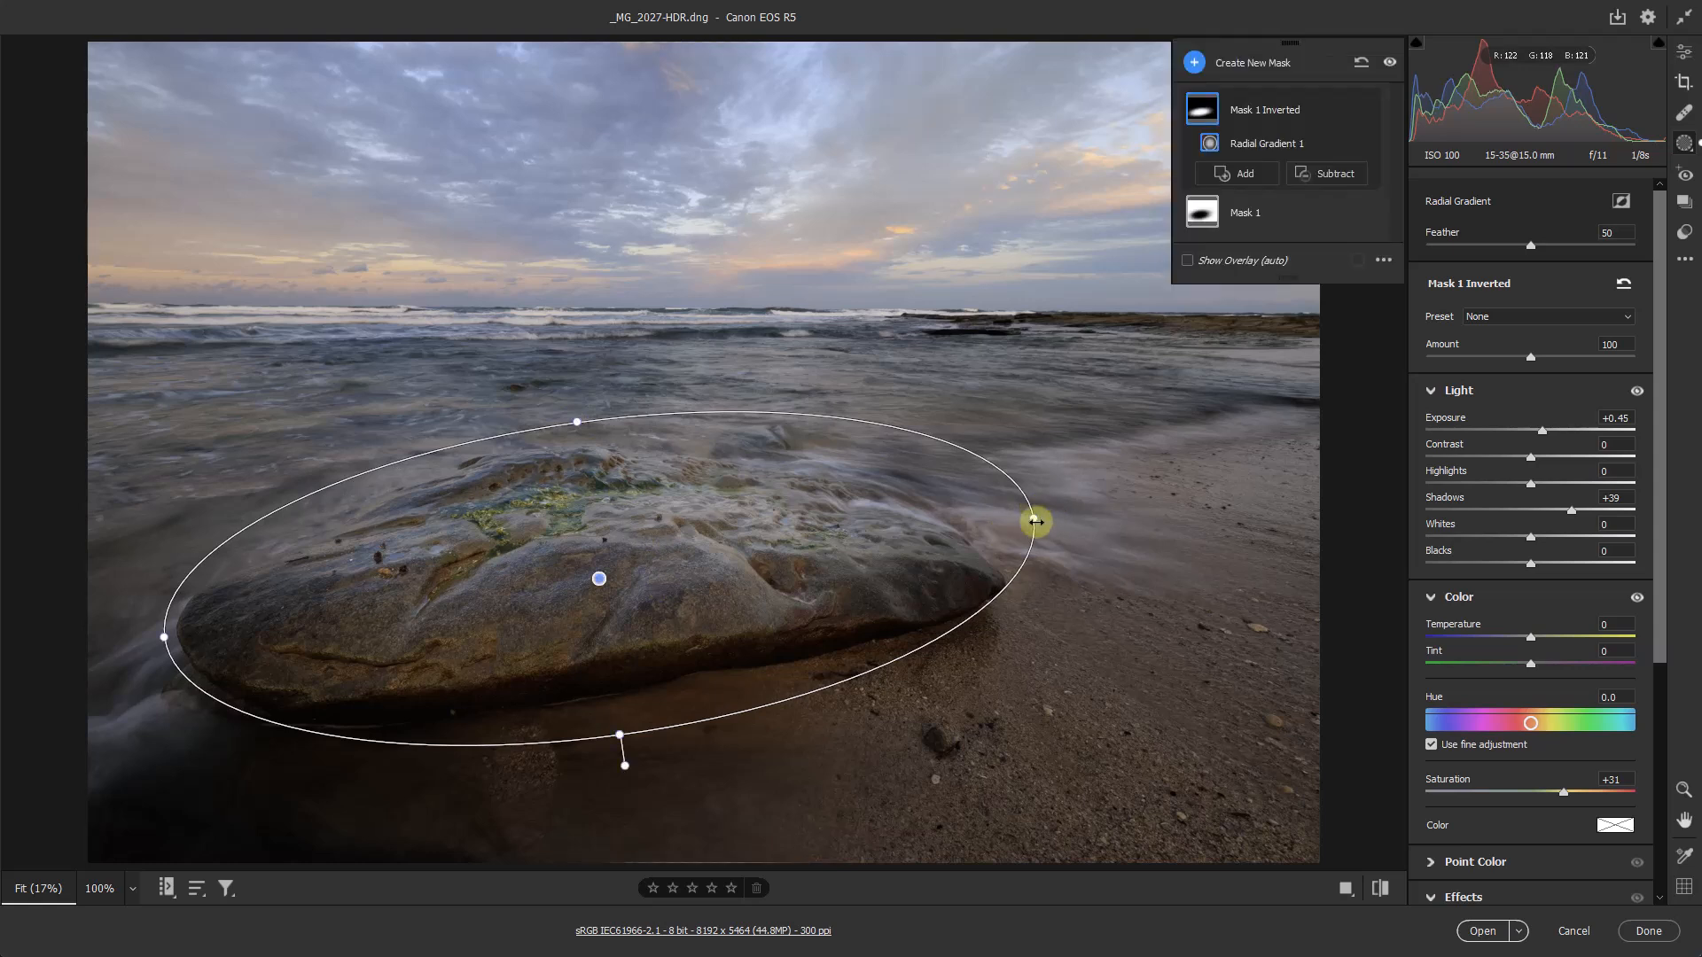
left_click_drag(1036, 523, 1017, 524)
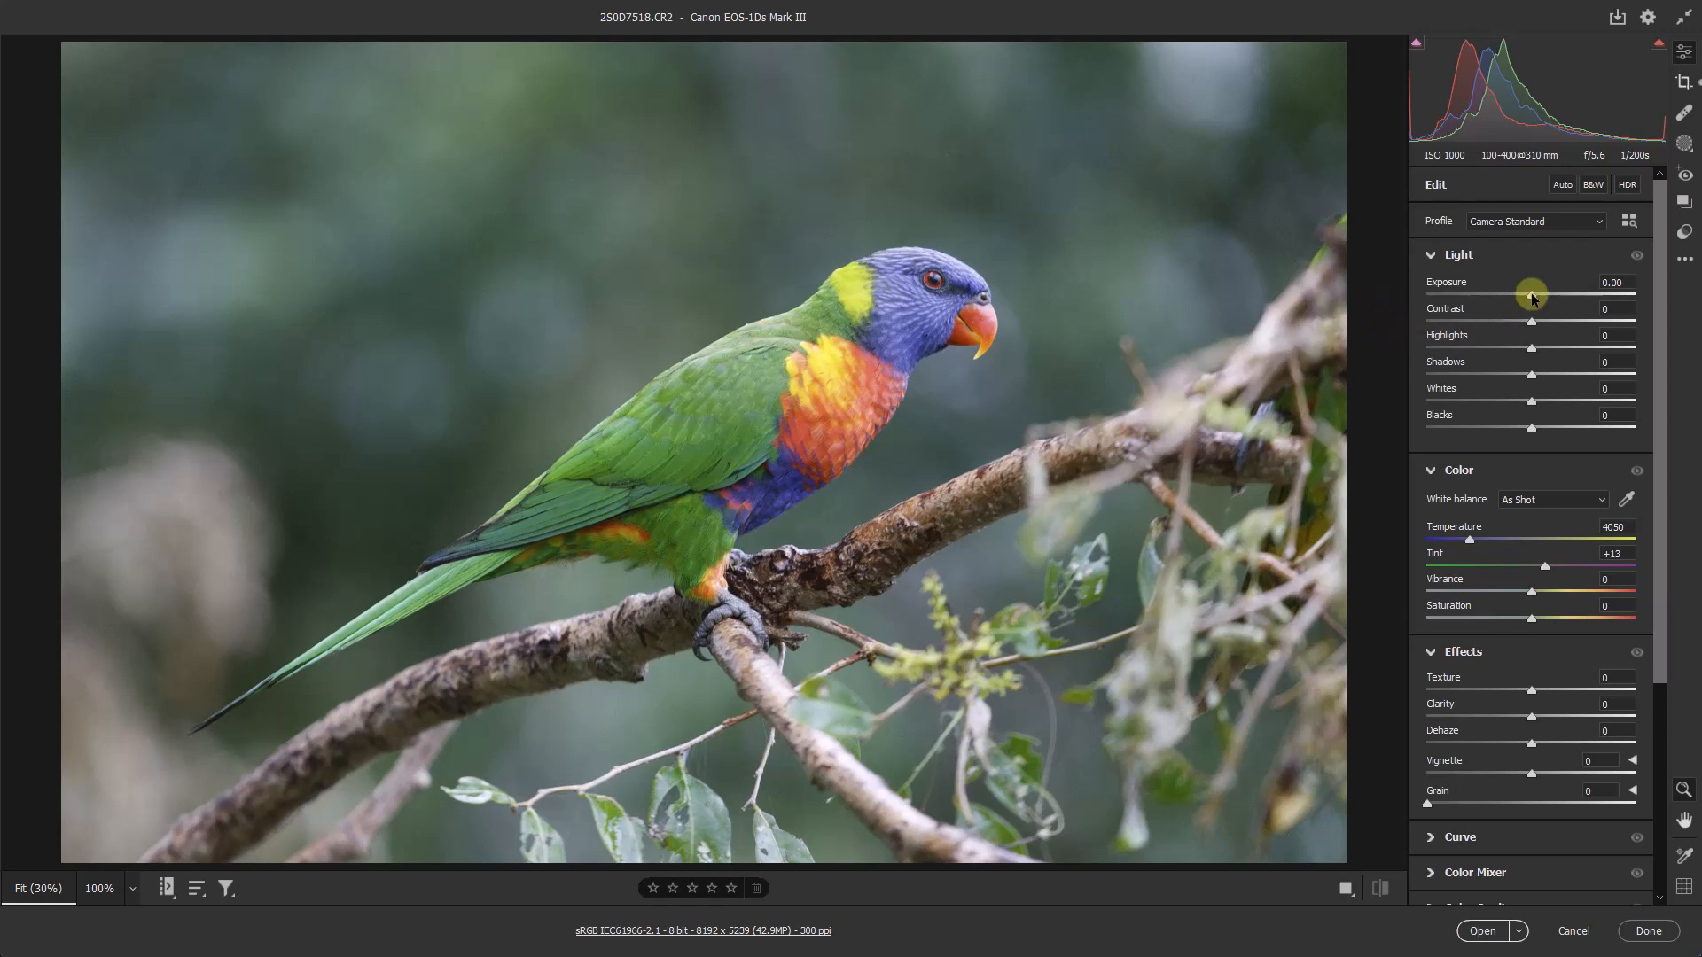
- Lower the lorikeet photo's global Exposure to -0.40 and start a radial gradient (J)
left_click_drag(1532, 295, 1522, 296)
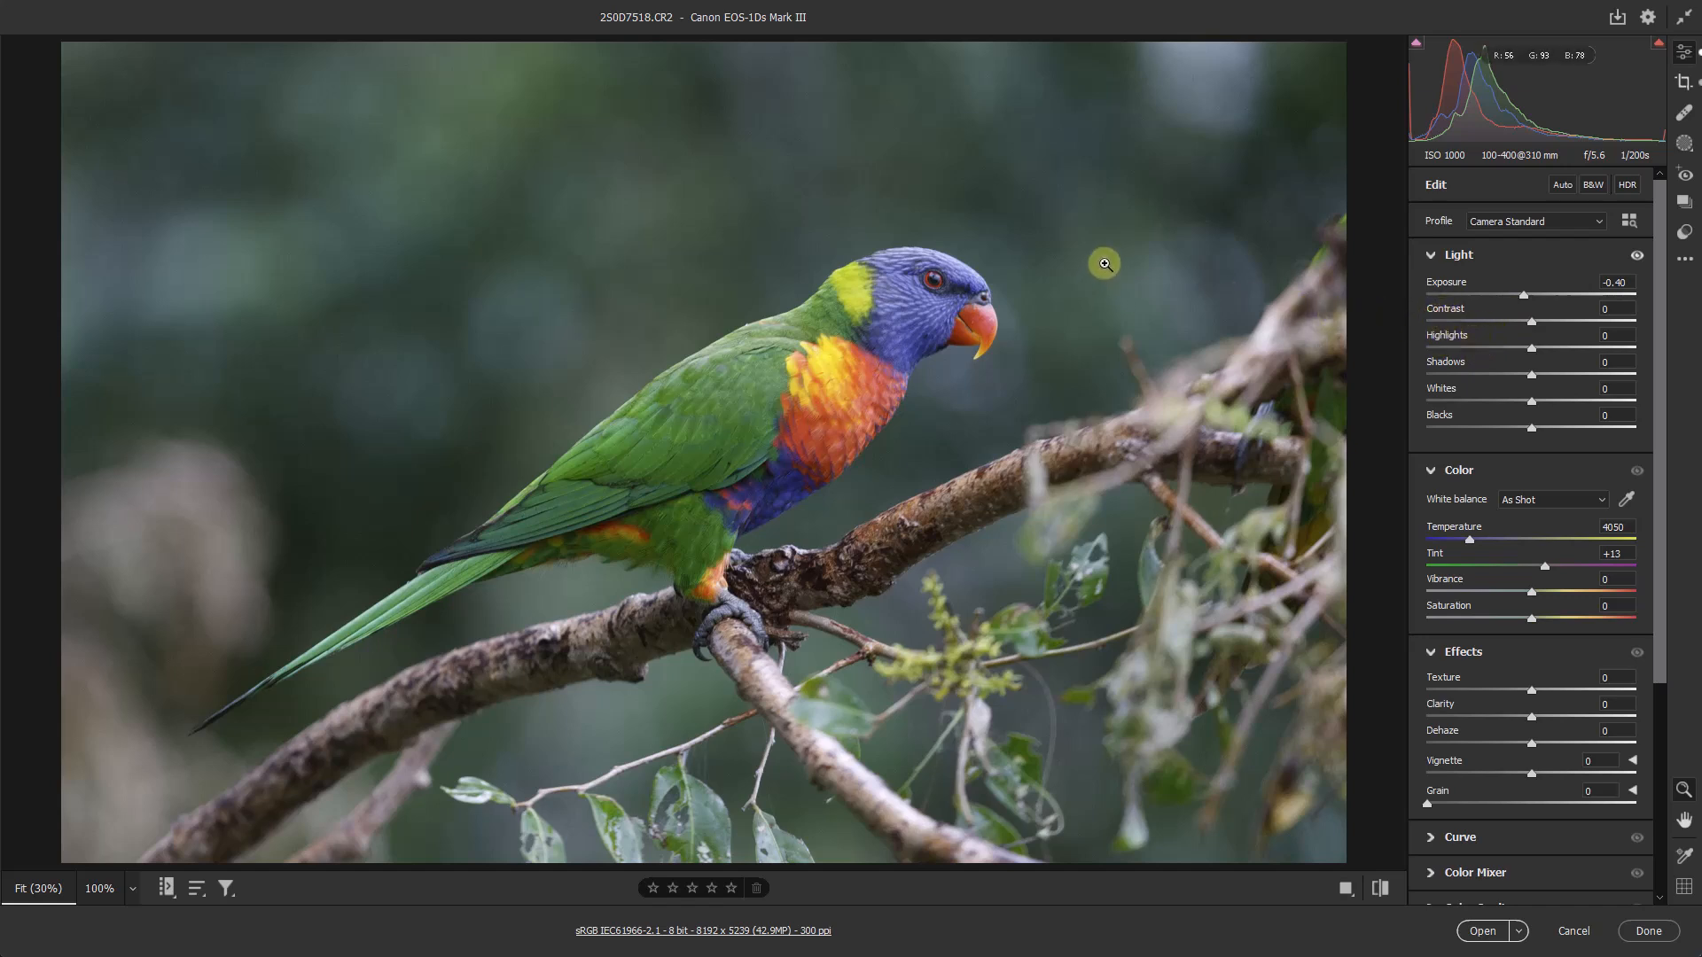
key("j")
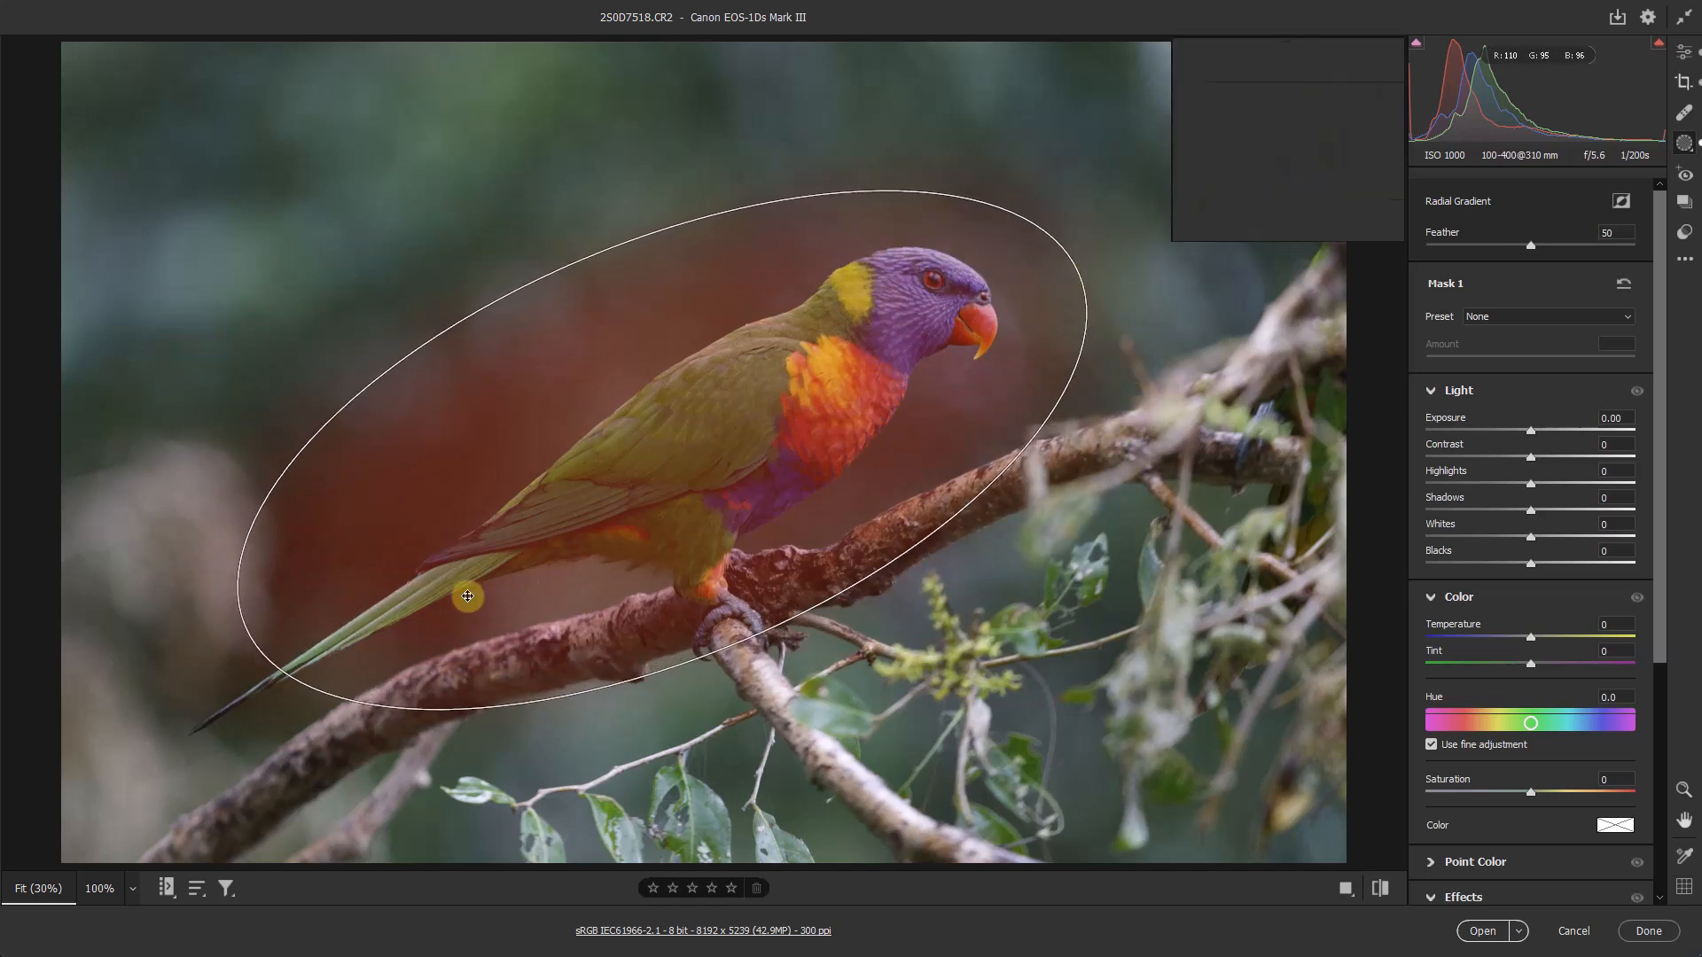
- Fit the oval around the lorikeet and lower the mask's Exposure to -0.75
left_click_drag(469, 595, 596, 295)
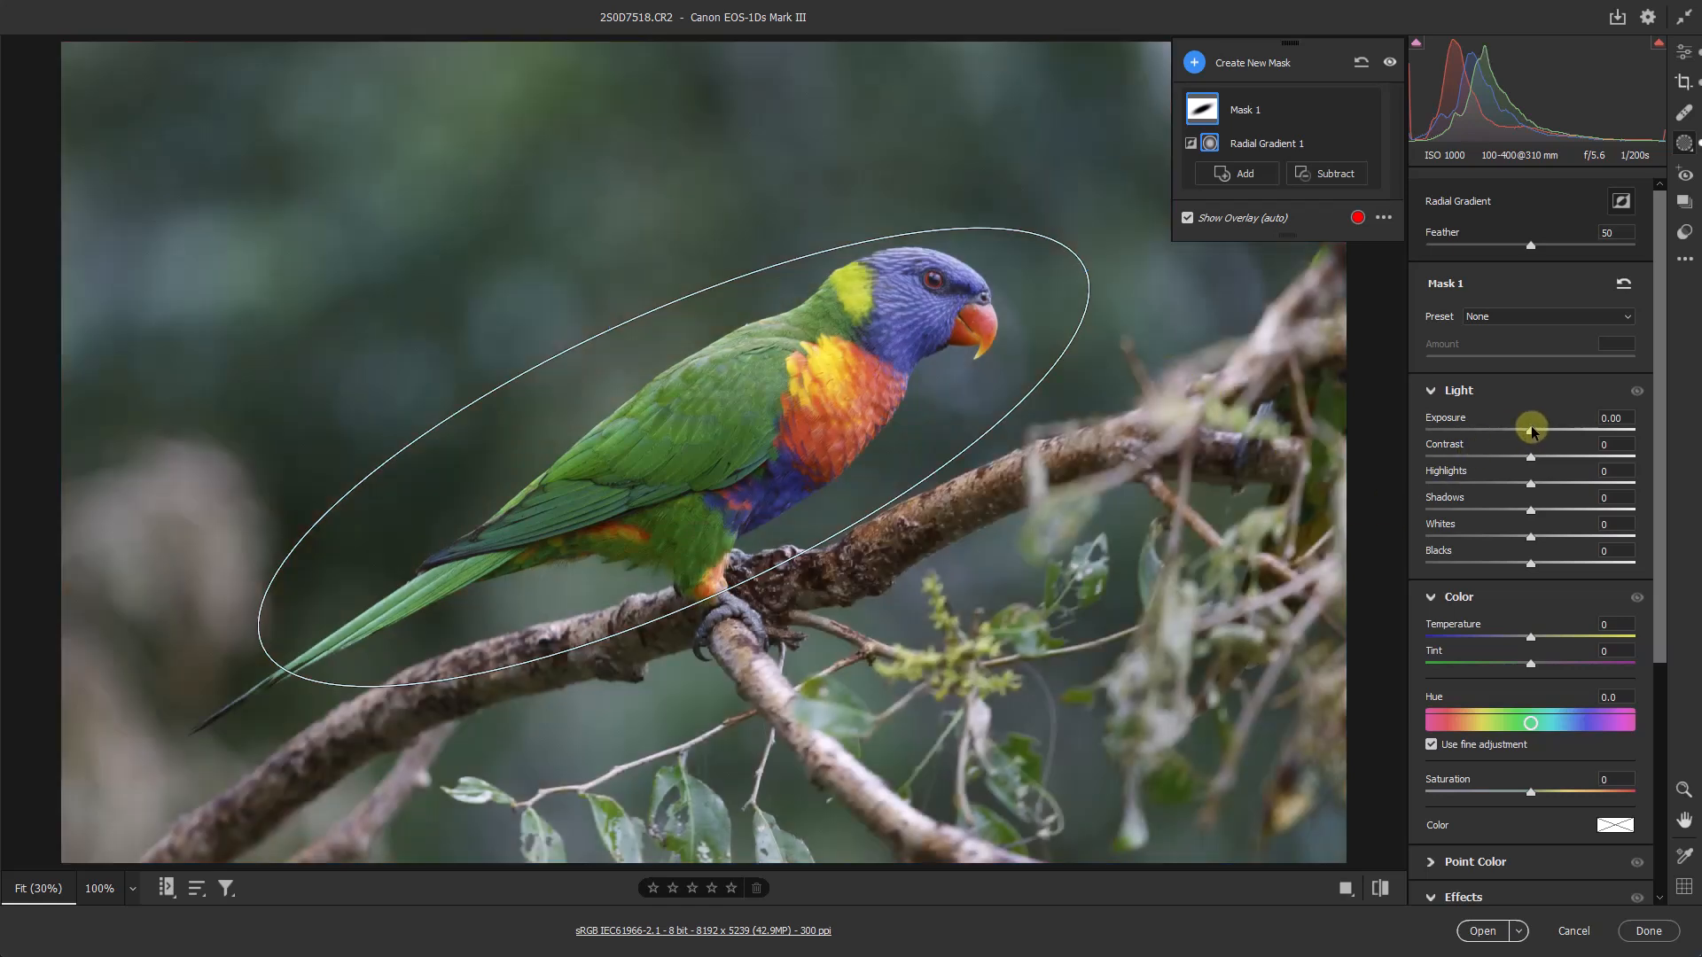
left_click_drag(1532, 424, 1528, 424)
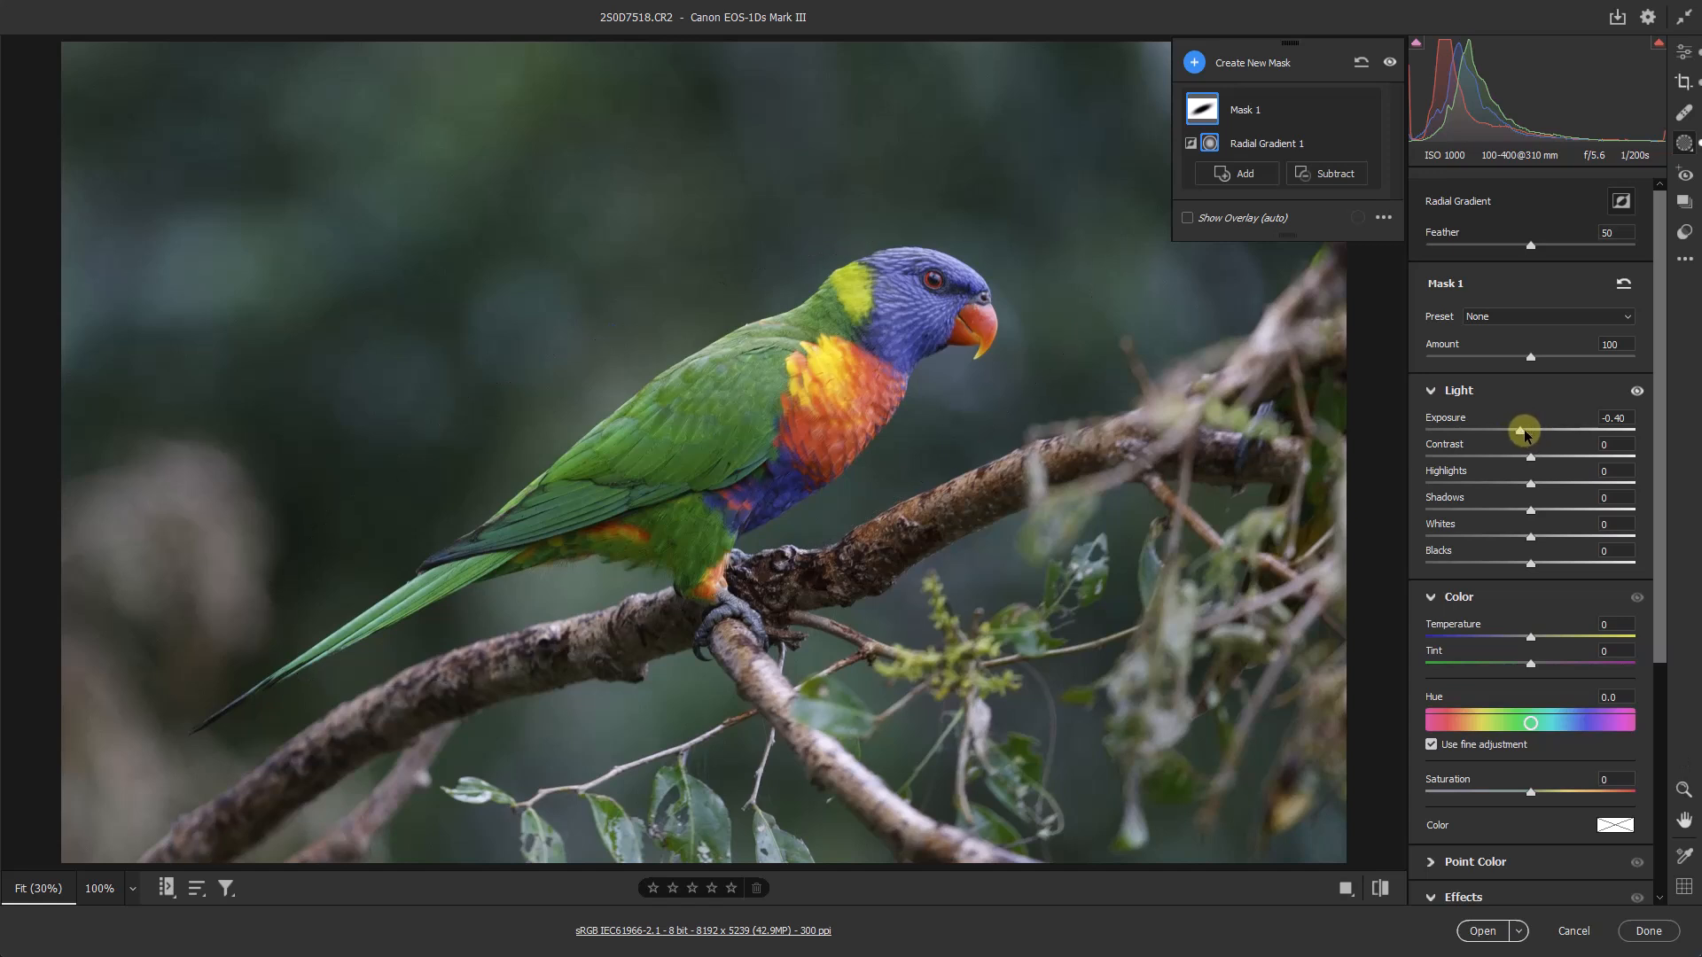
left_click_drag(1525, 430, 1519, 431)
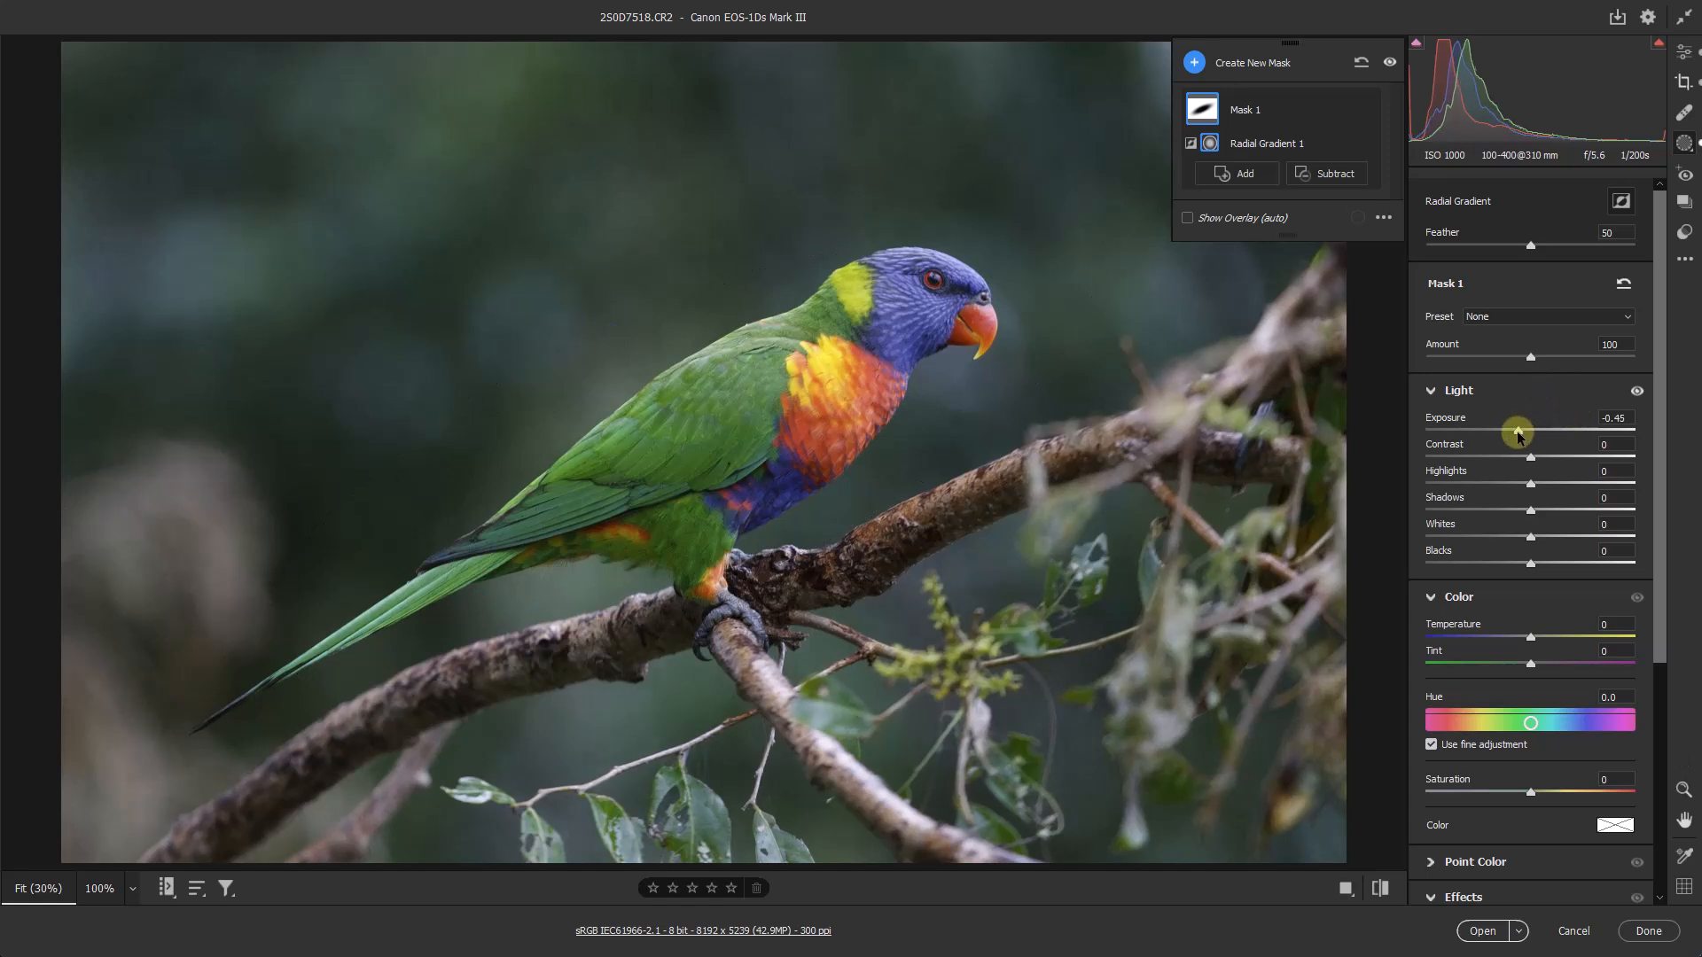
left_click_drag(1517, 430, 1509, 431)
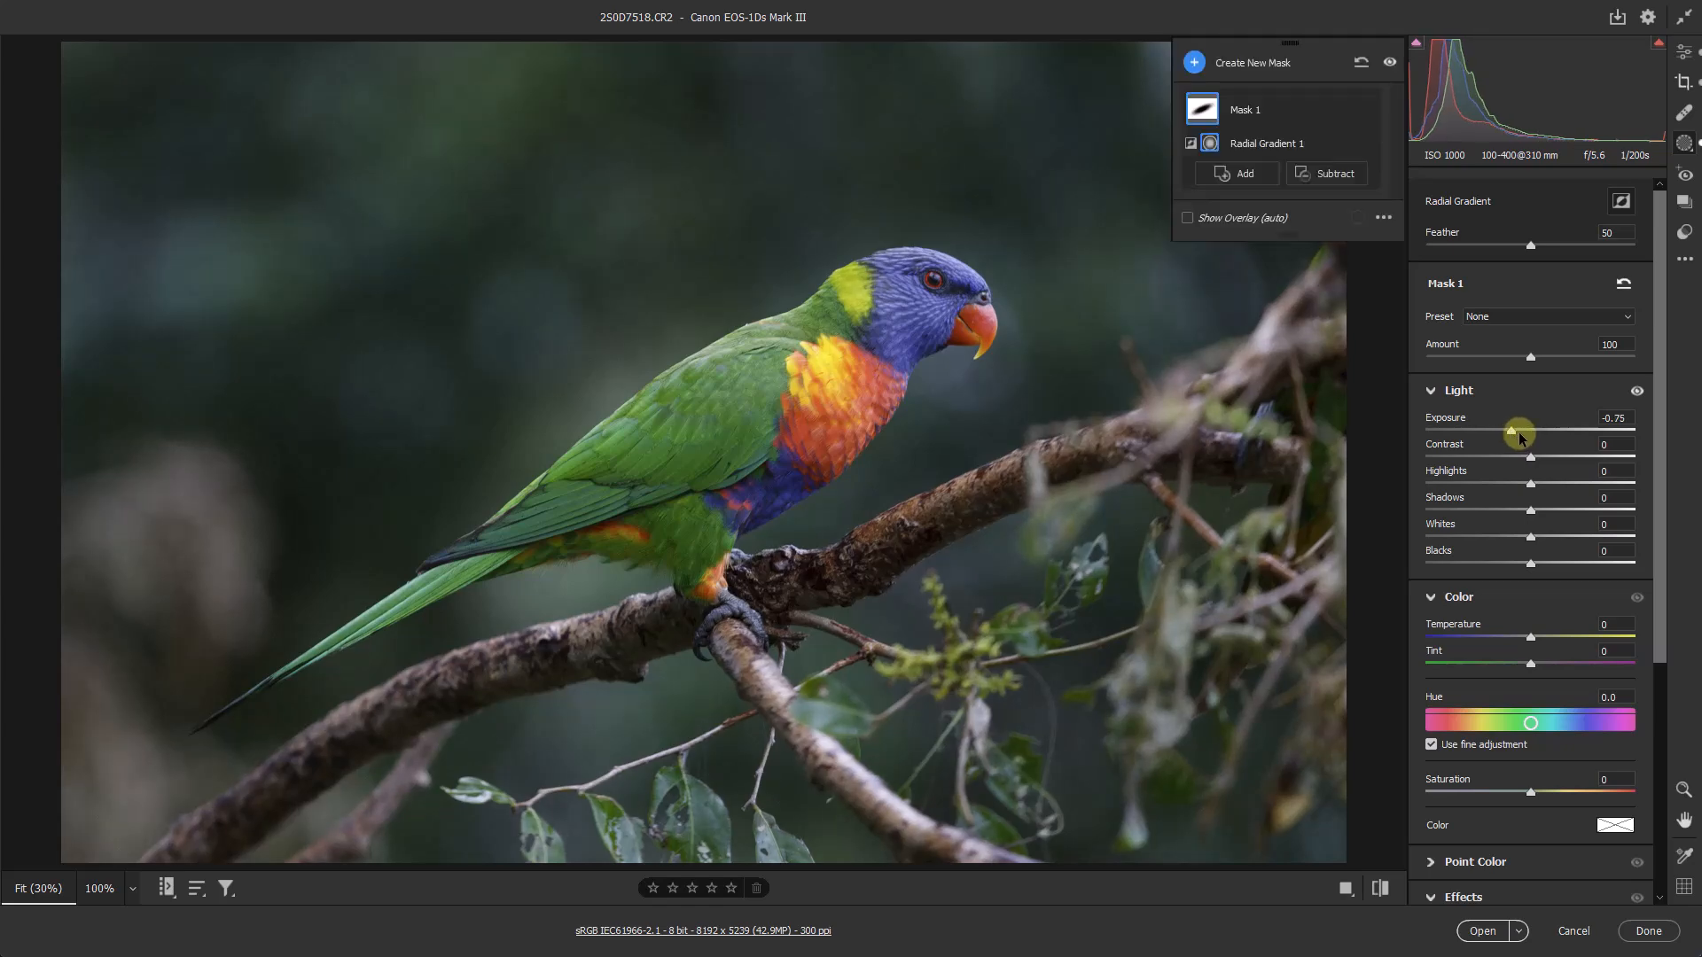
mouse_move(1523, 392)
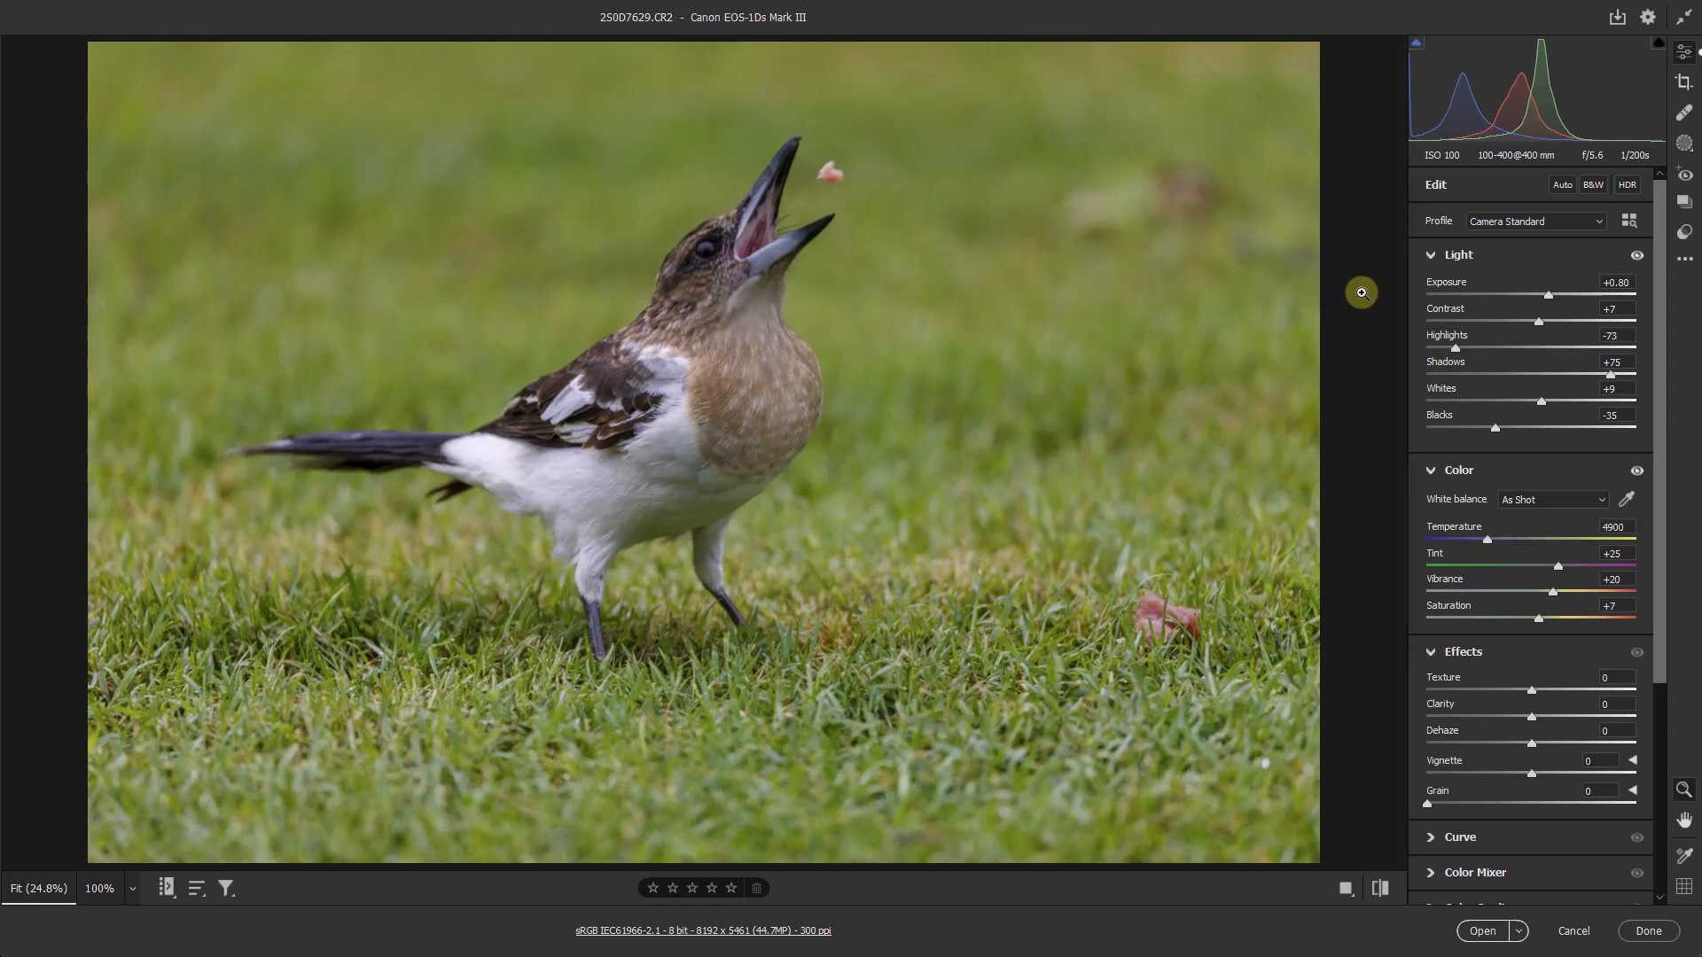
mouse_move(1354, 298)
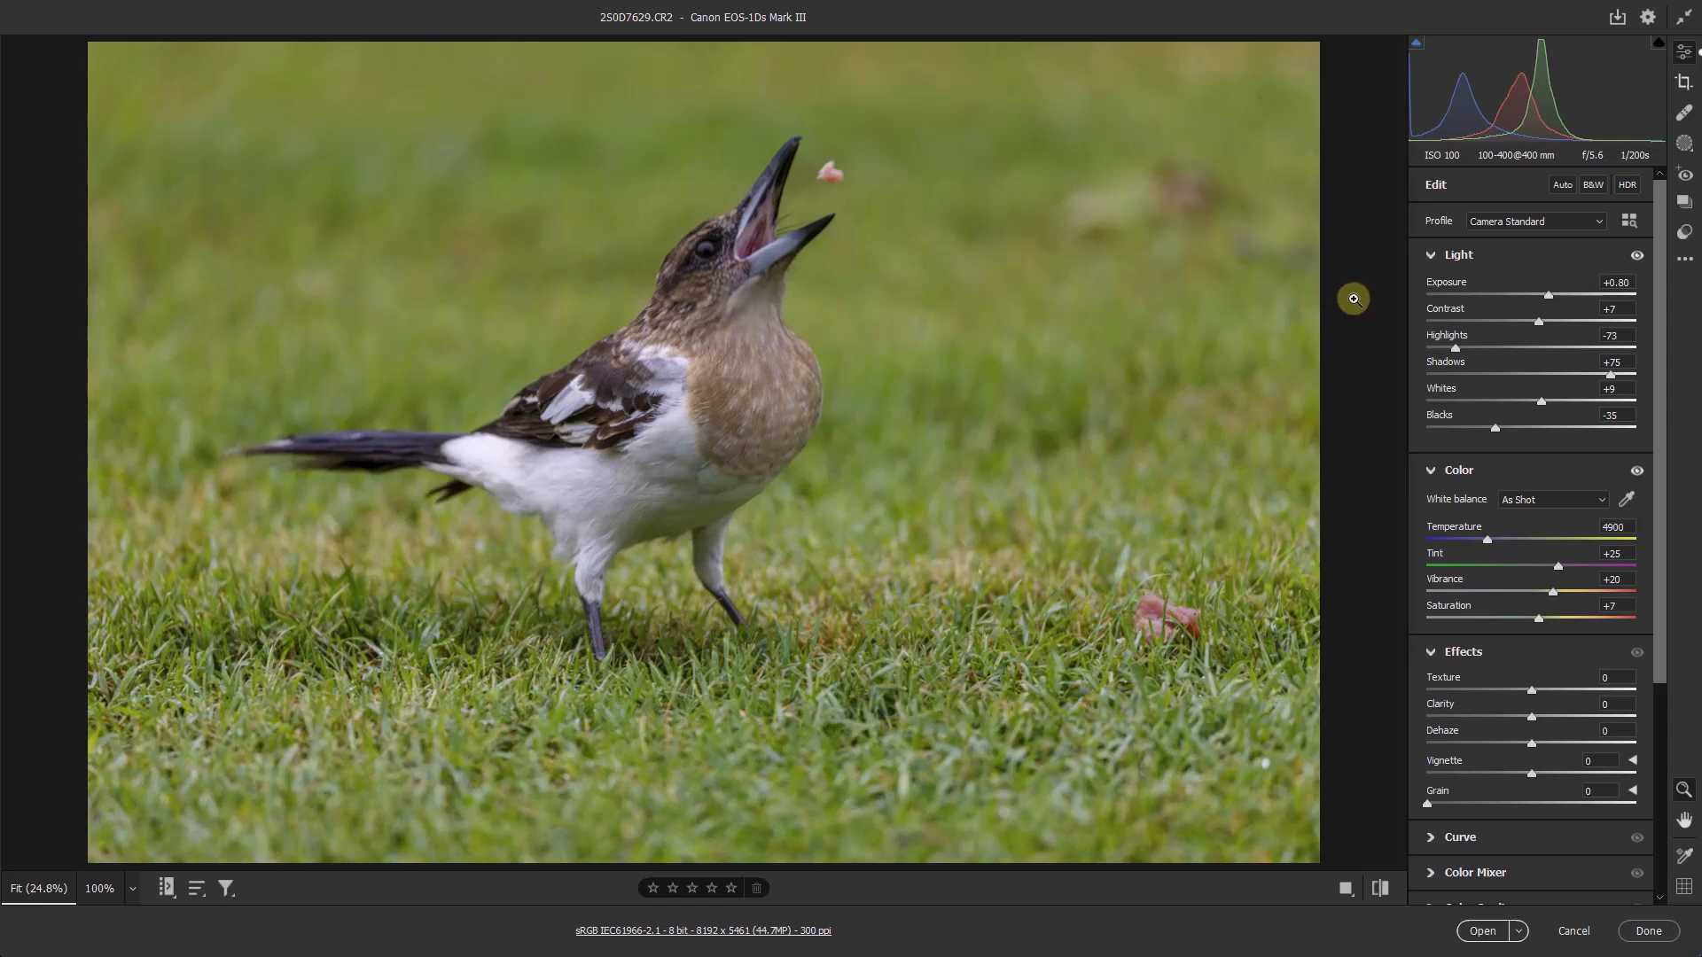
mouse_move(1345, 299)
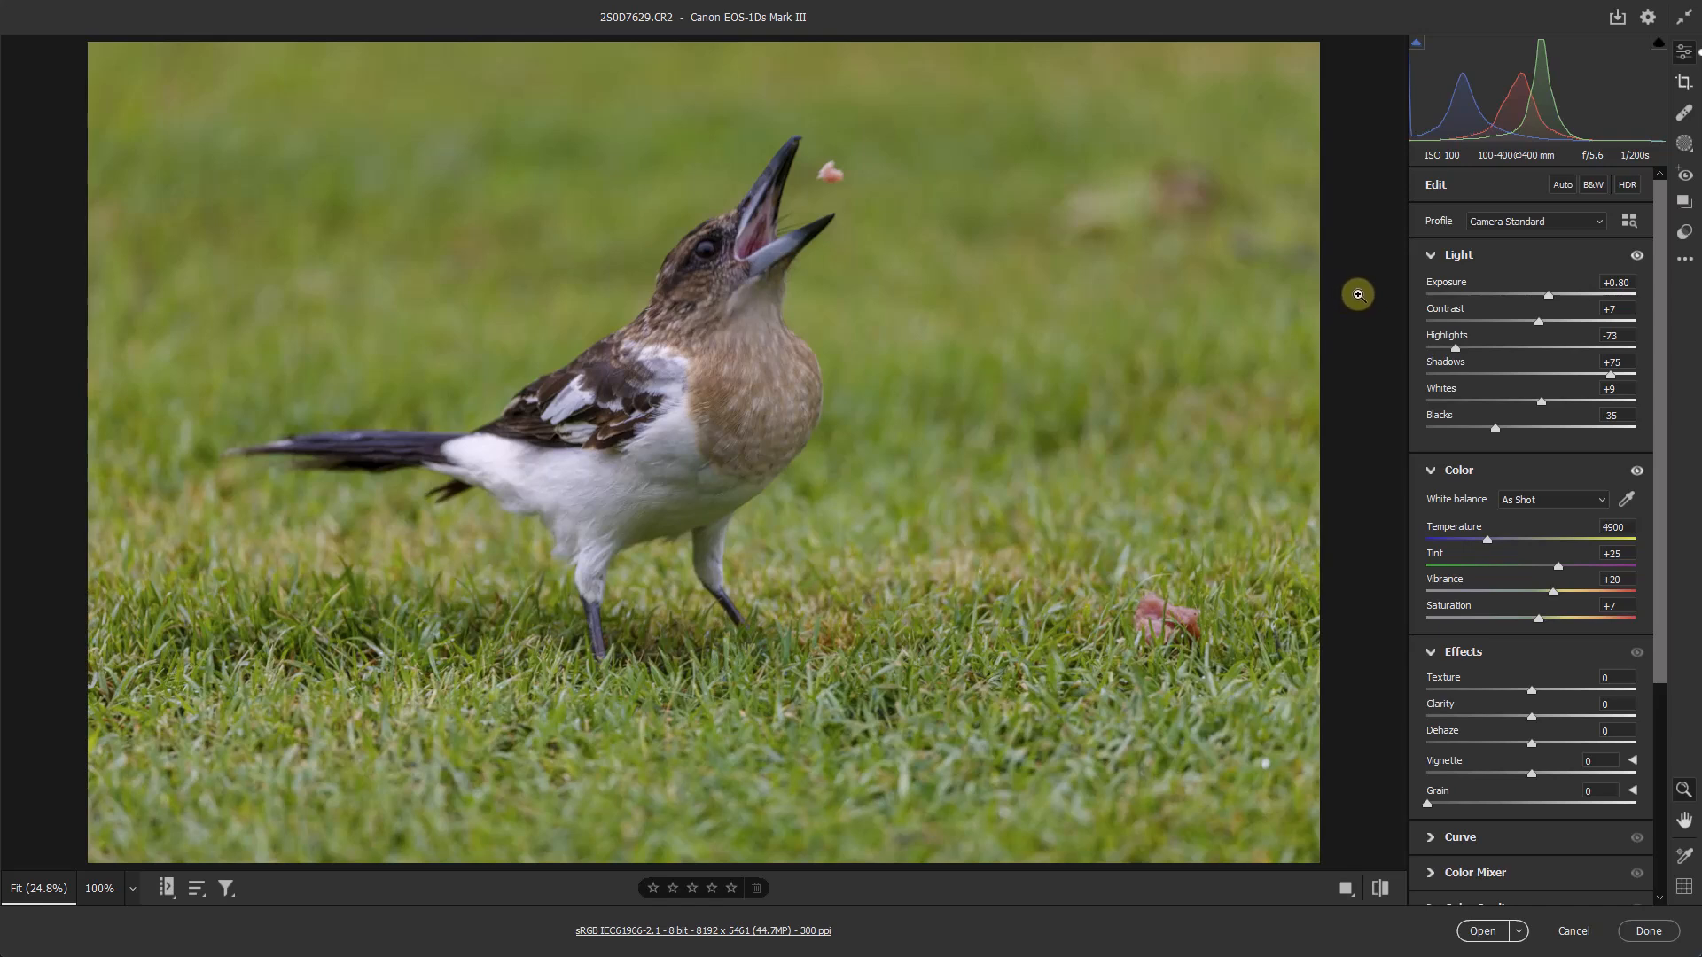
mouse_move(1366, 280)
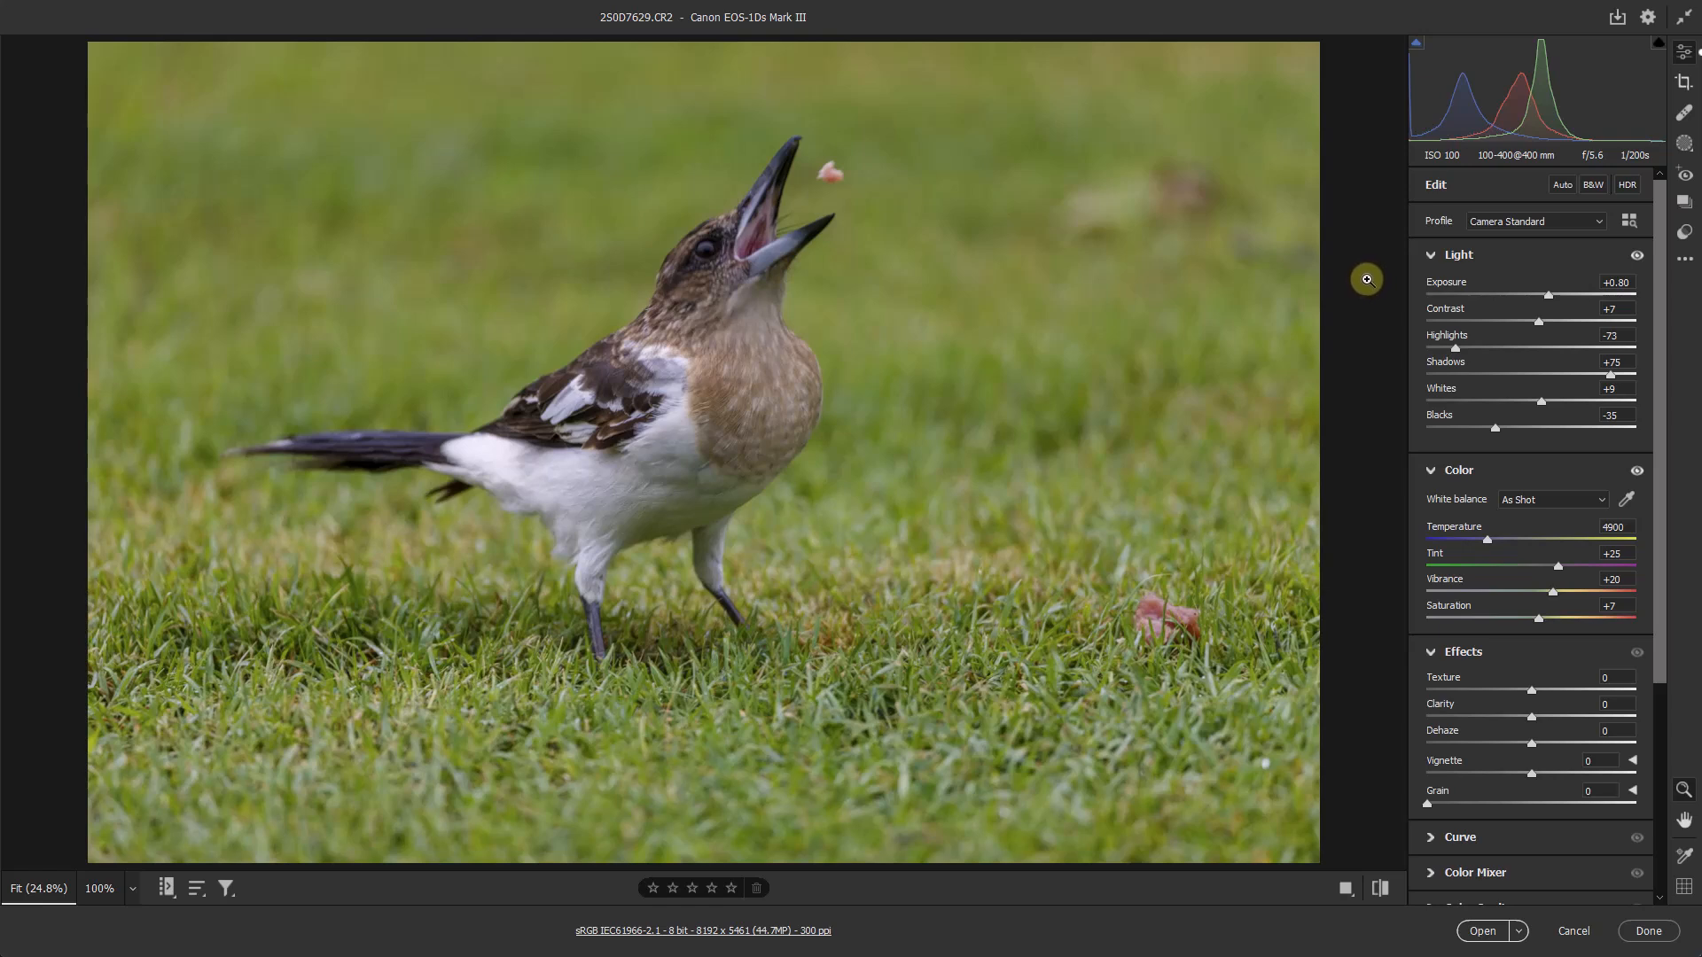
mouse_move(1364, 303)
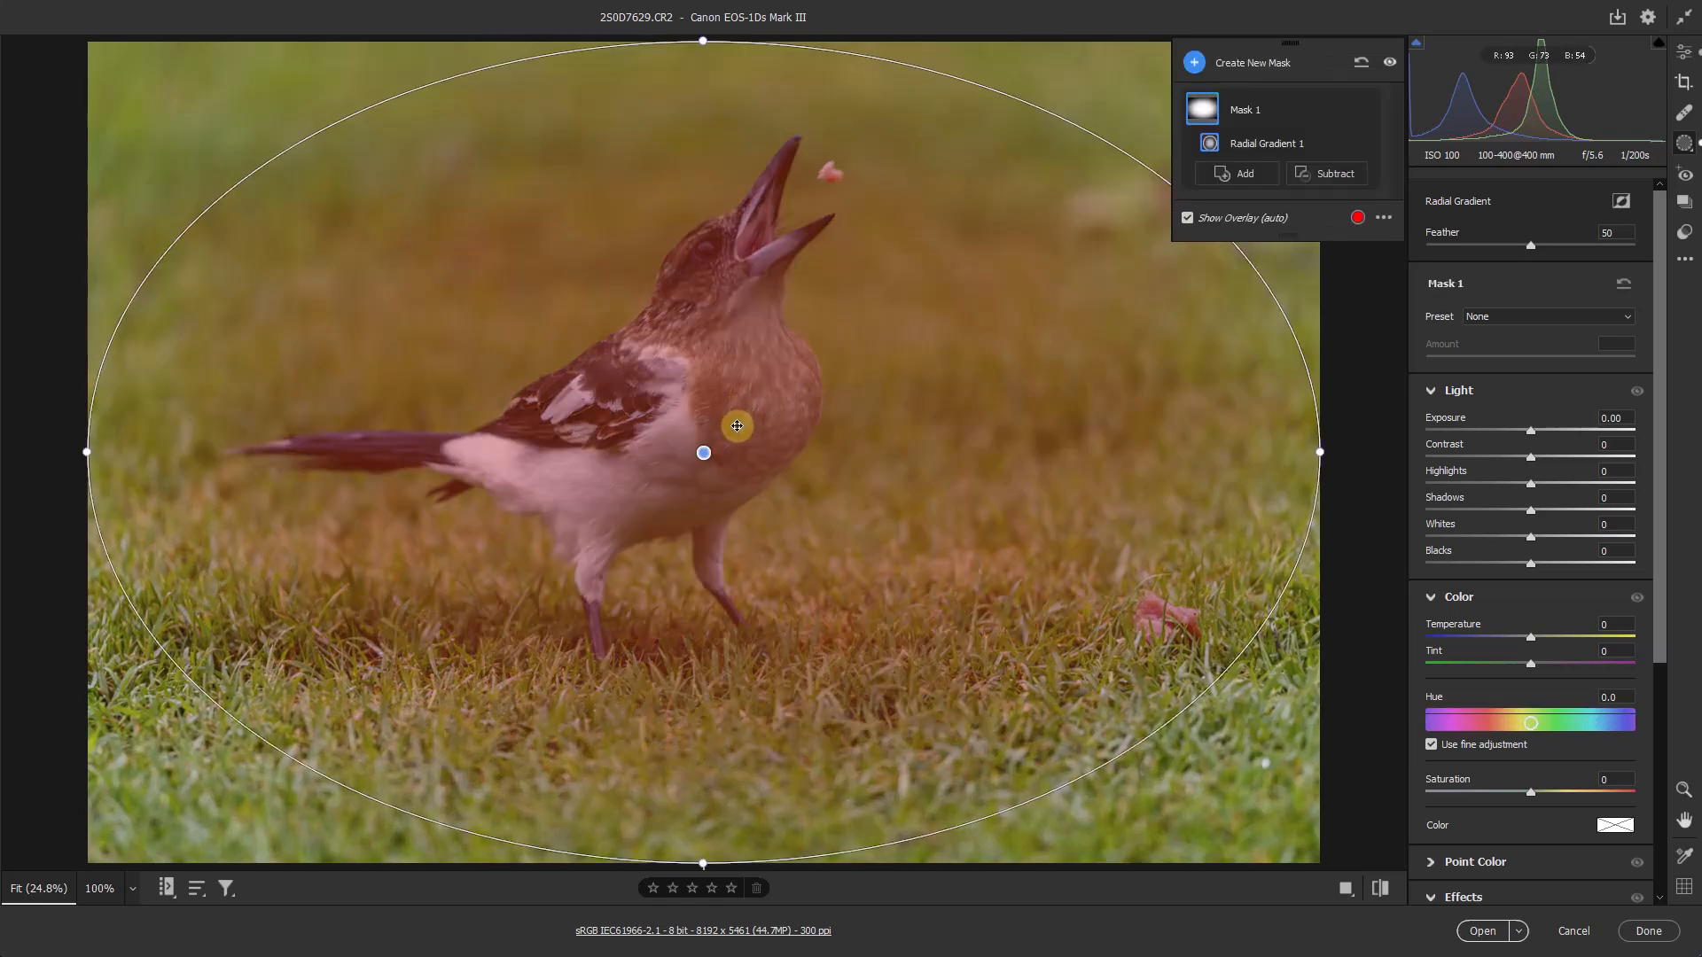
- Fill the magpie frame with the oval, set Exposure -0.80, and toggle visibility to compare
left_click_drag(736, 426, 730, 442)
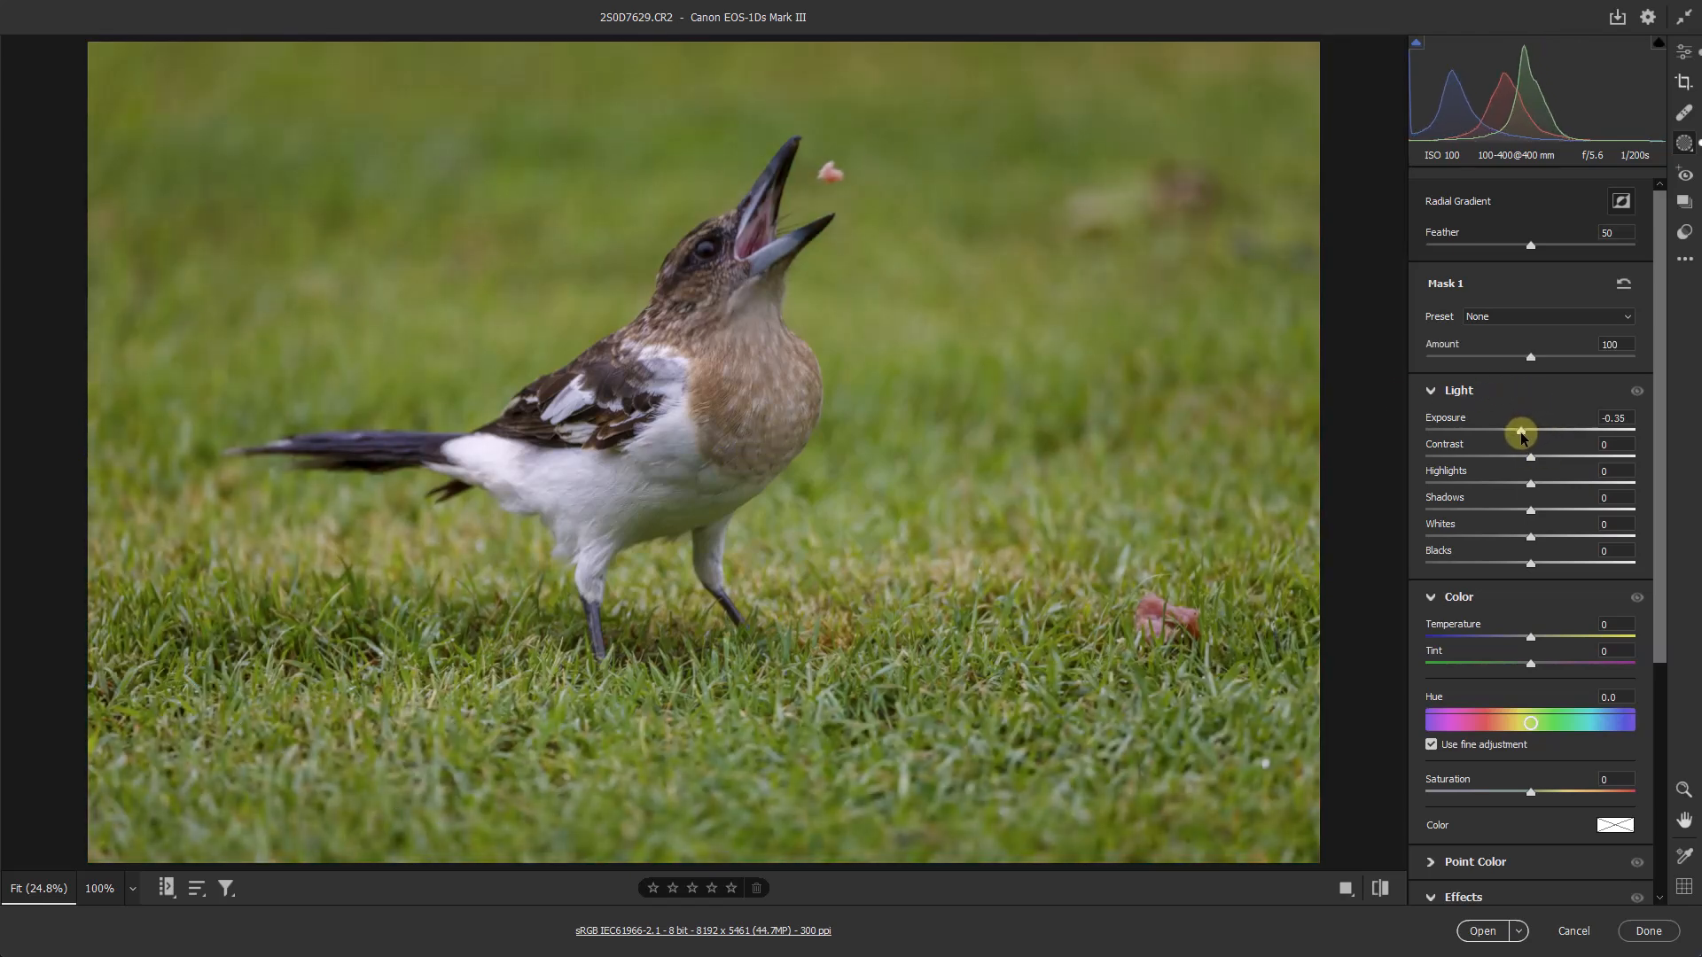
left_click_drag(1521, 430, 1512, 430)
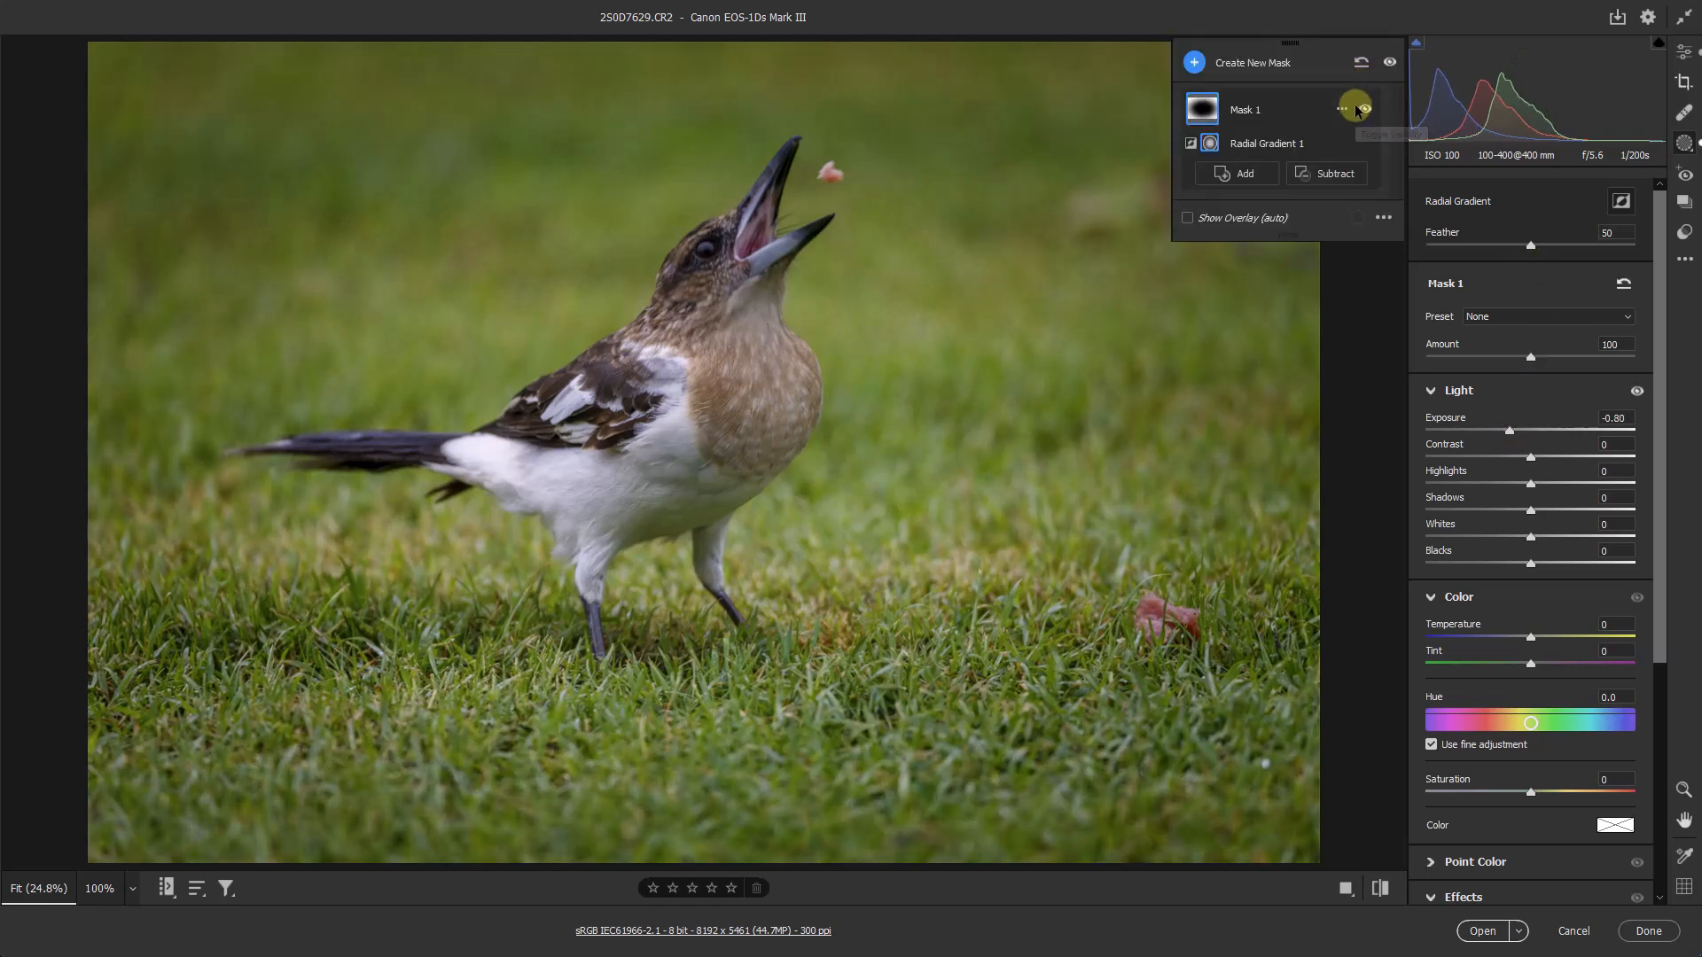
left_click(1363, 110)
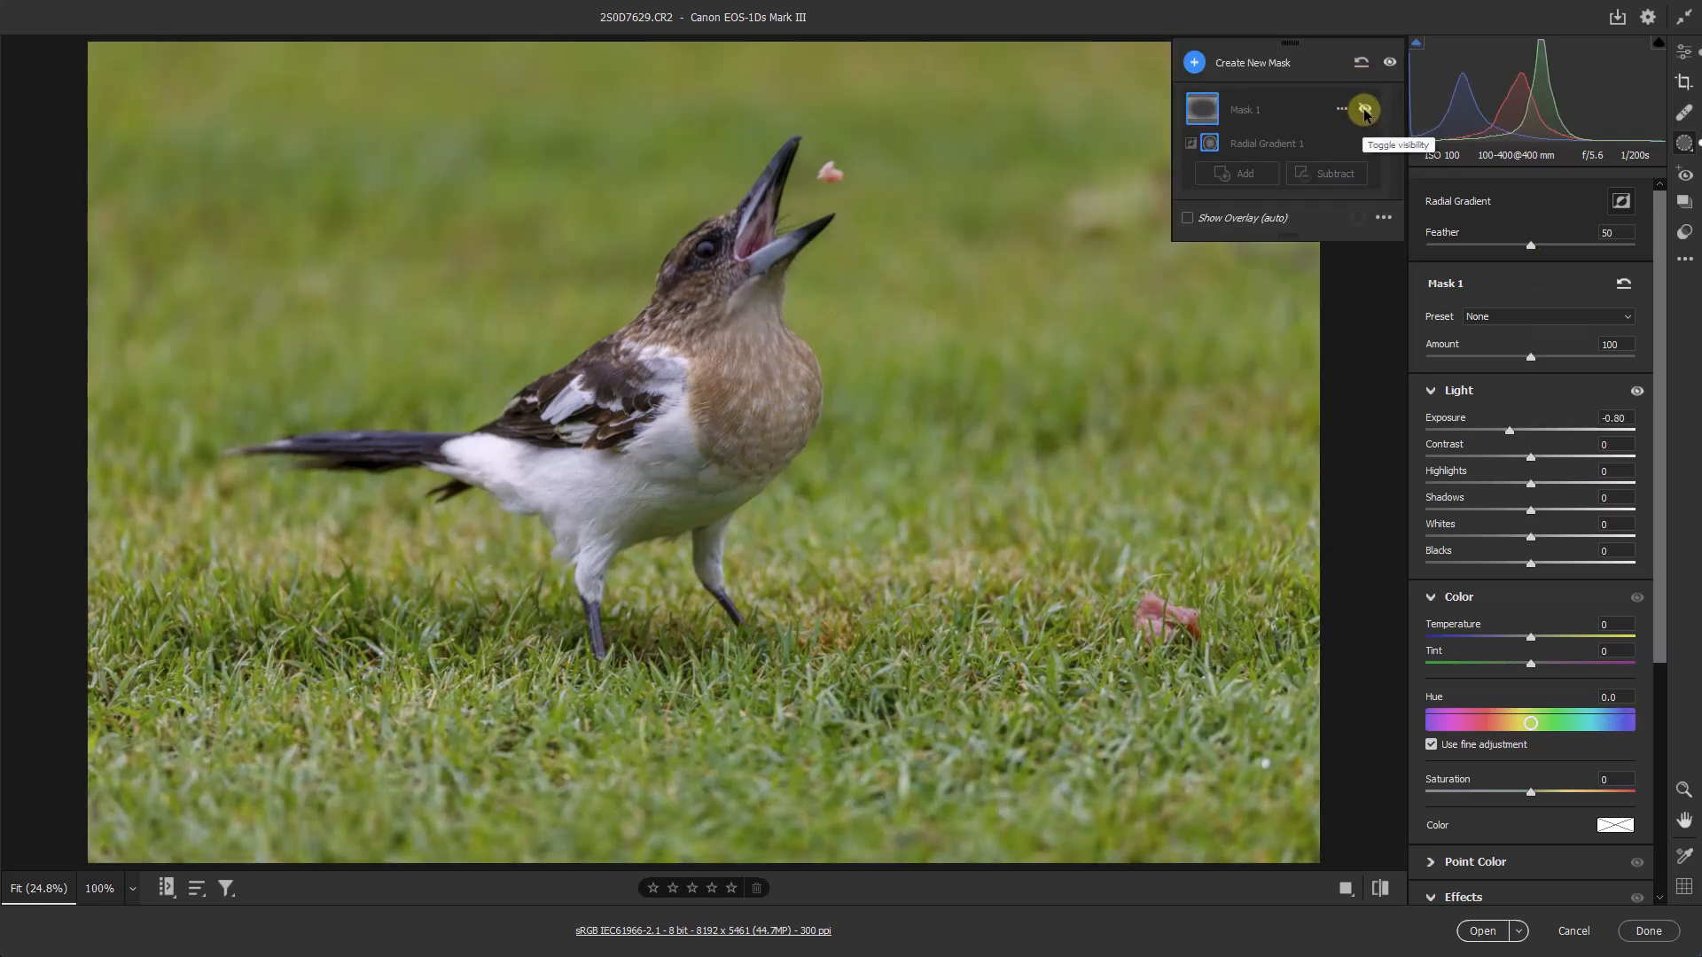
left_click(1365, 108)
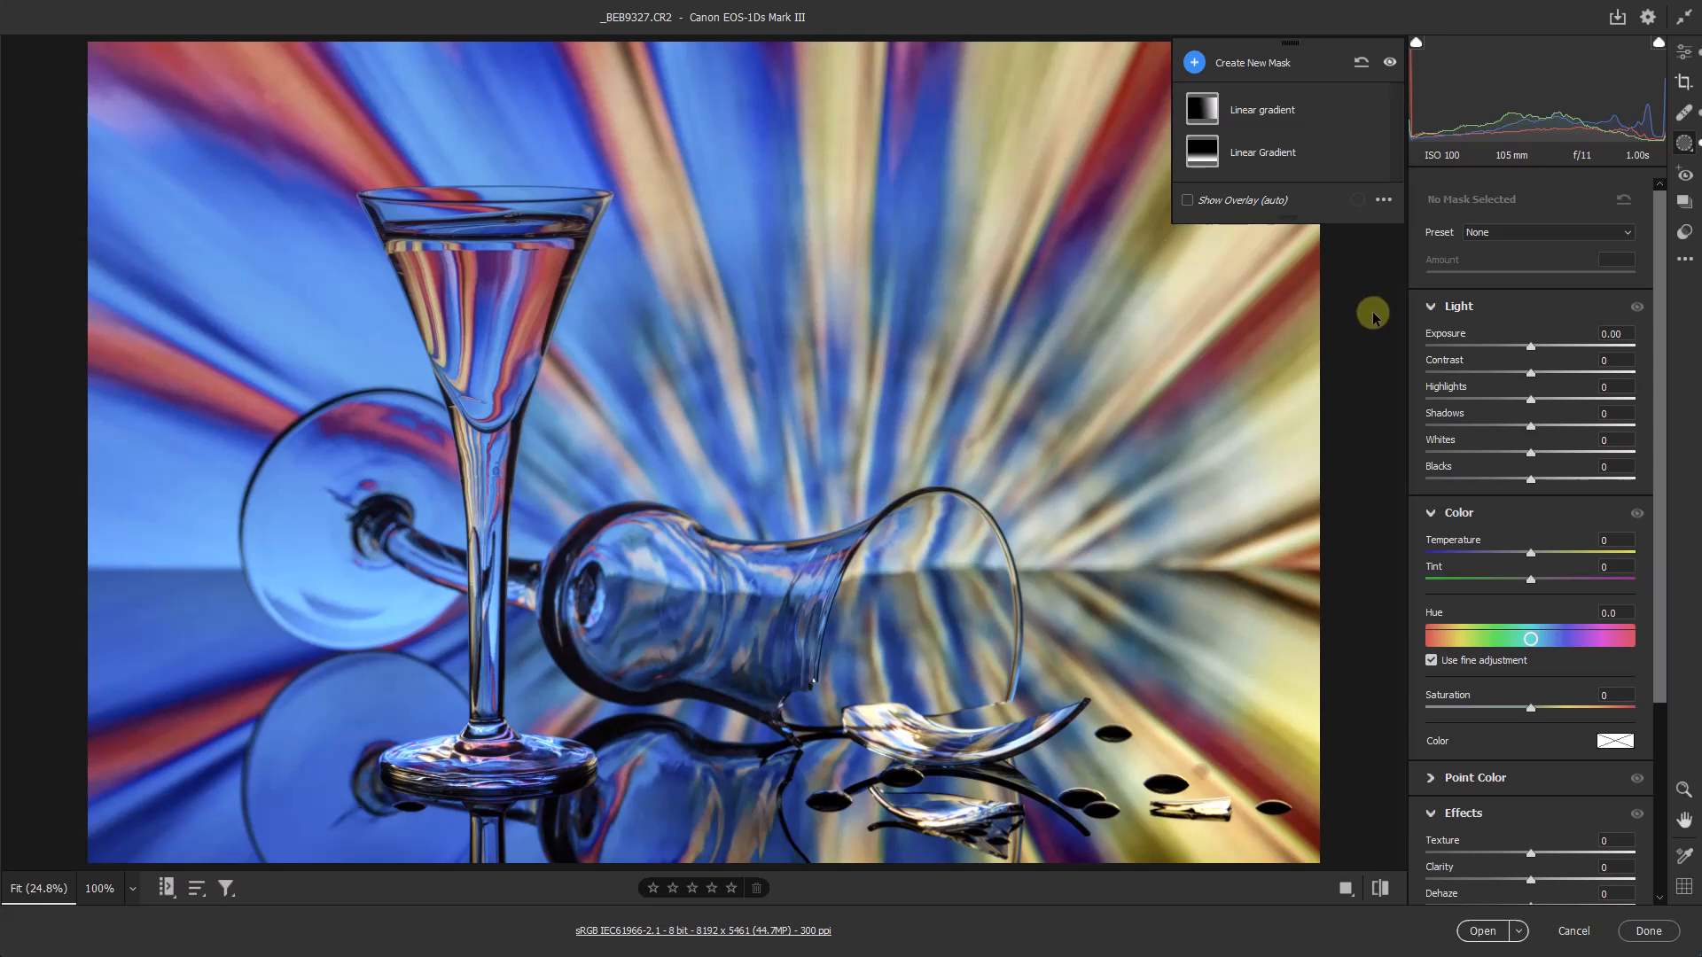
mouse_move(1367, 316)
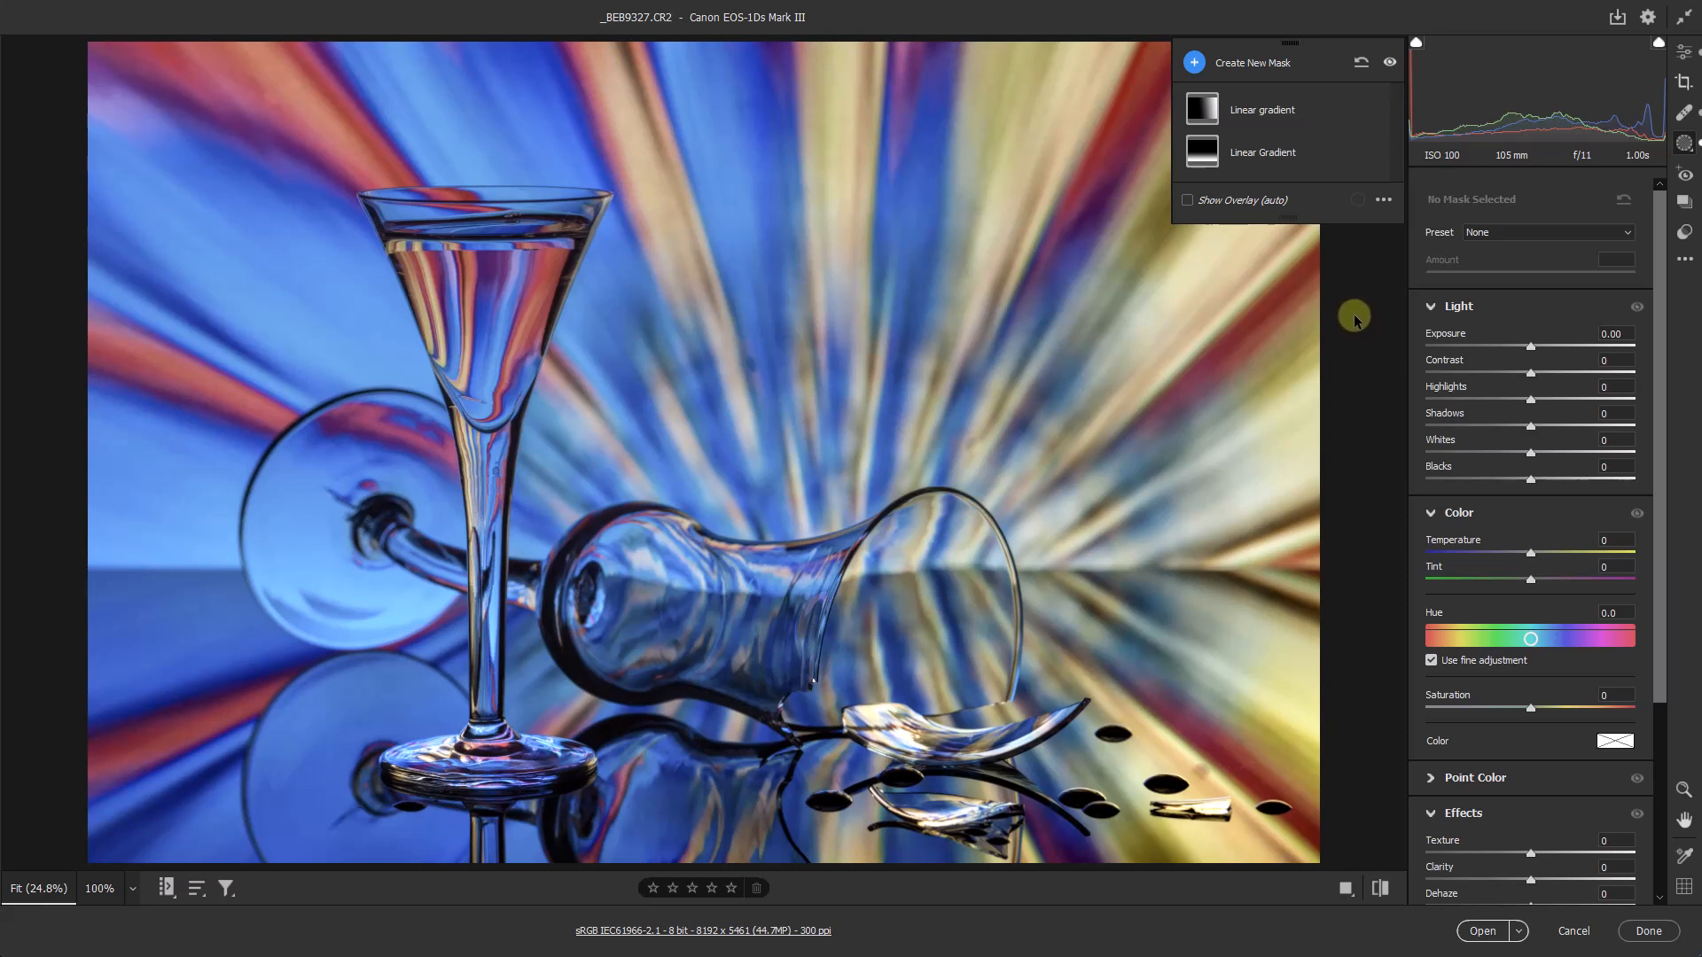
- Start a new radial gradient mask (J) on the wine-glass photo
key("j")
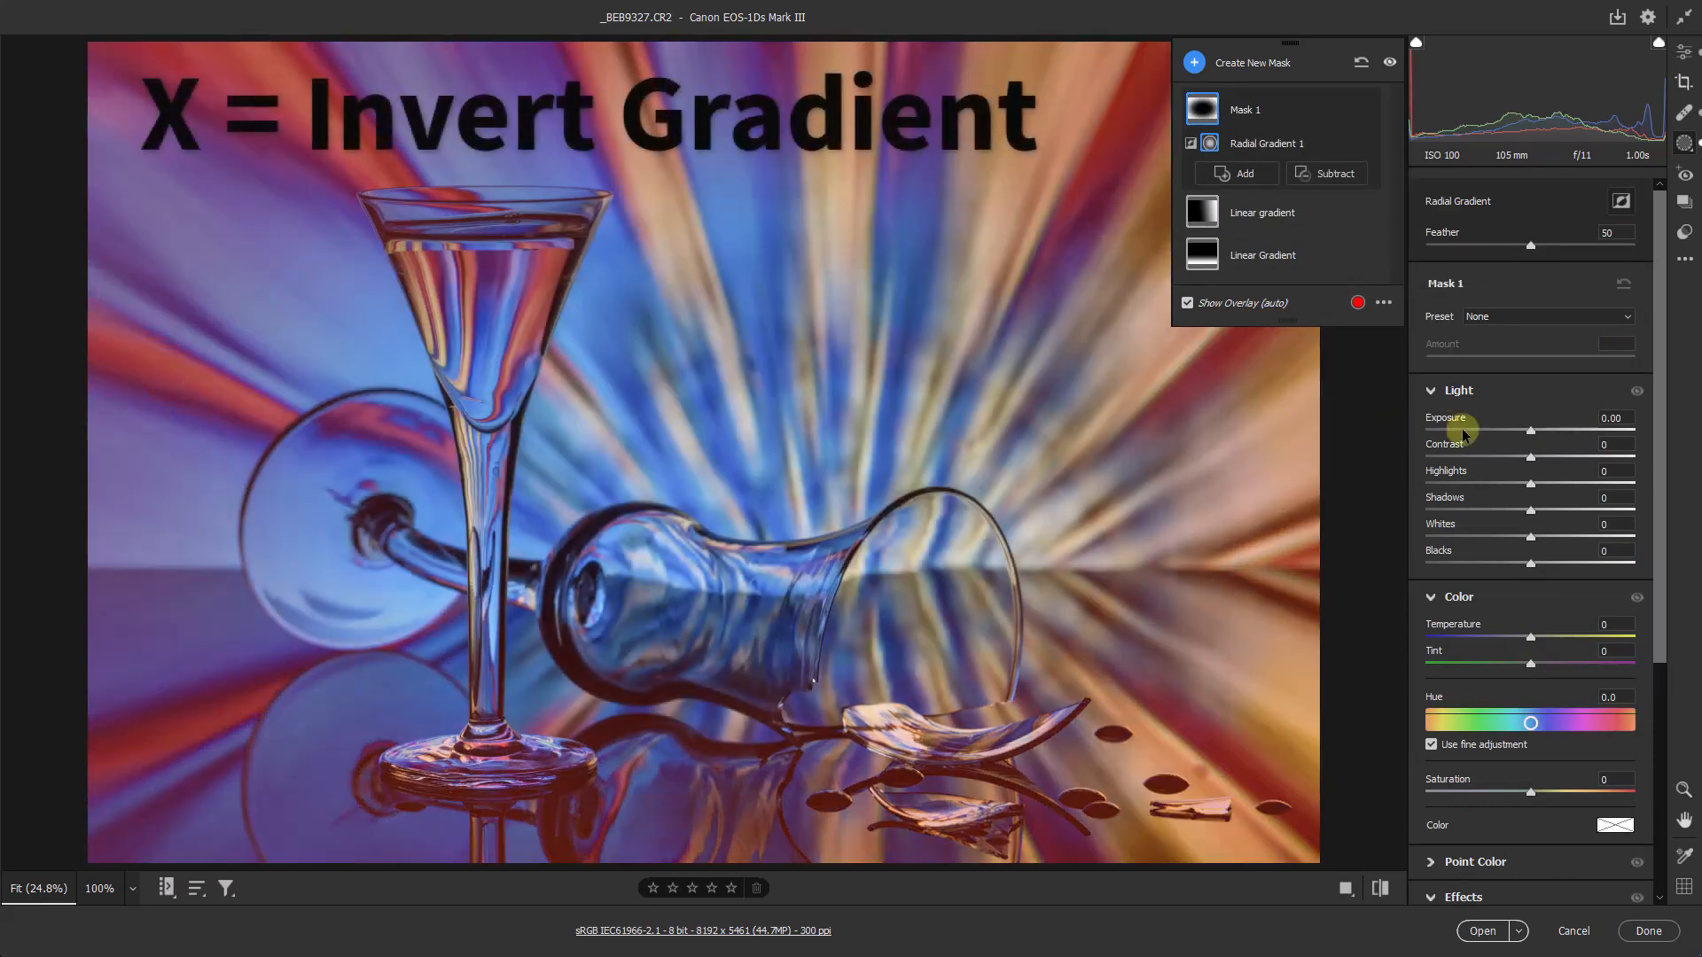
- Invert the gradient, set Exposure -0.95 to darken the edges, and toggle visibility to compare
key("x")
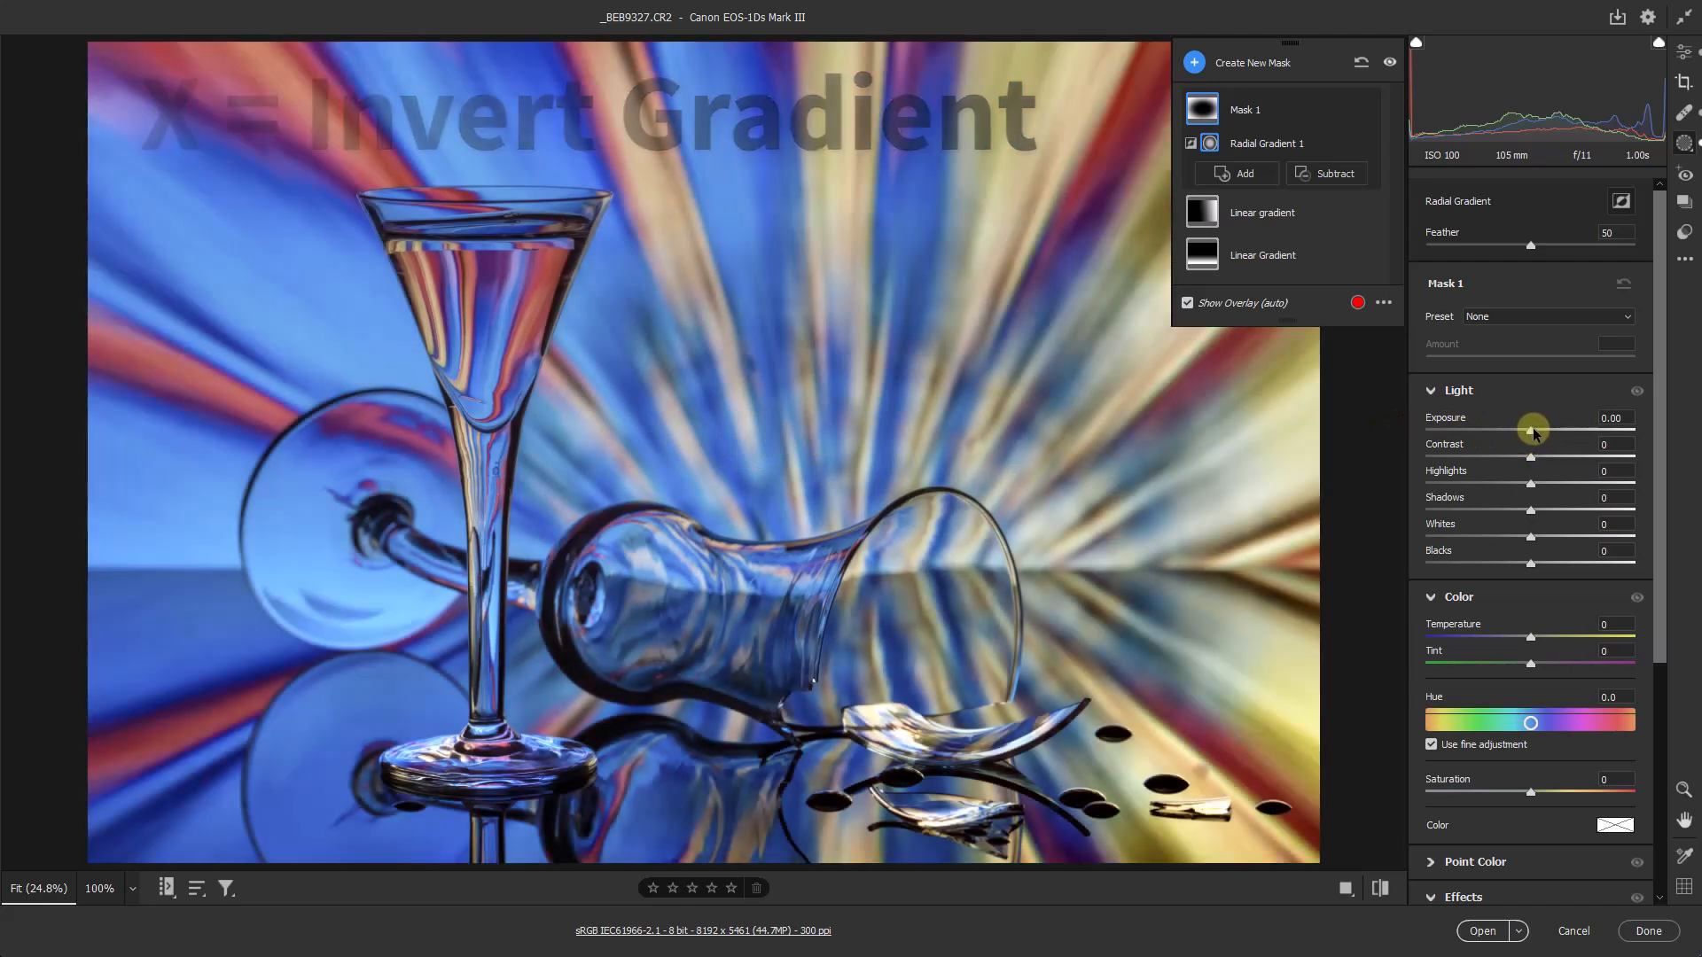
left_click_drag(1534, 426, 1507, 432)
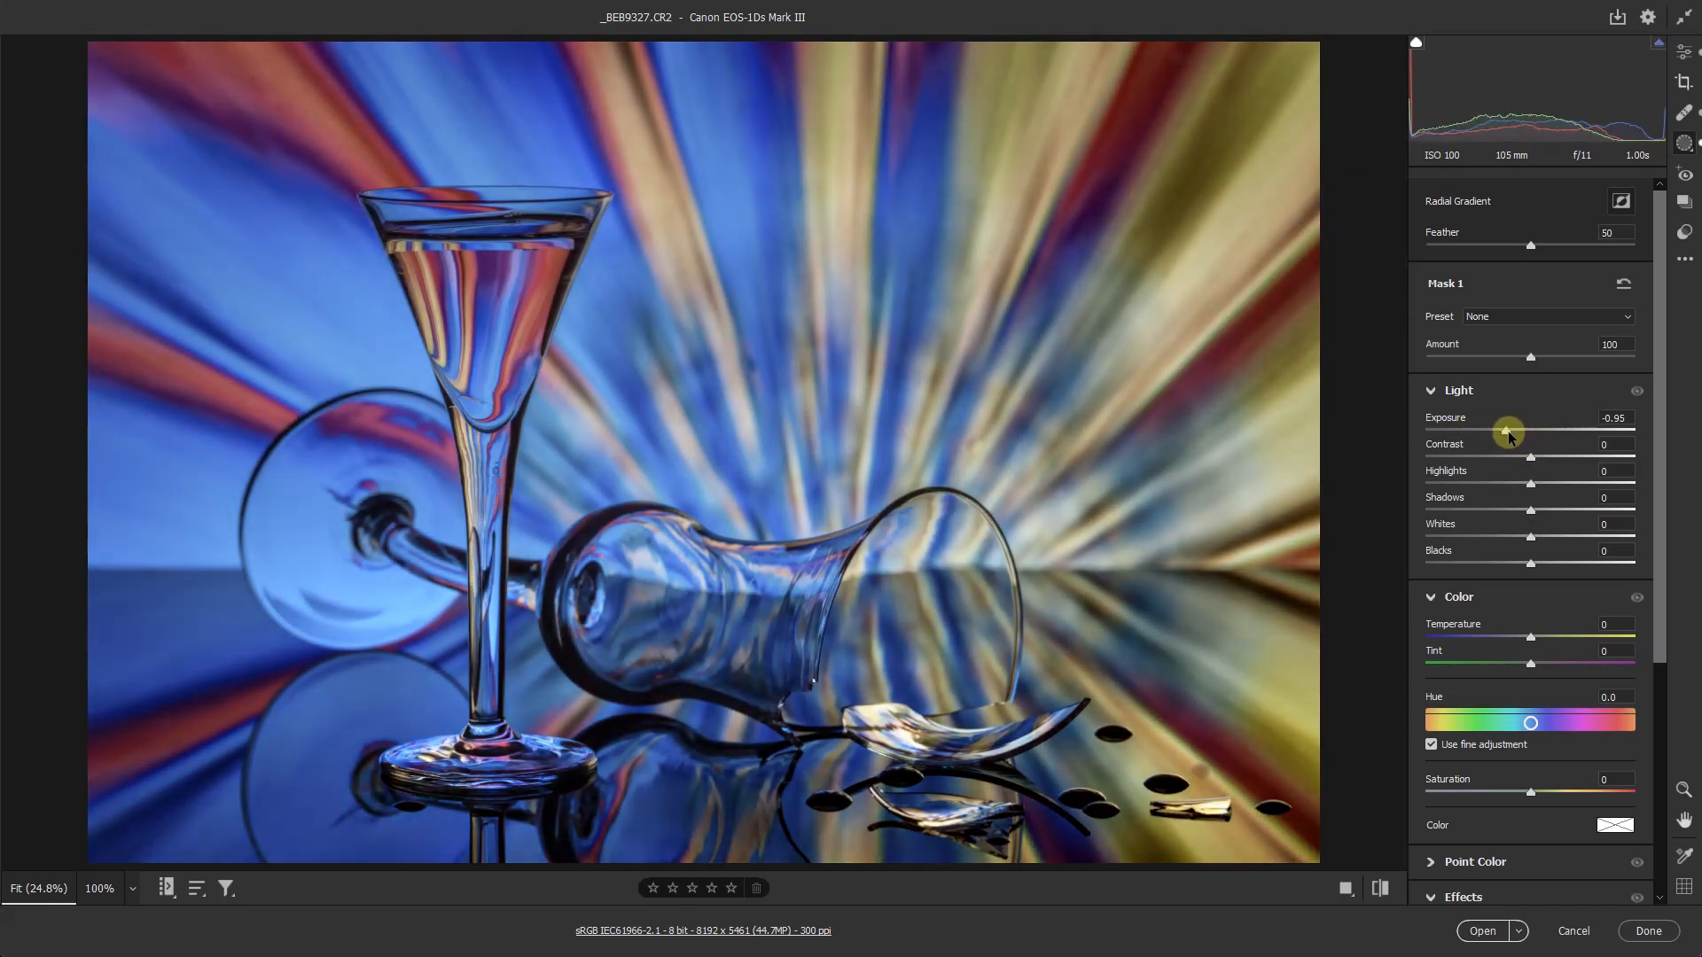
left_click_drag(1511, 430, 1507, 430)
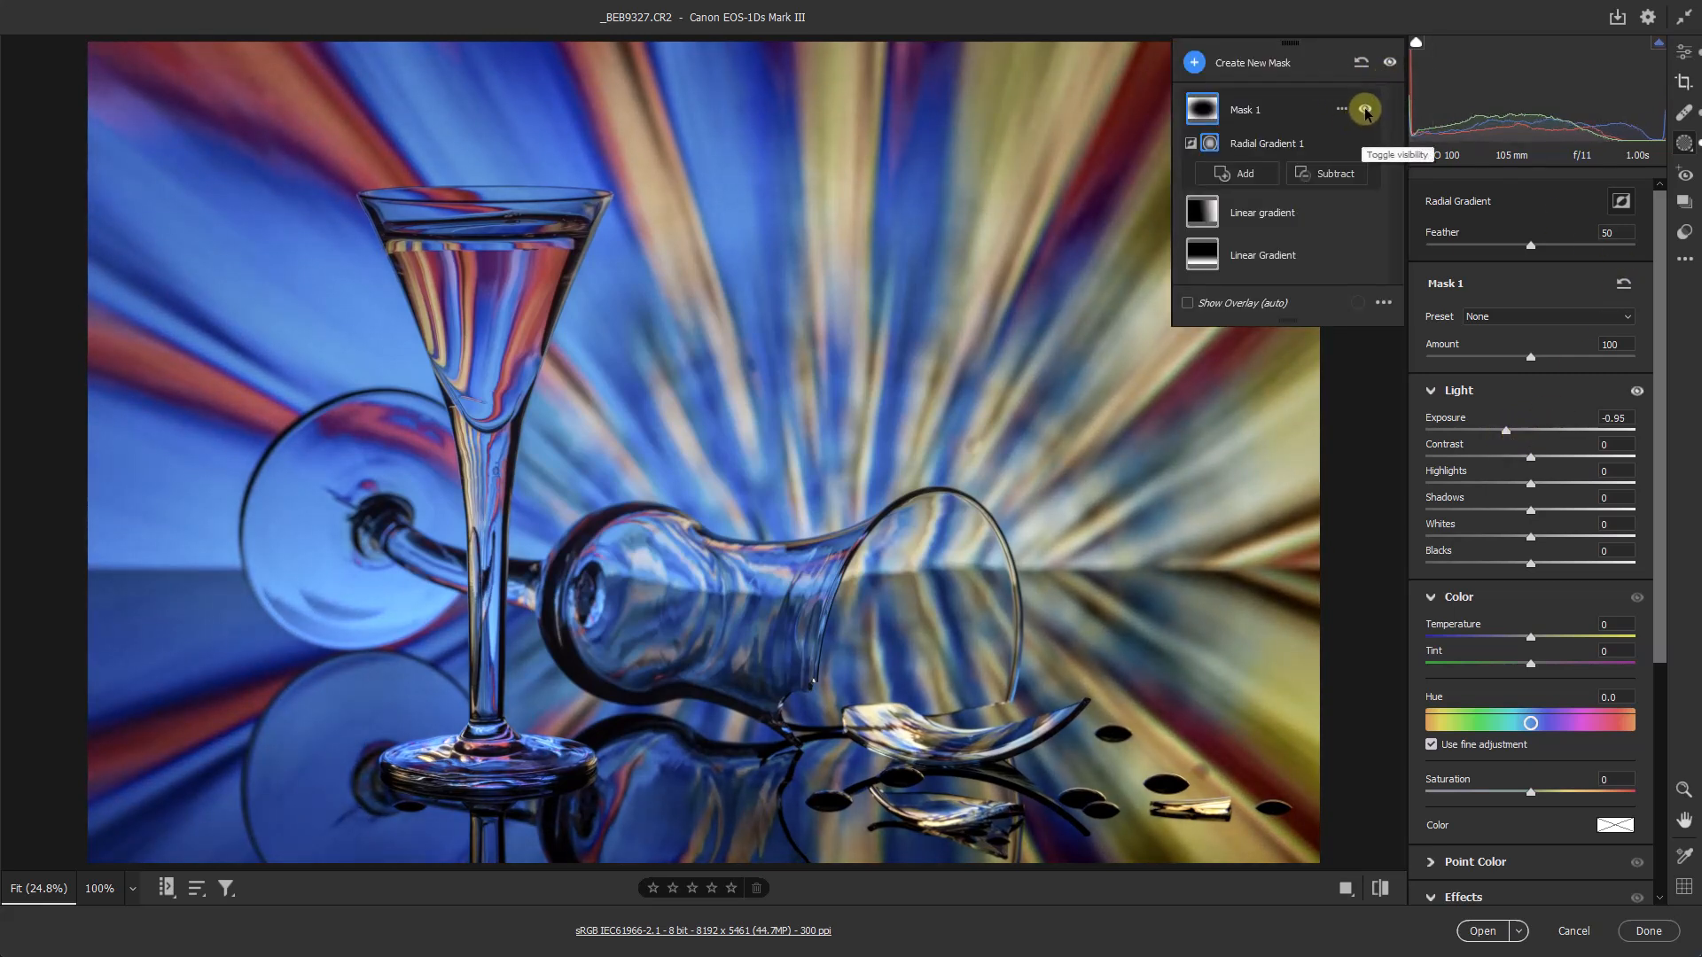
left_click(1365, 108)
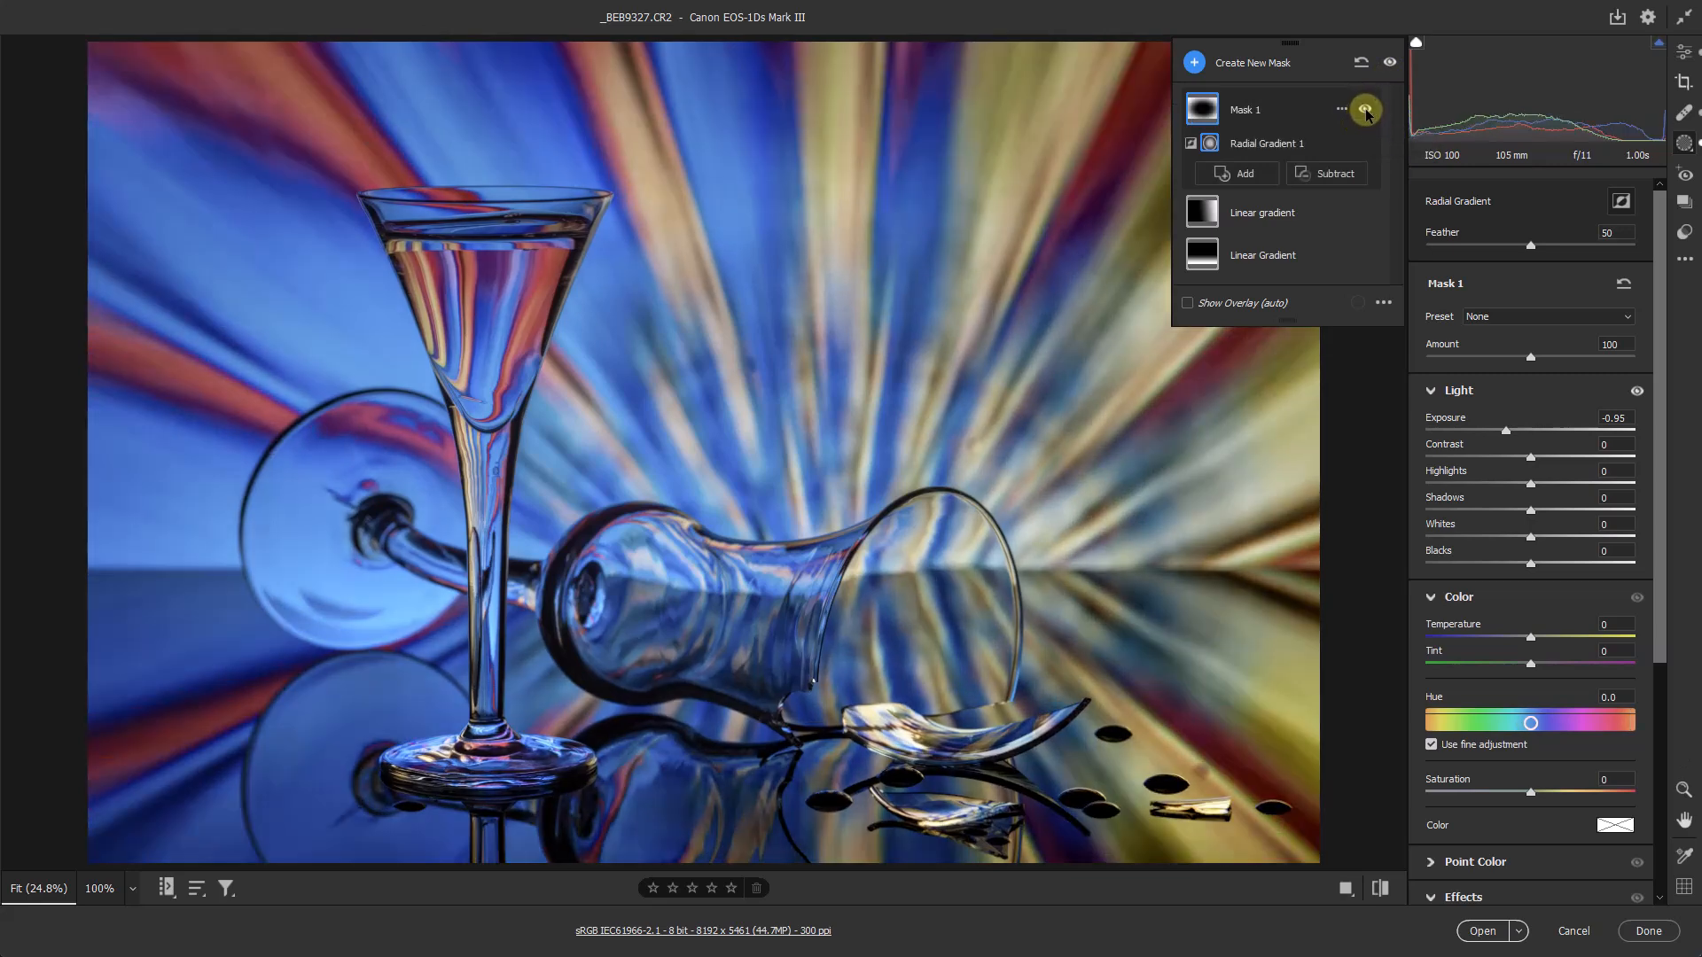
mouse_move(1365, 110)
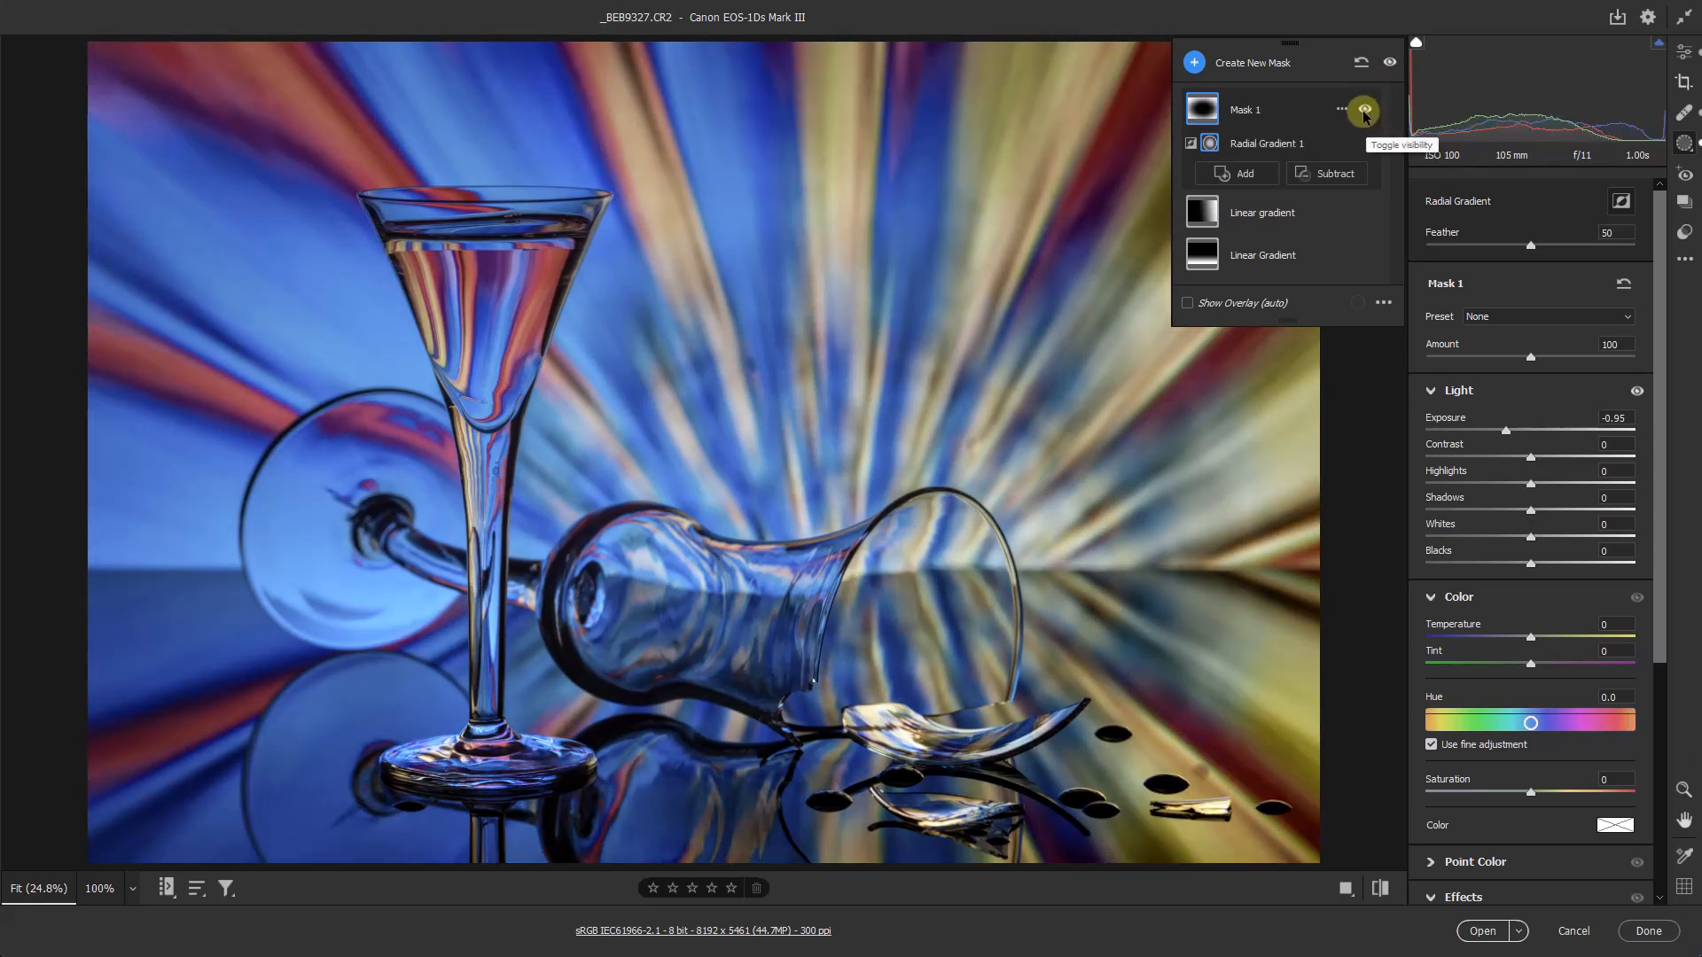
left_click(1365, 110)
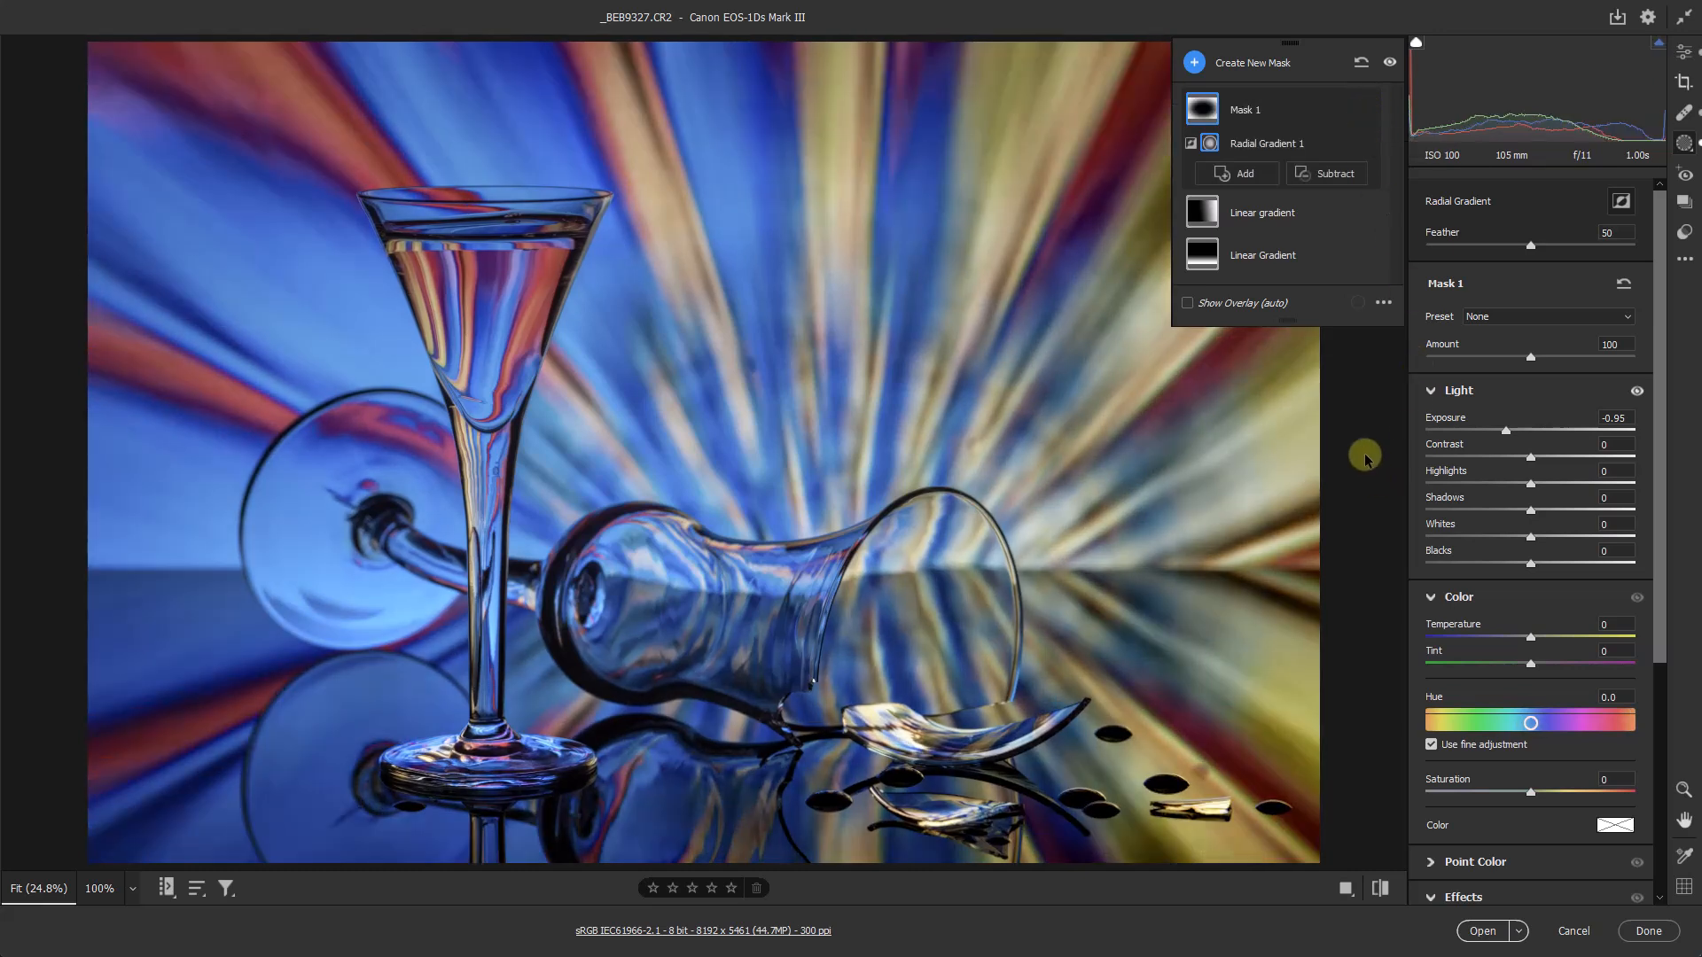
mouse_move(1368, 454)
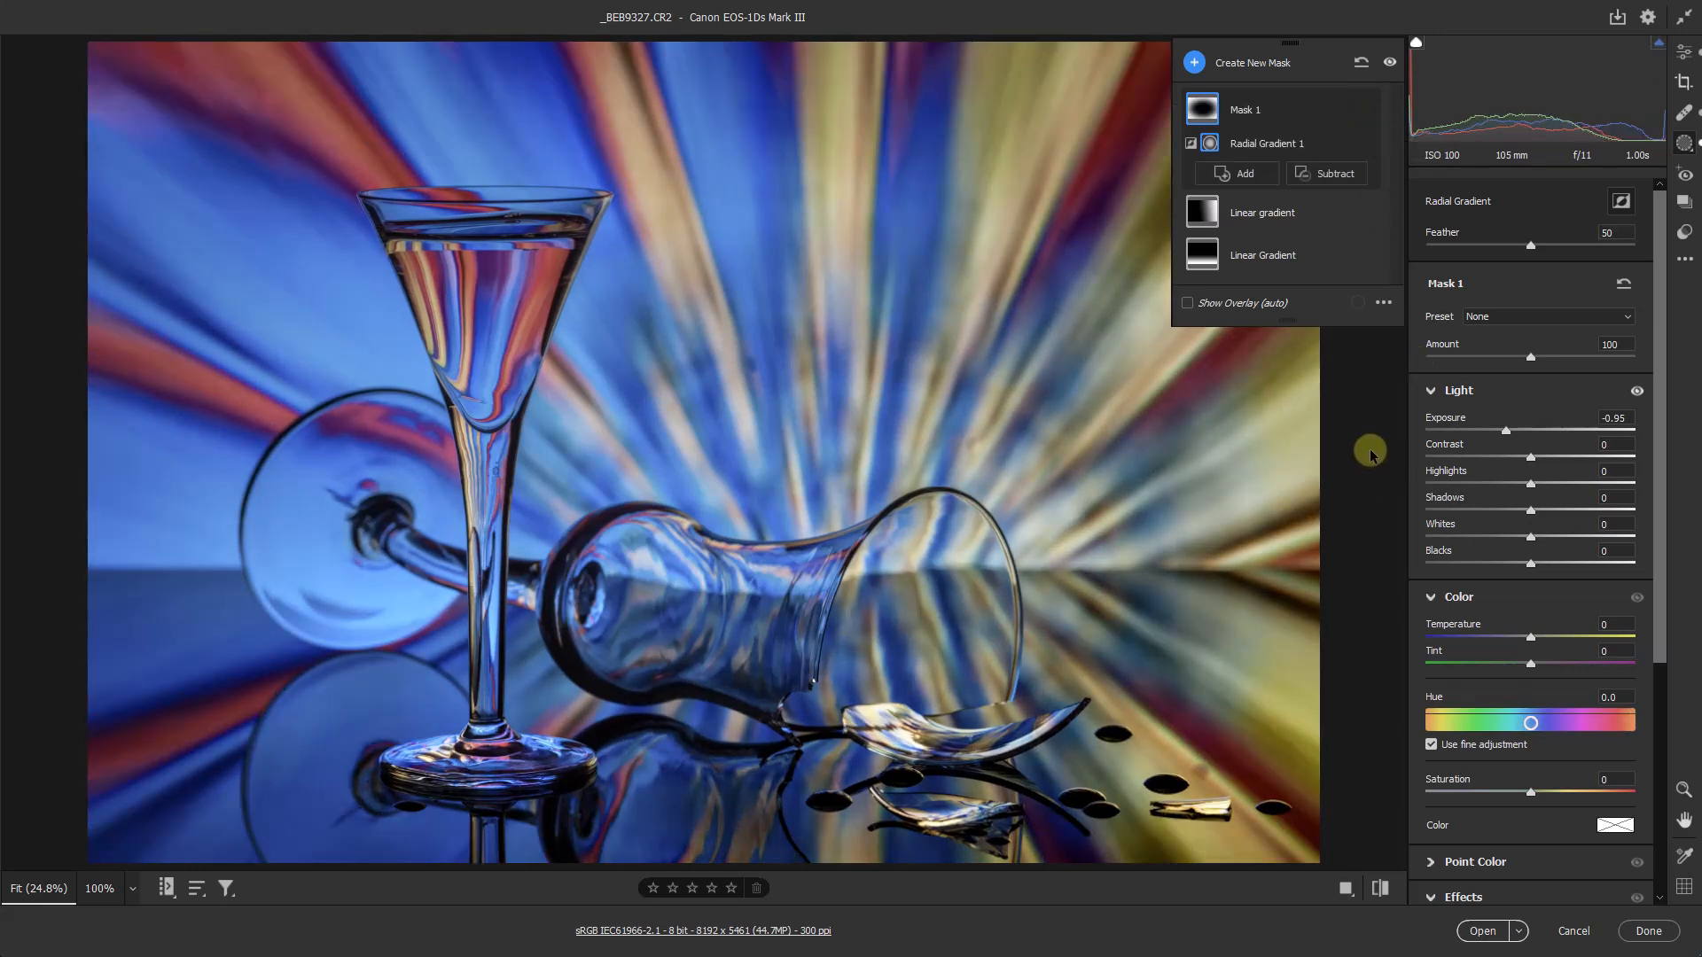